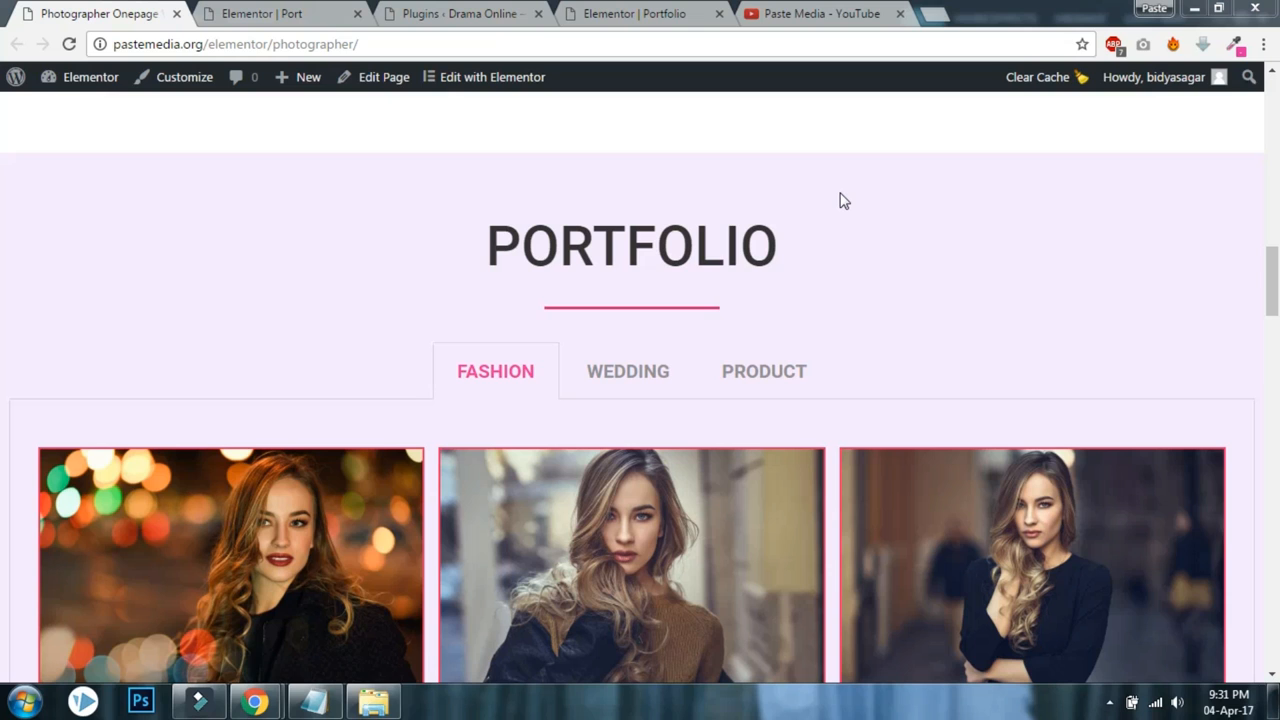
{"action": "mouse_move", "coordinate": [837, 200]}
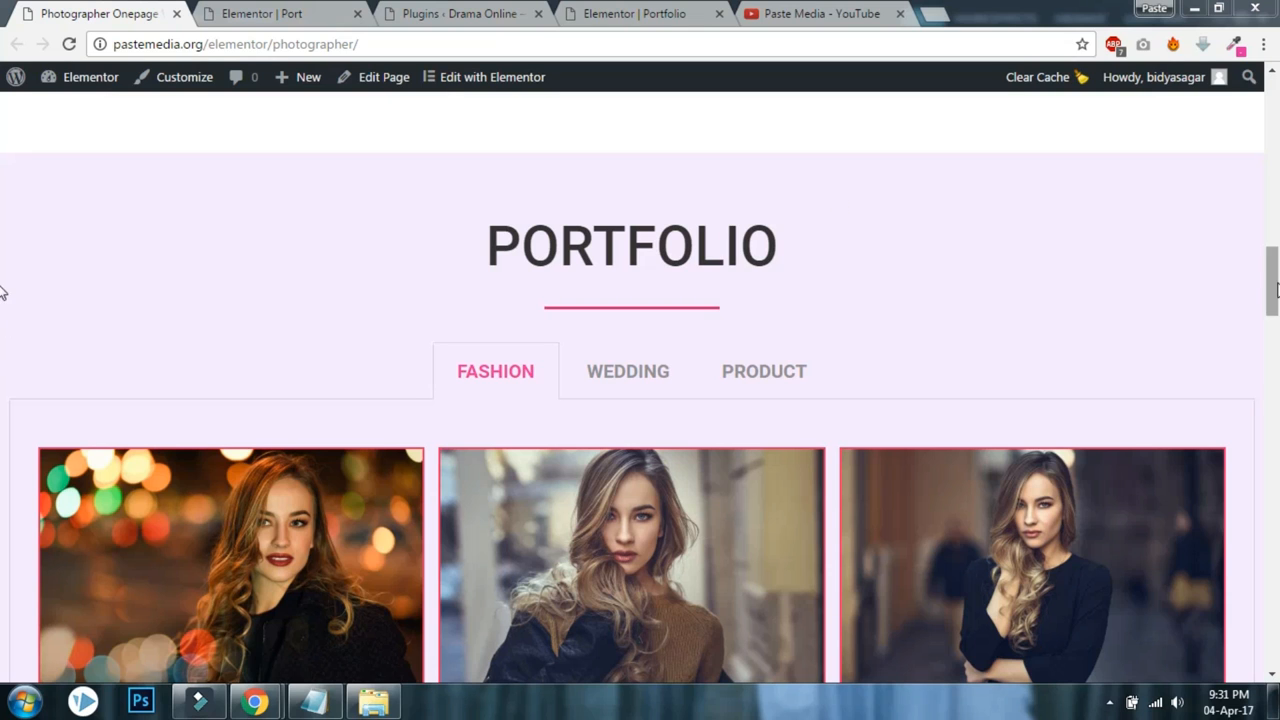
Enlarge the second Fashion photo in the lightbox, then close it.
{"action": "scroll", "scroll_direction": "down", "scroll_amount": 3}
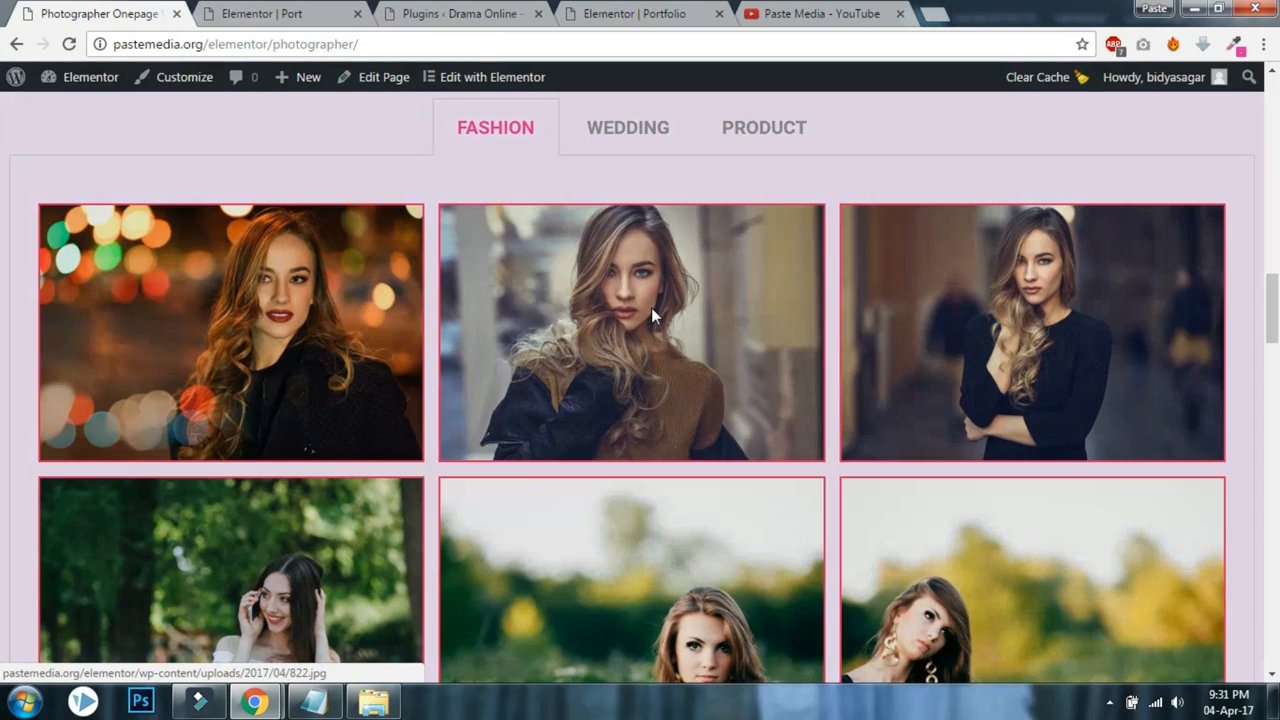
{"action": "left_click", "coordinate": [652, 315]}
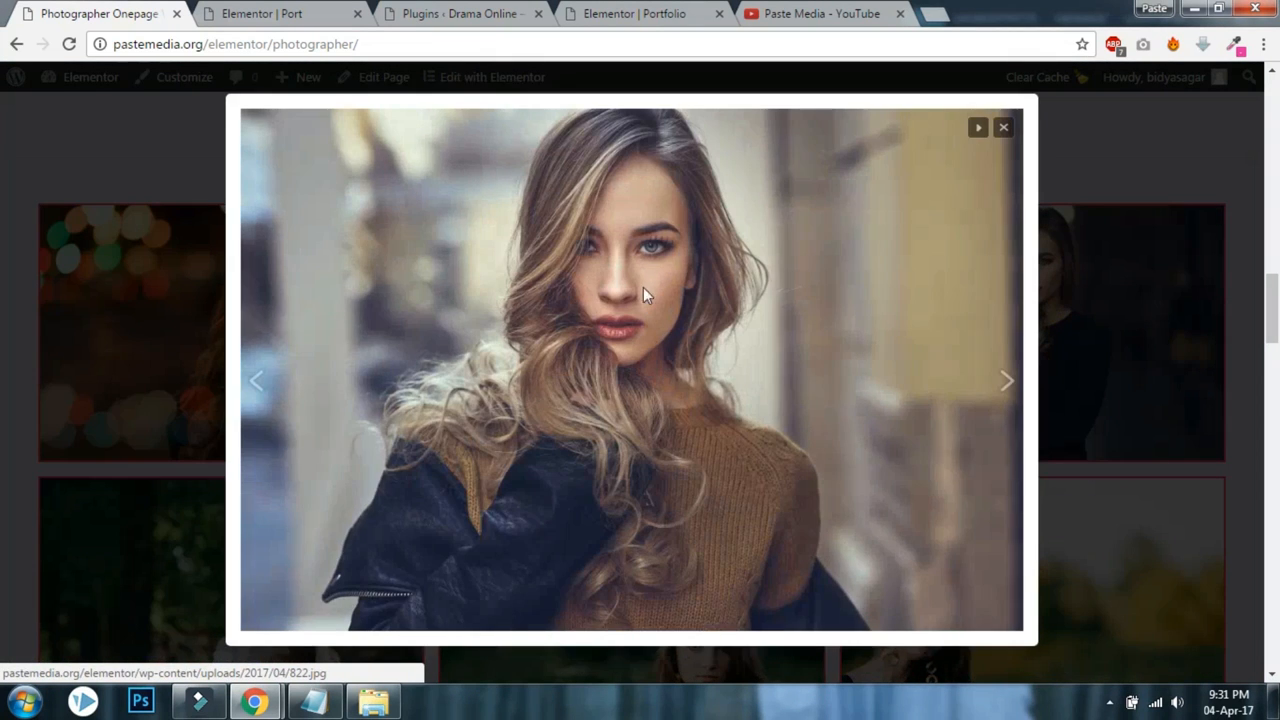
{"action": "left_click", "coordinate": [1003, 127]}
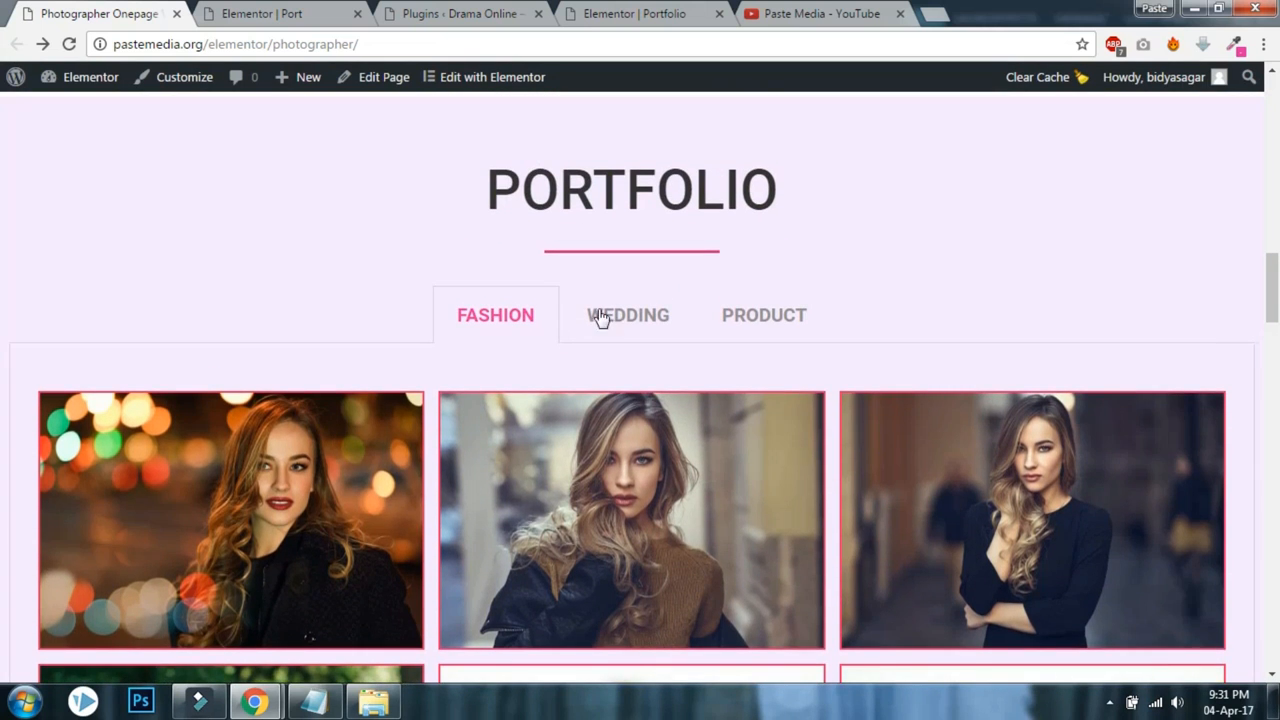
Scroll through the live page and switch the portfolio to the Wedding gallery.
{"action": "scroll", "scroll_direction": "up", "scroll_amount": 3}
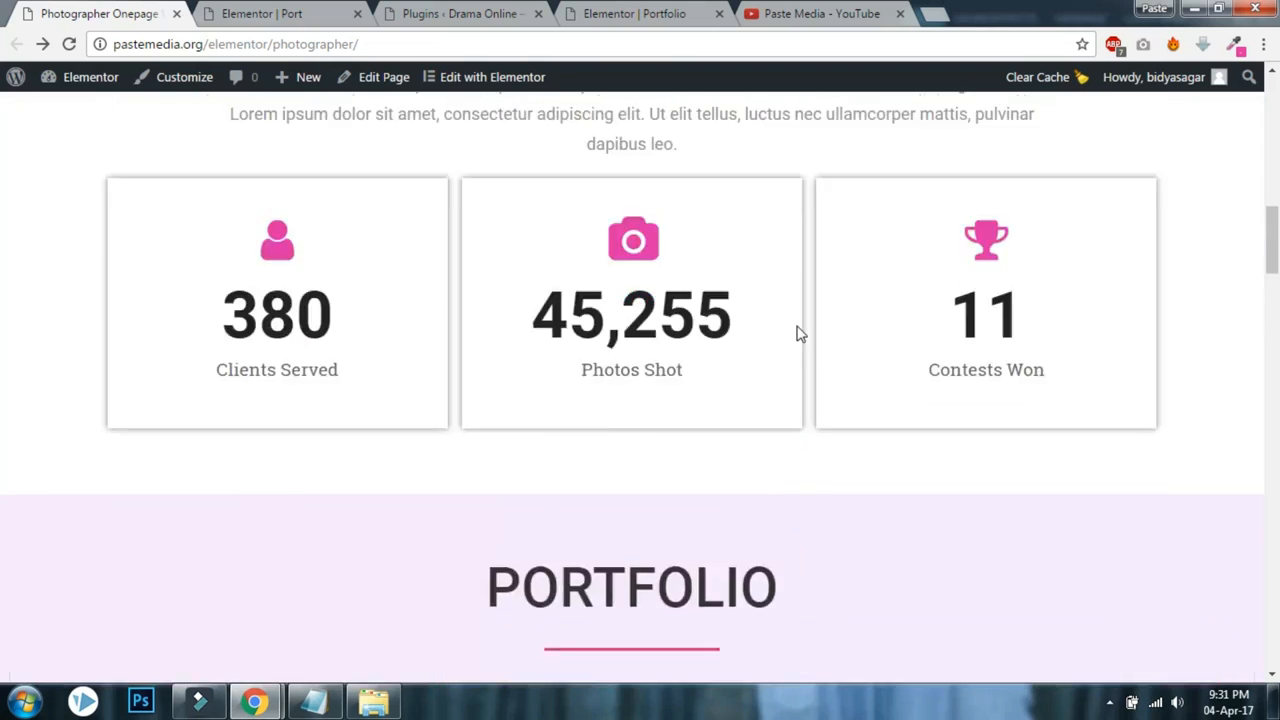
{"action": "scroll", "scroll_direction": "up", "scroll_amount": 3}
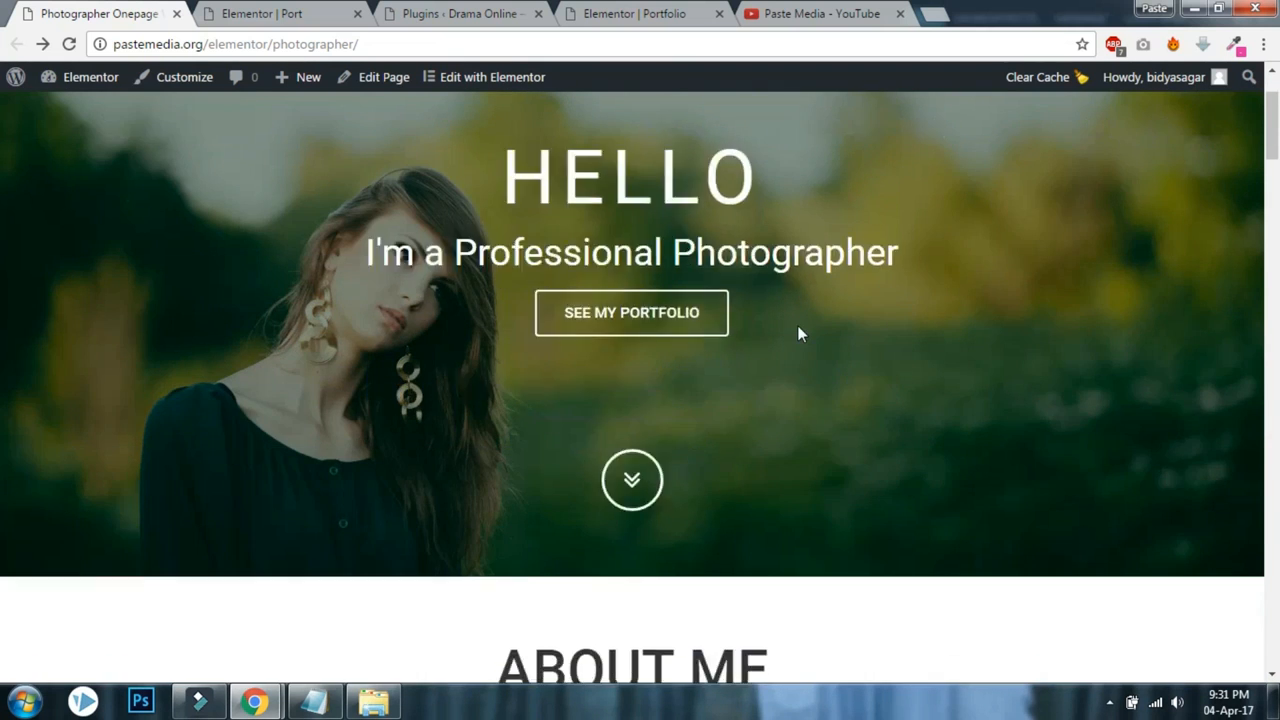
{"action": "scroll", "scroll_direction": "down", "scroll_amount": 3}
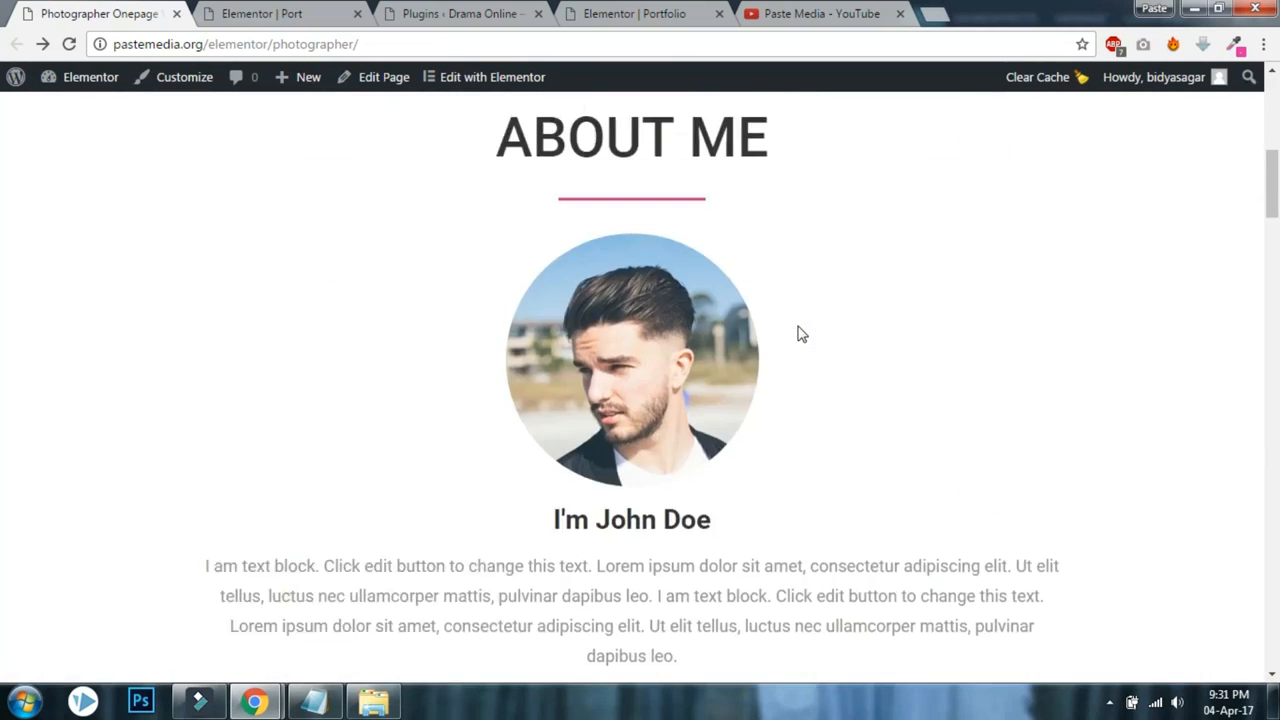
{"action": "scroll", "scroll_direction": "up", "scroll_amount": 3}
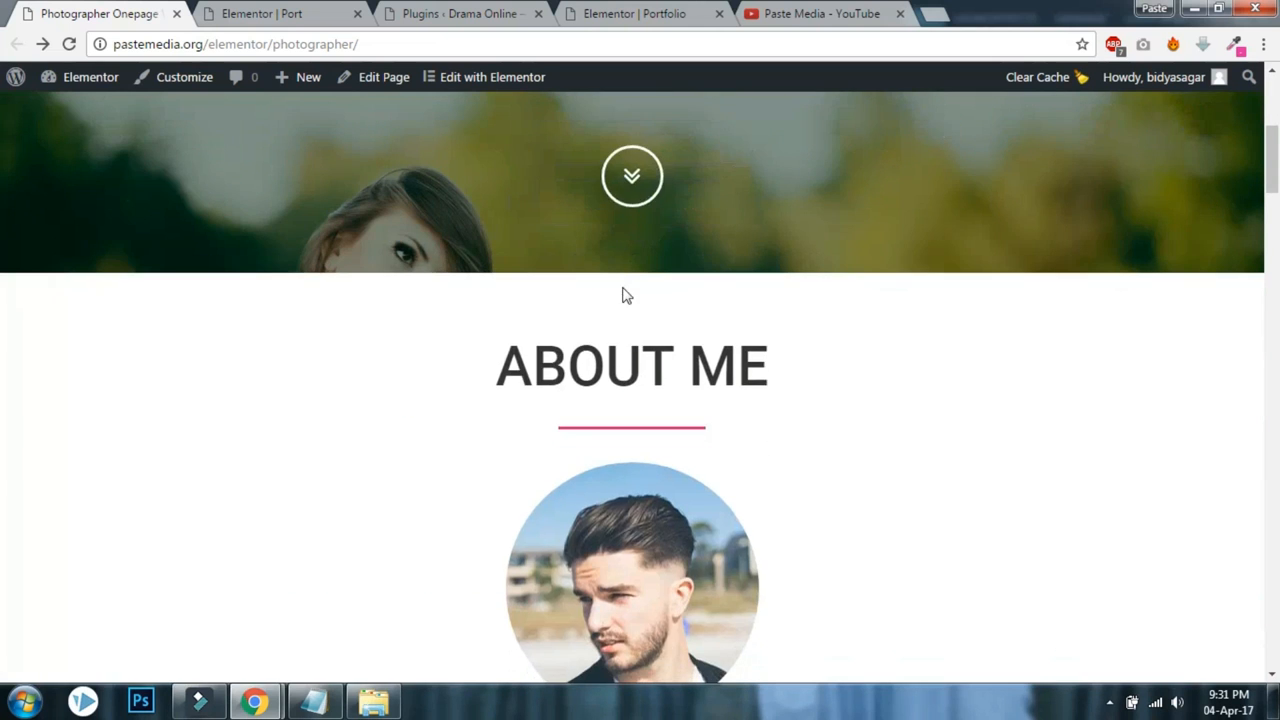
{"action": "scroll", "scroll_direction": "down", "scroll_amount": 3}
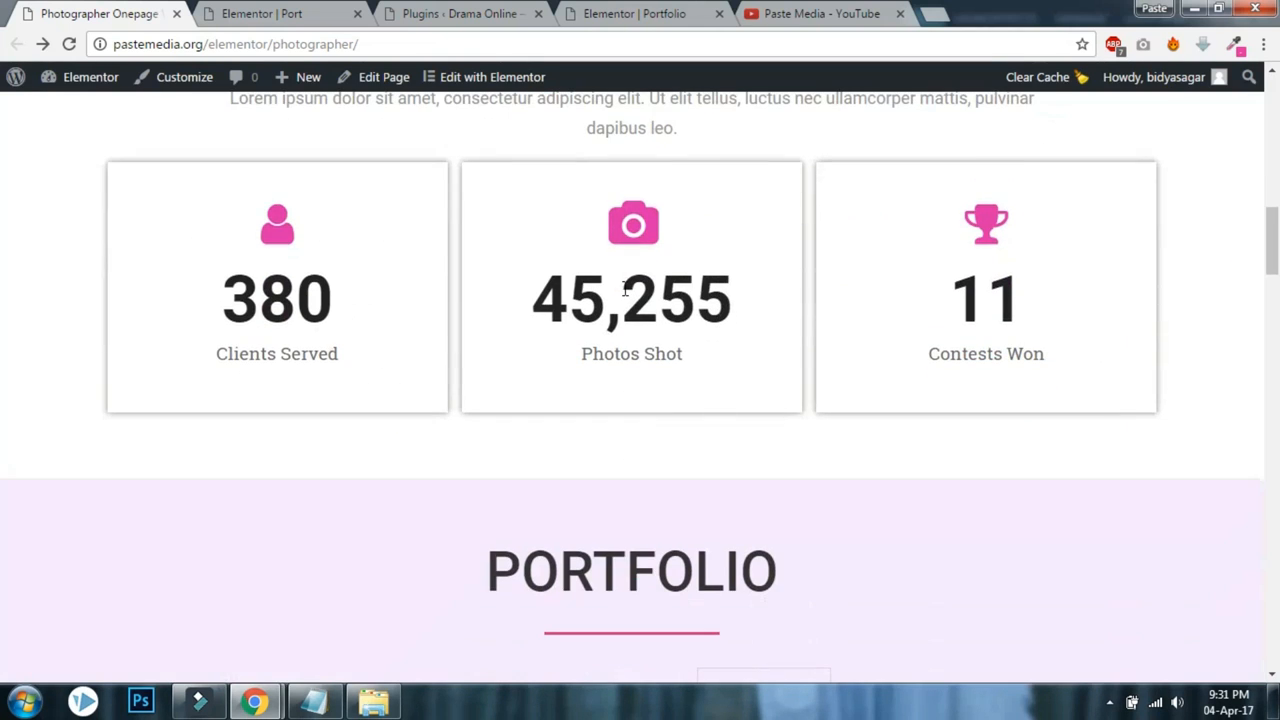
{"action": "scroll", "scroll_direction": "down", "scroll_amount": 3}
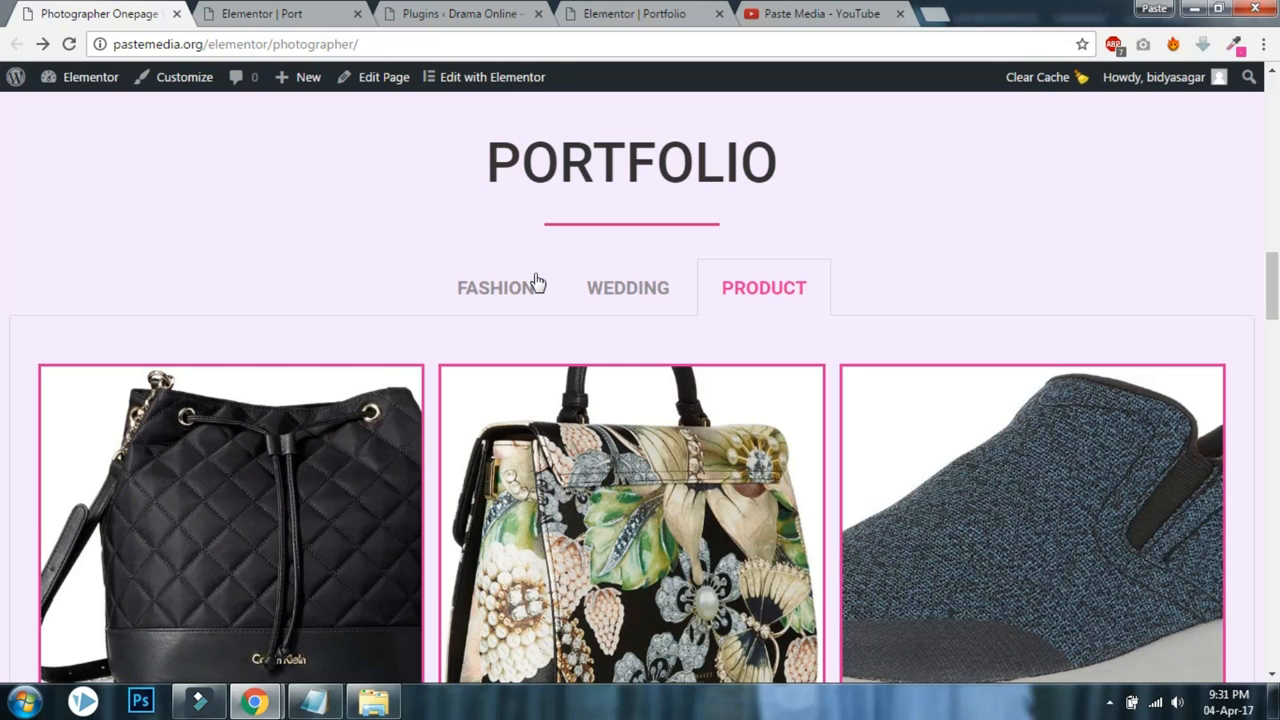
{"action": "scroll", "scroll_direction": "down", "scroll_amount": 3}
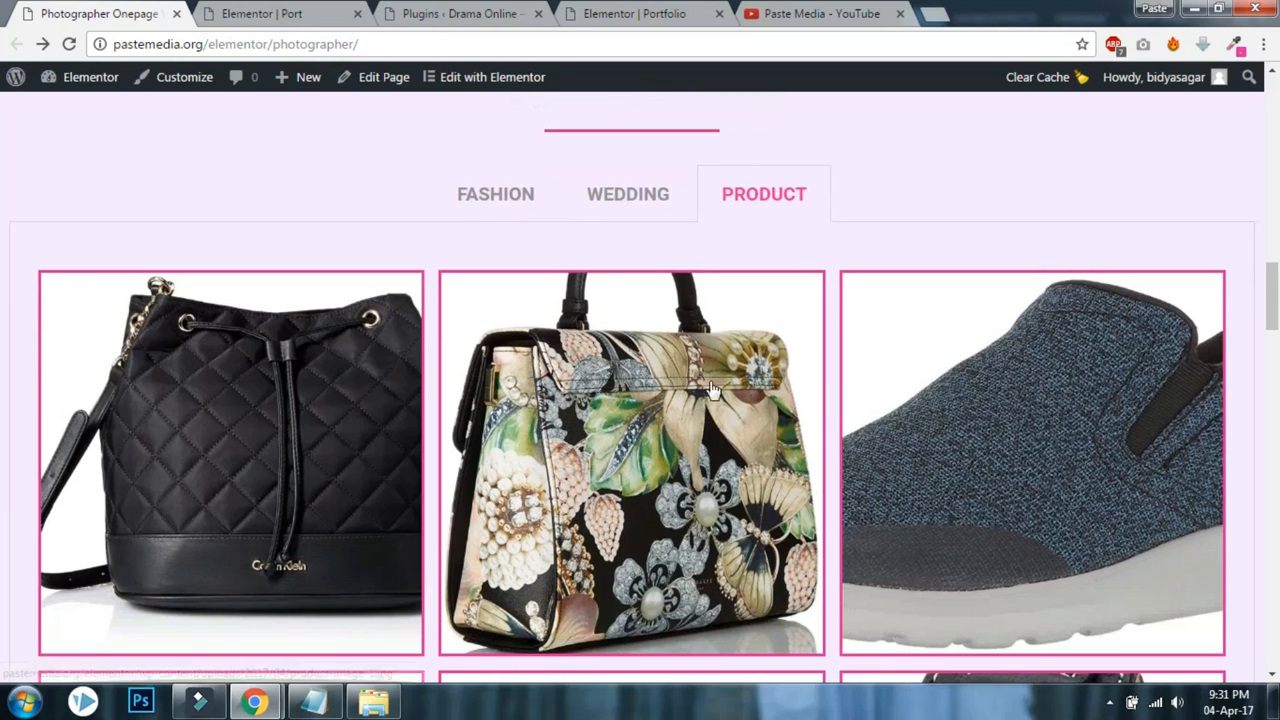
{"action": "mouse_move", "coordinate": [204, 388]}
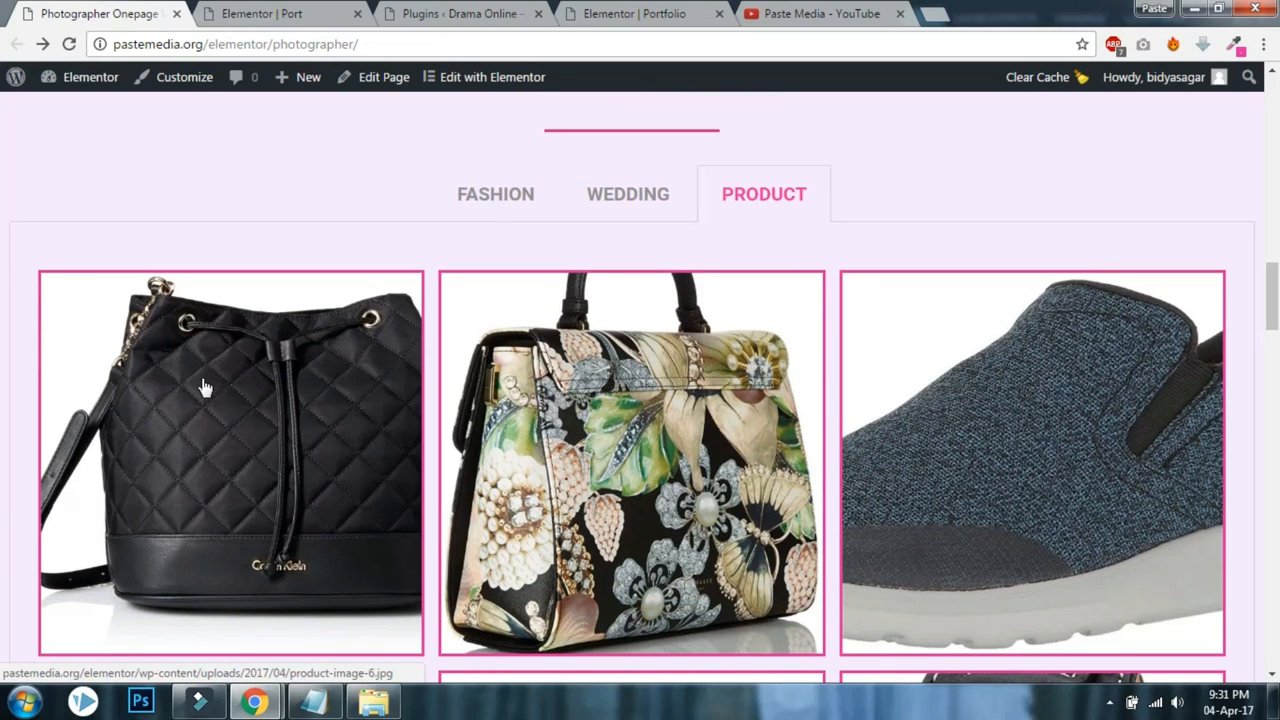
{"action": "left_click", "coordinate": [636, 381]}
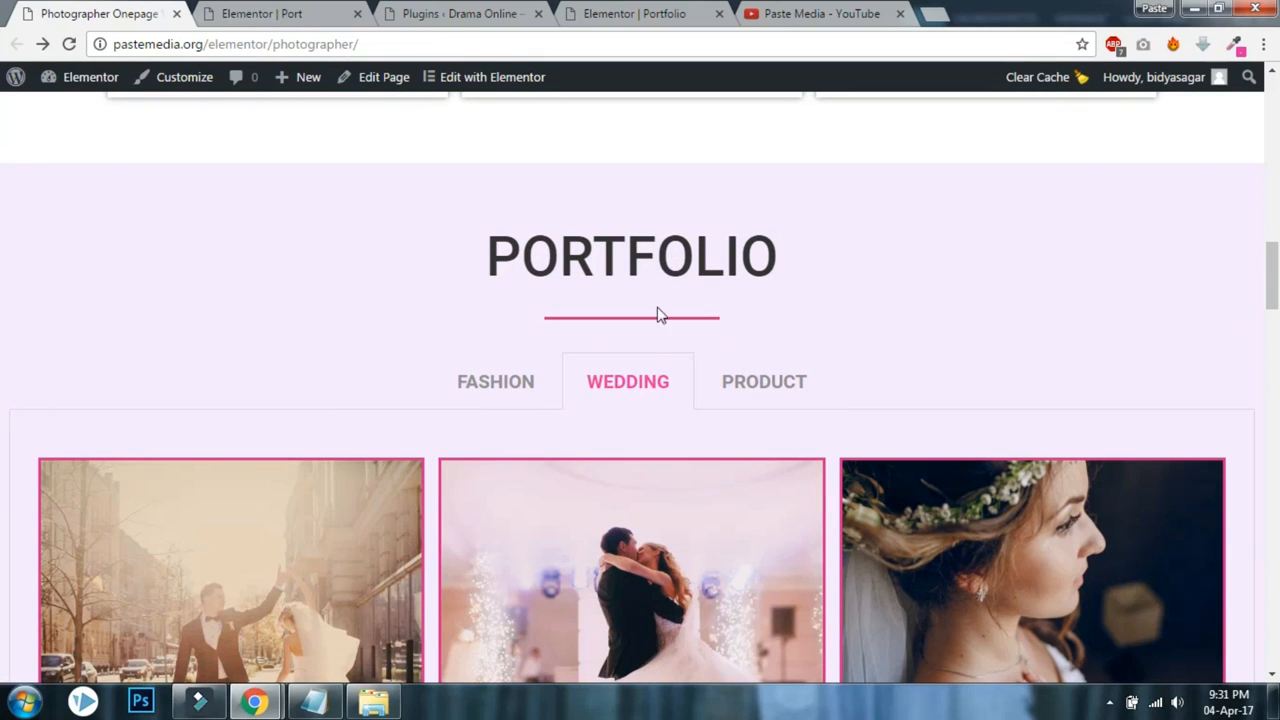
{"action": "mouse_move", "coordinate": [667, 332]}
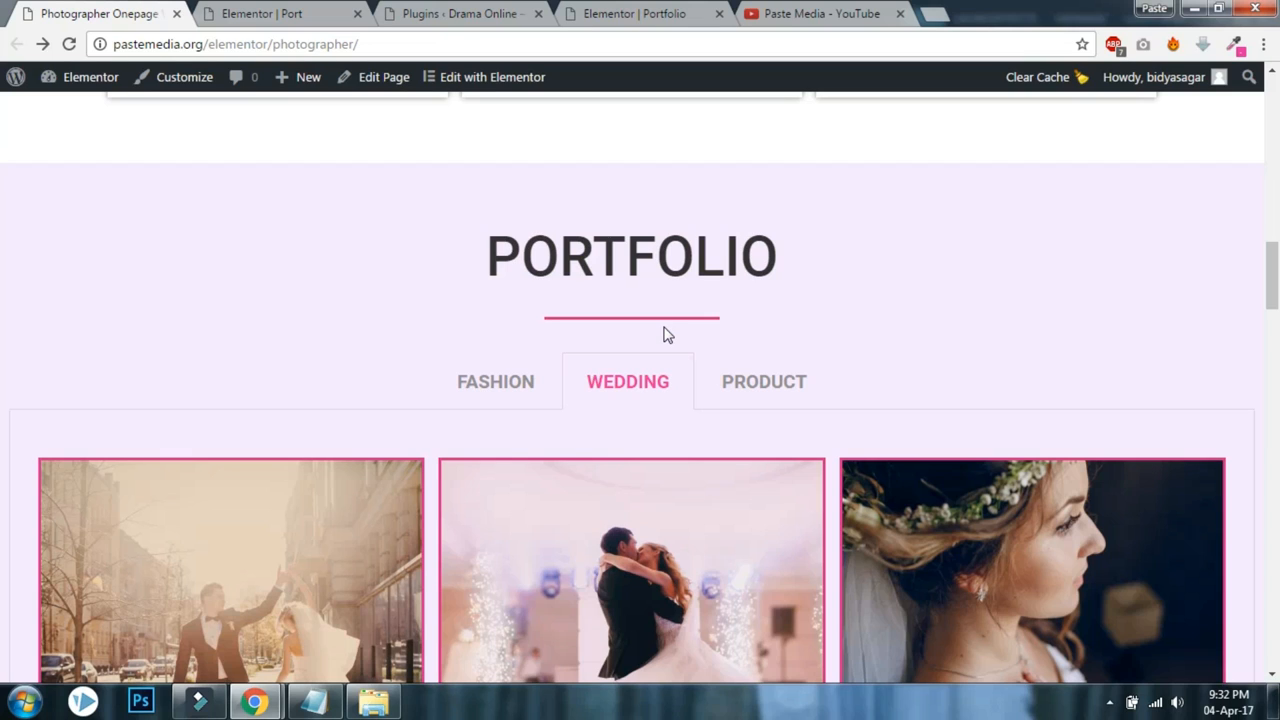
{"action": "mouse_move", "coordinate": [473, 236]}
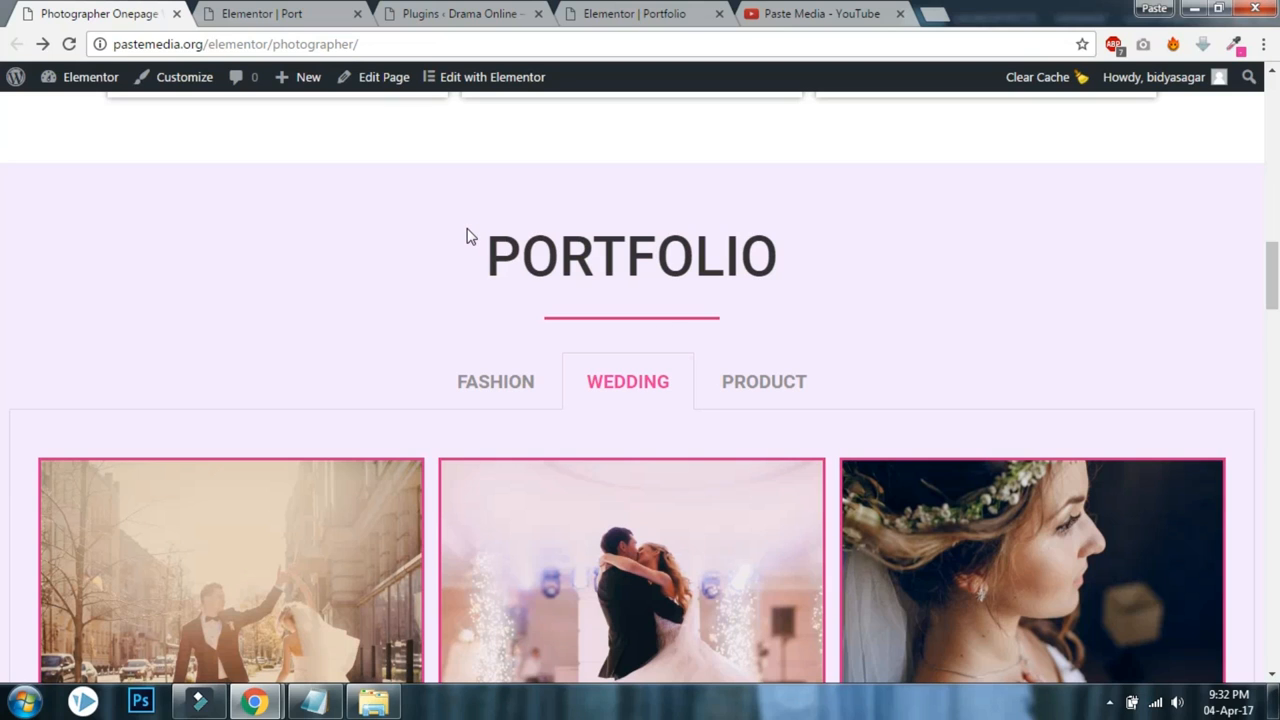
Glance at the Paste Media YouTube channel, then return to the Portfolio page editor.
{"action": "left_click", "coordinate": [810, 13]}
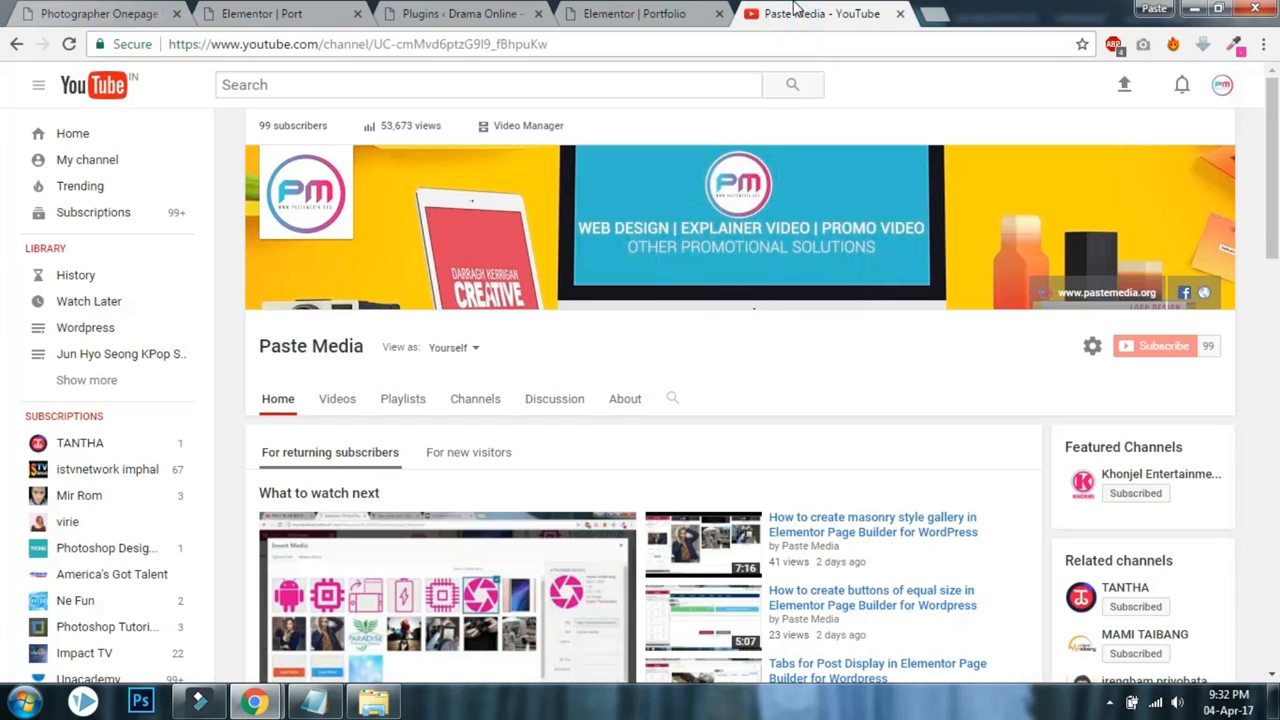
{"action": "mouse_move", "coordinate": [311, 135]}
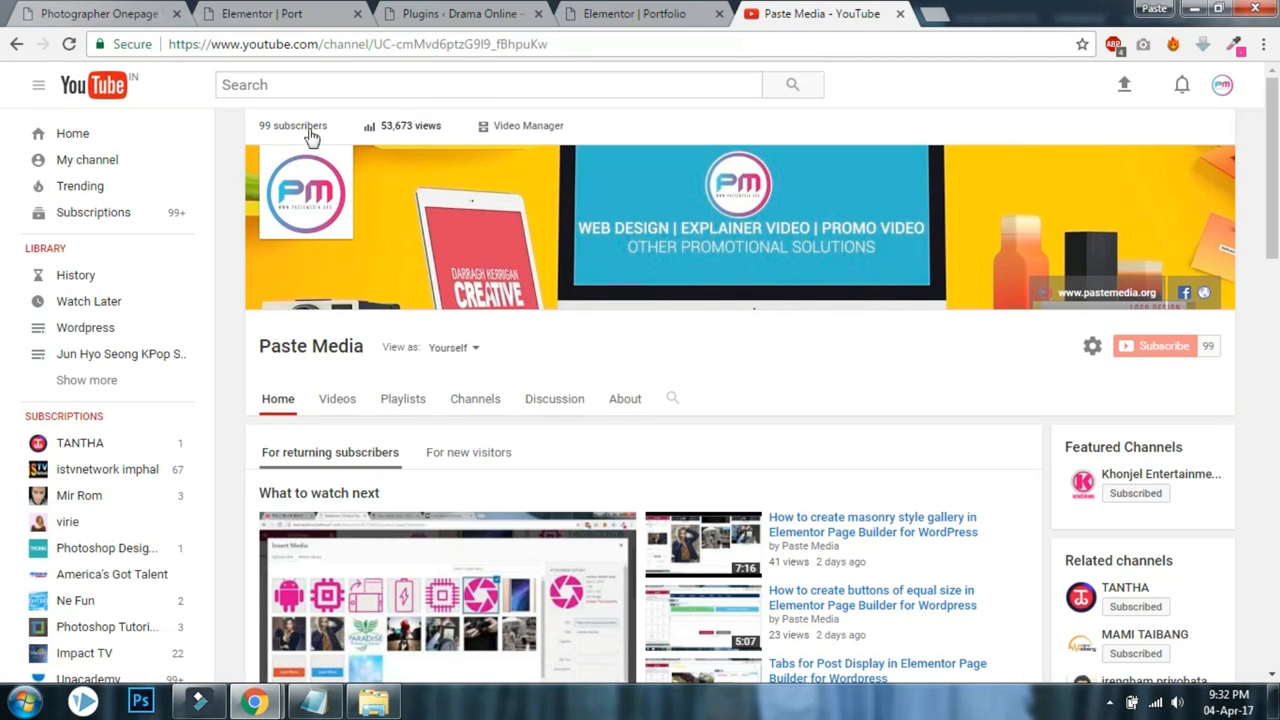
{"action": "mouse_move", "coordinate": [352, 127]}
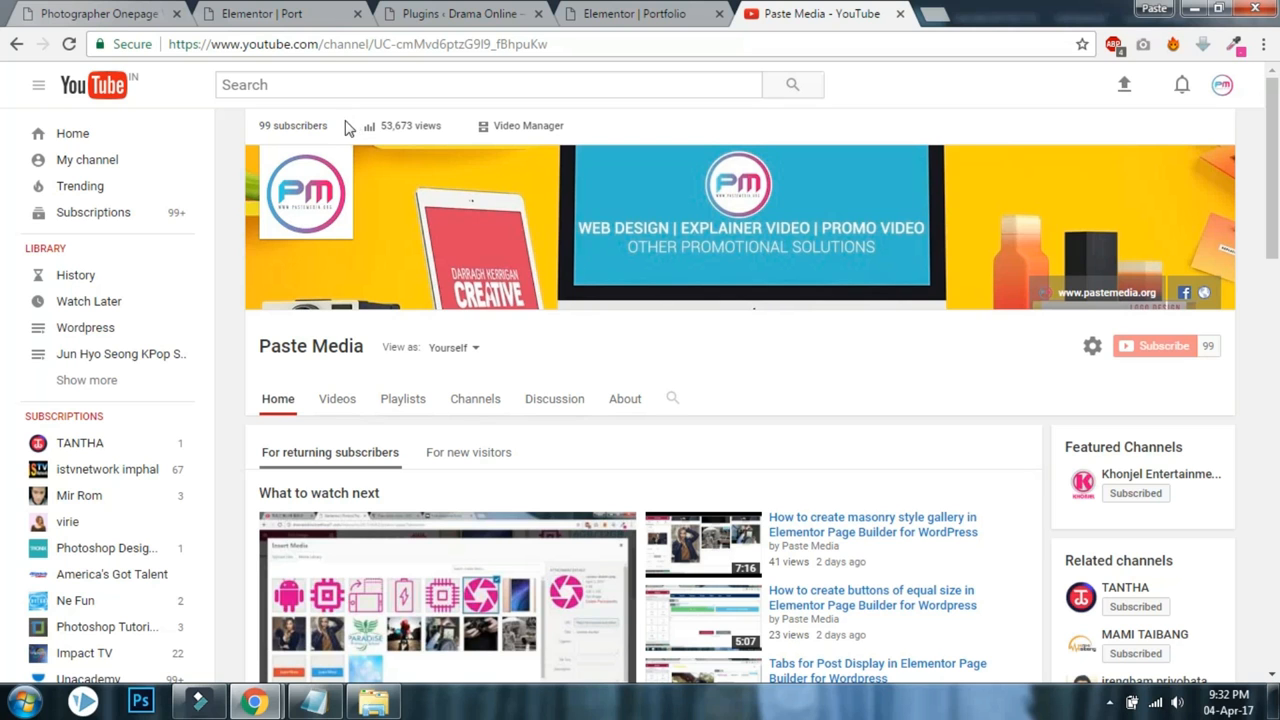
{"action": "left_click", "coordinate": [90, 18]}
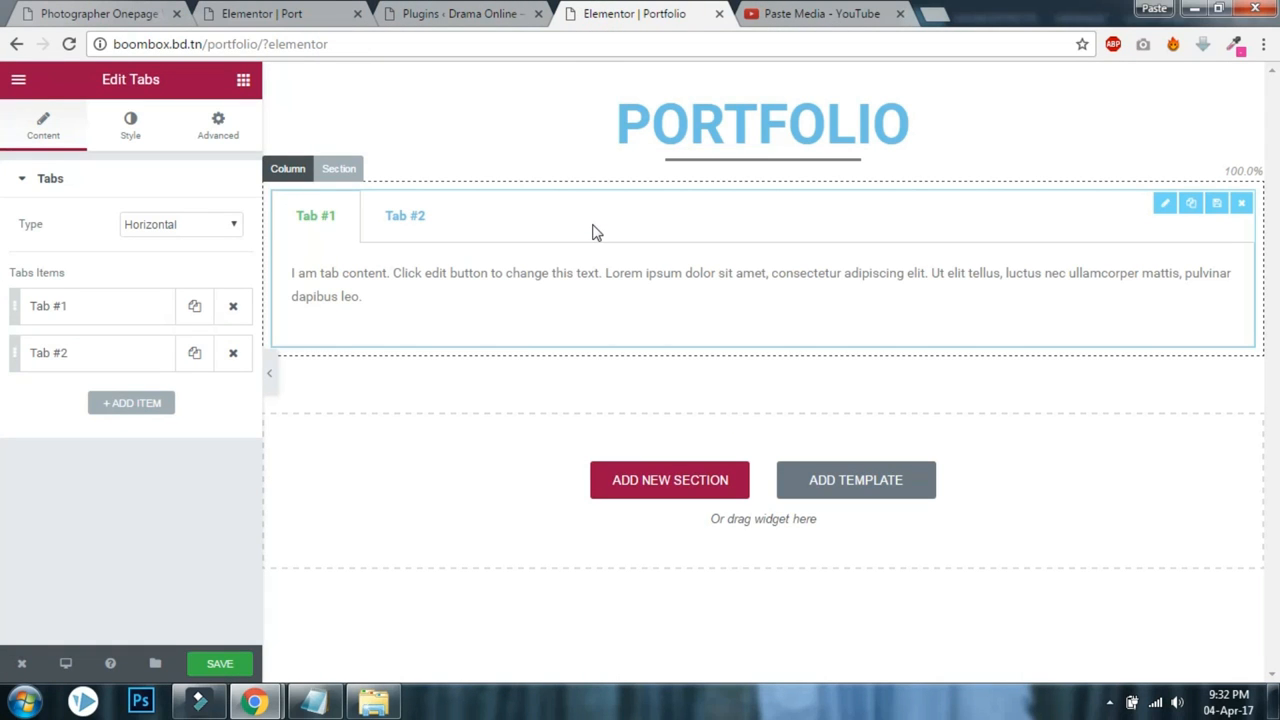
Browse the widget panel in the other Elementor Port editor.
{"action": "left_click", "coordinate": [450, 13]}
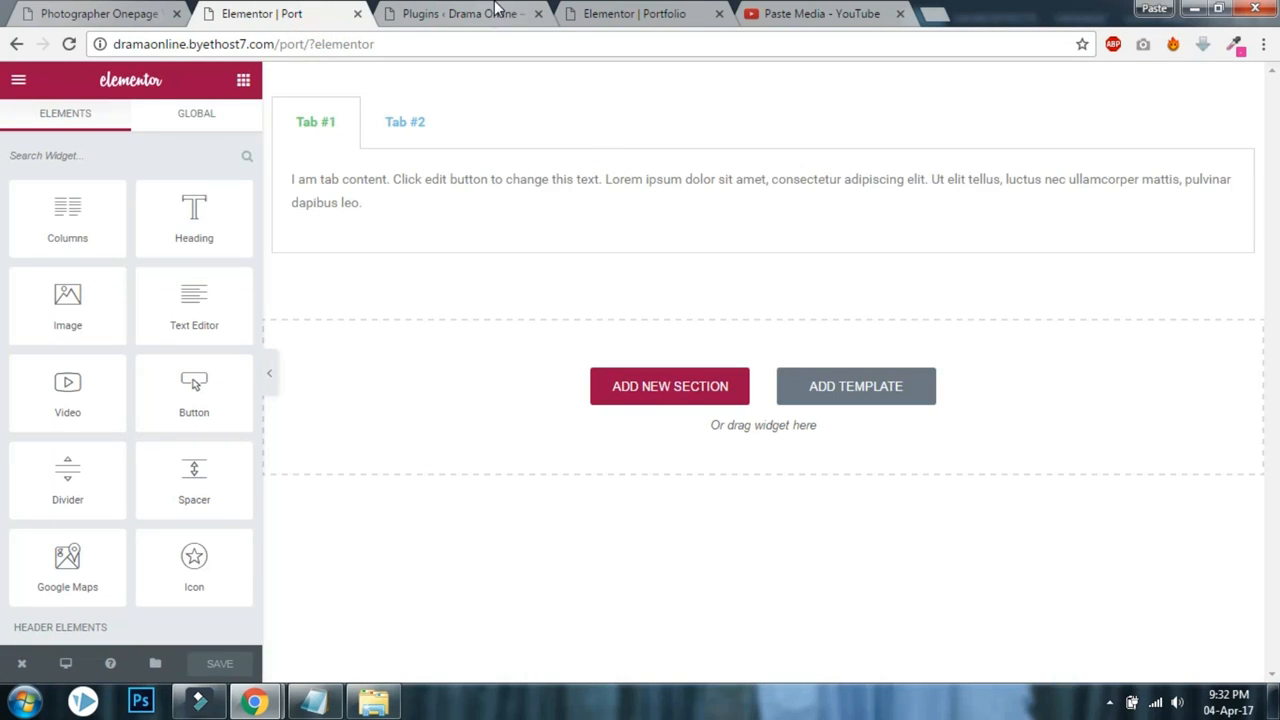
{"action": "mouse_move", "coordinate": [210, 100]}
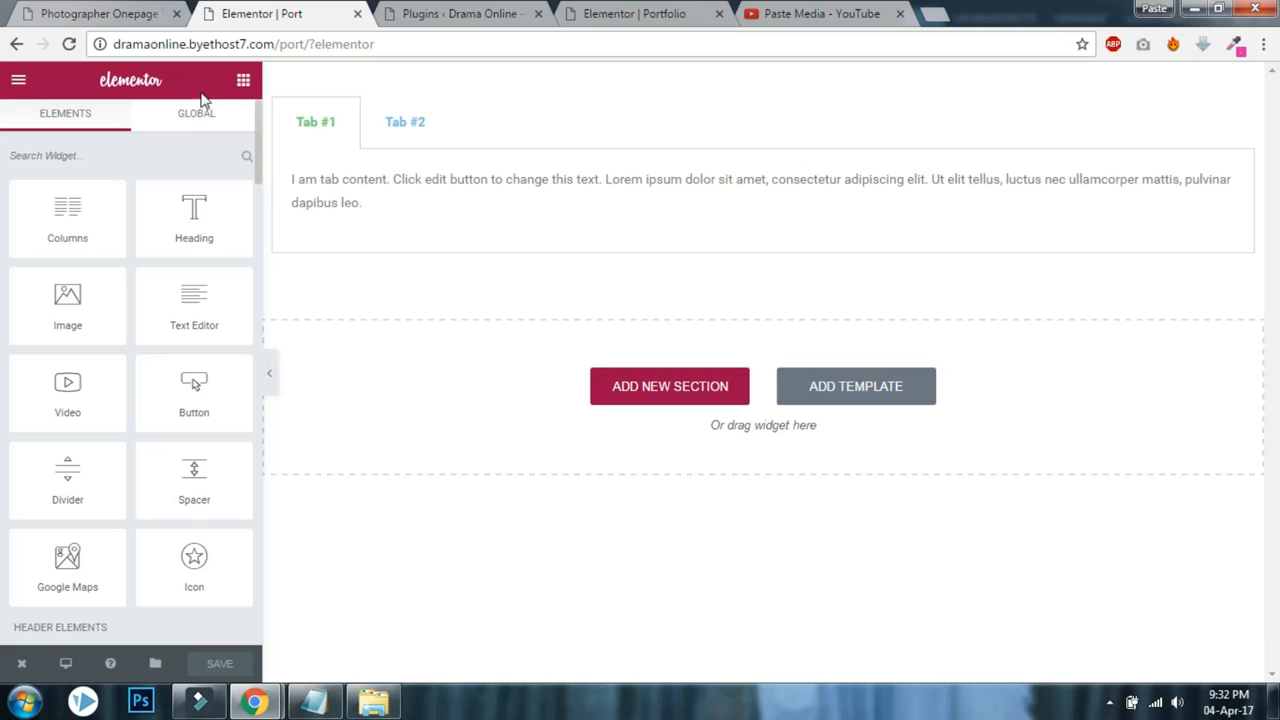
{"action": "scroll", "scroll_direction": "down", "scroll_amount": 3}
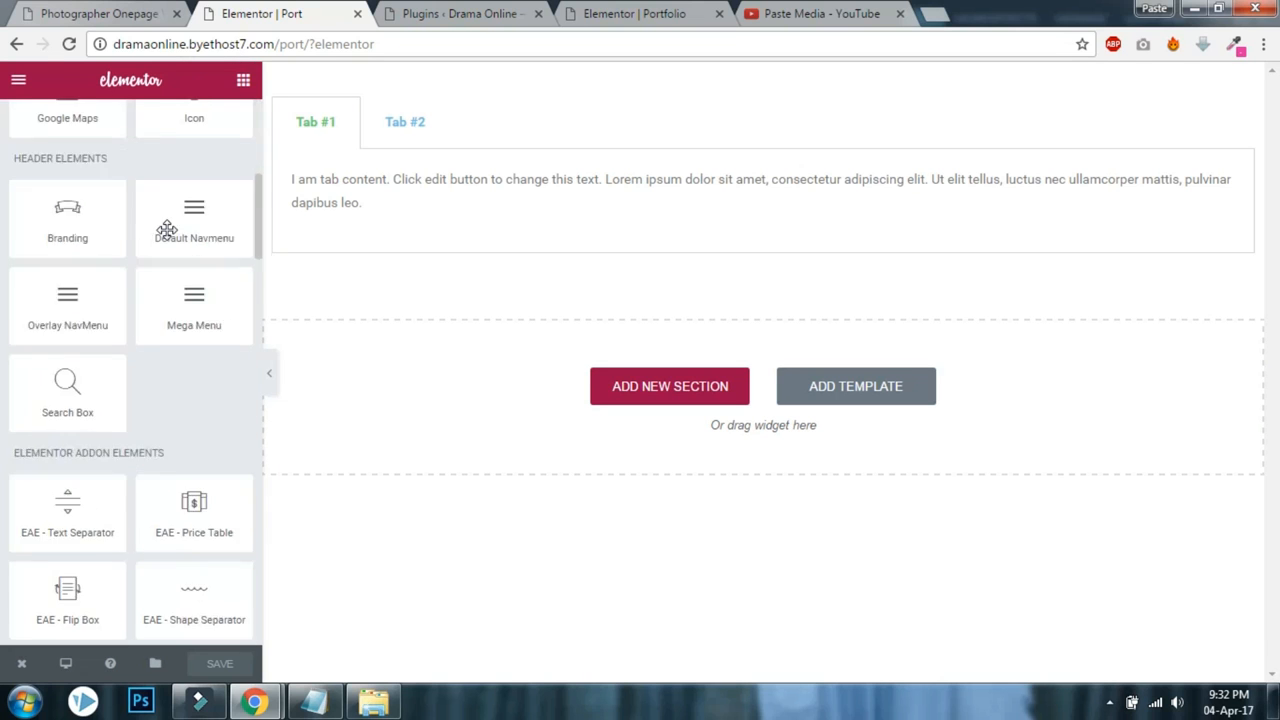
{"action": "scroll", "scroll_direction": "down", "scroll_amount": 3}
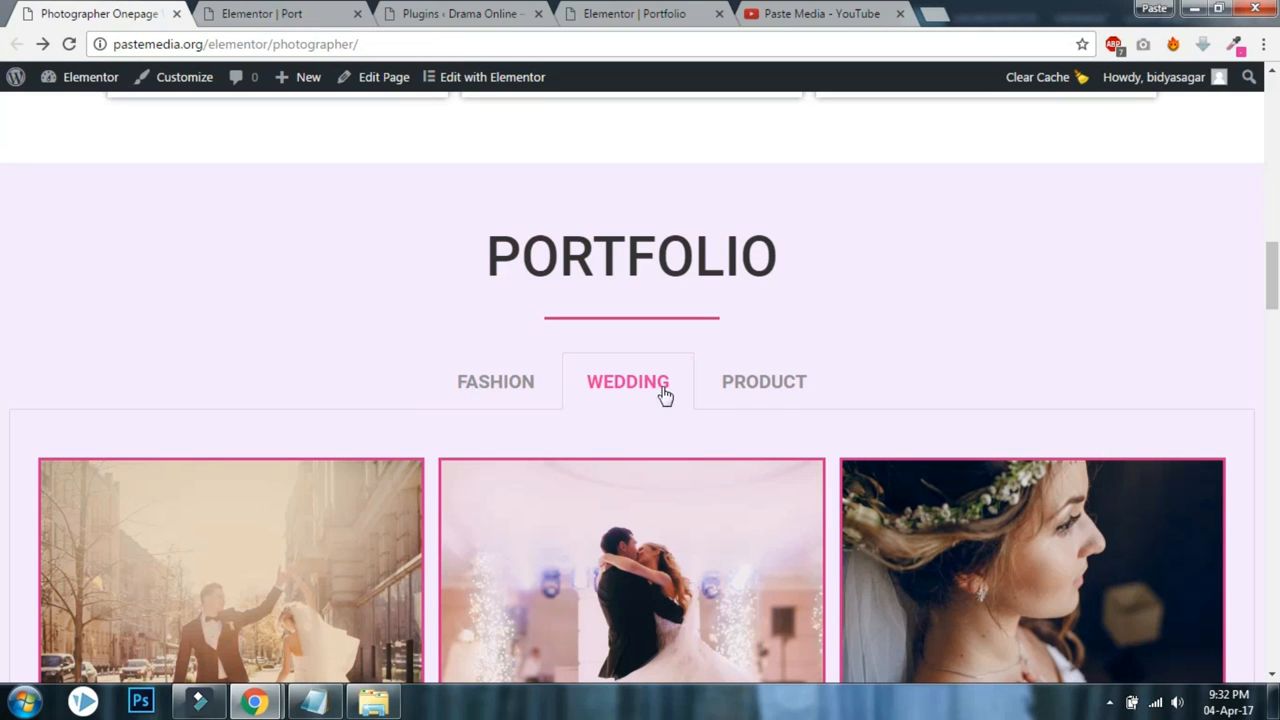
Cycle the live portfolio through Fashion, Product and Fashion, then return to the Portfolio editor.
{"action": "left_click", "coordinate": [495, 382]}
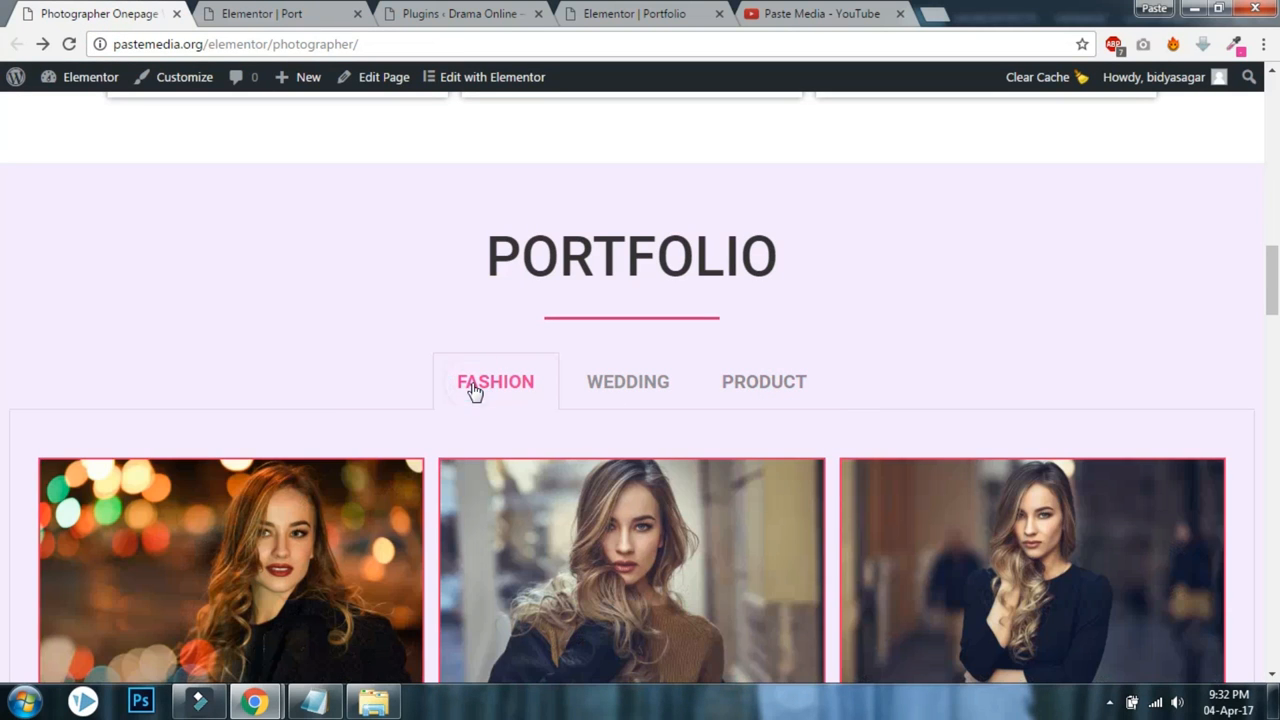
{"action": "left_click", "coordinate": [783, 382]}
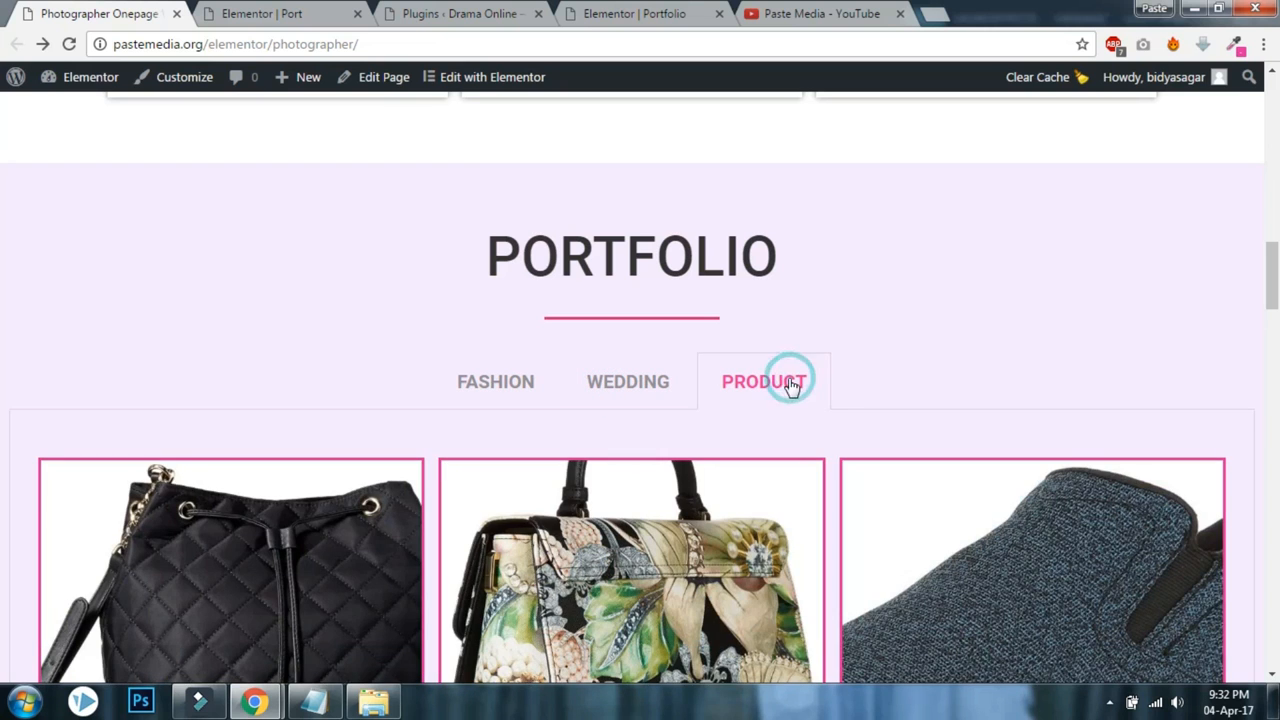
{"action": "left_click", "coordinate": [495, 381]}
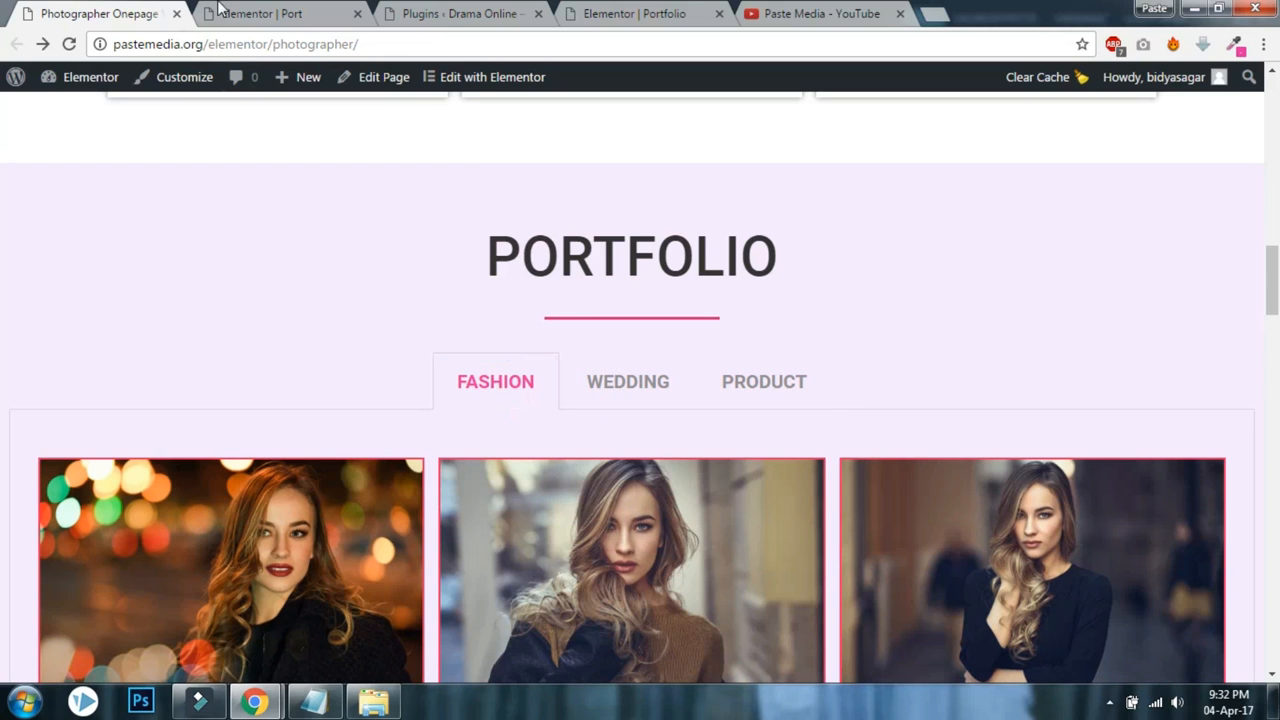
{"action": "left_click", "coordinate": [260, 13]}
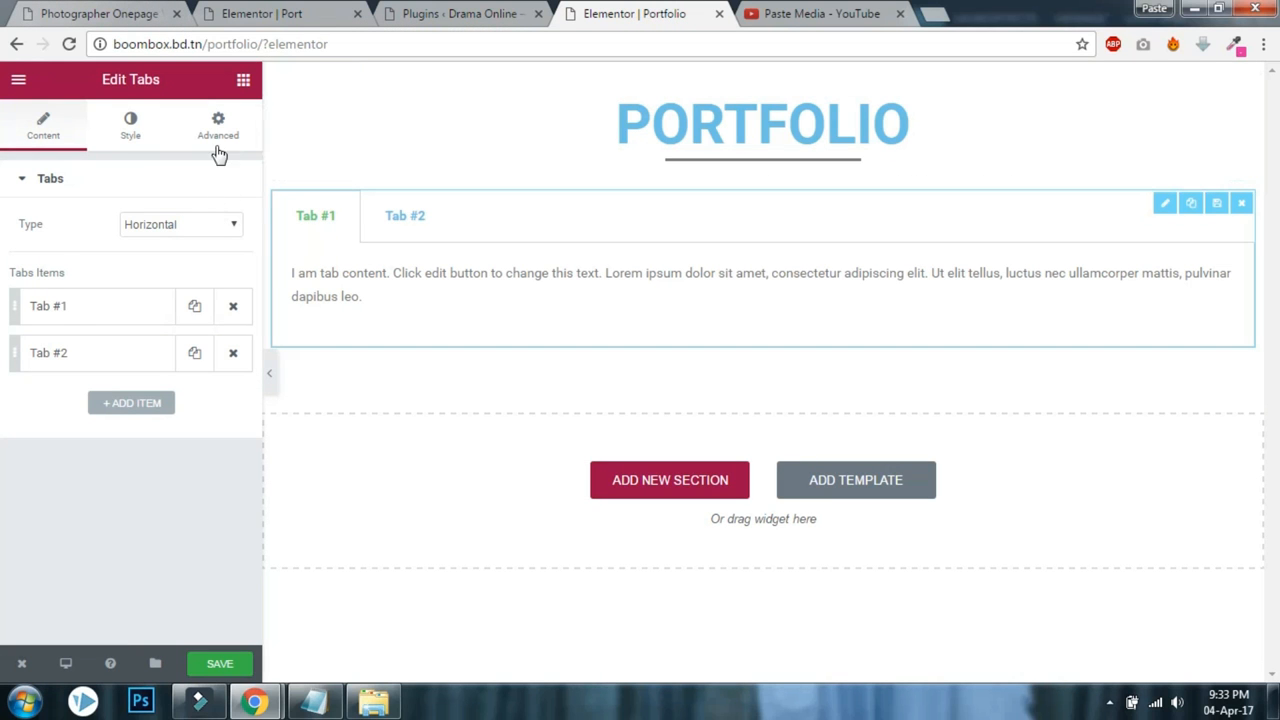
Check Custom CSS under the Tabs widget's Advanced settings, find it Pro-only, and return to Elements.
{"action": "left_click", "coordinate": [217, 123]}
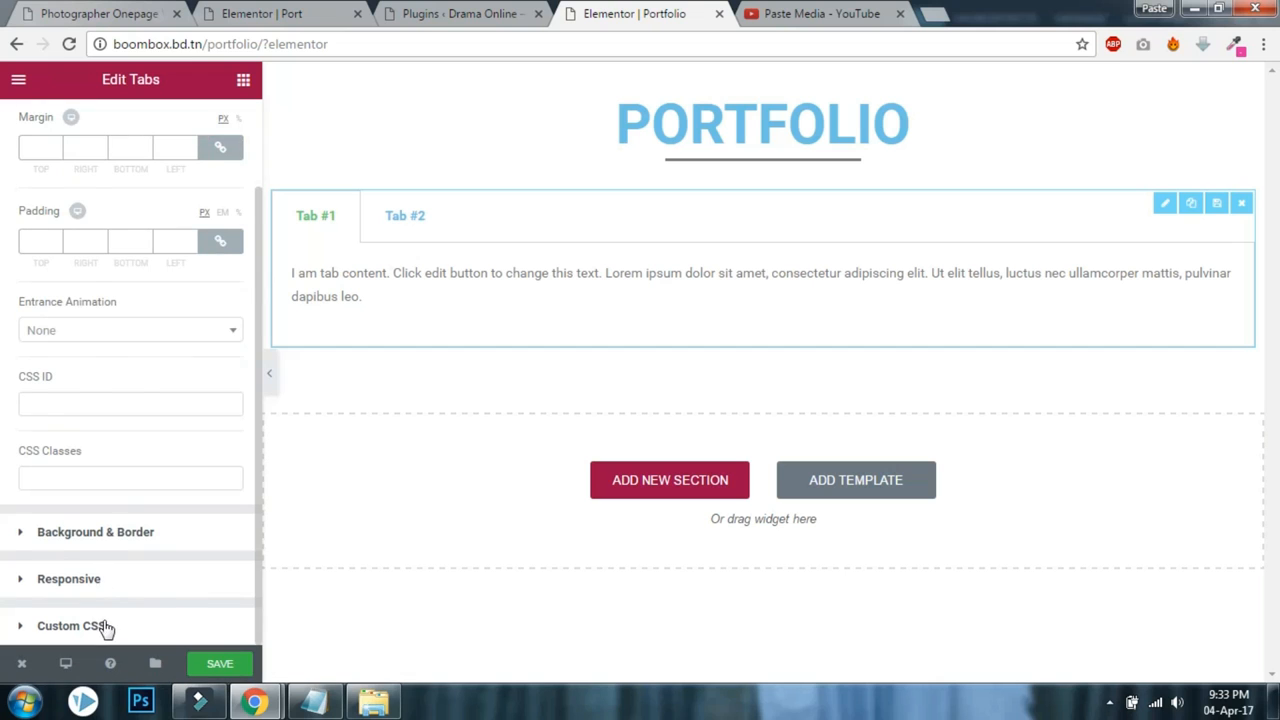
{"action": "left_click", "coordinate": [82, 626]}
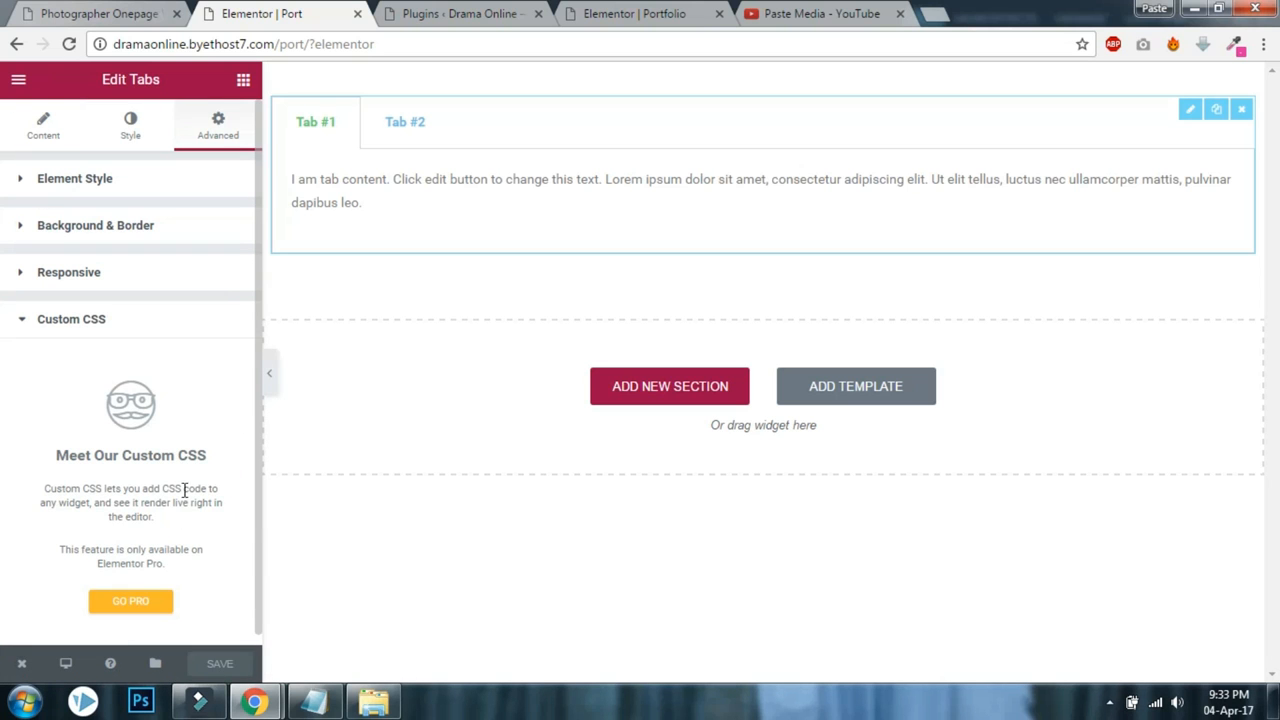
{"action": "mouse_move", "coordinate": [196, 456]}
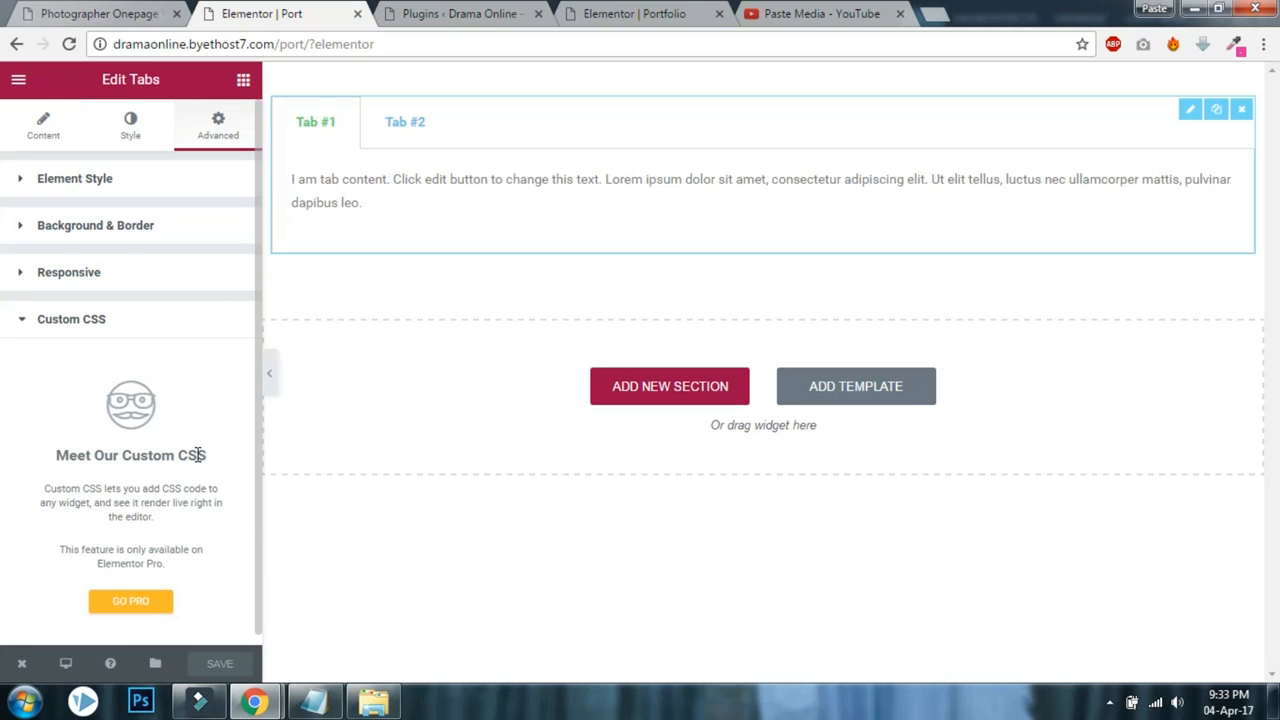
{"action": "mouse_move", "coordinate": [147, 422]}
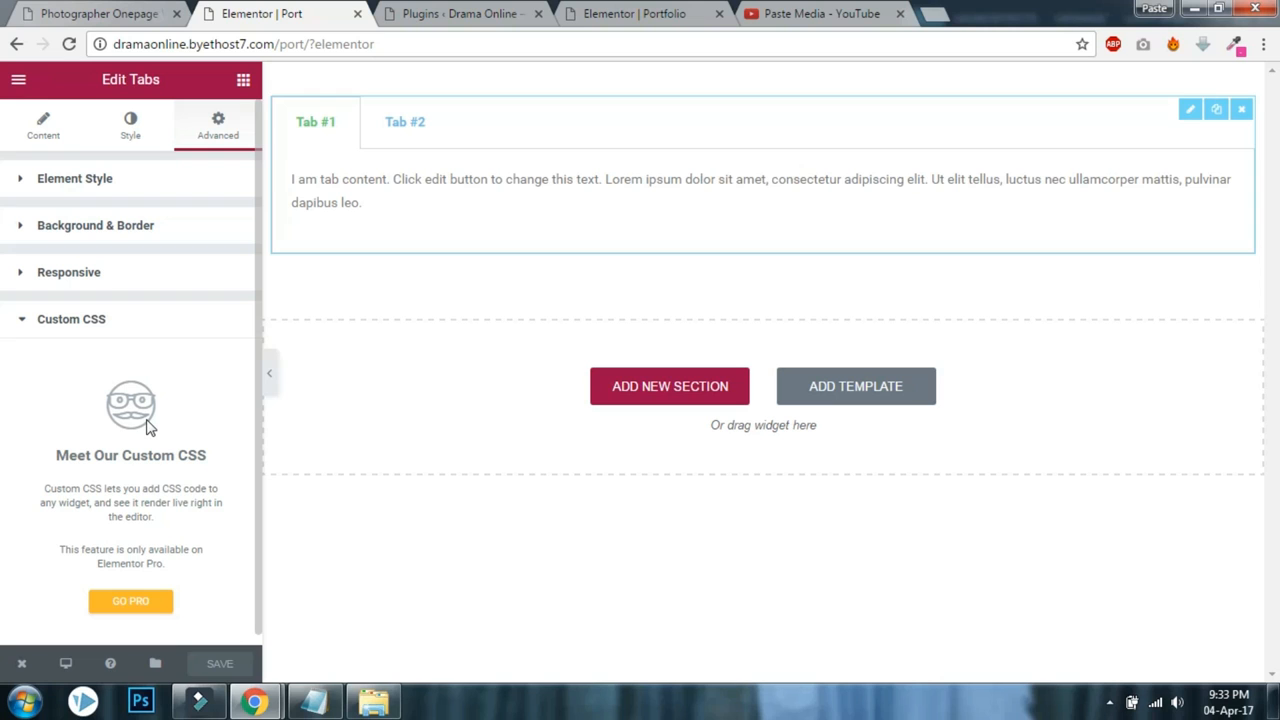
{"action": "mouse_move", "coordinate": [280, 43]}
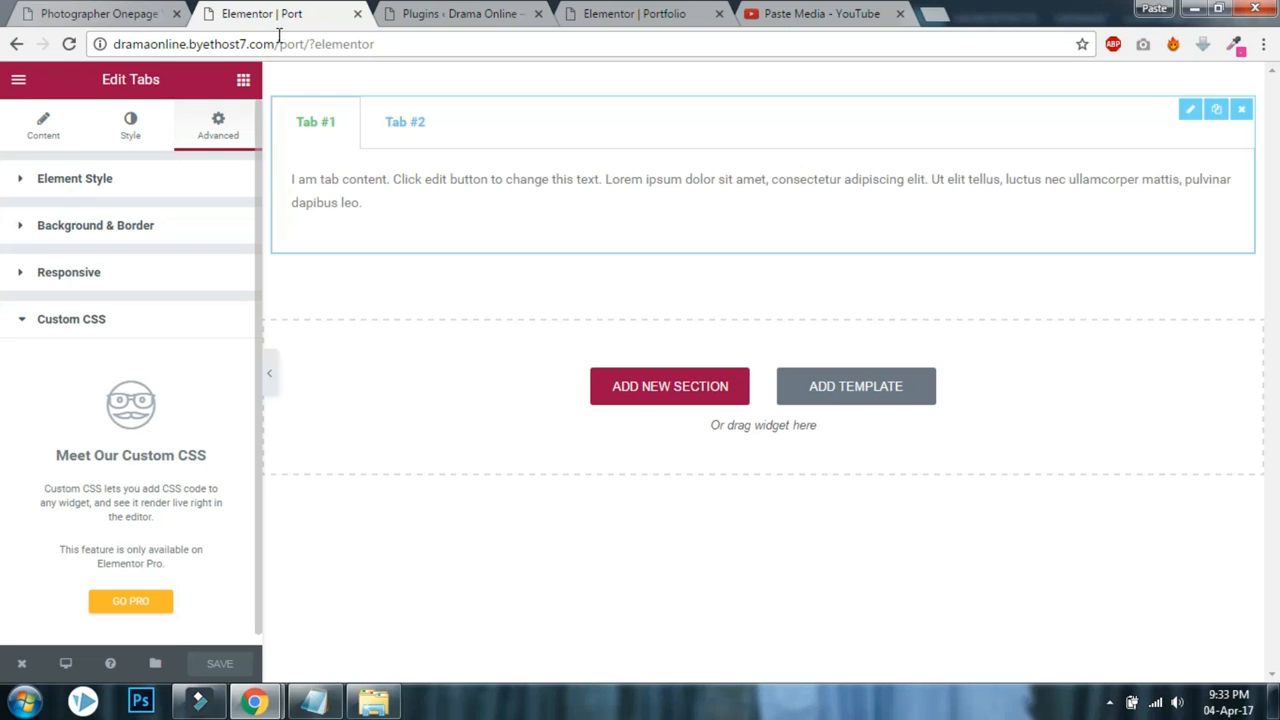
{"action": "left_click", "coordinate": [243, 80]}
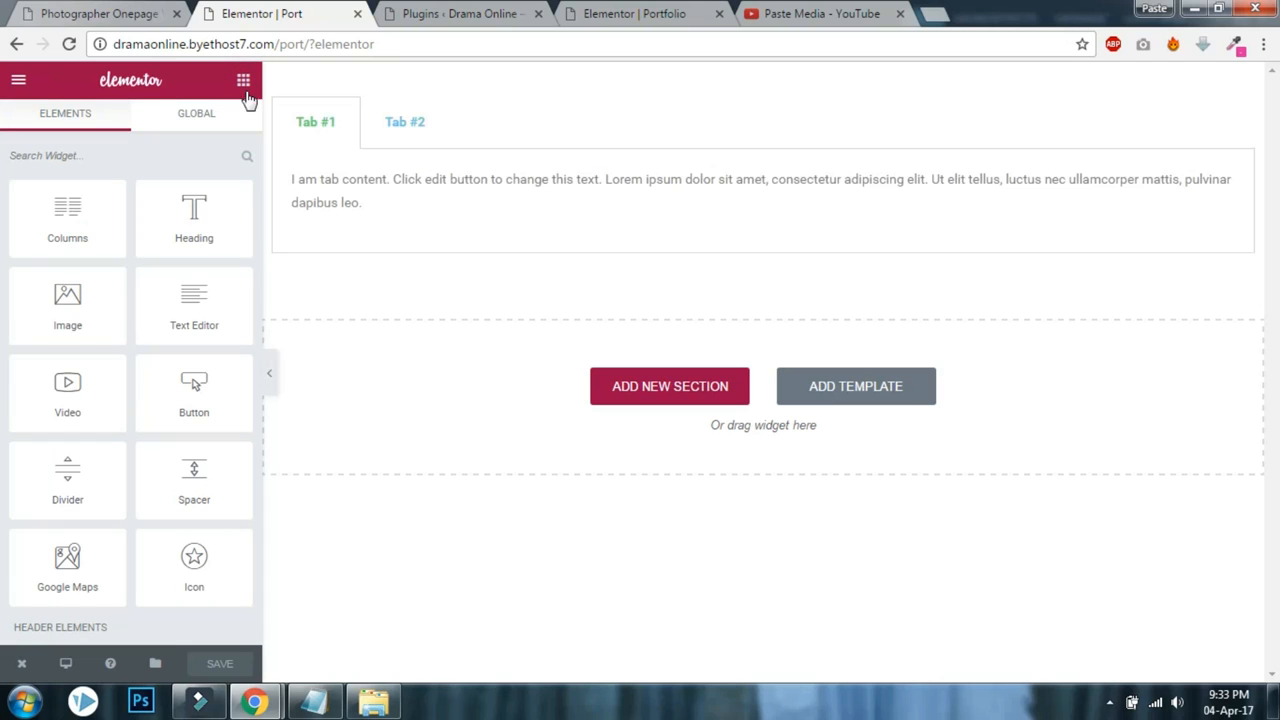
Reopen the tabs widget, go back to the widget list, and scroll through the Elements panel.
{"action": "left_click", "coordinate": [380, 185]}
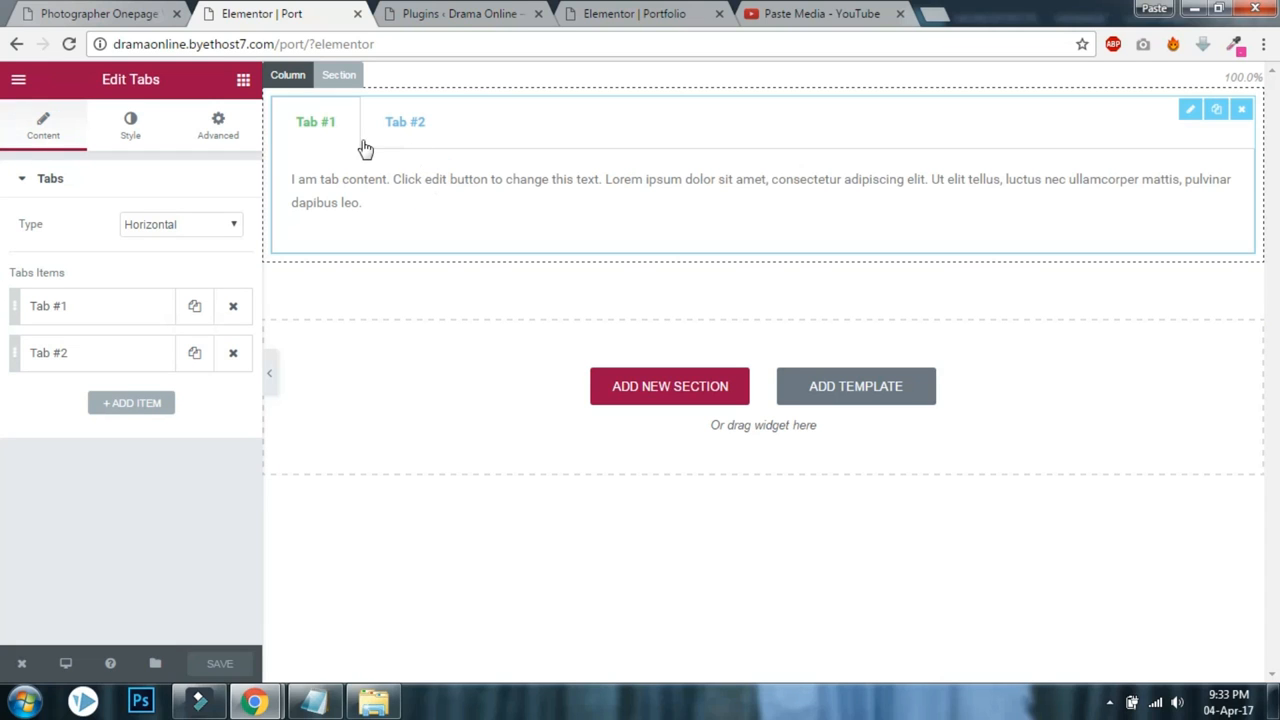
{"action": "left_click", "coordinate": [242, 80]}
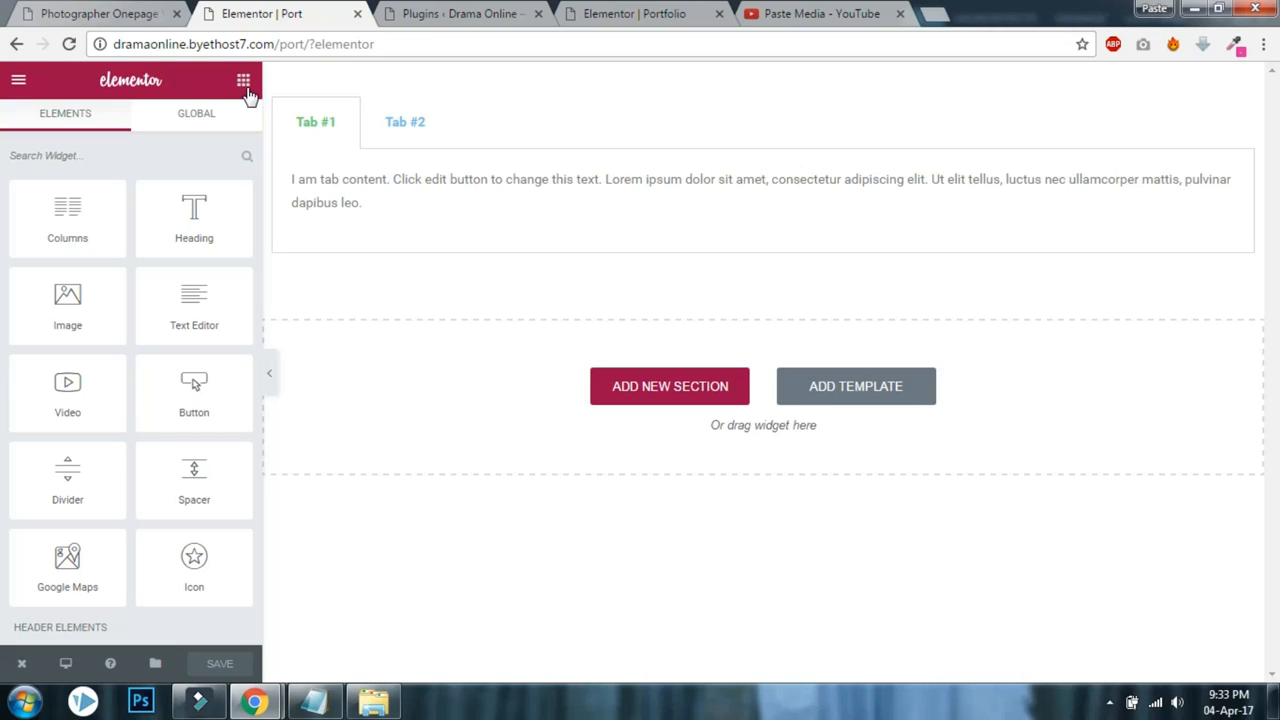
{"action": "scroll", "scroll_direction": "down", "scroll_amount": 3}
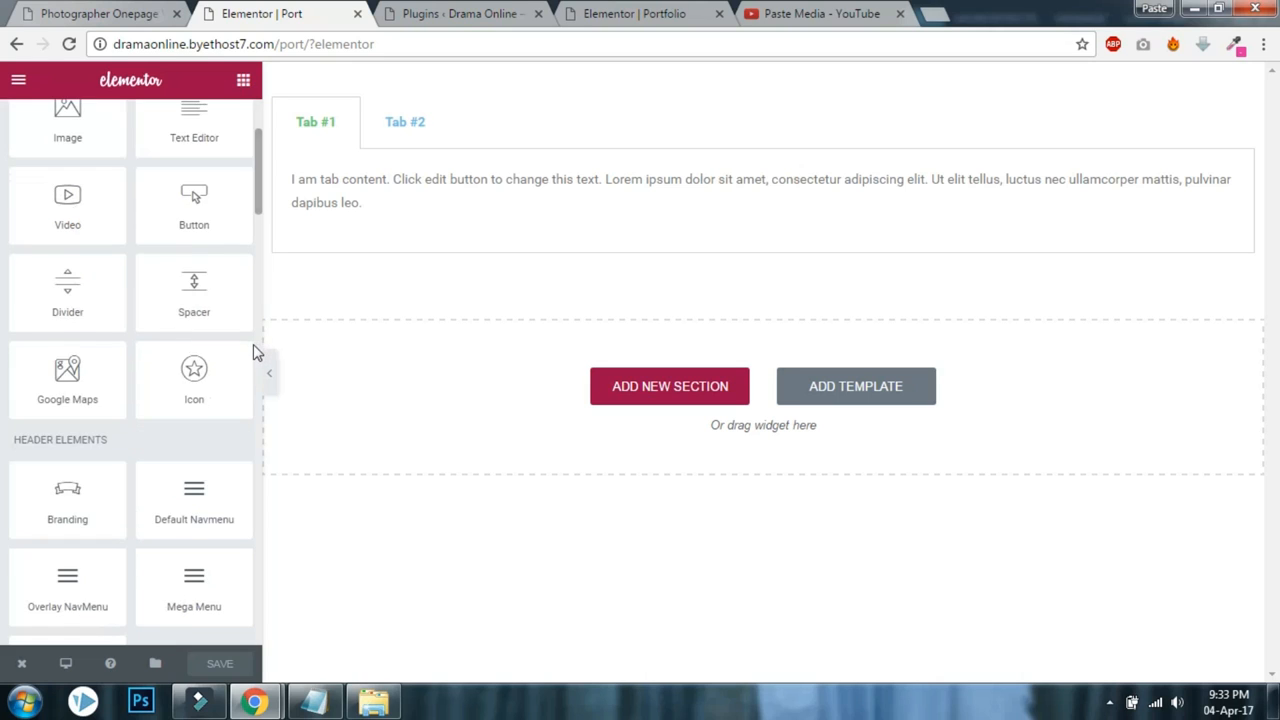
{"action": "scroll", "scroll_direction": "down", "scroll_amount": 3}
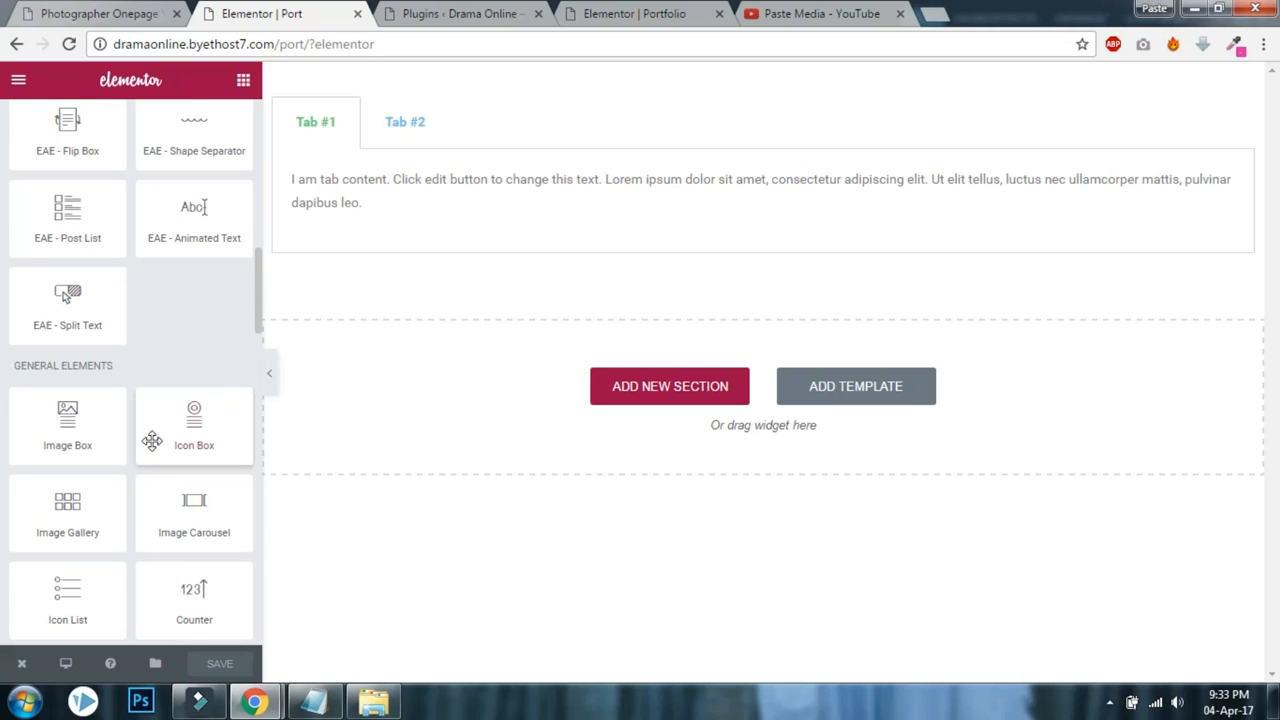
{"action": "mouse_move", "coordinate": [67, 514]}
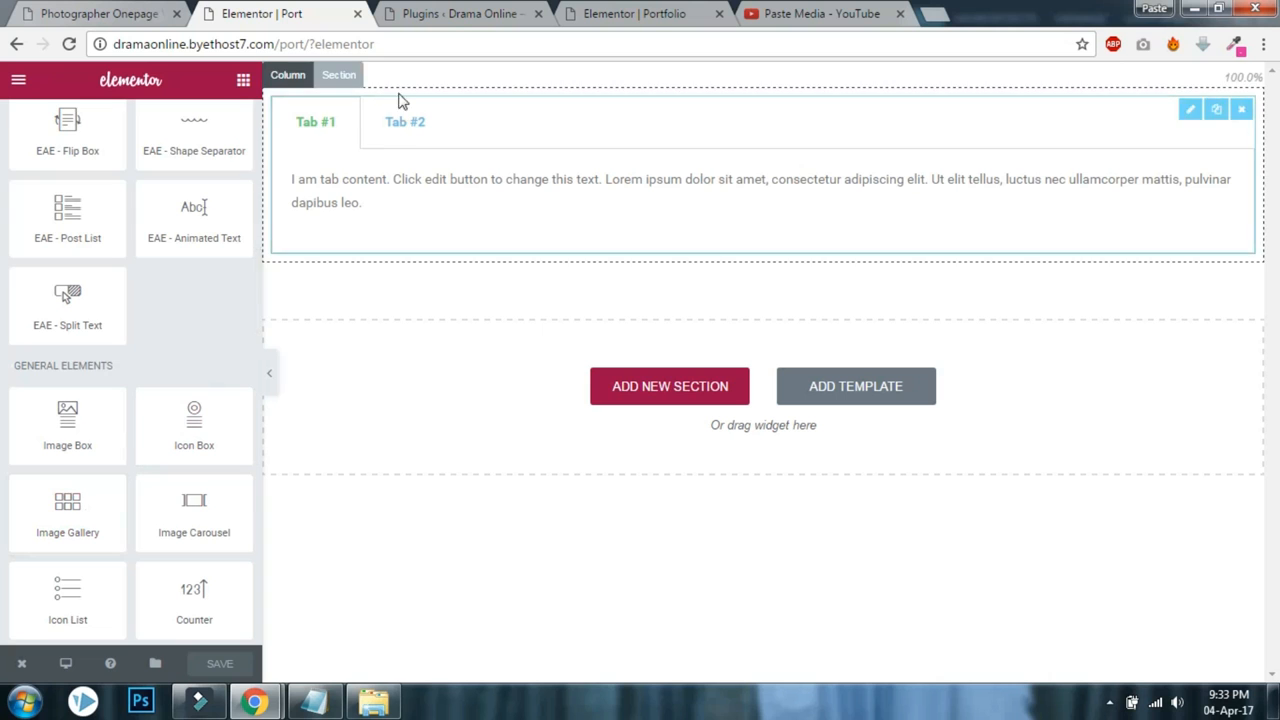
{"action": "left_click", "coordinate": [460, 14]}
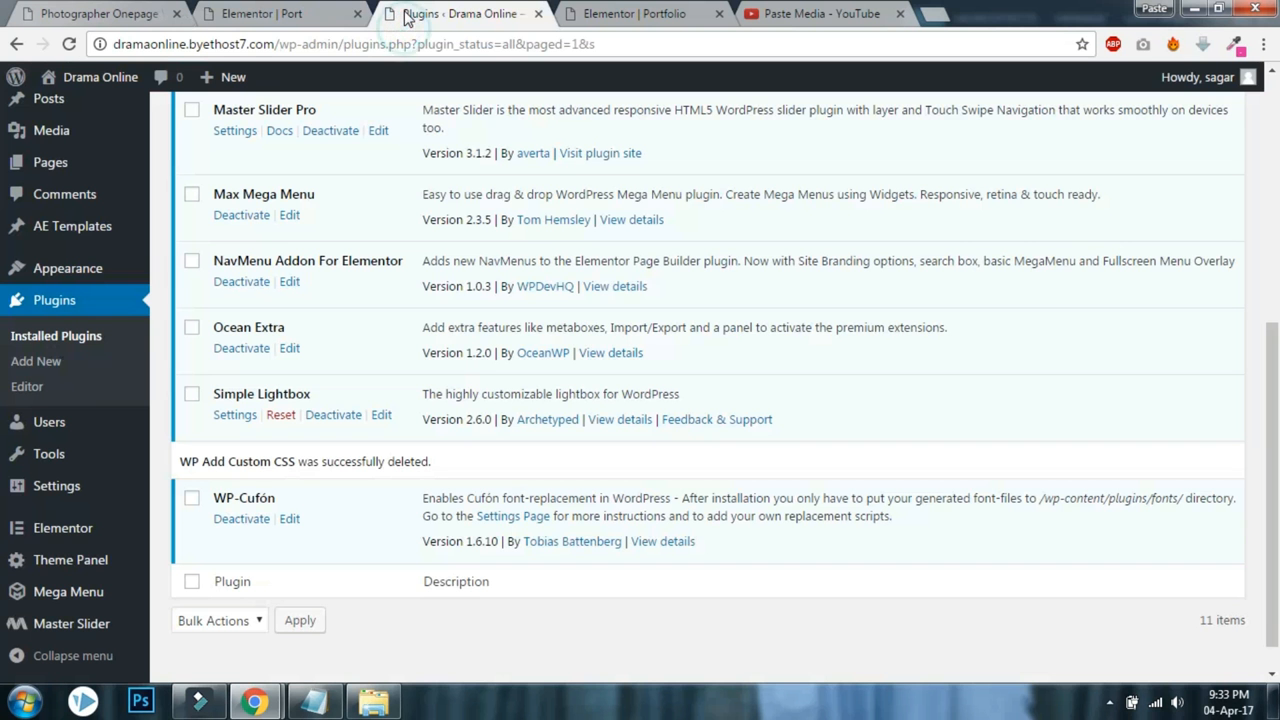
Go from the live Port page to the WordPress admin Dashboard via the site name menu.
{"action": "left_click", "coordinate": [252, 14]}
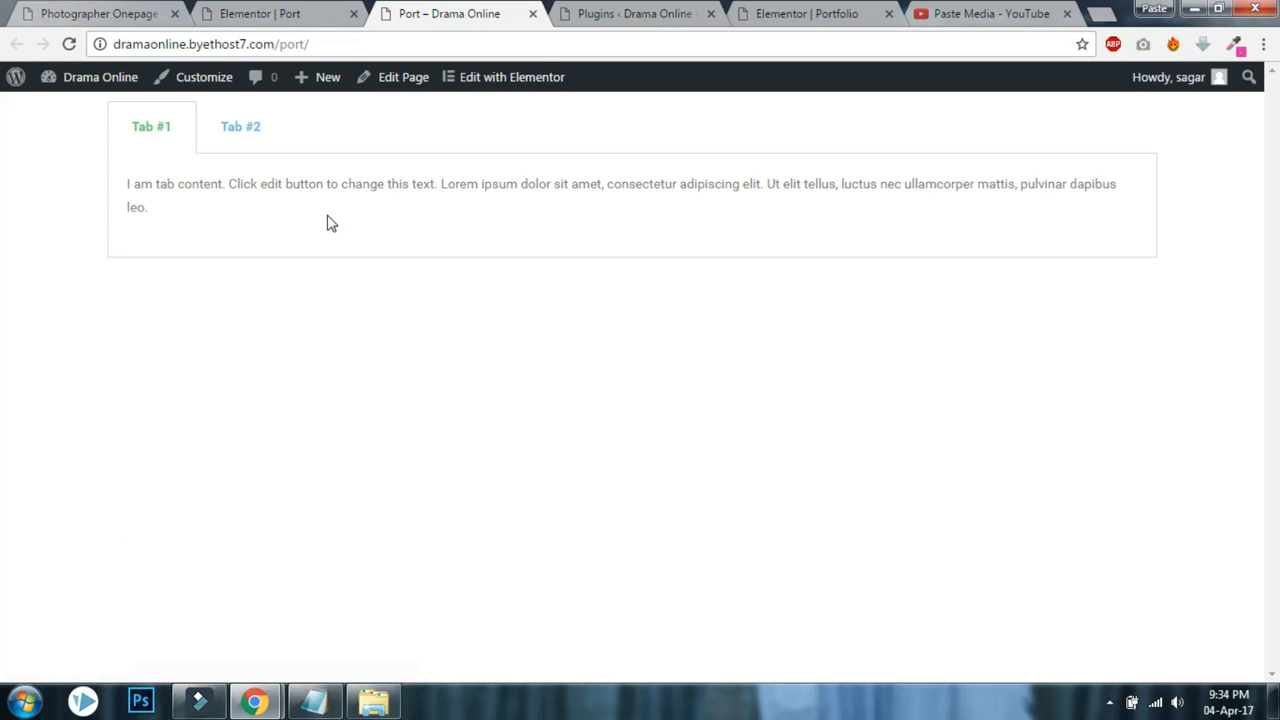
{"action": "left_click", "coordinate": [95, 77]}
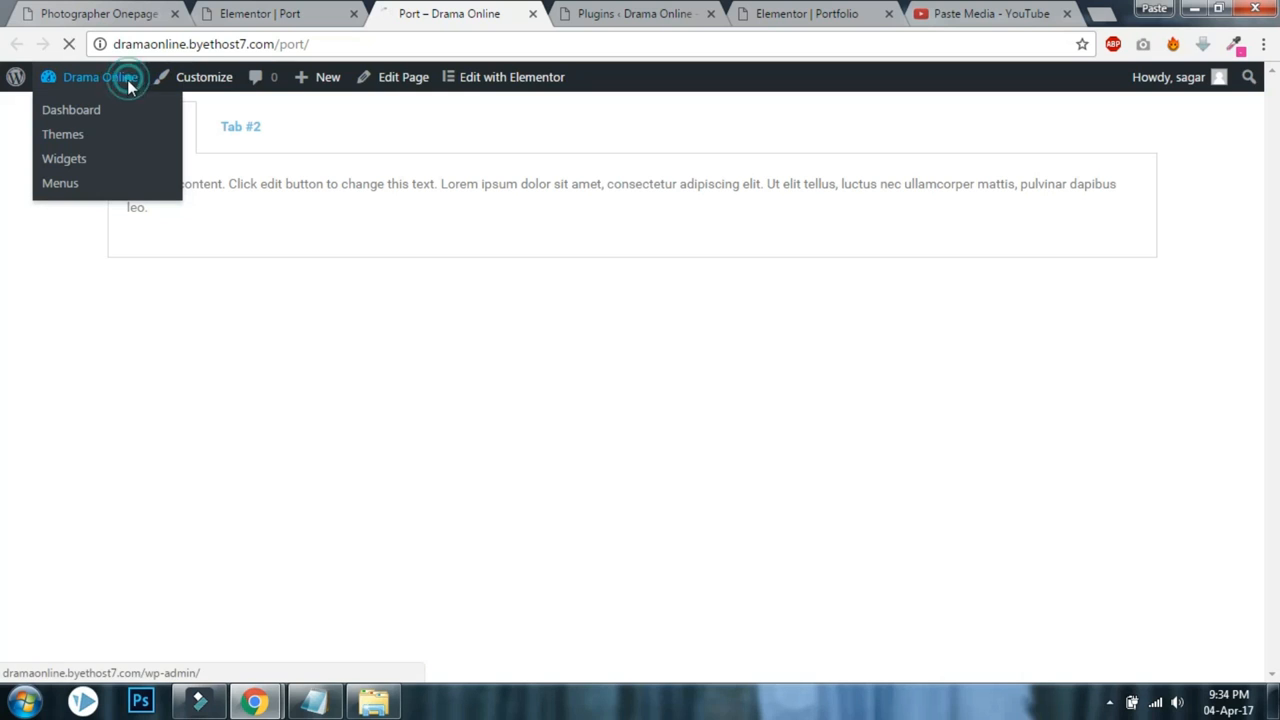
{"action": "left_click", "coordinate": [72, 110]}
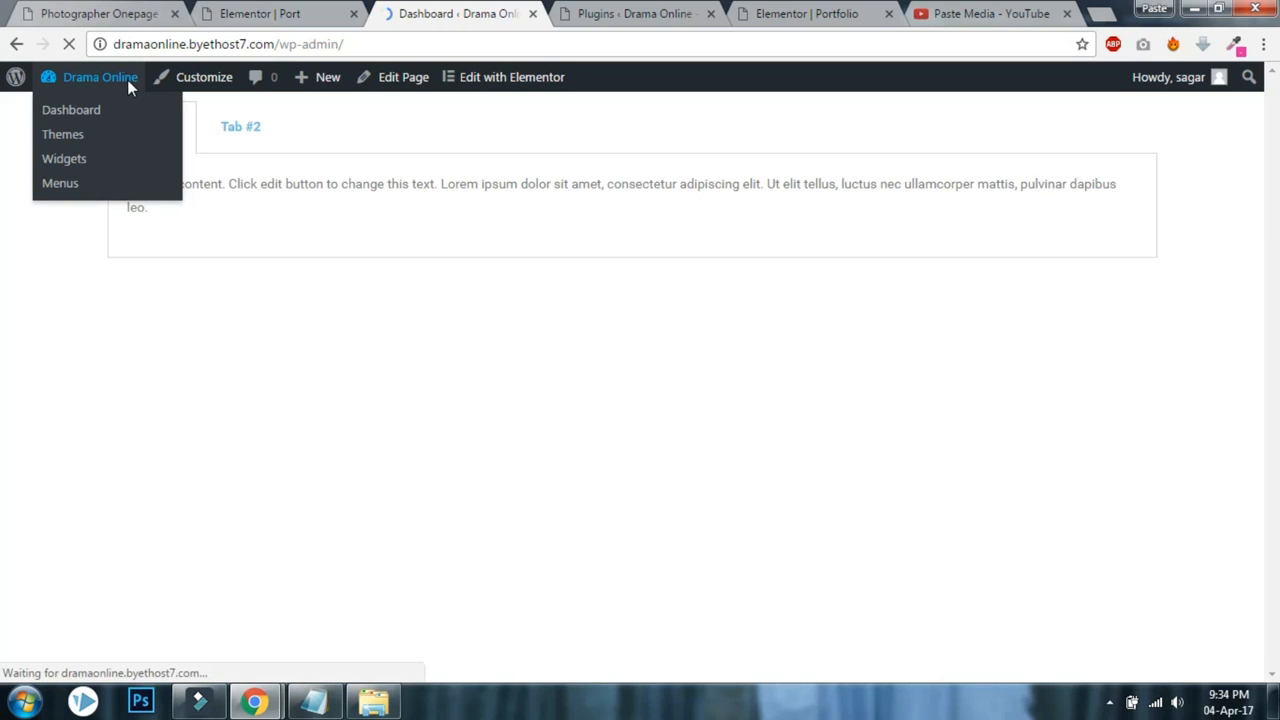
{"action": "left_click", "coordinate": [71, 110]}
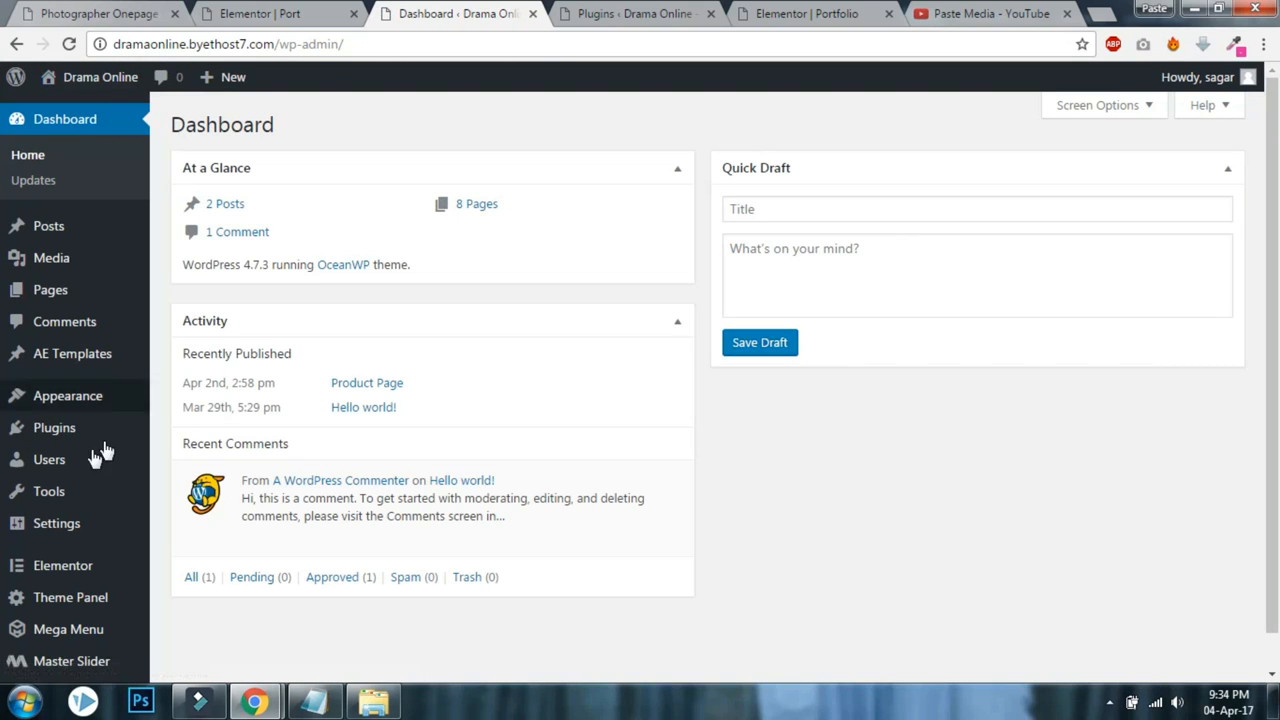
Review the ten active plugins under Plugins > Installed Plugins.
{"action": "left_click", "coordinate": [53, 428]}
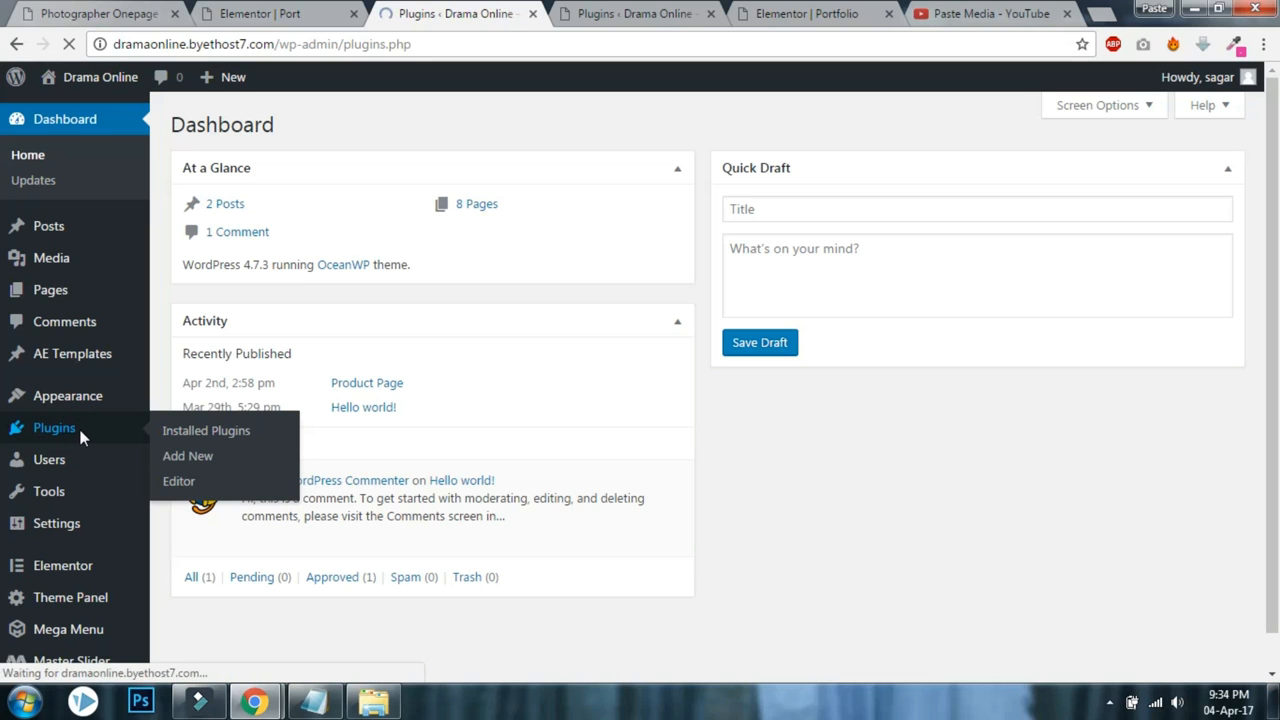
{"action": "left_click", "coordinate": [206, 431]}
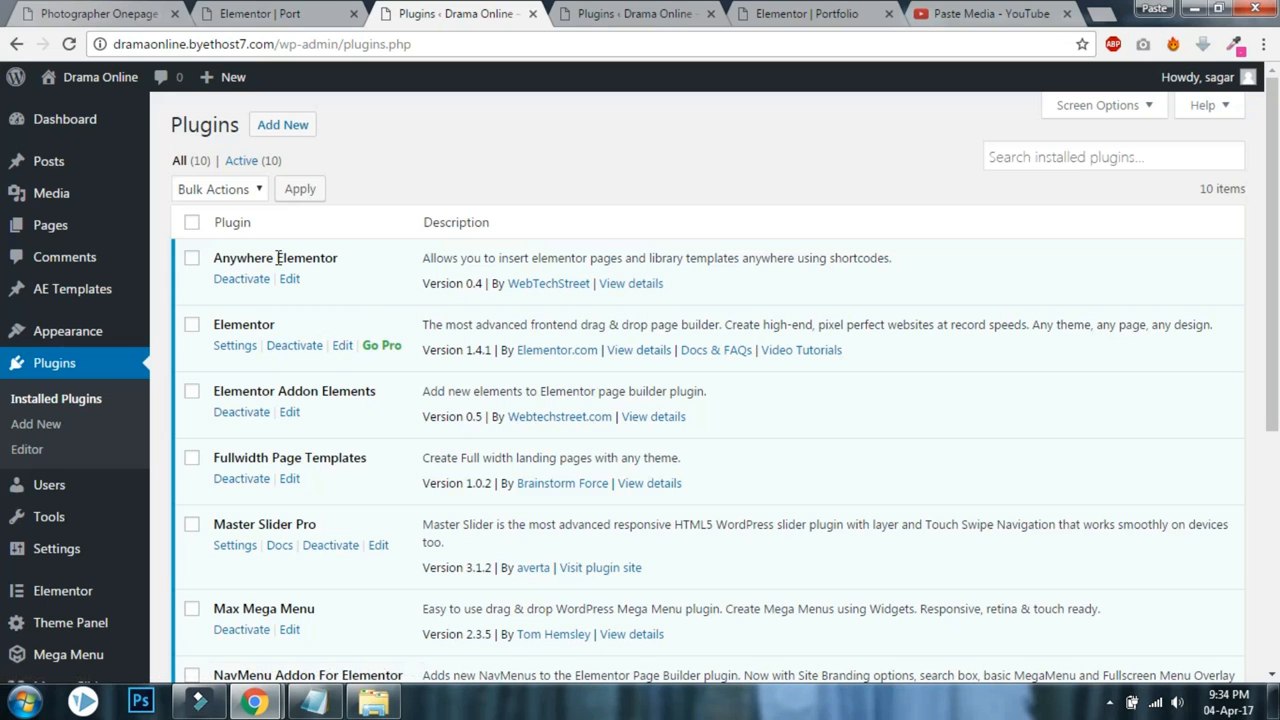
{"action": "scroll", "scroll_direction": "down", "scroll_amount": 3}
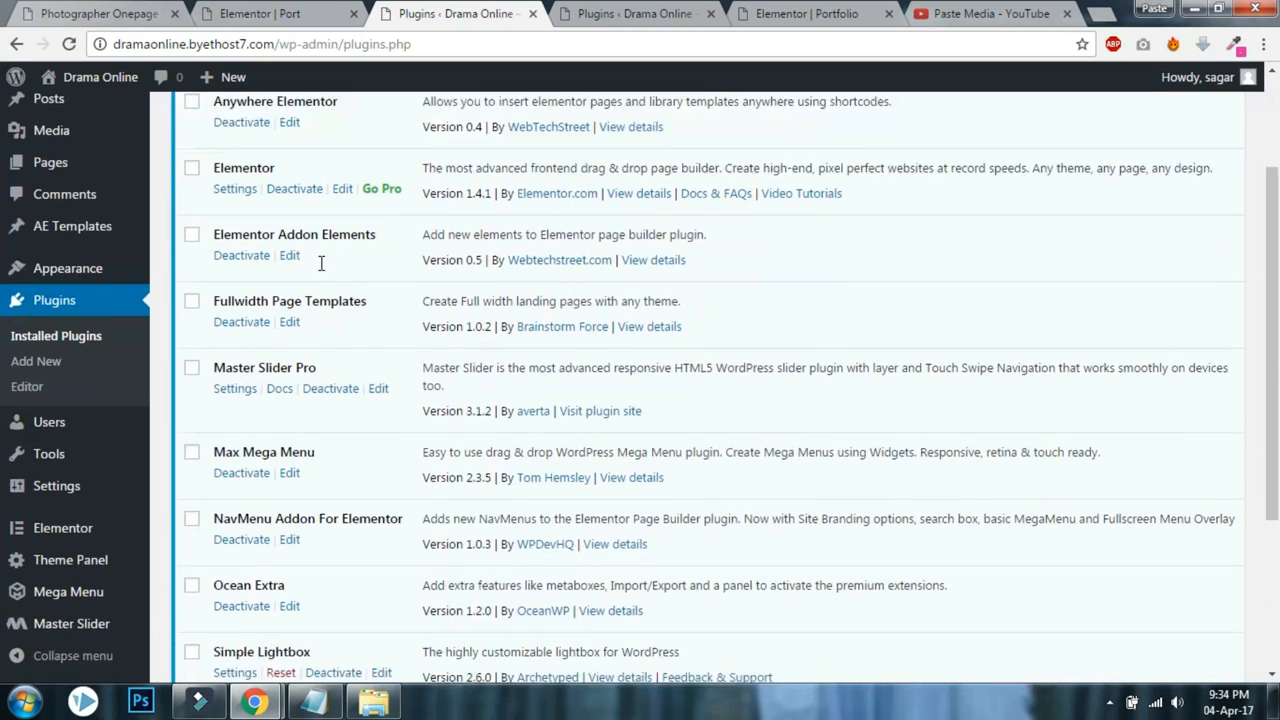
{"action": "scroll", "scroll_direction": "down", "scroll_amount": 3}
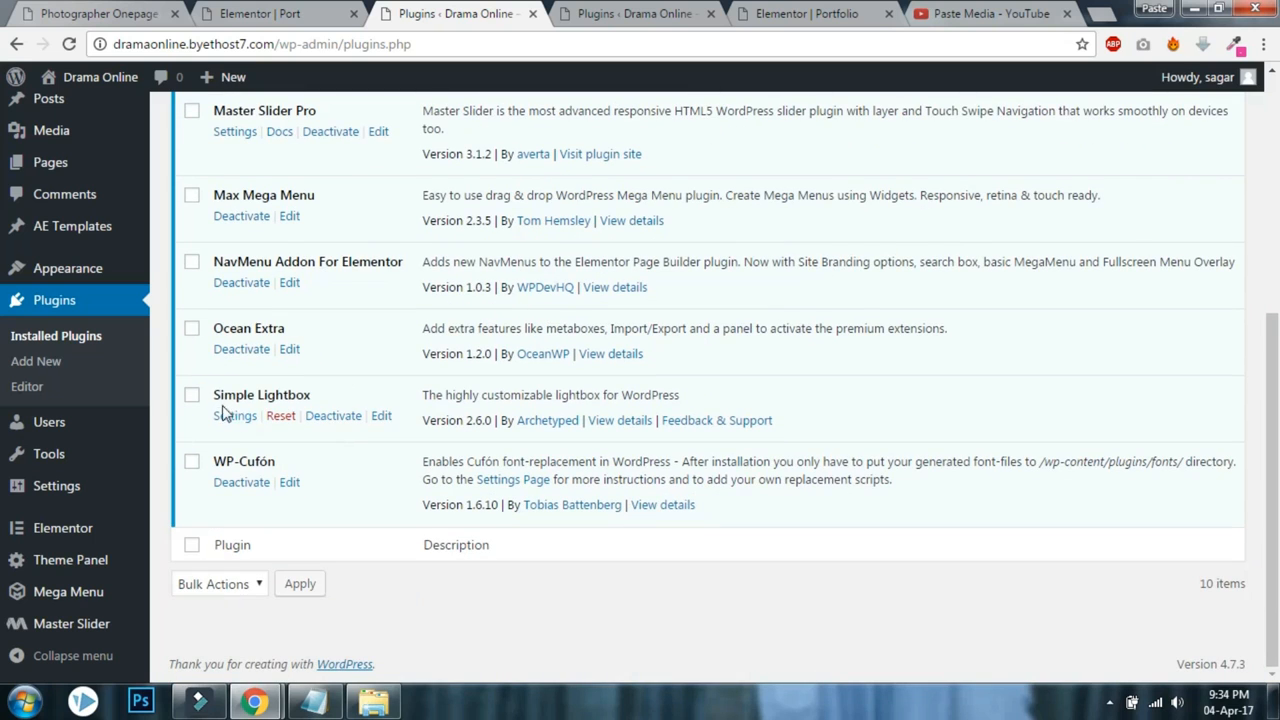
{"action": "mouse_move", "coordinate": [285, 388]}
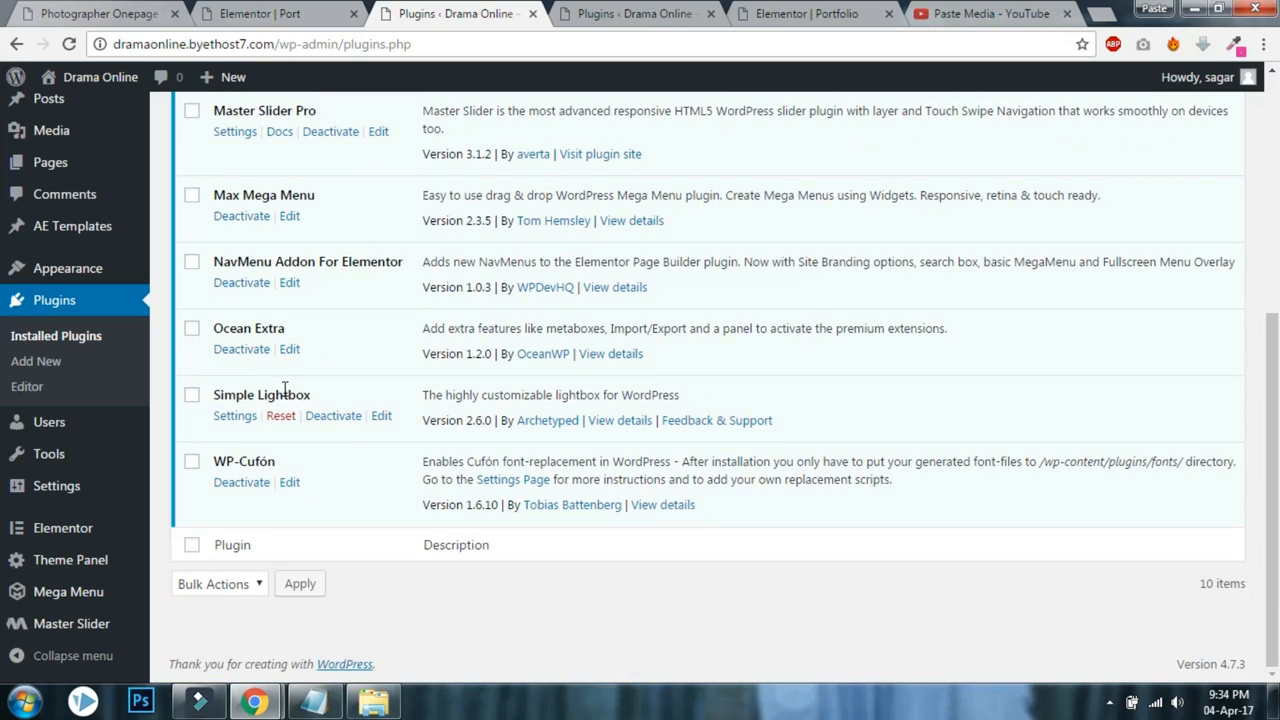
{"action": "scroll", "scroll_direction": "up", "scroll_amount": 3}
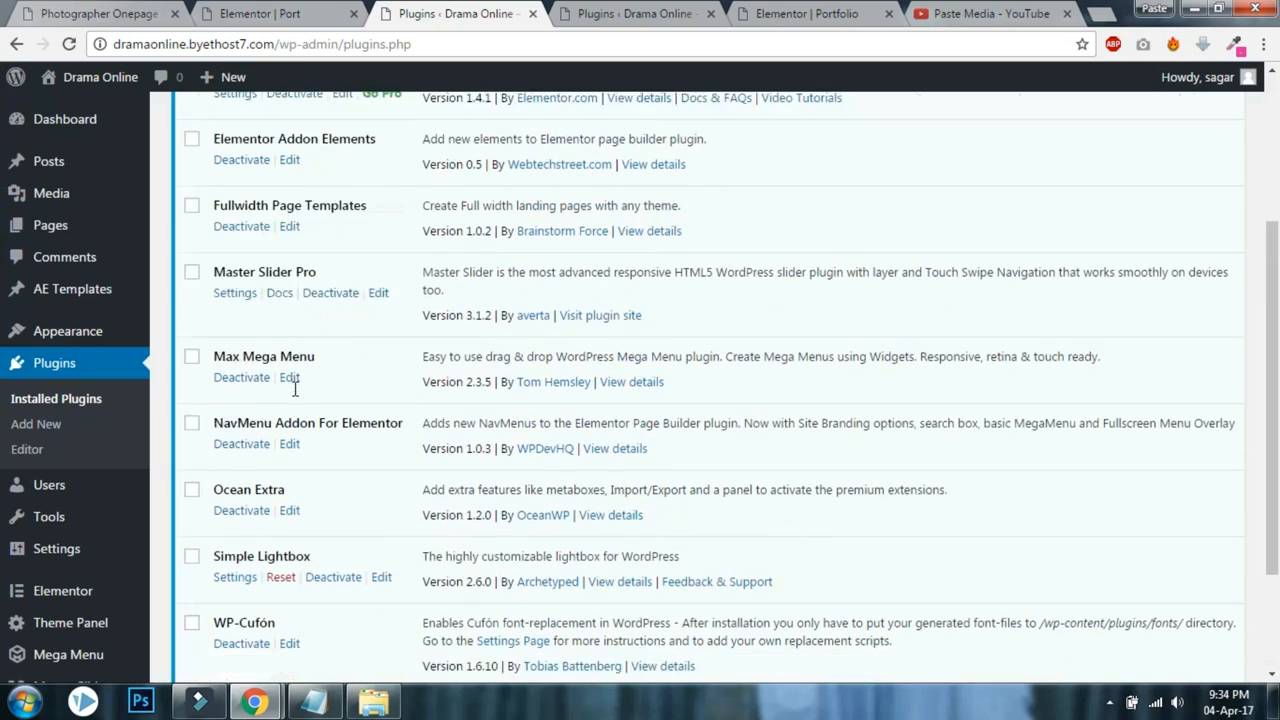
{"action": "scroll", "scroll_direction": "up", "scroll_amount": 3}
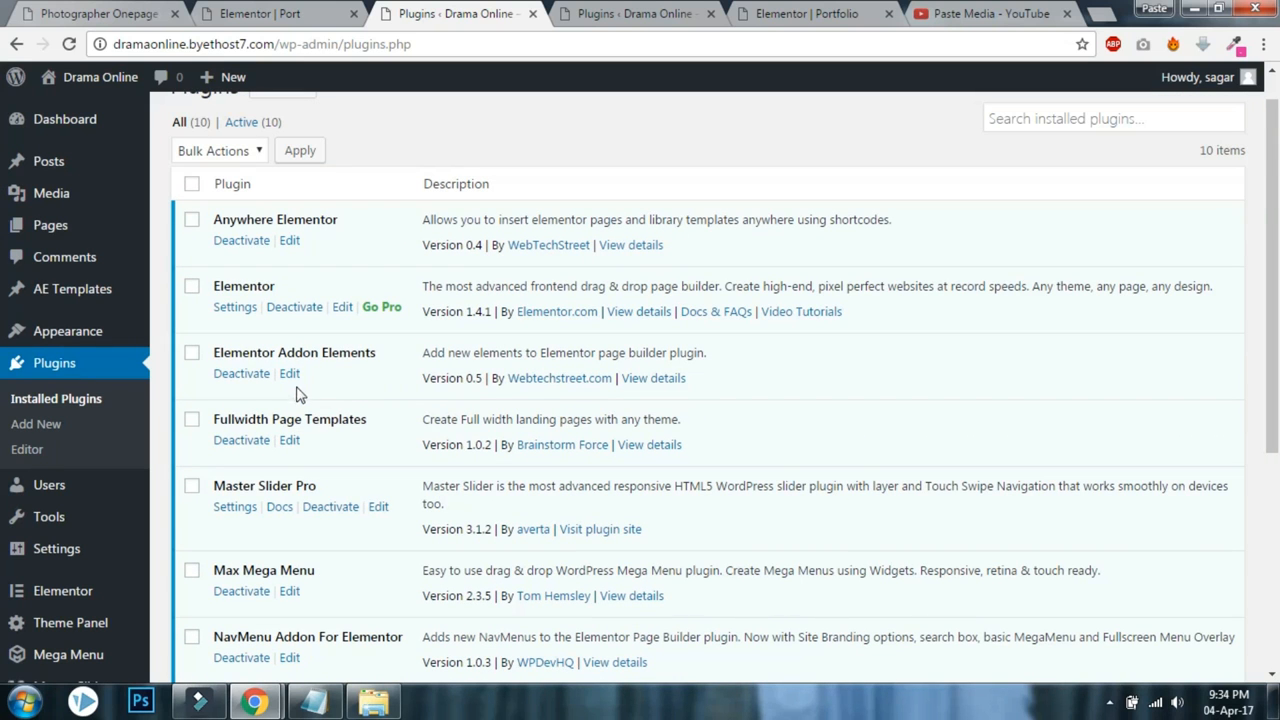
{"action": "mouse_move", "coordinate": [343, 273]}
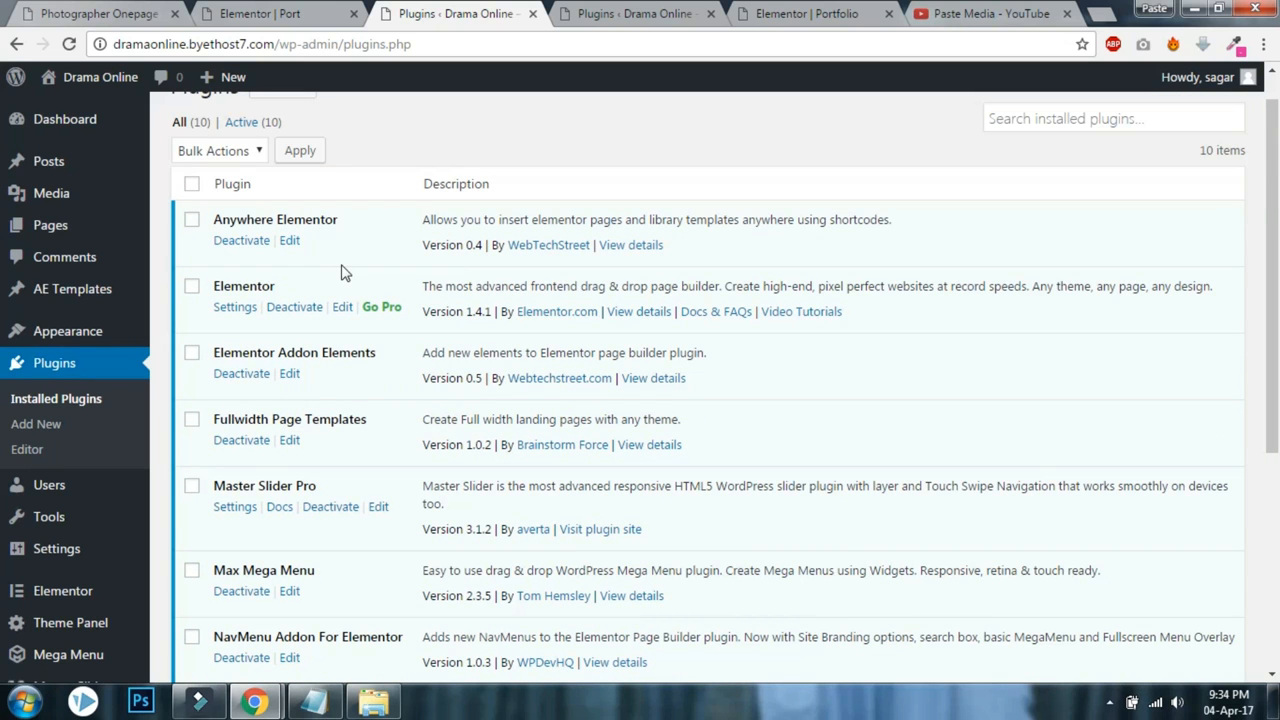
{"action": "mouse_move", "coordinate": [327, 289]}
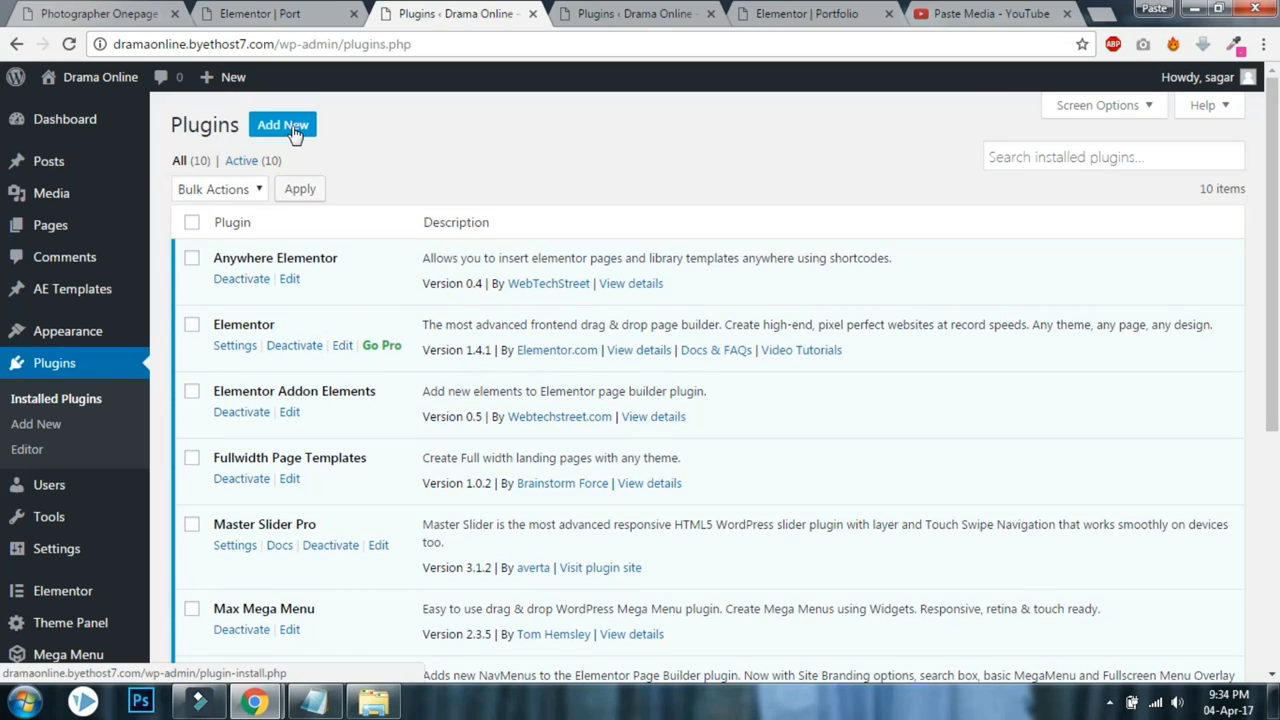
Search 'custom css' under Add New, then install and activate WP Add Custom CSS.
{"action": "left_click", "coordinate": [283, 124]}
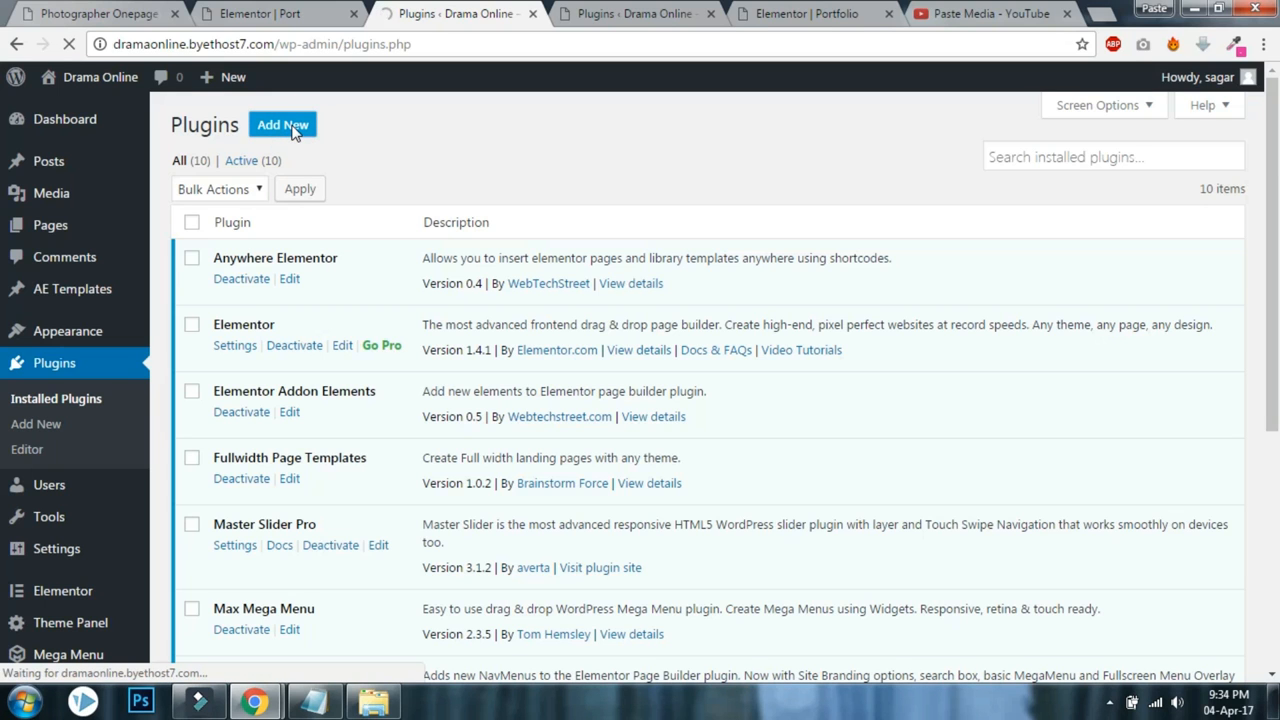
{"action": "left_click", "coordinate": [283, 124]}
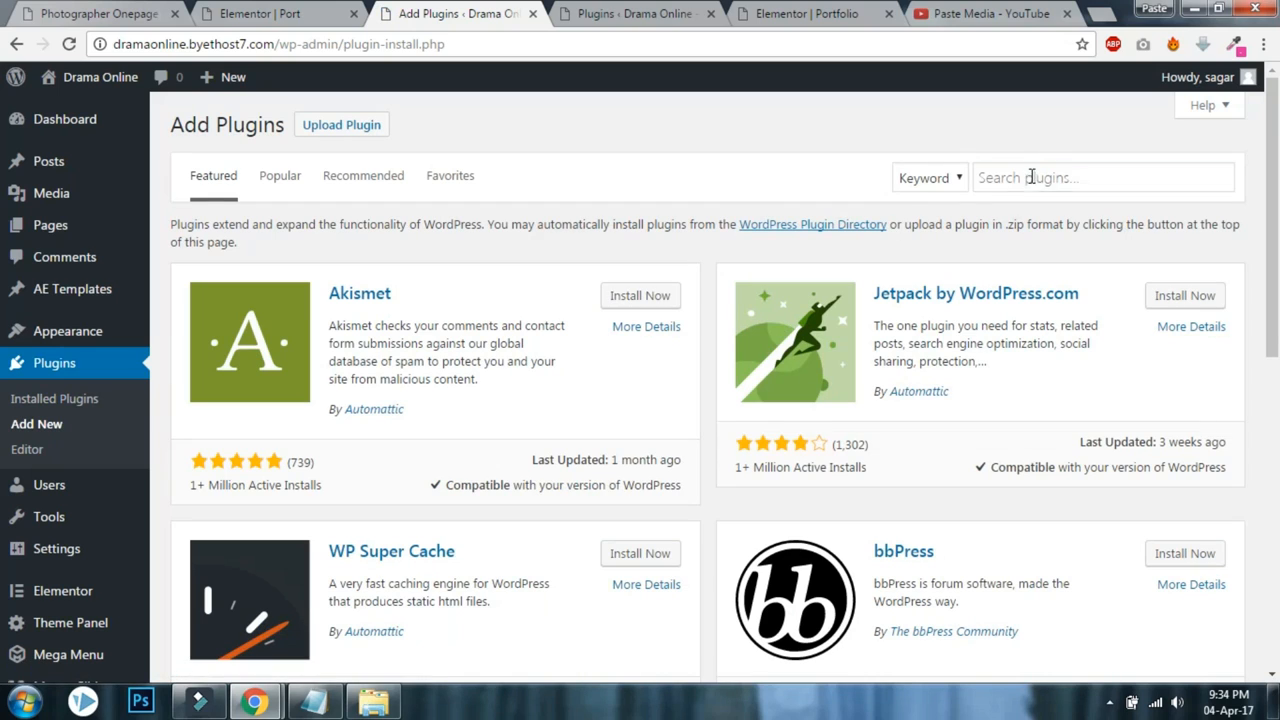
{"action": "type", "text": "custom css"}
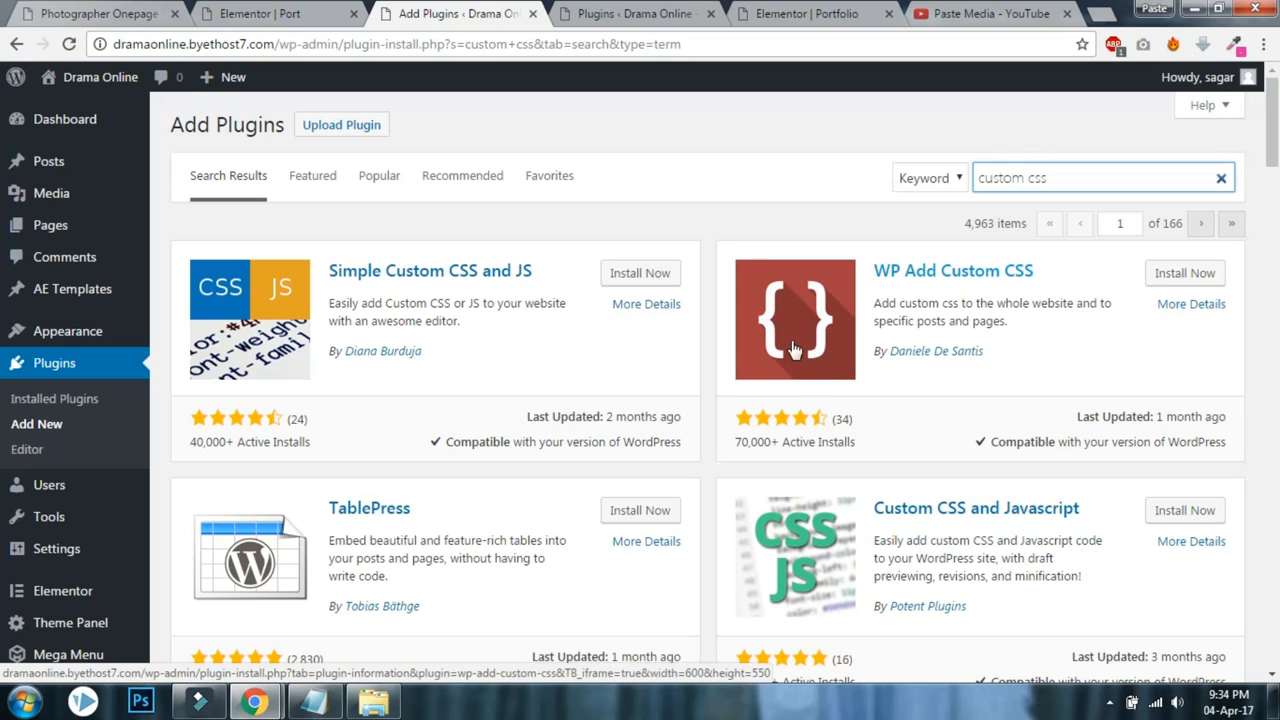
{"action": "mouse_move", "coordinate": [819, 346]}
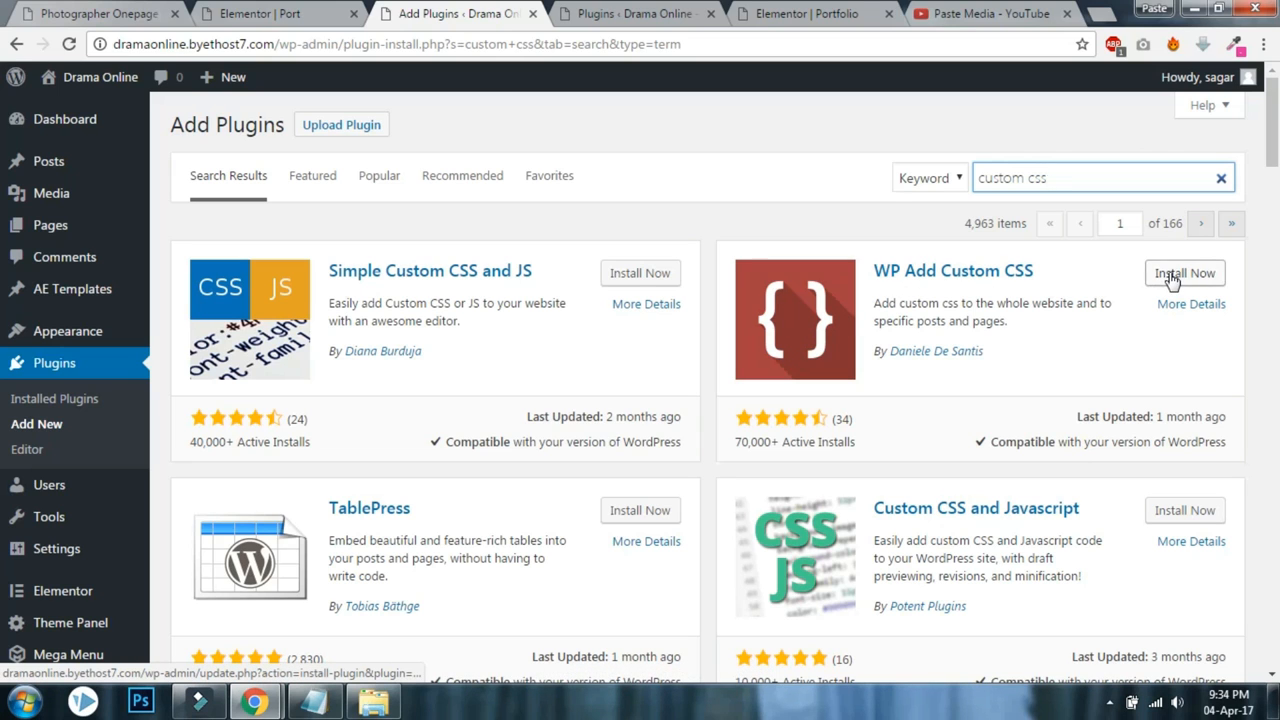
{"action": "left_click", "coordinate": [1184, 272]}
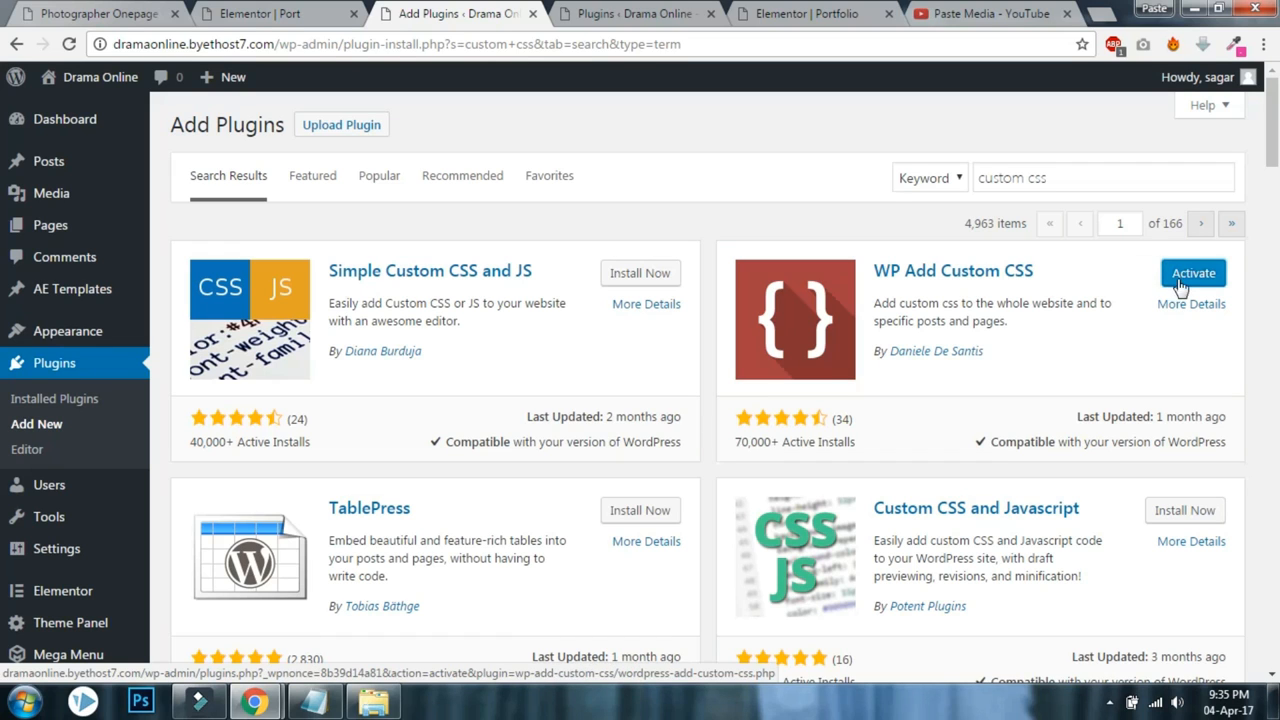
{"action": "left_click", "coordinate": [1193, 272]}
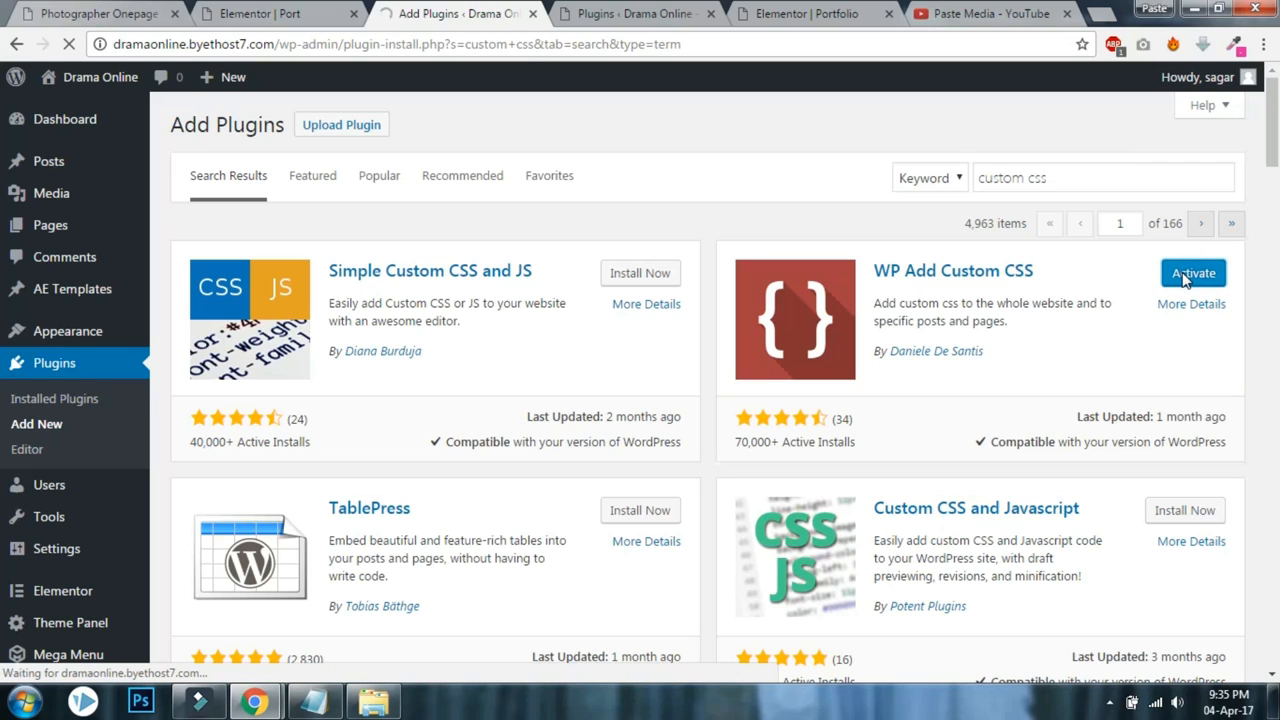
{"action": "left_click", "coordinate": [1192, 272]}
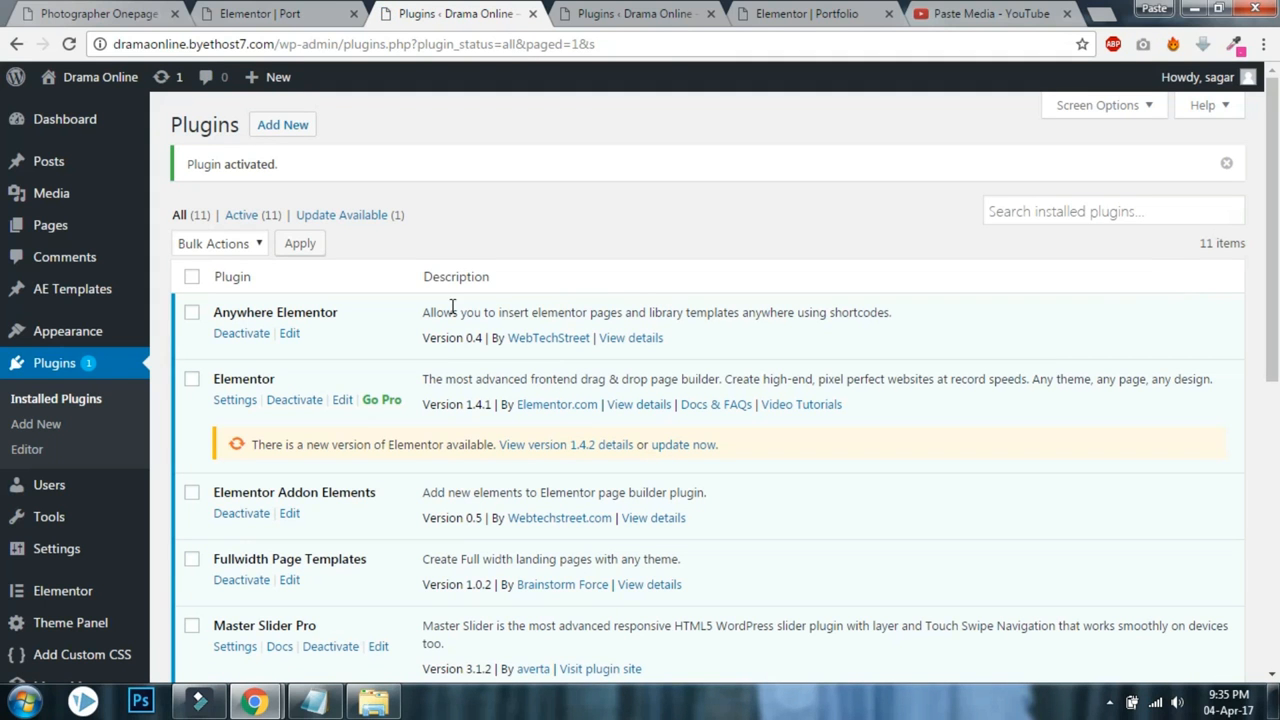
{"action": "mouse_move", "coordinate": [112, 300]}
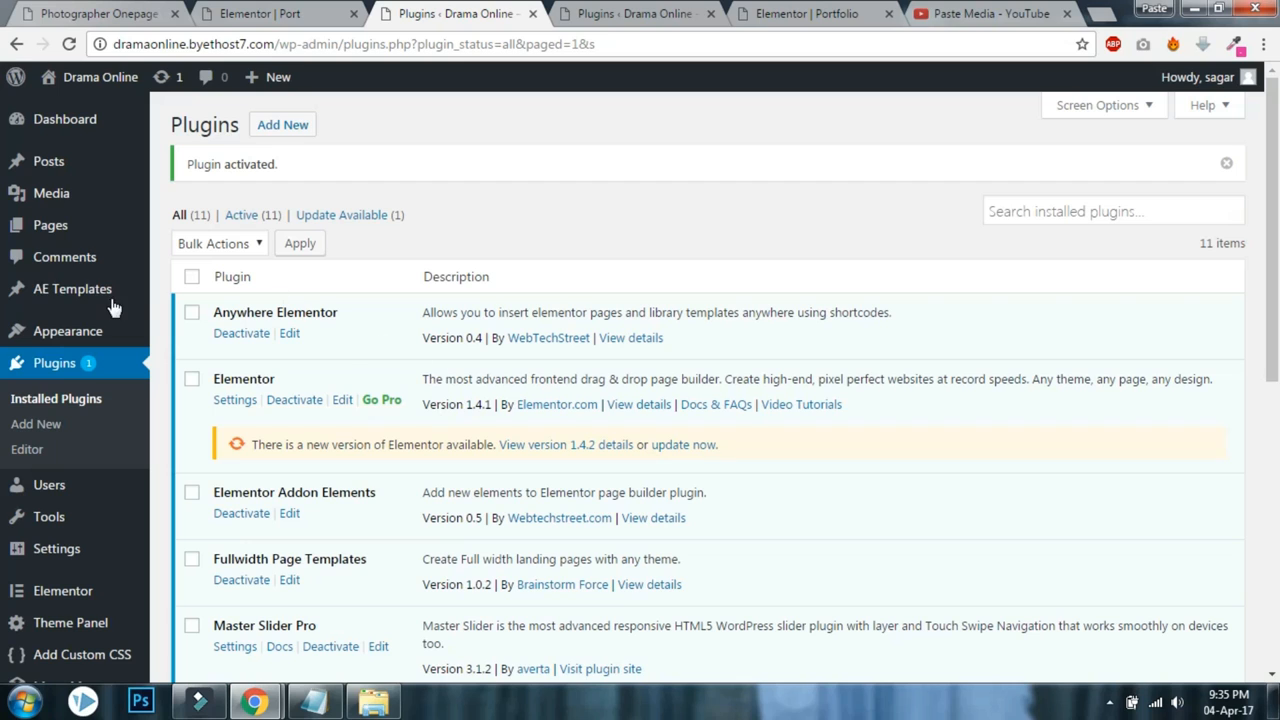
{"action": "mouse_move", "coordinate": [72, 289]}
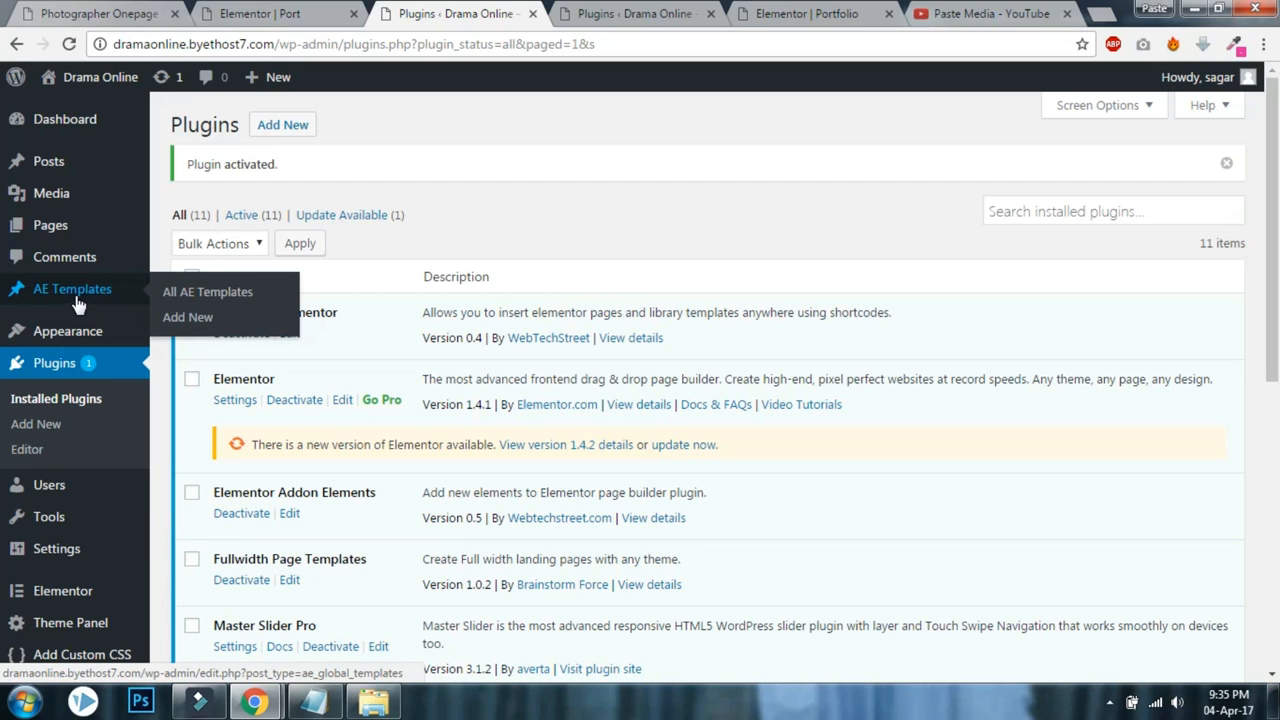
{"action": "mouse_move", "coordinate": [28, 288]}
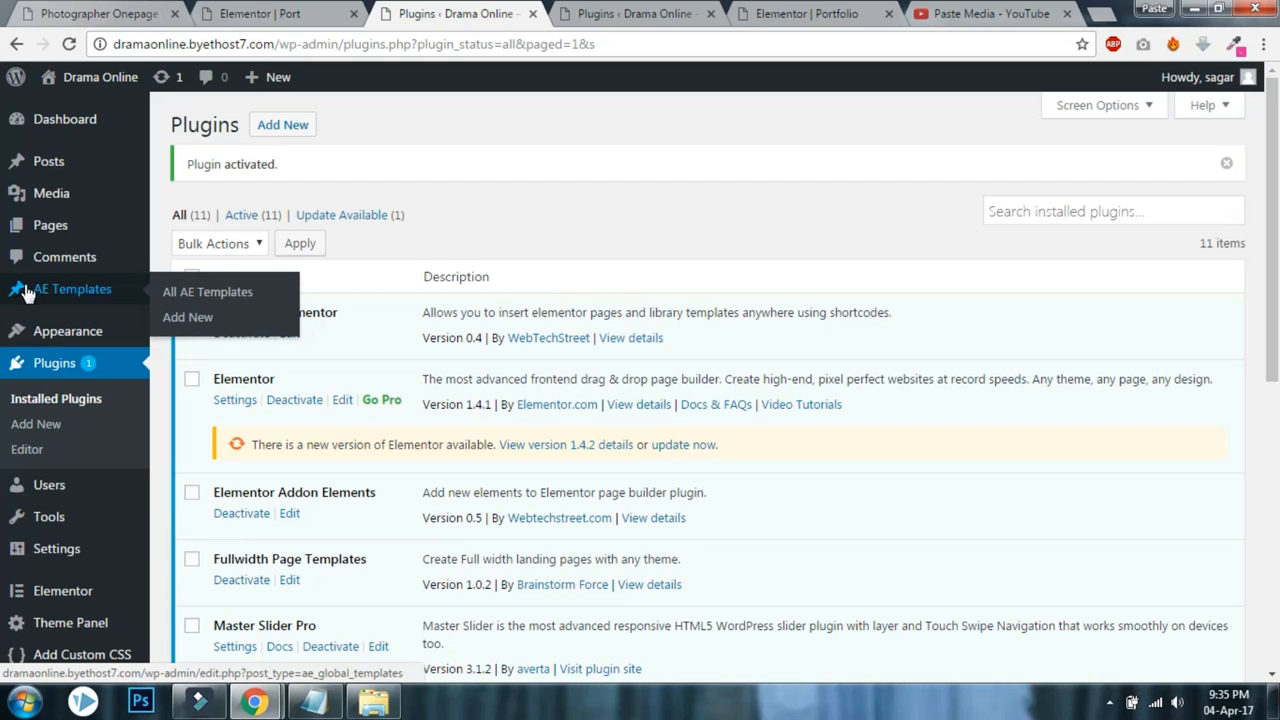
Start a new AE Template draft via AE Templates > Add New.
{"action": "left_click", "coordinate": [187, 317]}
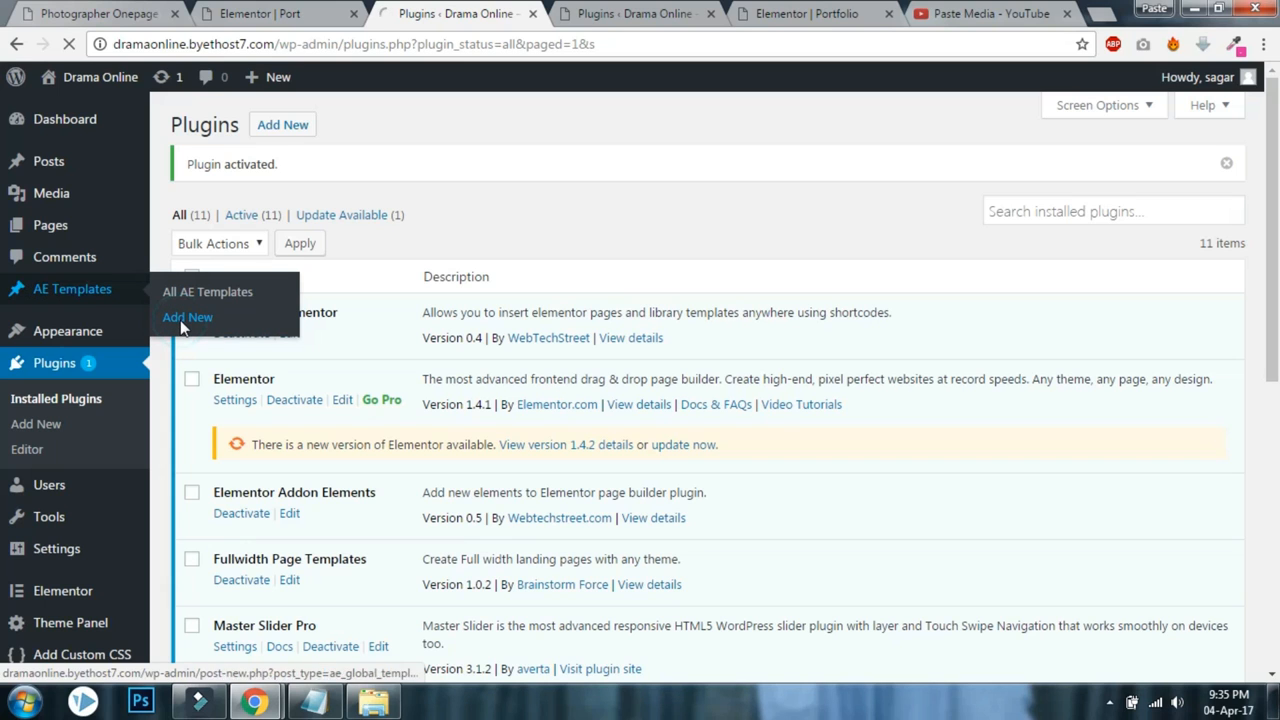
{"action": "left_click", "coordinate": [187, 317]}
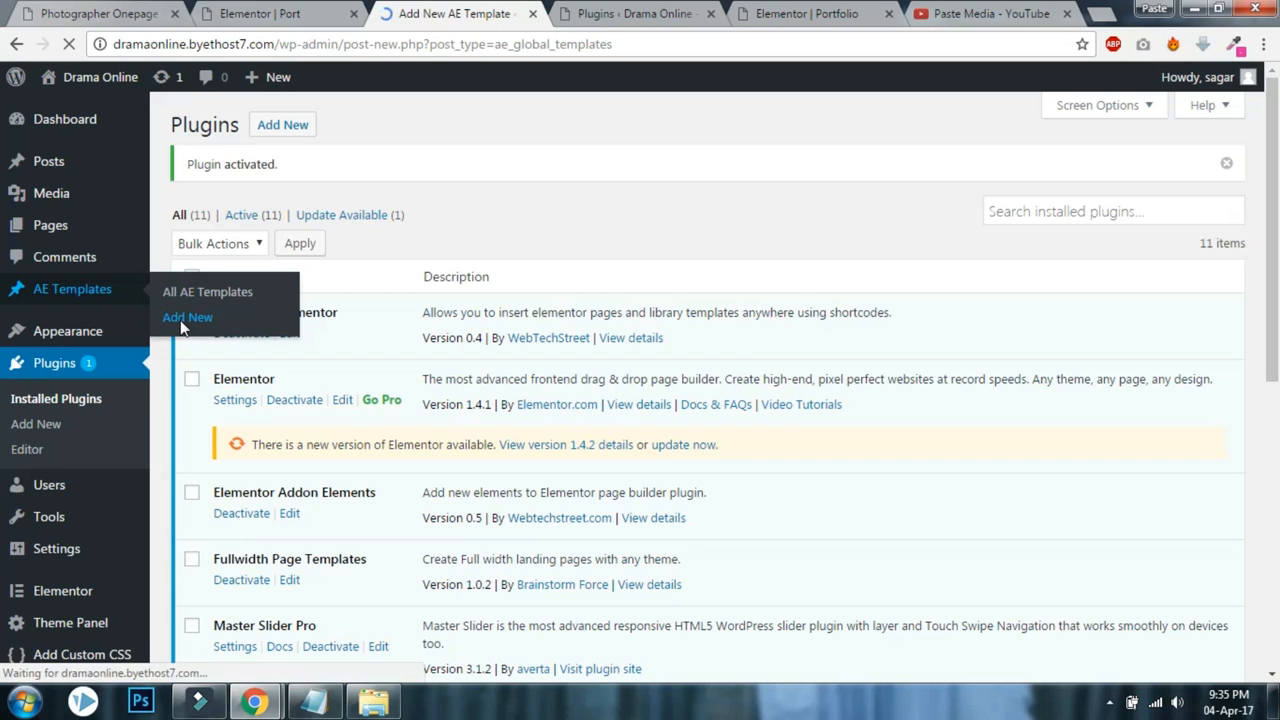
{"action": "left_click", "coordinate": [187, 317]}
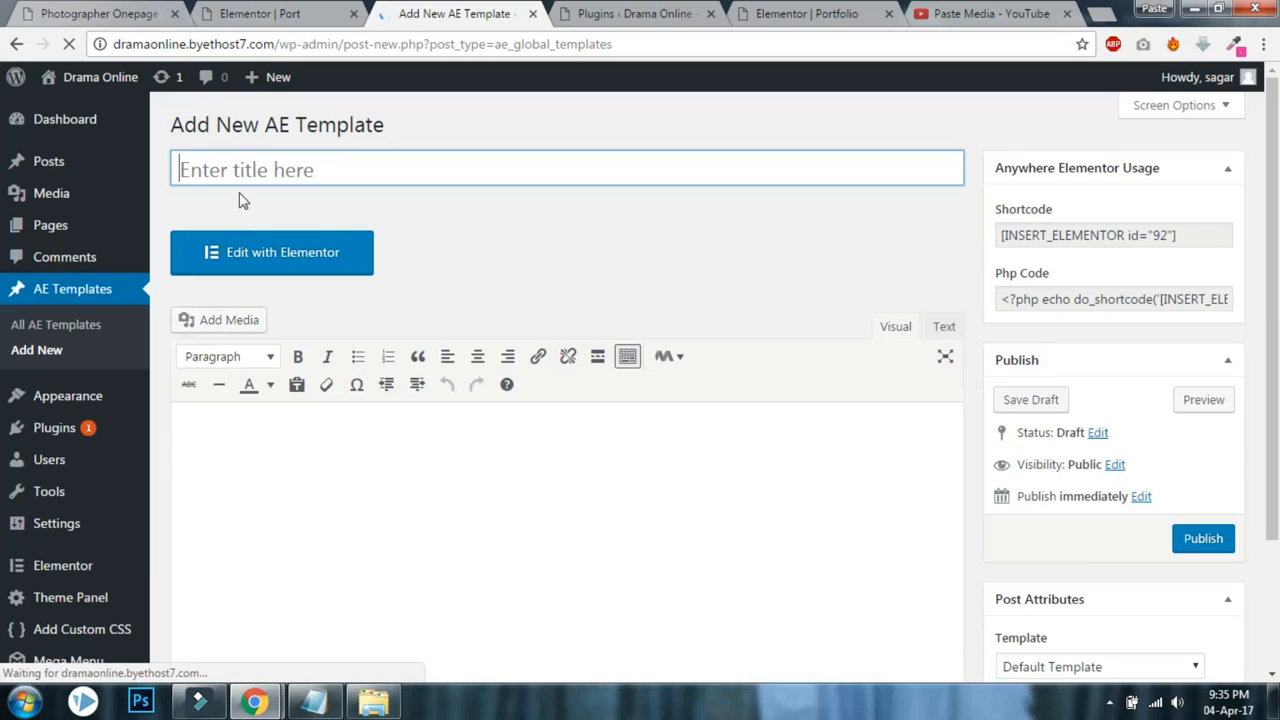
Preview the demo page's Product gallery, then return to the template draft.
{"action": "left_click", "coordinate": [270, 13]}
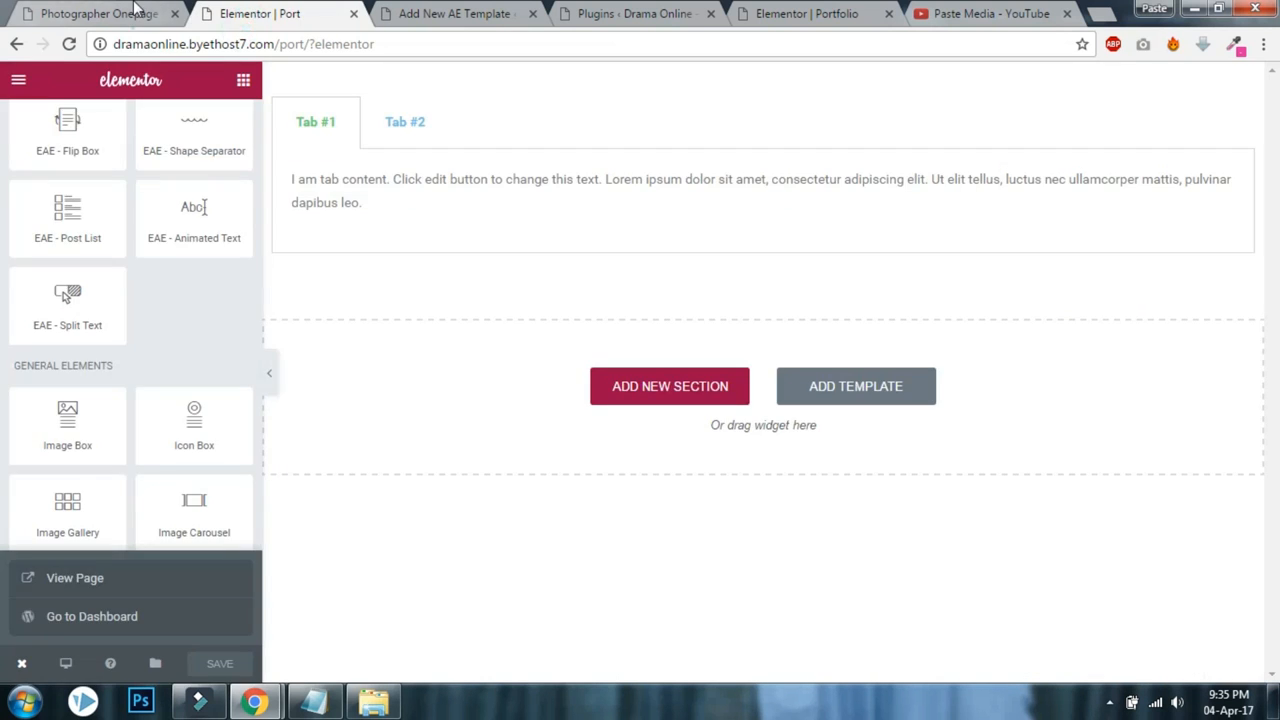
{"action": "left_click", "coordinate": [90, 18]}
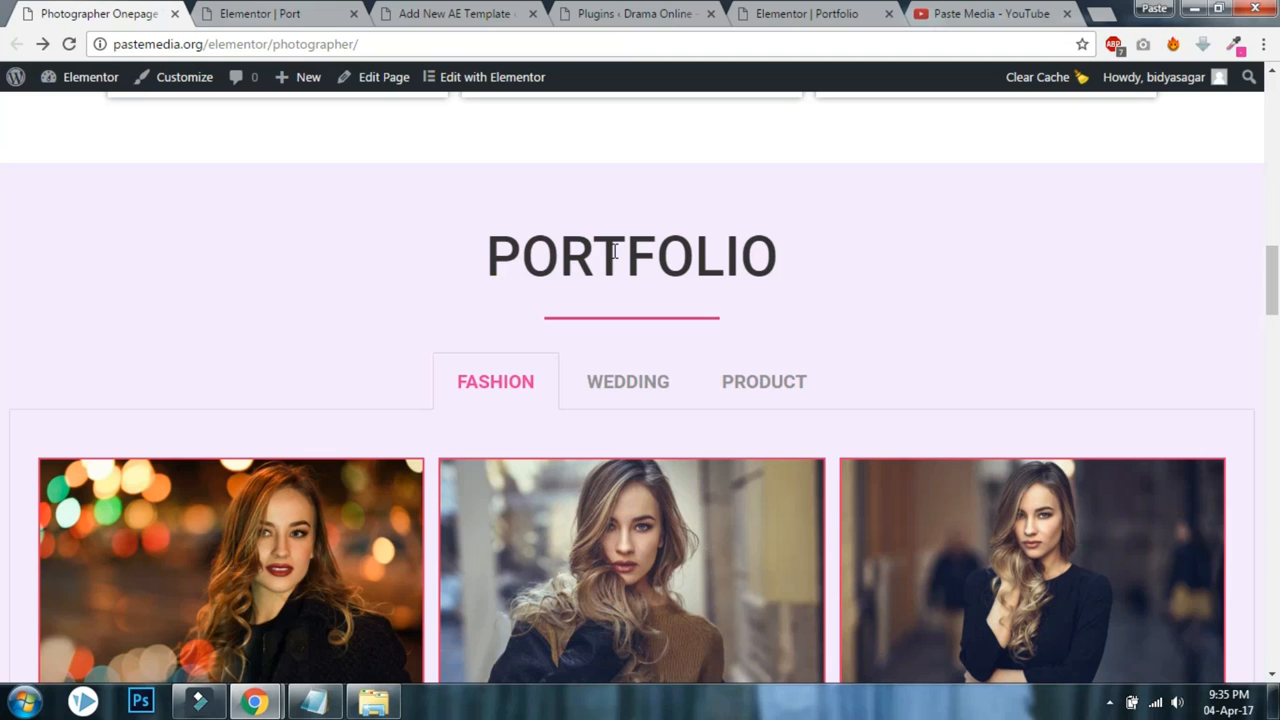
{"action": "scroll", "scroll_direction": "down", "scroll_amount": 3}
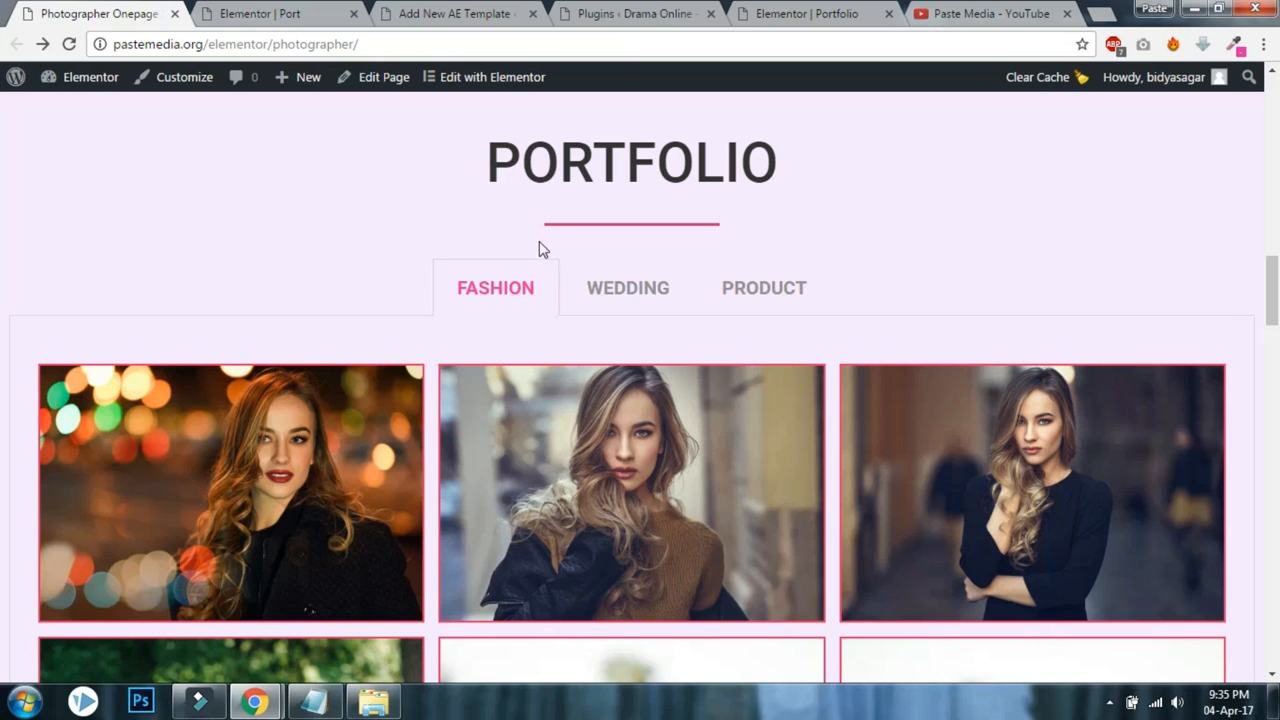
{"action": "left_click", "coordinate": [763, 288]}
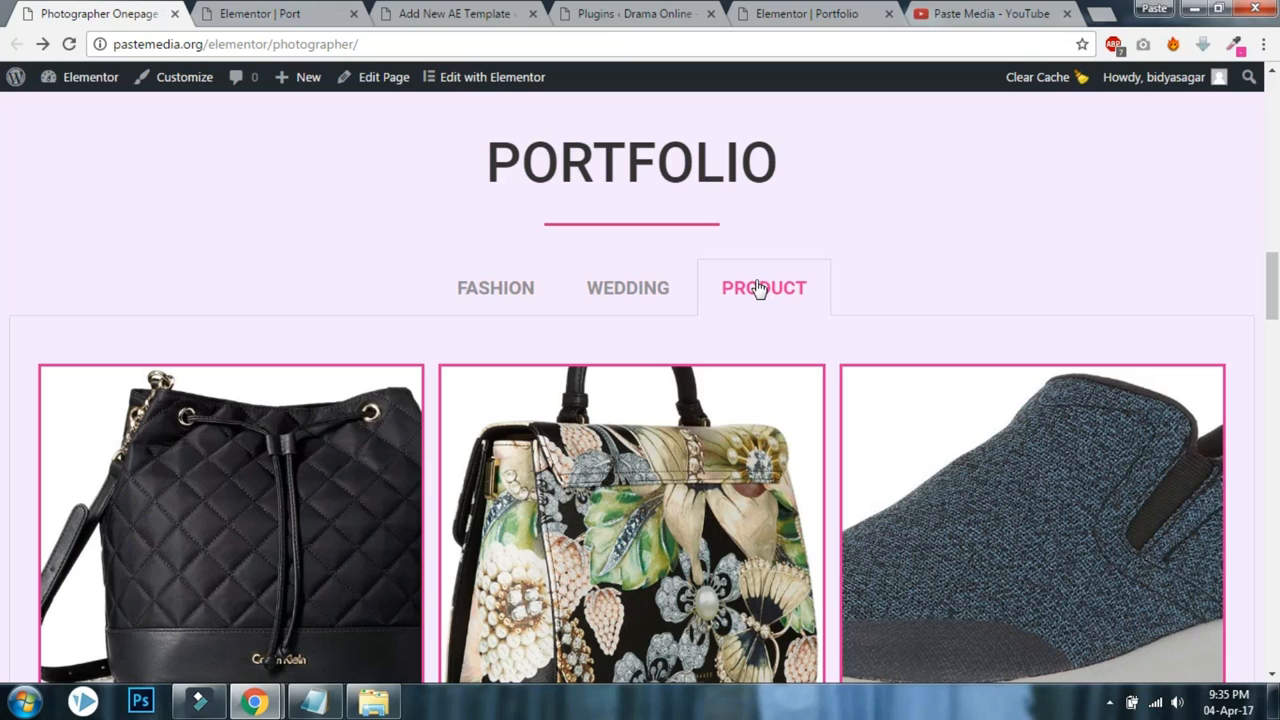
{"action": "mouse_move", "coordinate": [565, 77]}
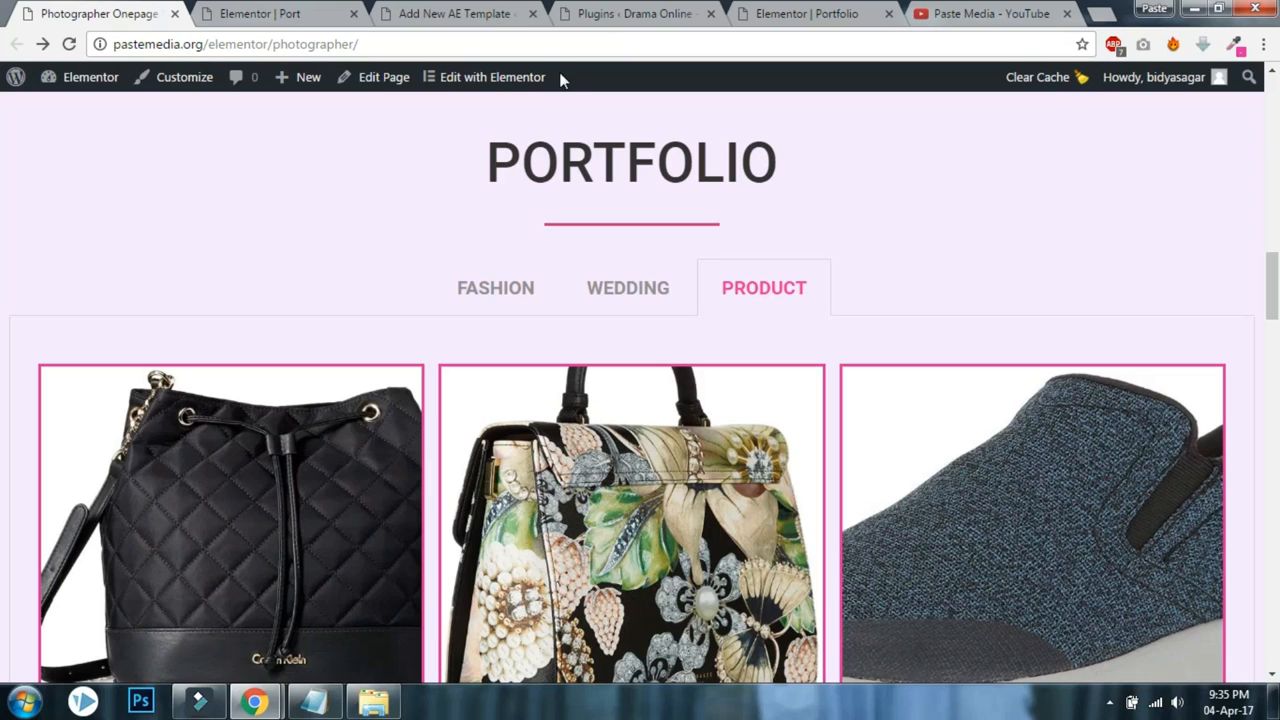
{"action": "mouse_move", "coordinate": [800, 318]}
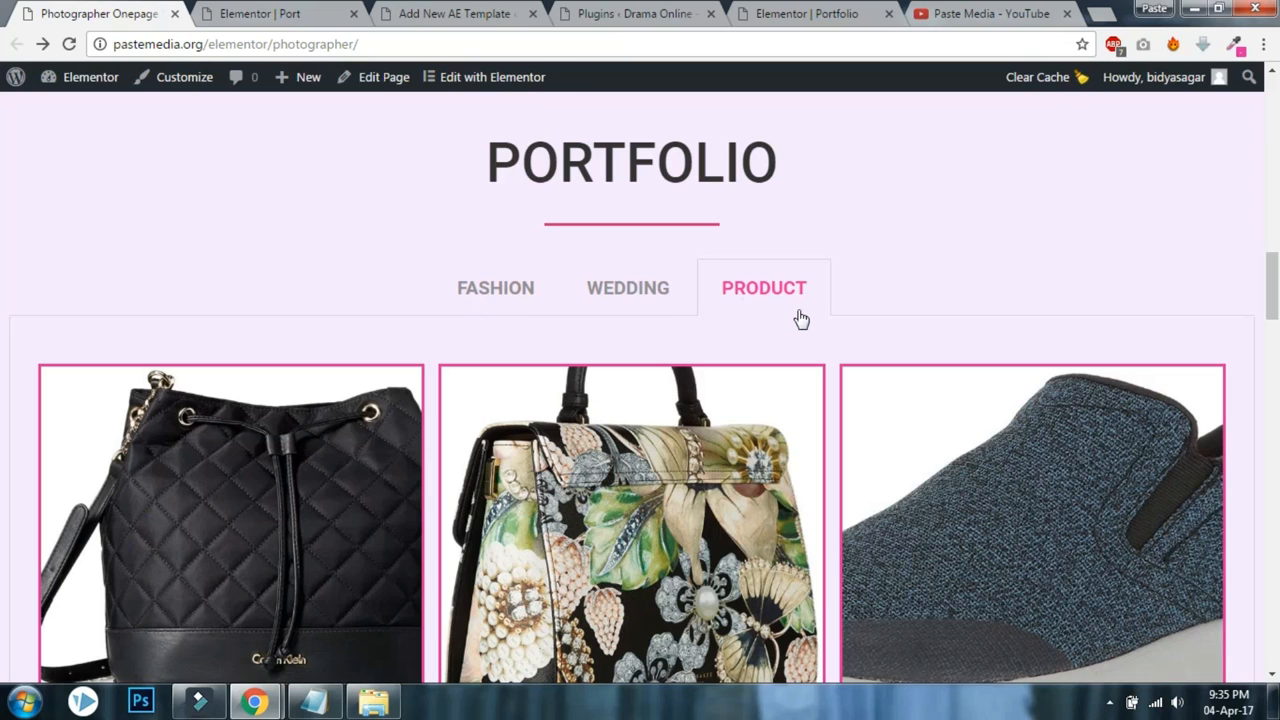
{"action": "left_click", "coordinate": [255, 13]}
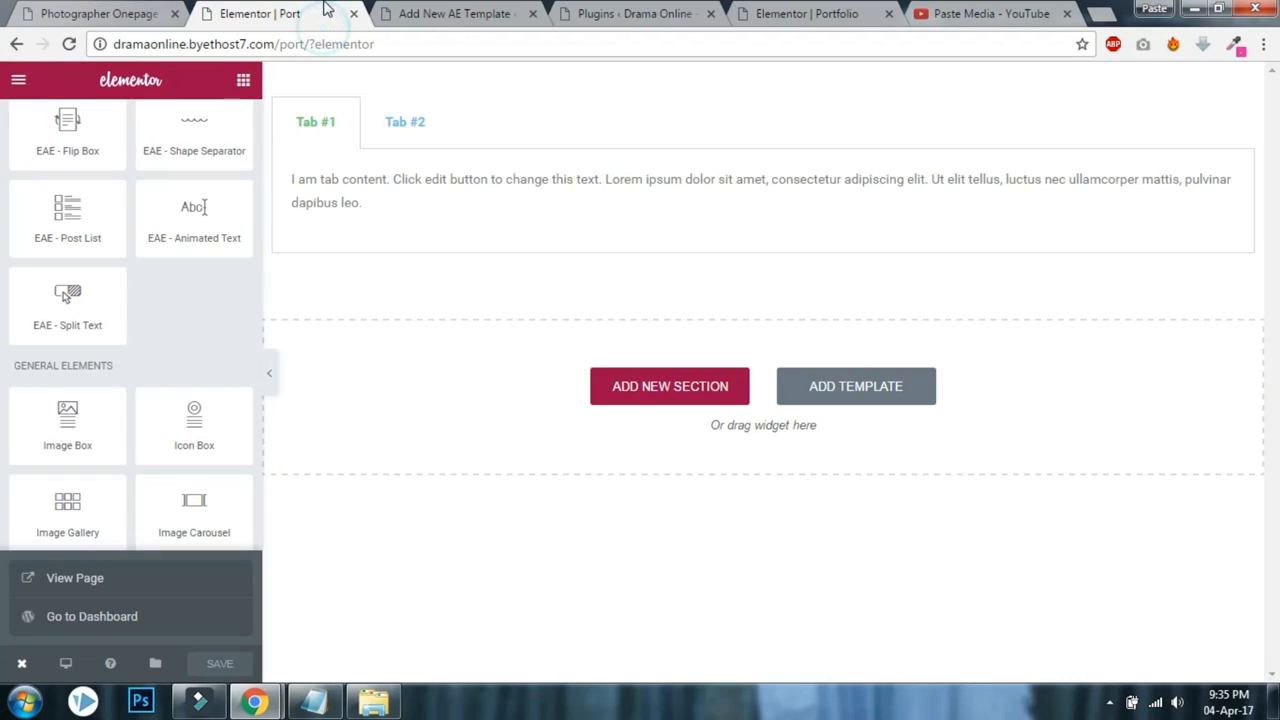
{"action": "left_click", "coordinate": [453, 13]}
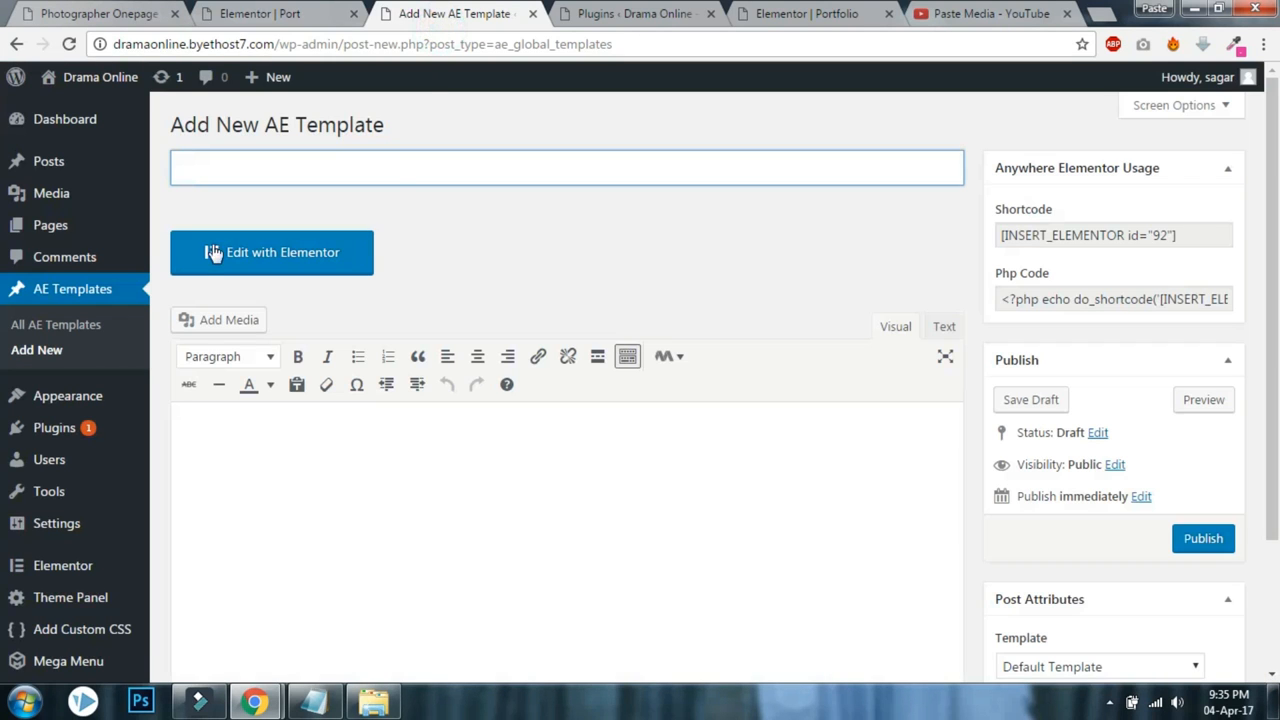
{"action": "mouse_move", "coordinate": [218, 291]}
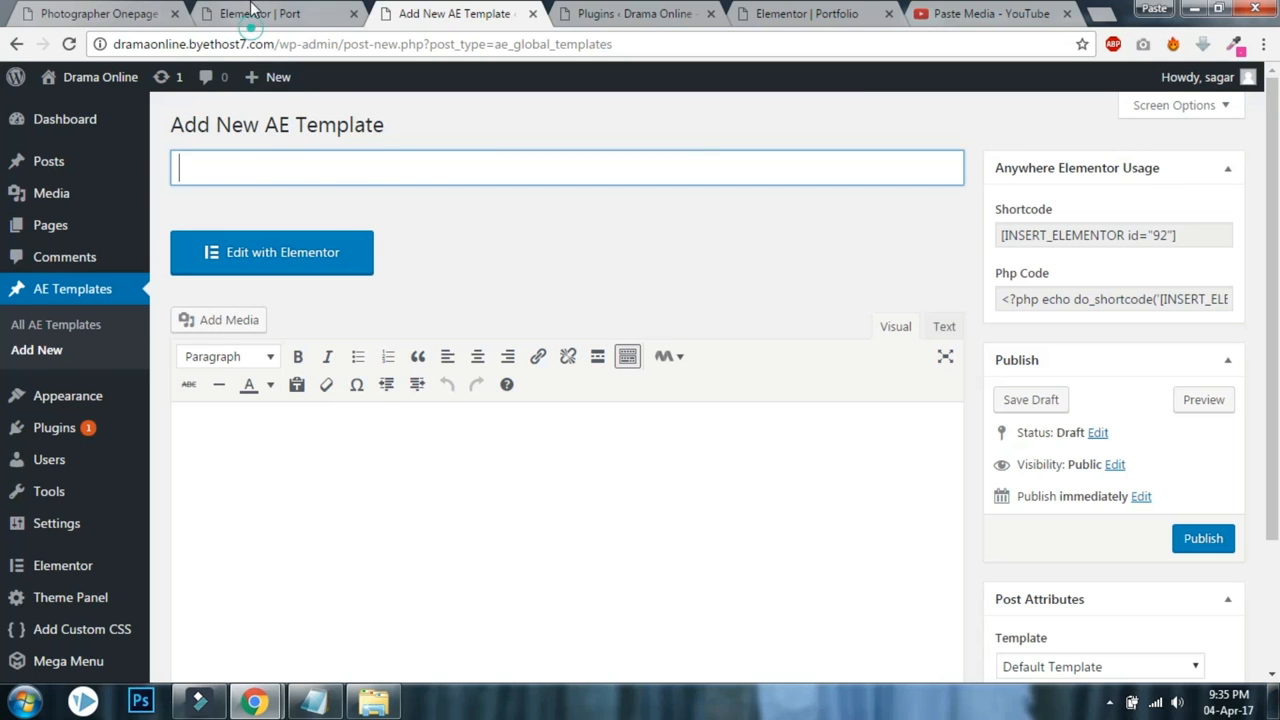
Compare the demo's Wedding and Fashion galleries, then return to the template draft.
{"action": "left_click", "coordinate": [95, 18]}
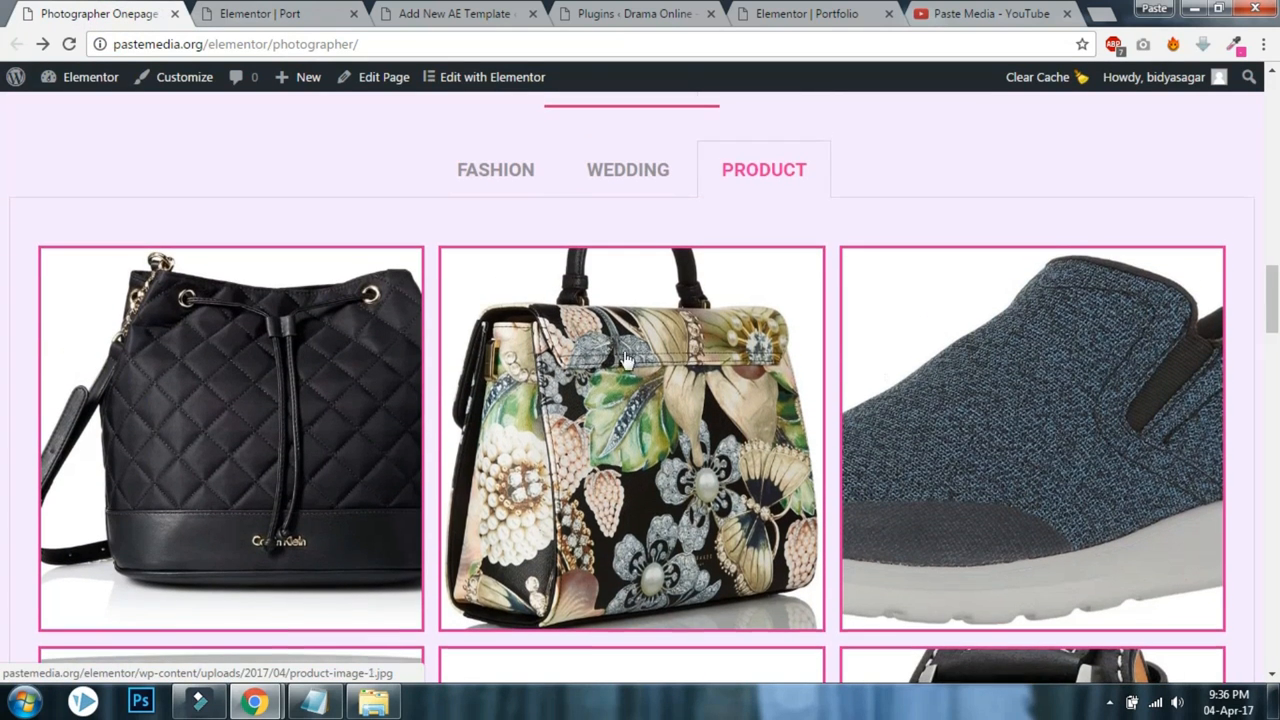
{"action": "left_click", "coordinate": [627, 169]}
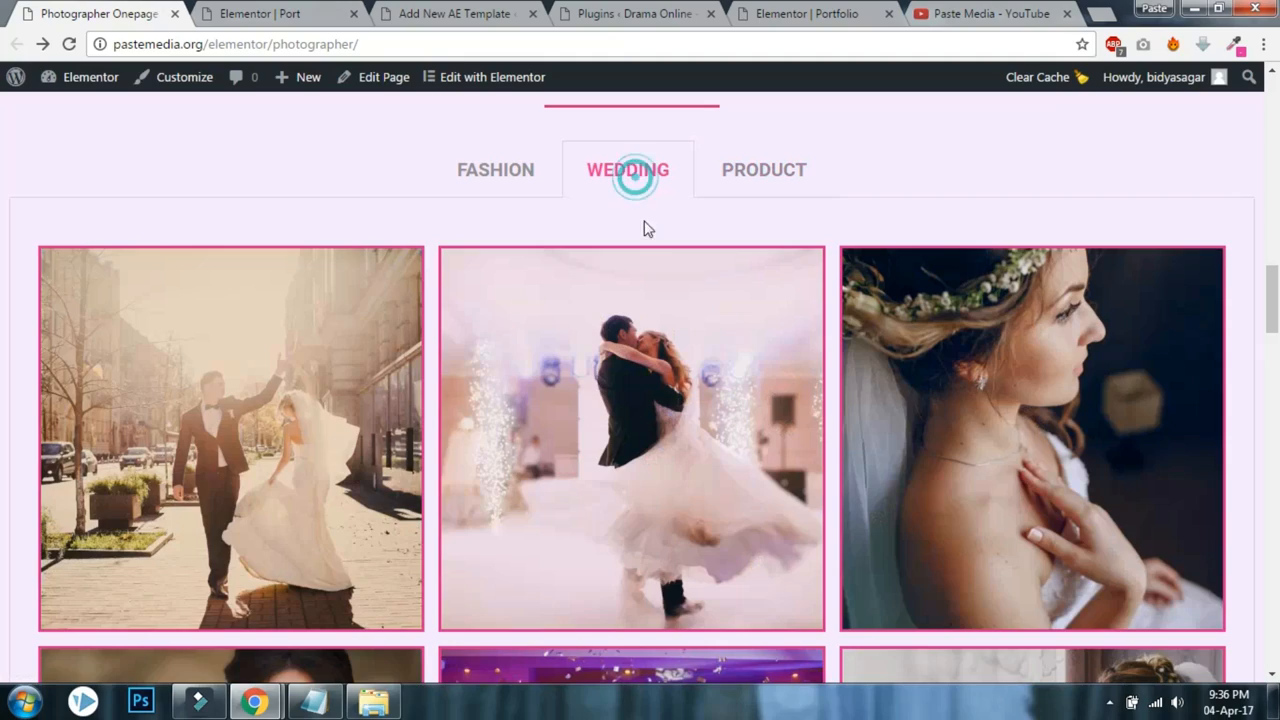
{"action": "left_click", "coordinate": [495, 169]}
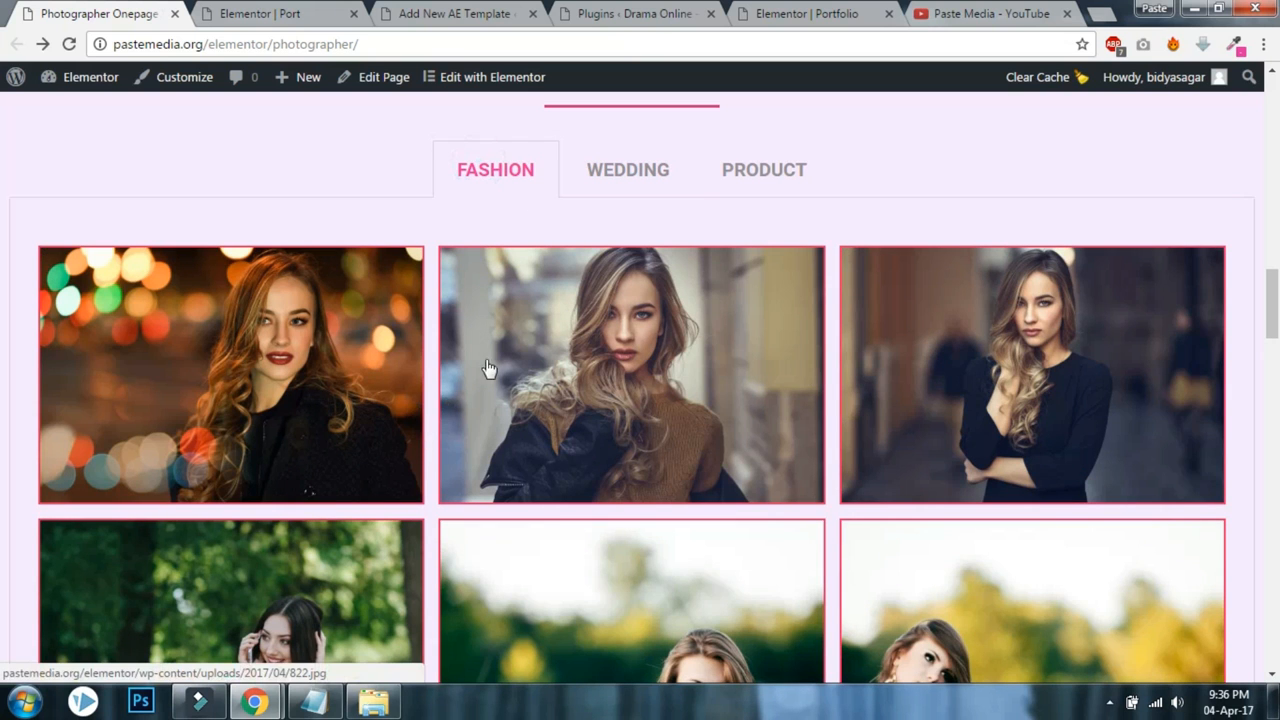
{"action": "mouse_move", "coordinate": [936, 370]}
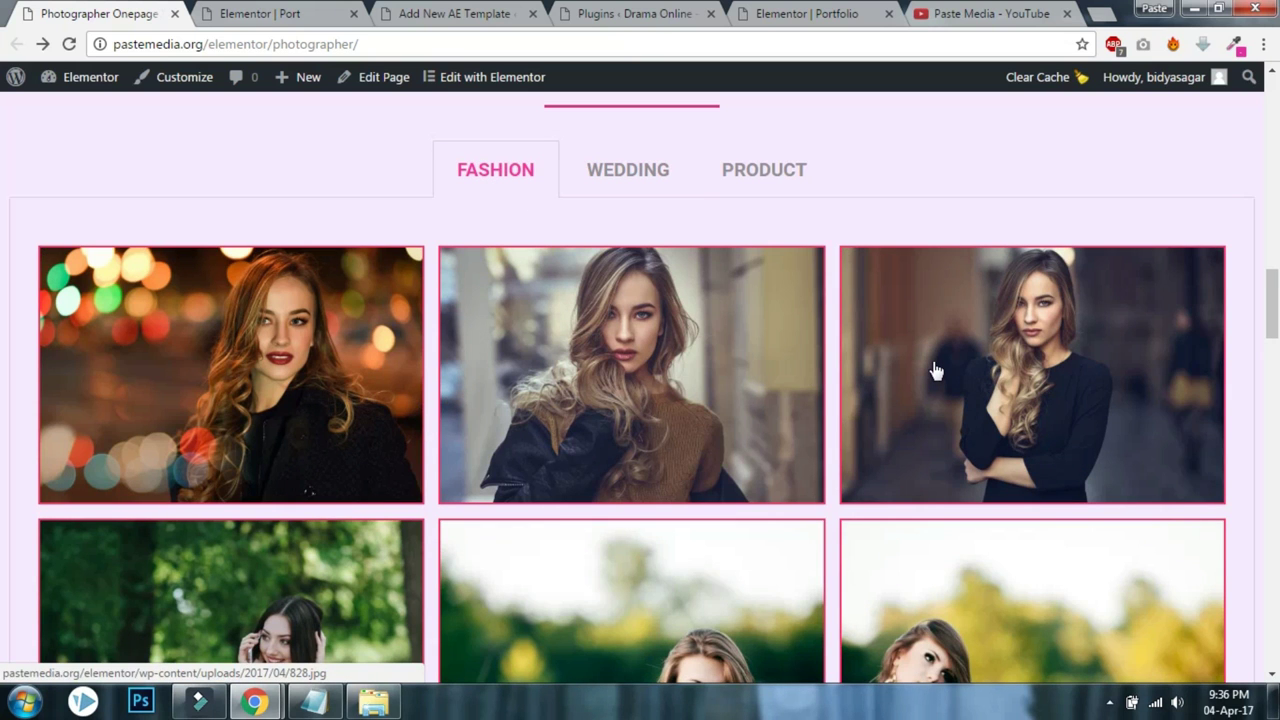
{"action": "scroll", "scroll_direction": "down", "scroll_amount": 3}
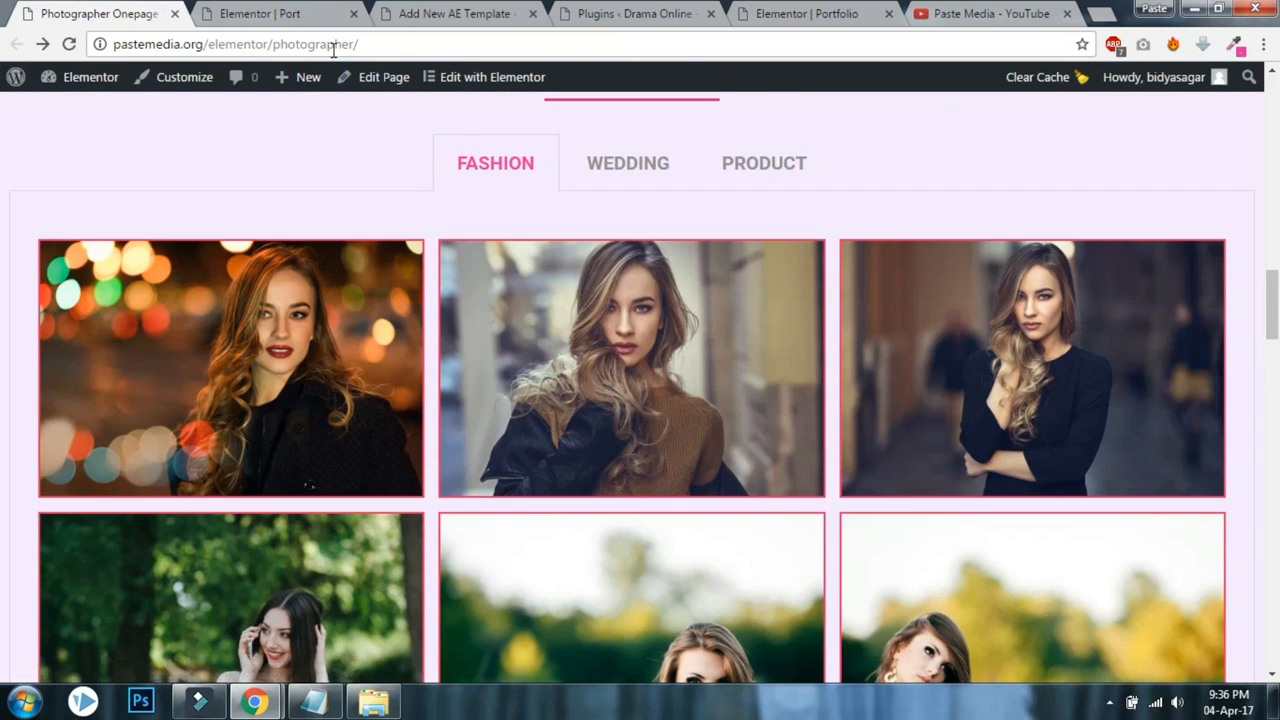
{"action": "left_click", "coordinate": [265, 14]}
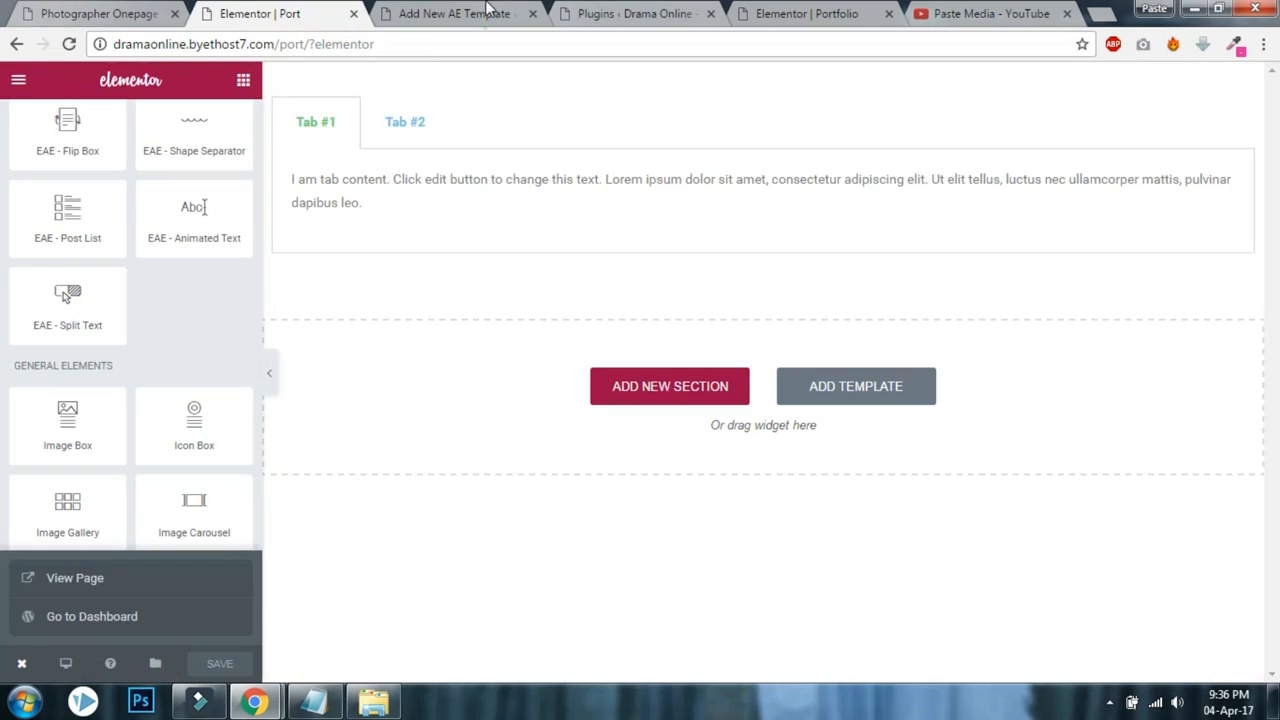
{"action": "left_click", "coordinate": [453, 13]}
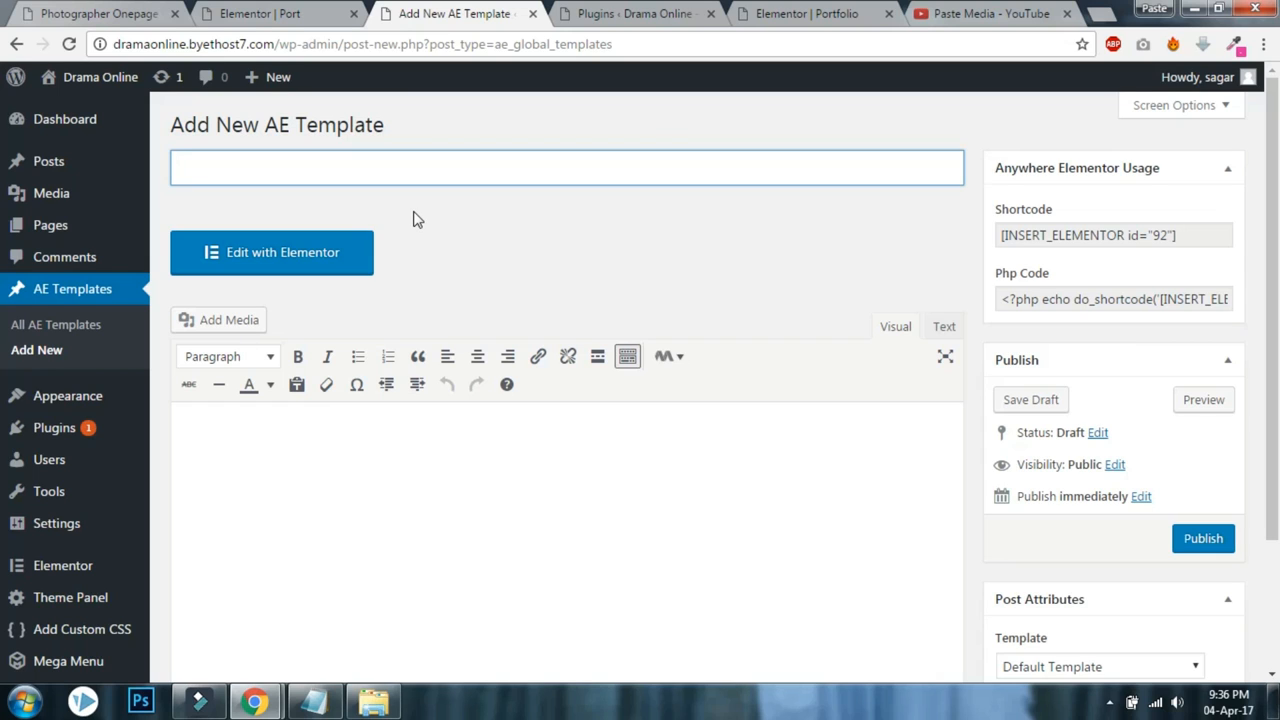
Enter the title 'Portfolio Fashion', pick the Elementor Canvas template, and publish.
{"action": "type", "text": "P"}
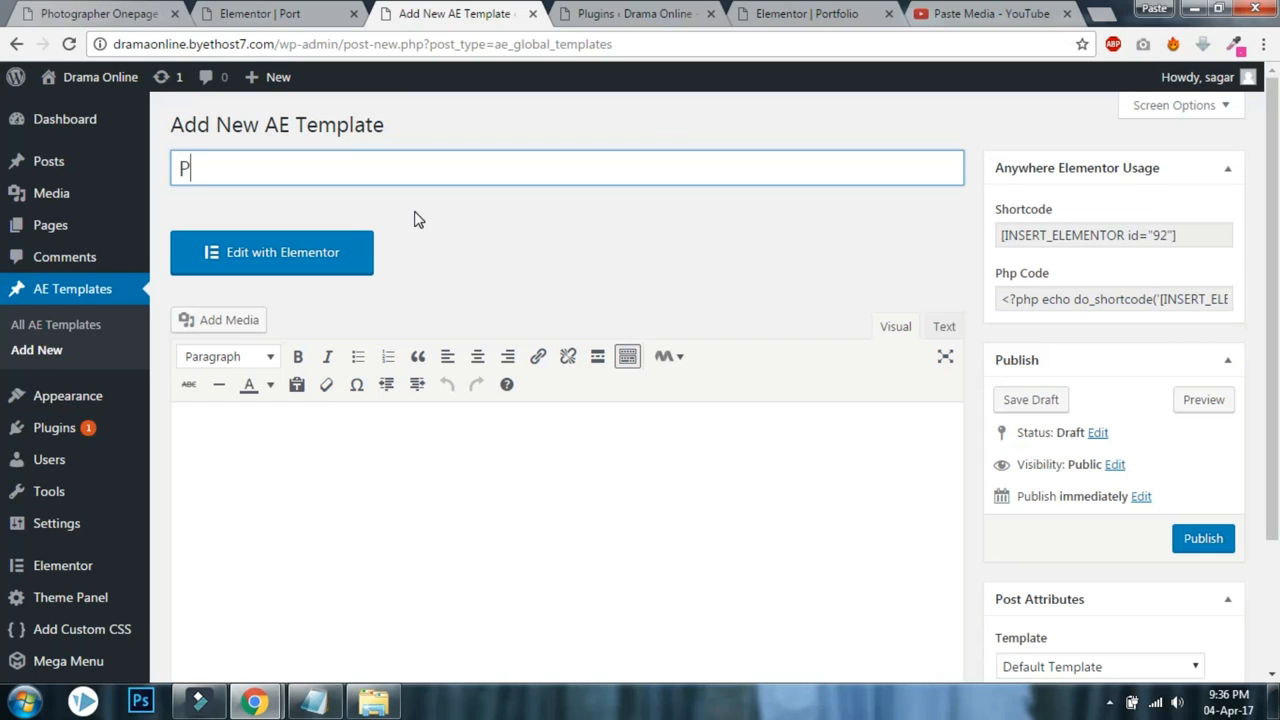
{"action": "type", "text": "ortfolio Fashion"}
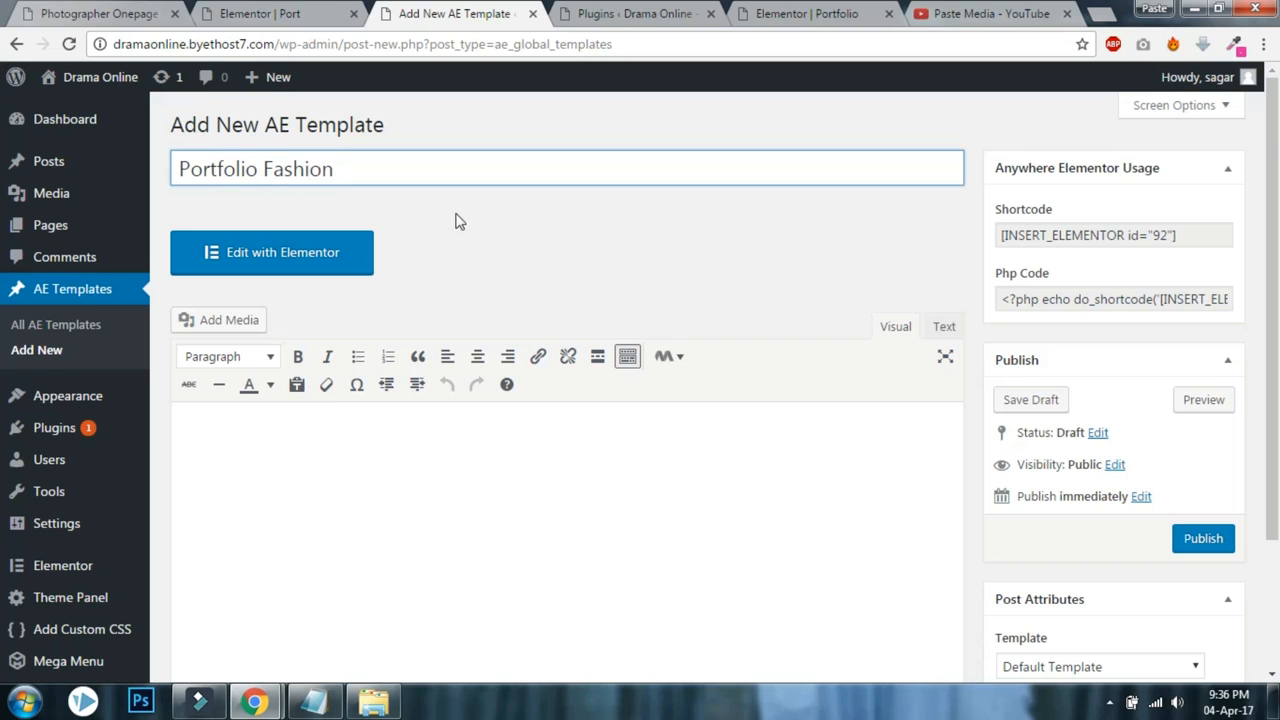
{"action": "left_click", "coordinate": [1099, 496]}
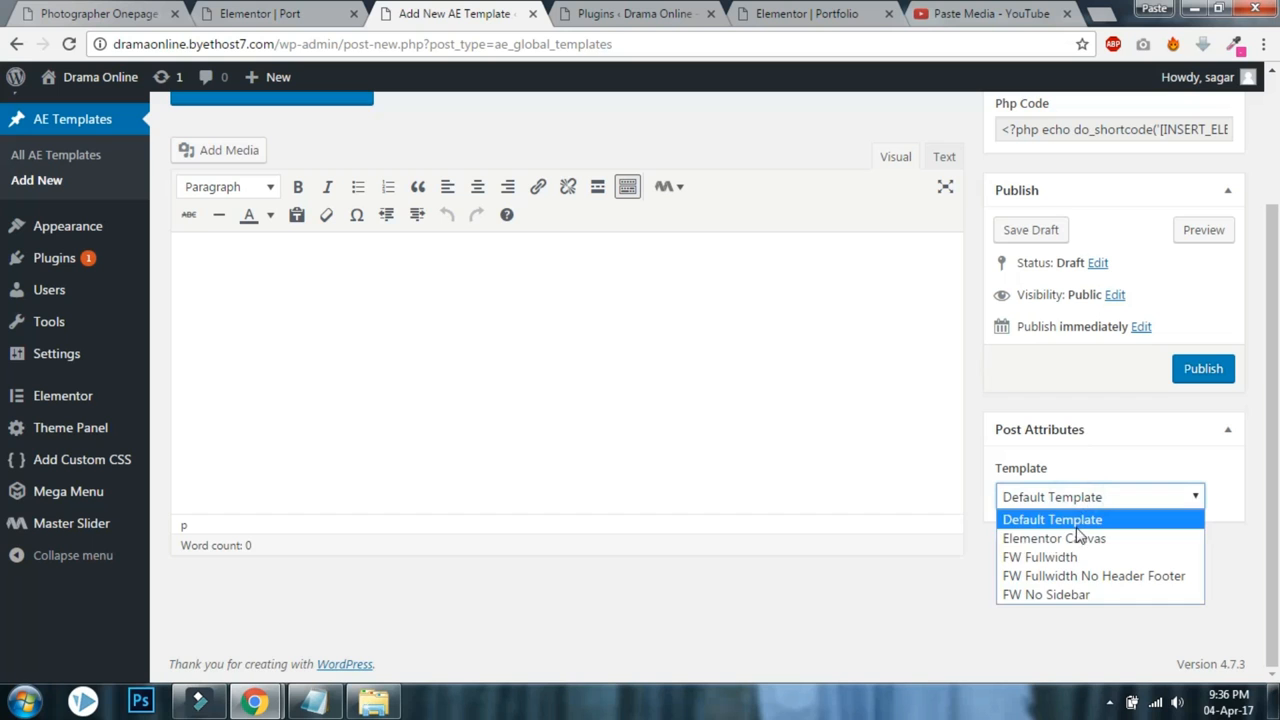
{"action": "left_click", "coordinate": [1054, 538]}
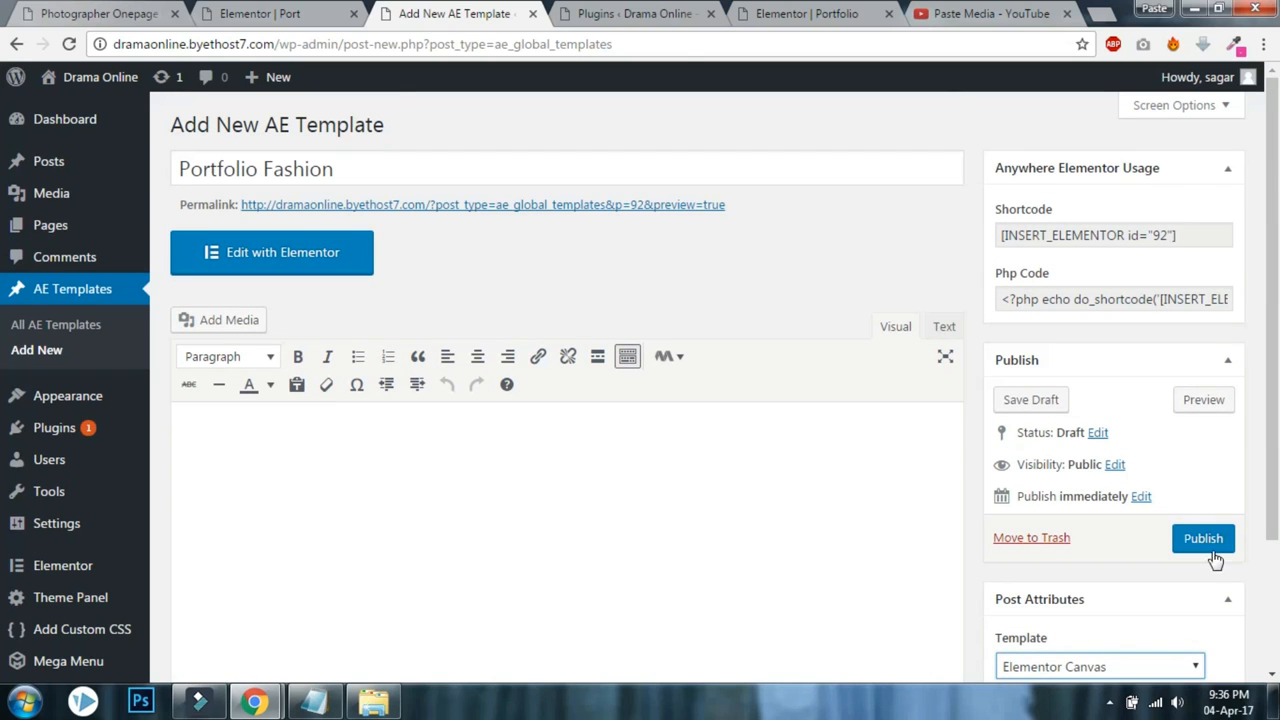
{"action": "left_click", "coordinate": [1202, 538]}
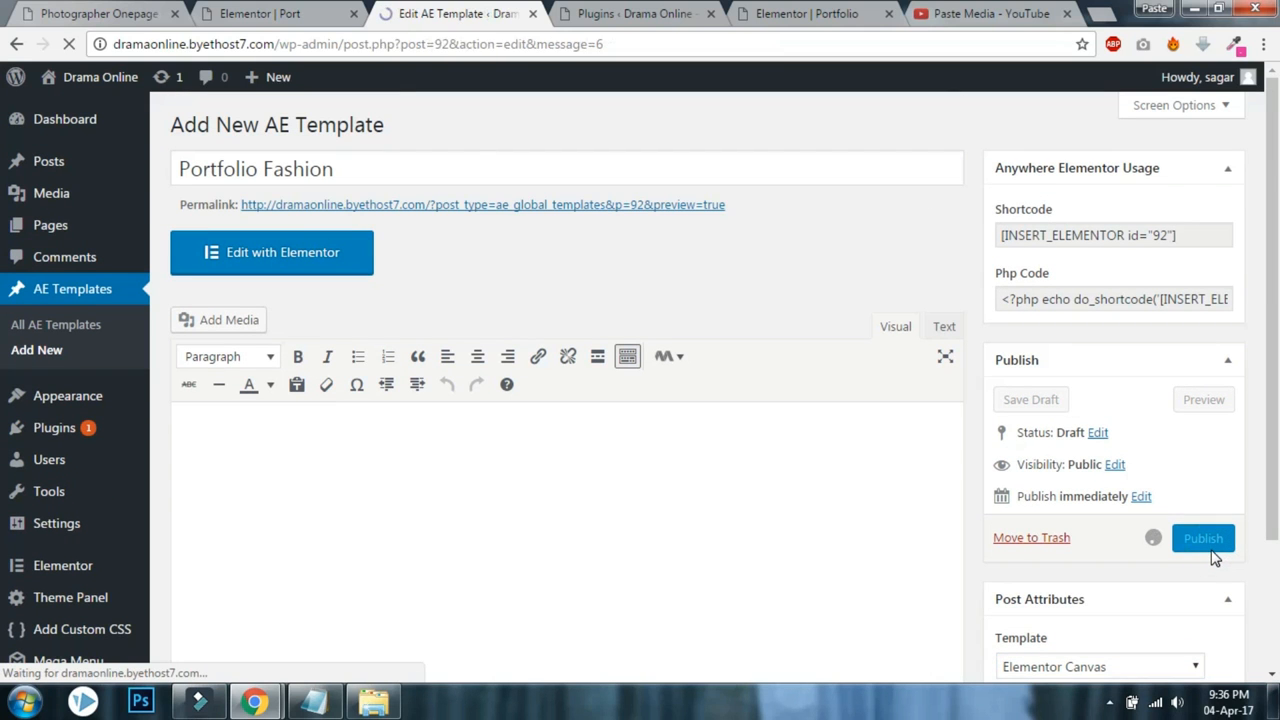
{"action": "left_click", "coordinate": [1202, 538]}
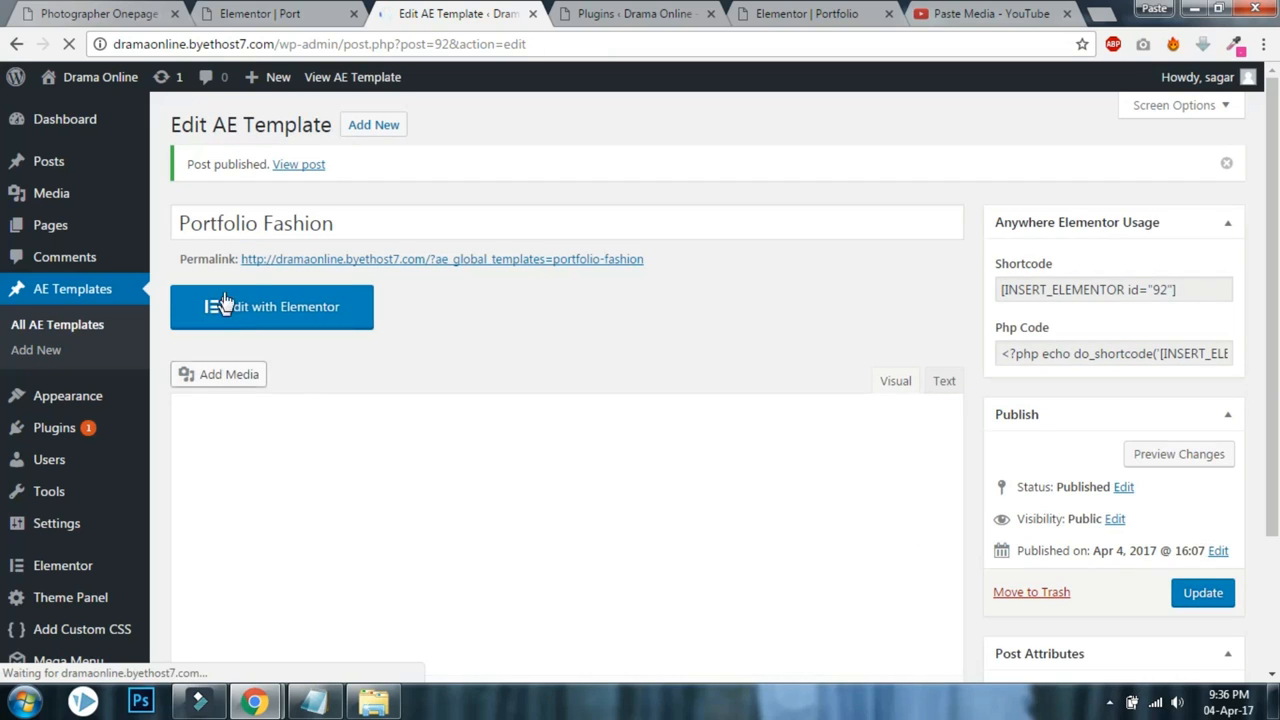
Open the template in Elementor and add a single-column section.
{"action": "left_click", "coordinate": [271, 306]}
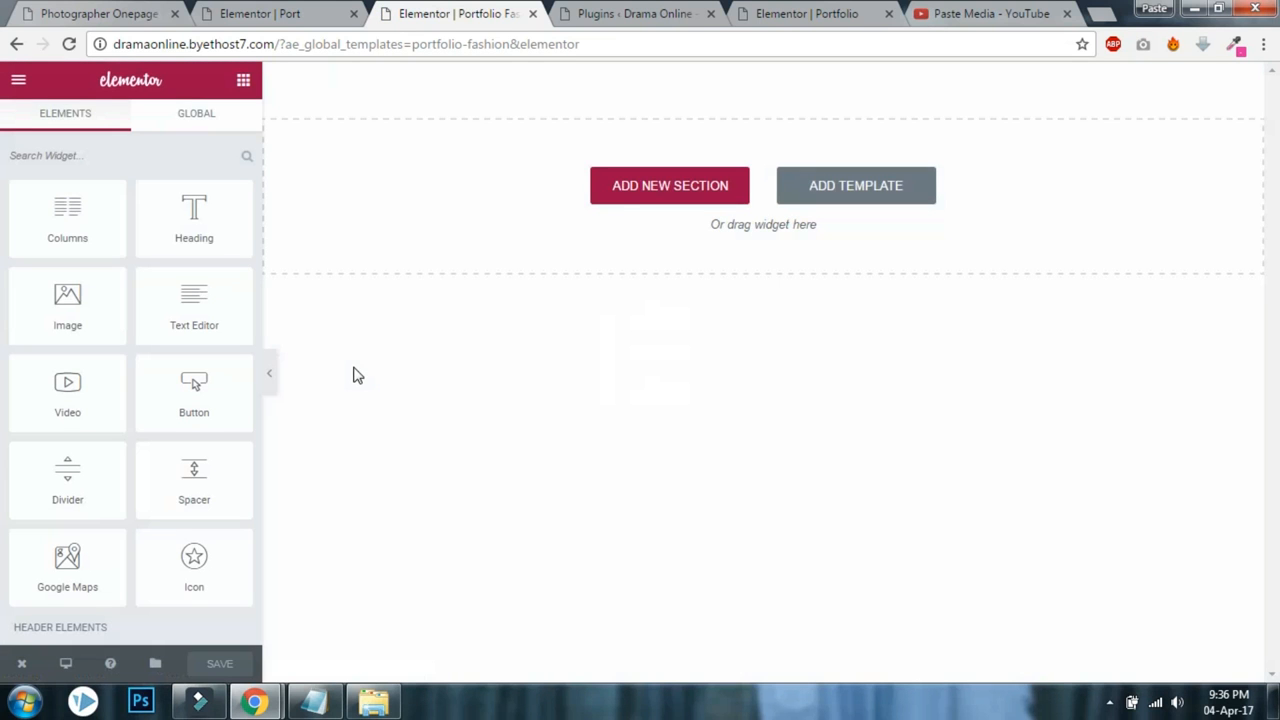
{"action": "left_click", "coordinate": [669, 185]}
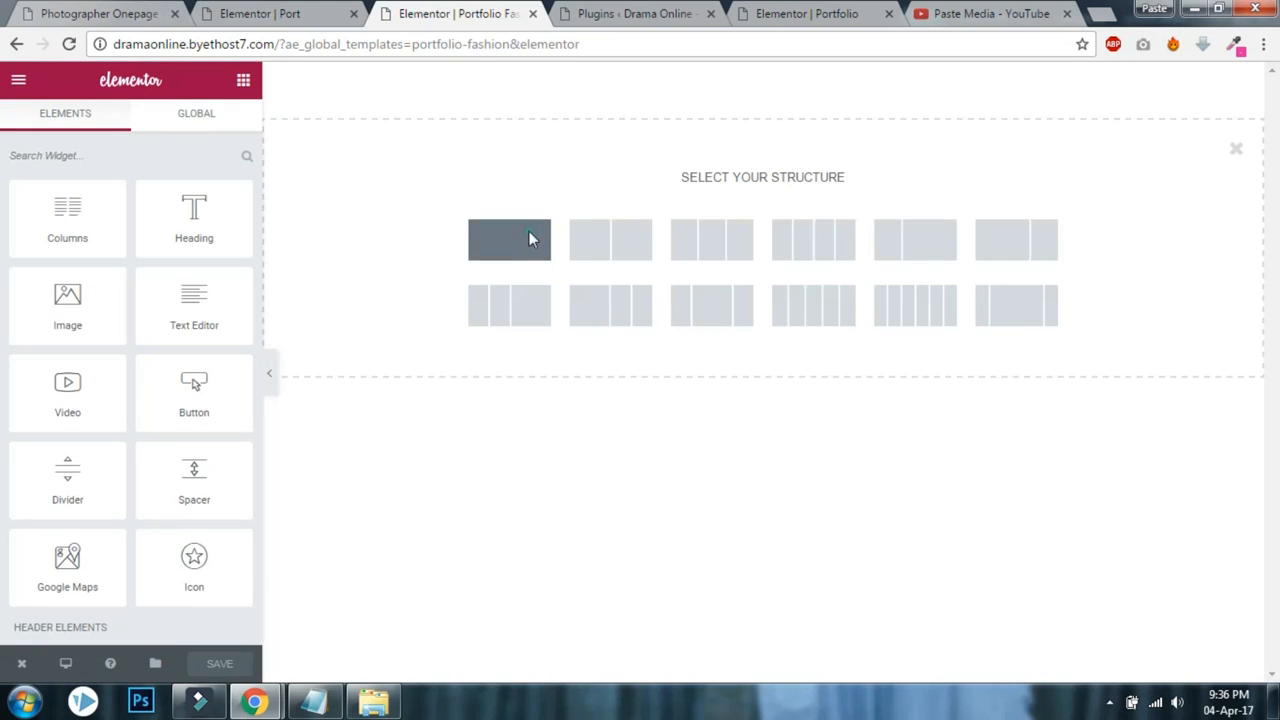
{"action": "left_click", "coordinate": [509, 239]}
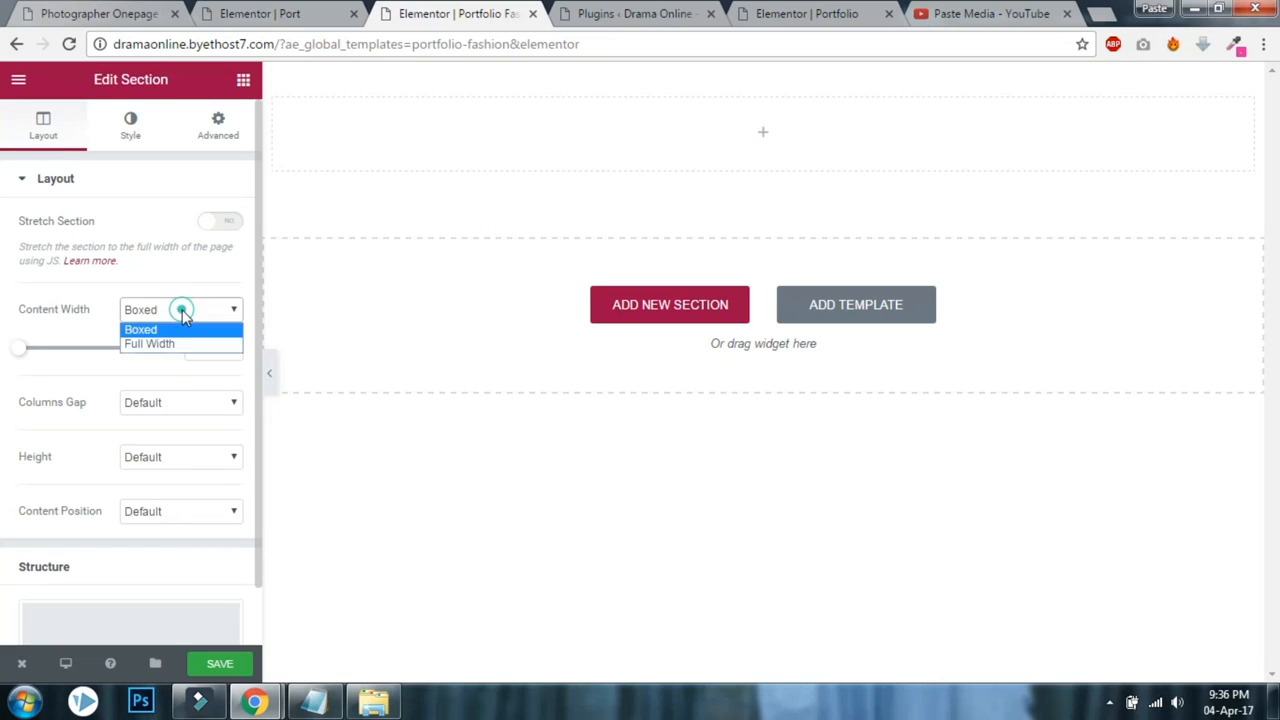
{"action": "mouse_move", "coordinate": [192, 343]}
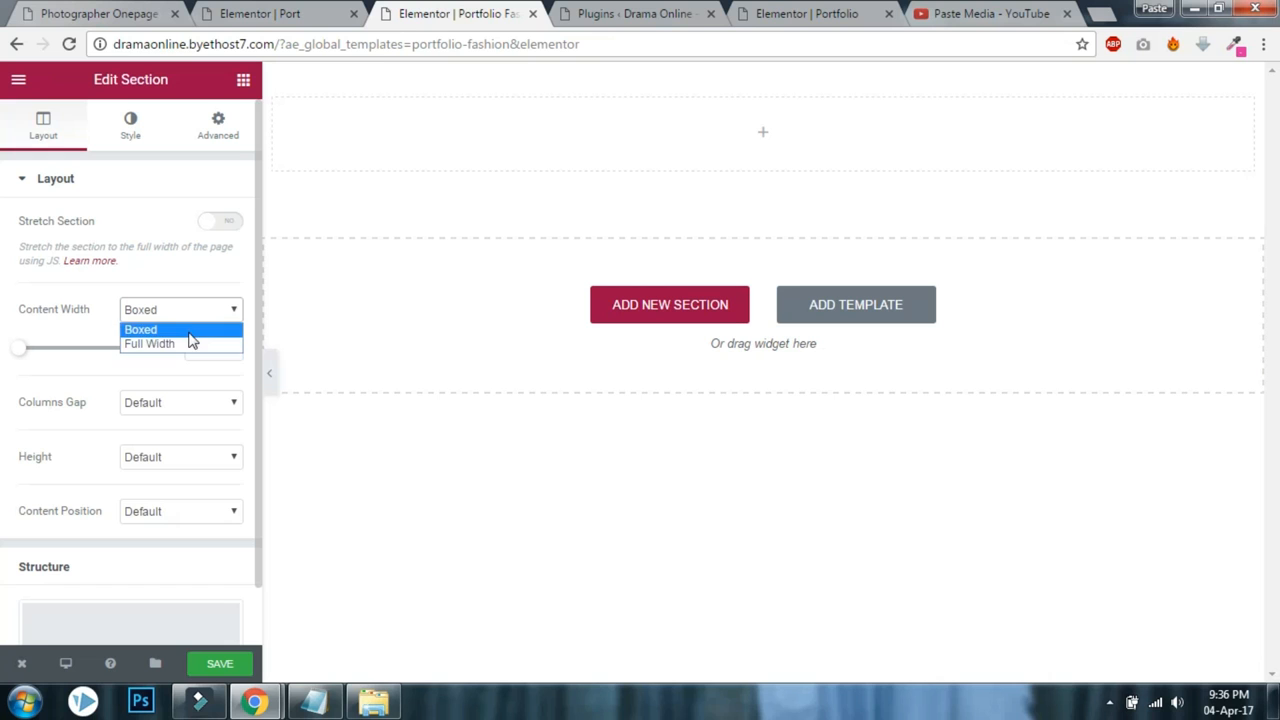
Drag the Image Gallery widget from General Elements into the empty section.
{"action": "left_click", "coordinate": [149, 343]}
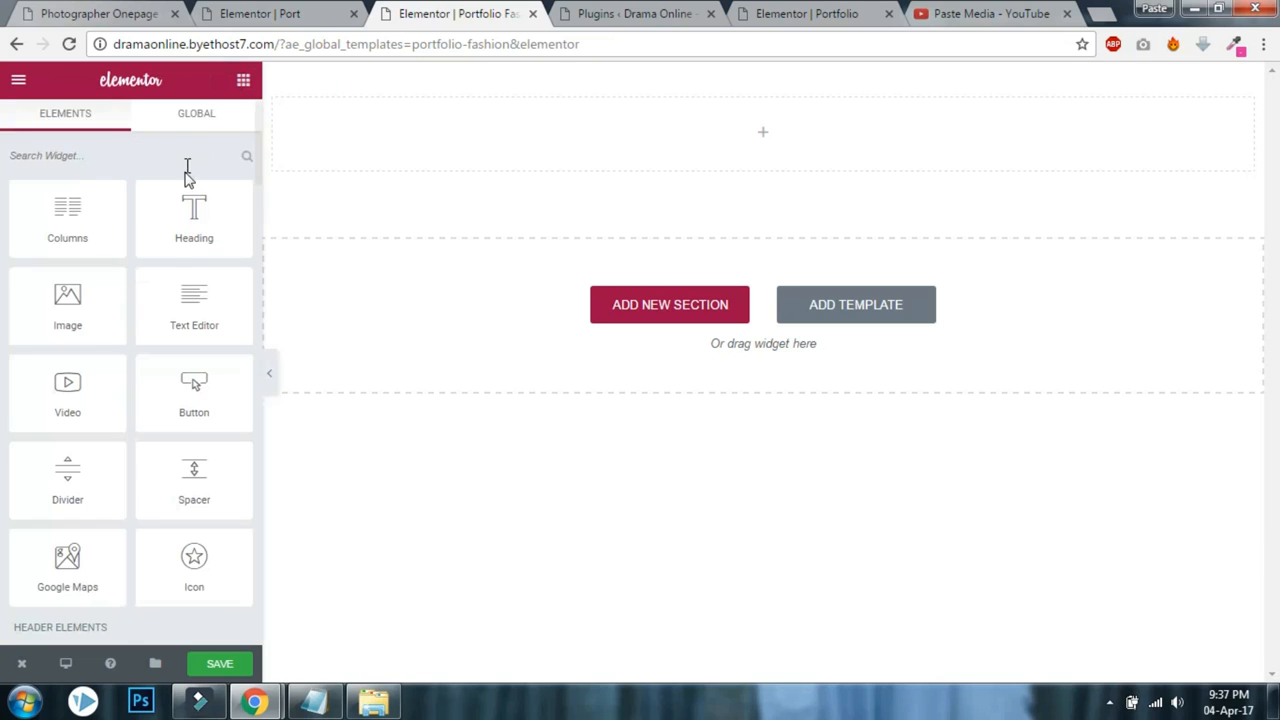
{"action": "scroll", "scroll_direction": "down", "scroll_amount": 3}
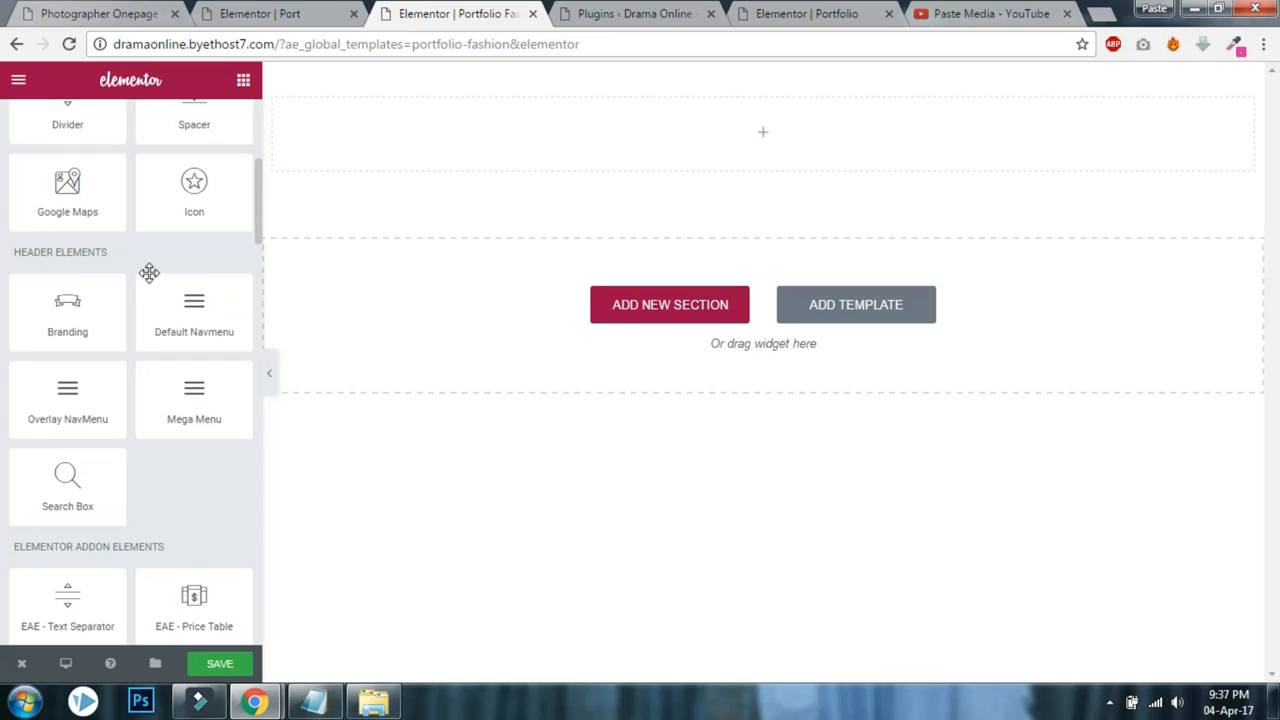
{"action": "scroll", "scroll_direction": "down", "scroll_amount": 3}
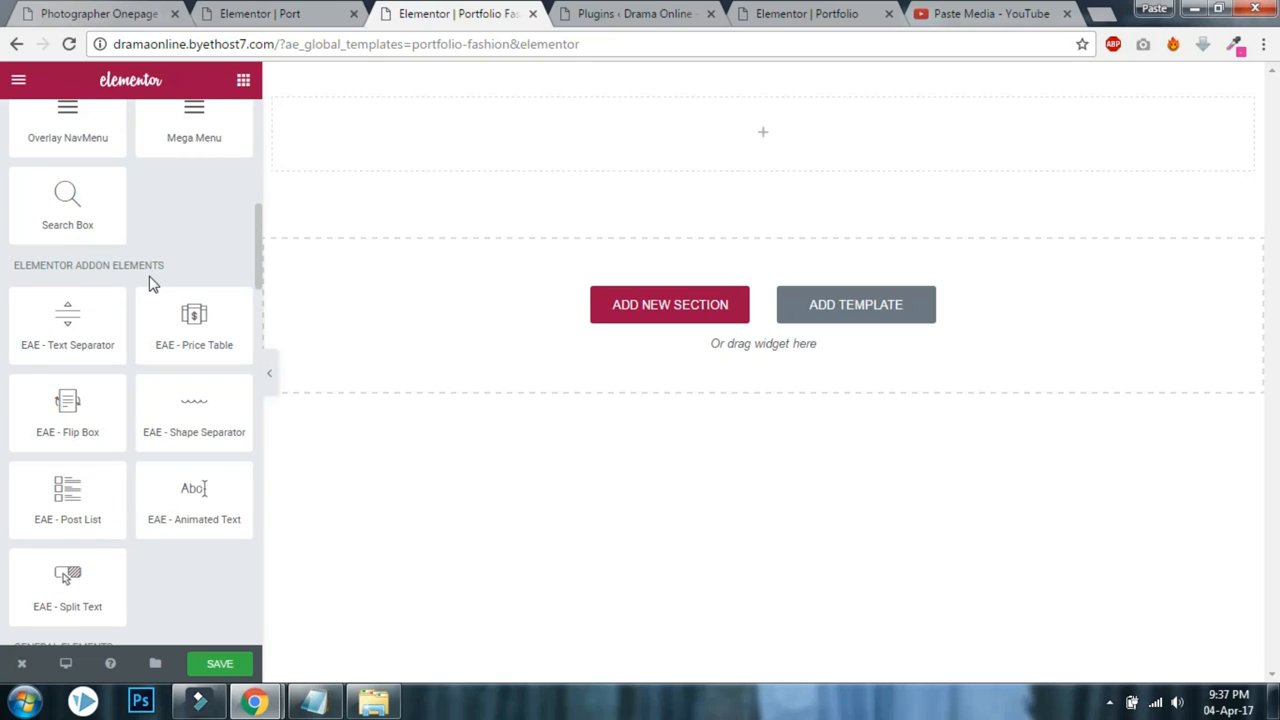
{"action": "scroll", "scroll_direction": "down", "scroll_amount": 3}
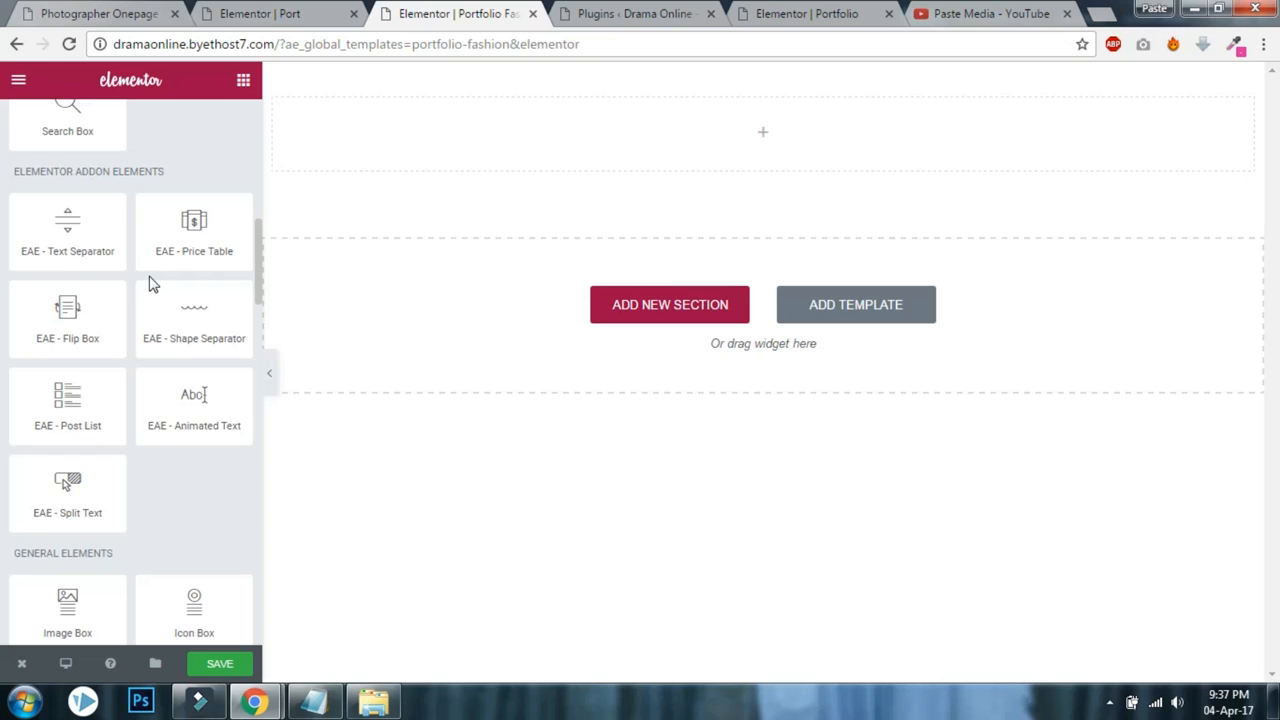
{"action": "scroll", "scroll_direction": "down", "scroll_amount": 3}
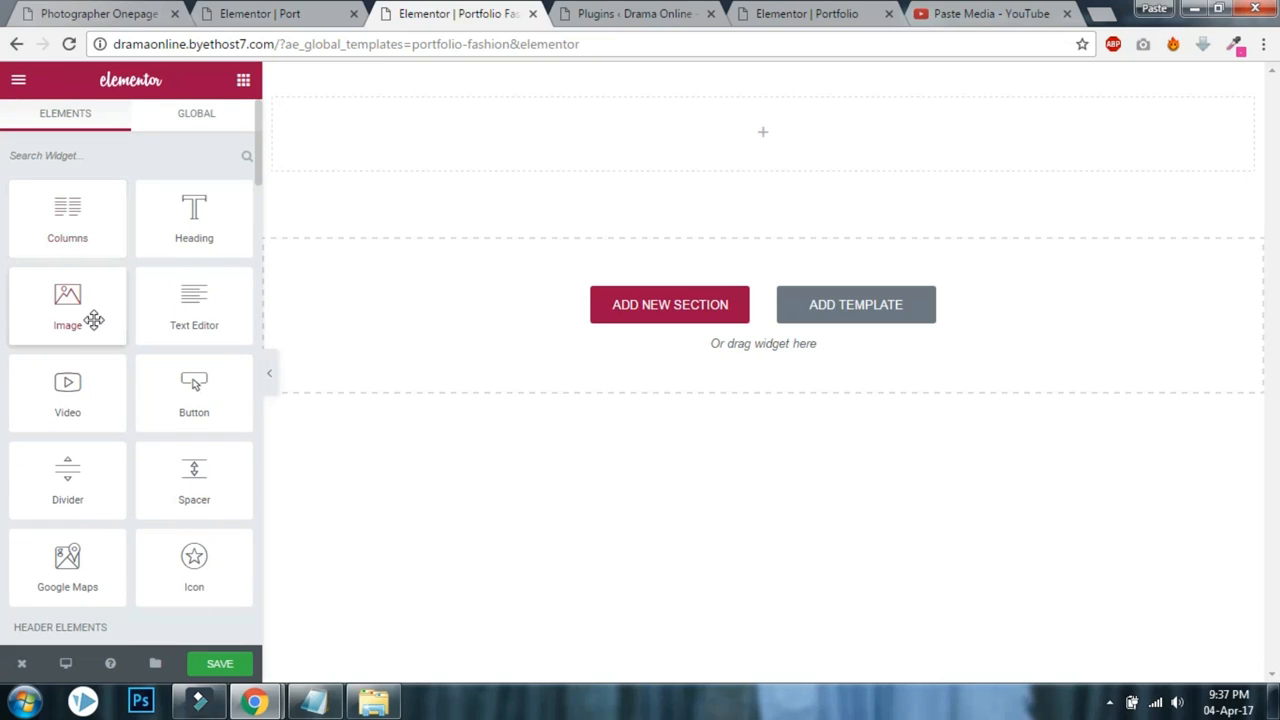
{"action": "scroll", "scroll_direction": "down", "scroll_amount": 3}
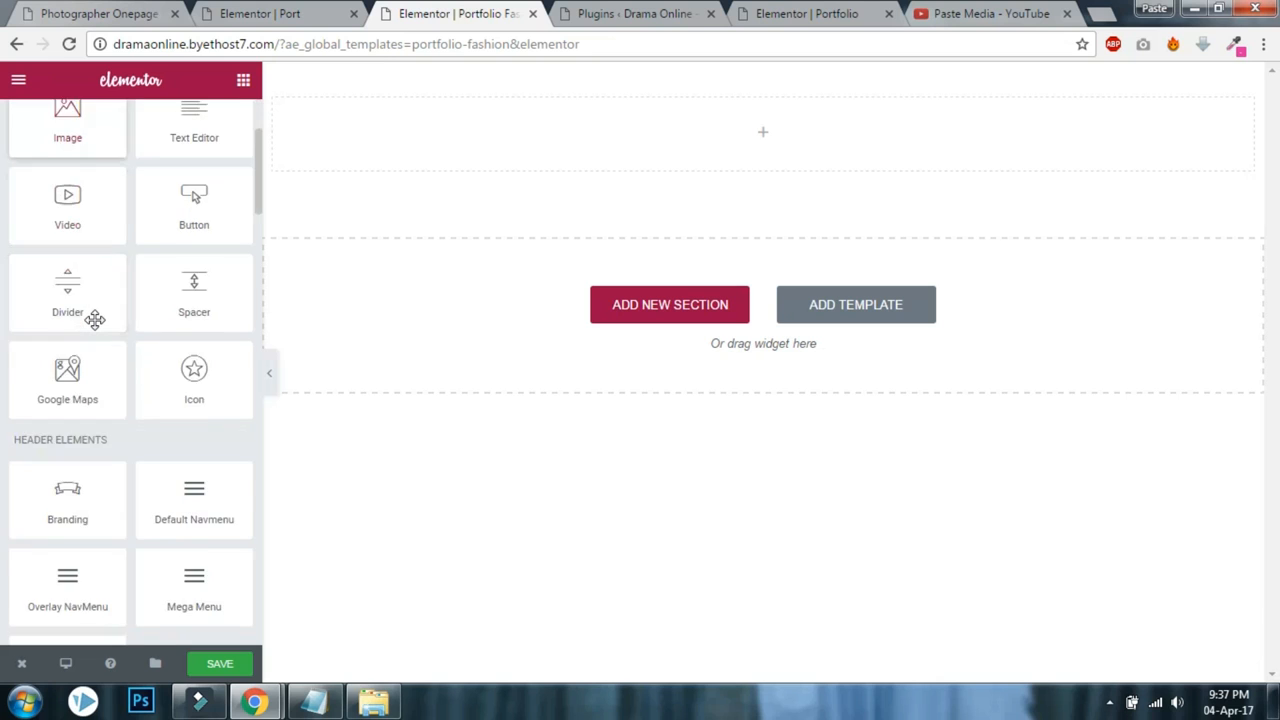
{"action": "scroll", "scroll_direction": "down", "scroll_amount": 3}
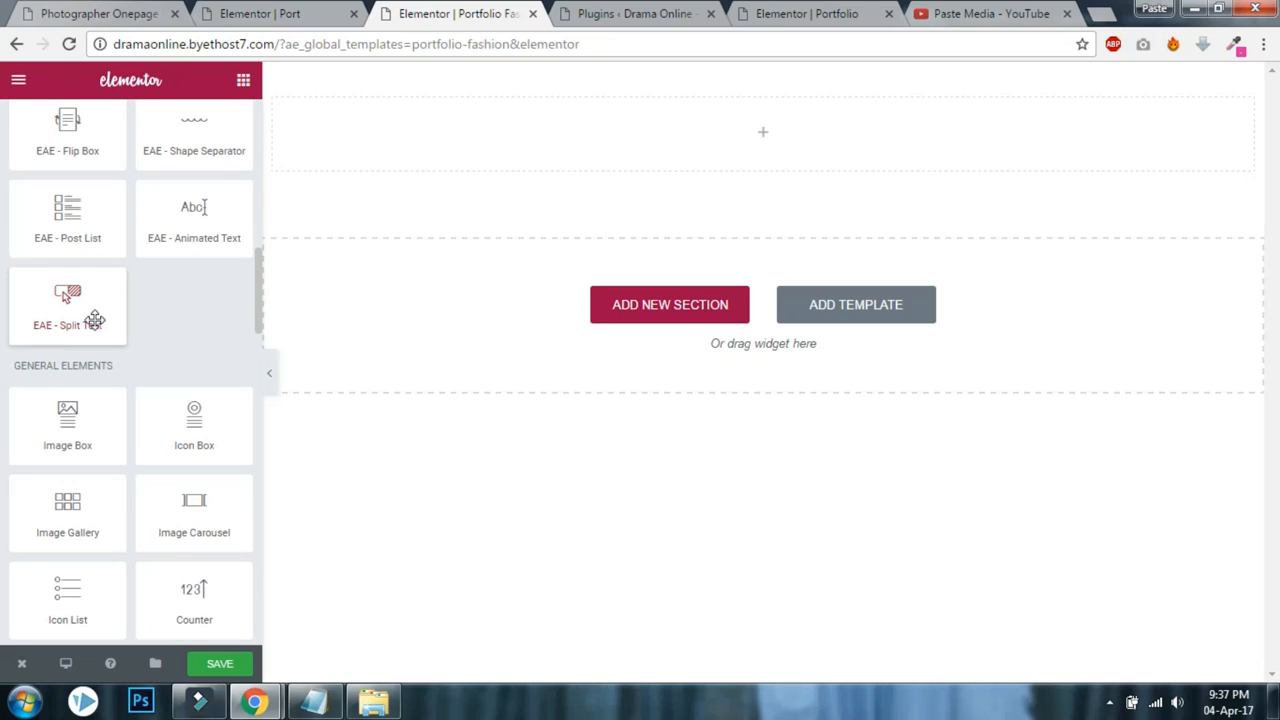
{"action": "left_click_drag", "start_coordinate": [67, 500], "coordinate": [670, 160]}
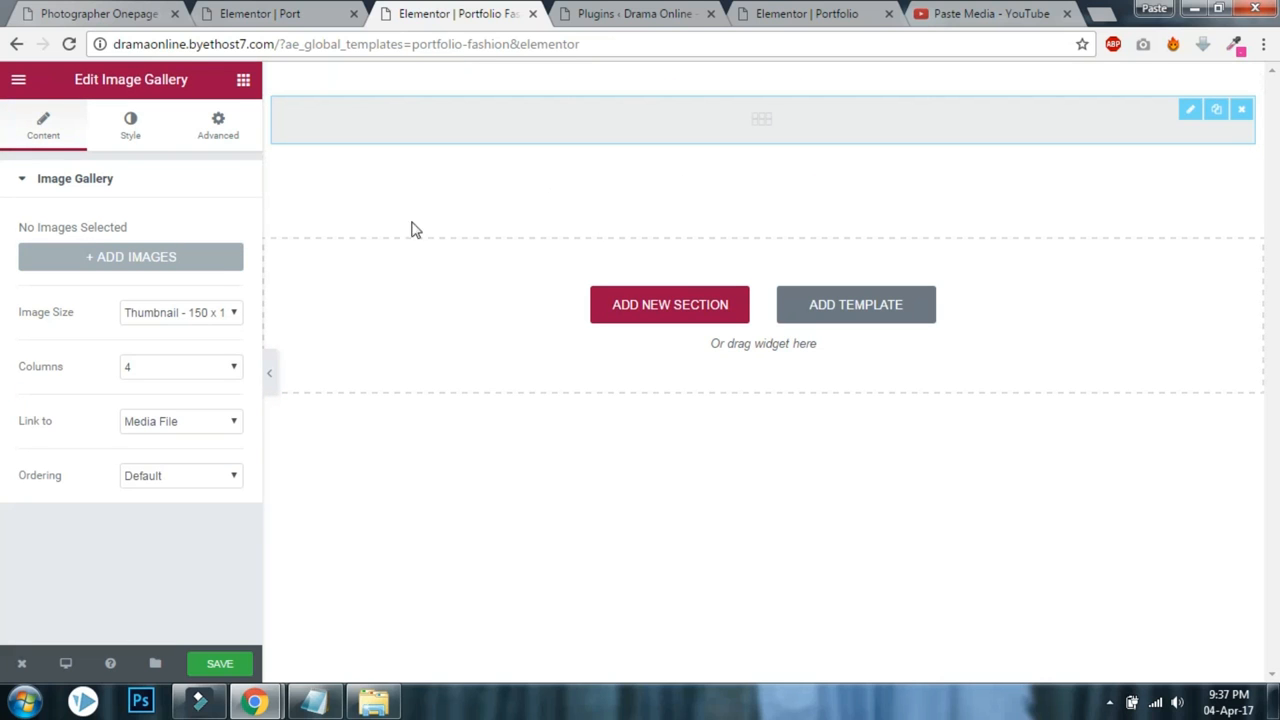
Insert a new gallery of six media-library photos, from the portraits through the umbrella street scene.
{"action": "left_click", "coordinate": [130, 256]}
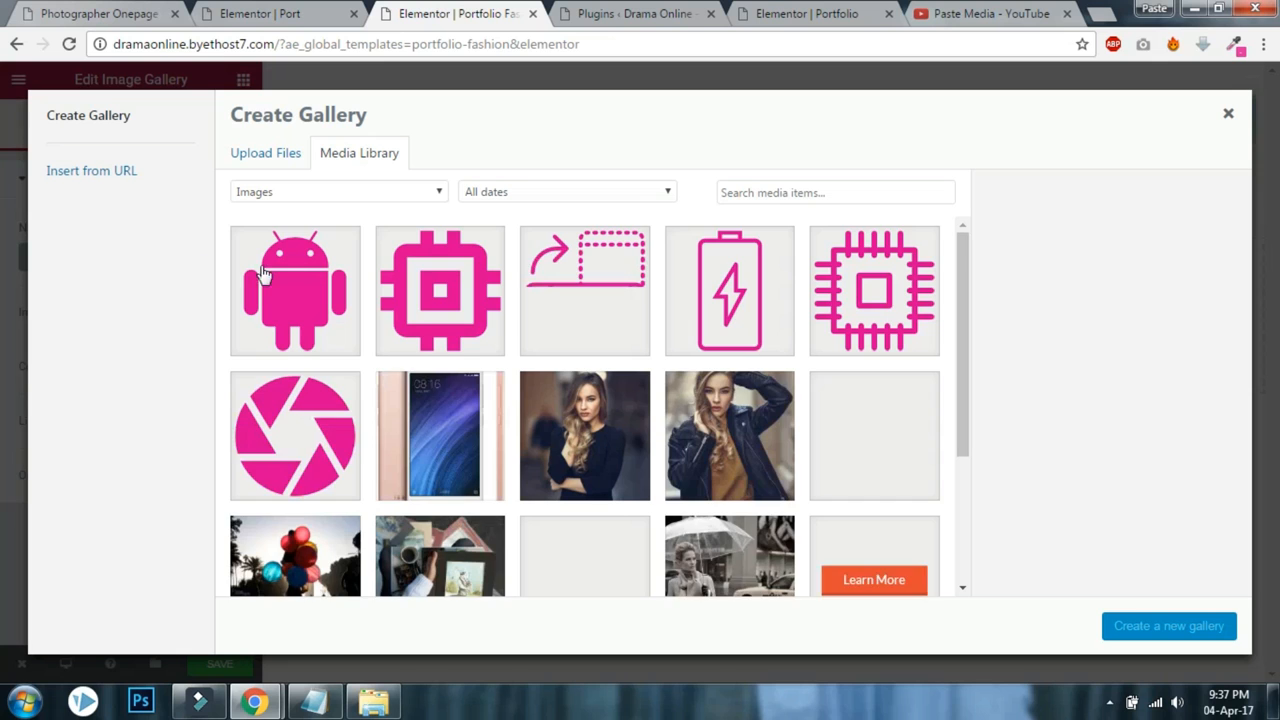
{"action": "scroll", "scroll_direction": "down", "scroll_amount": 3}
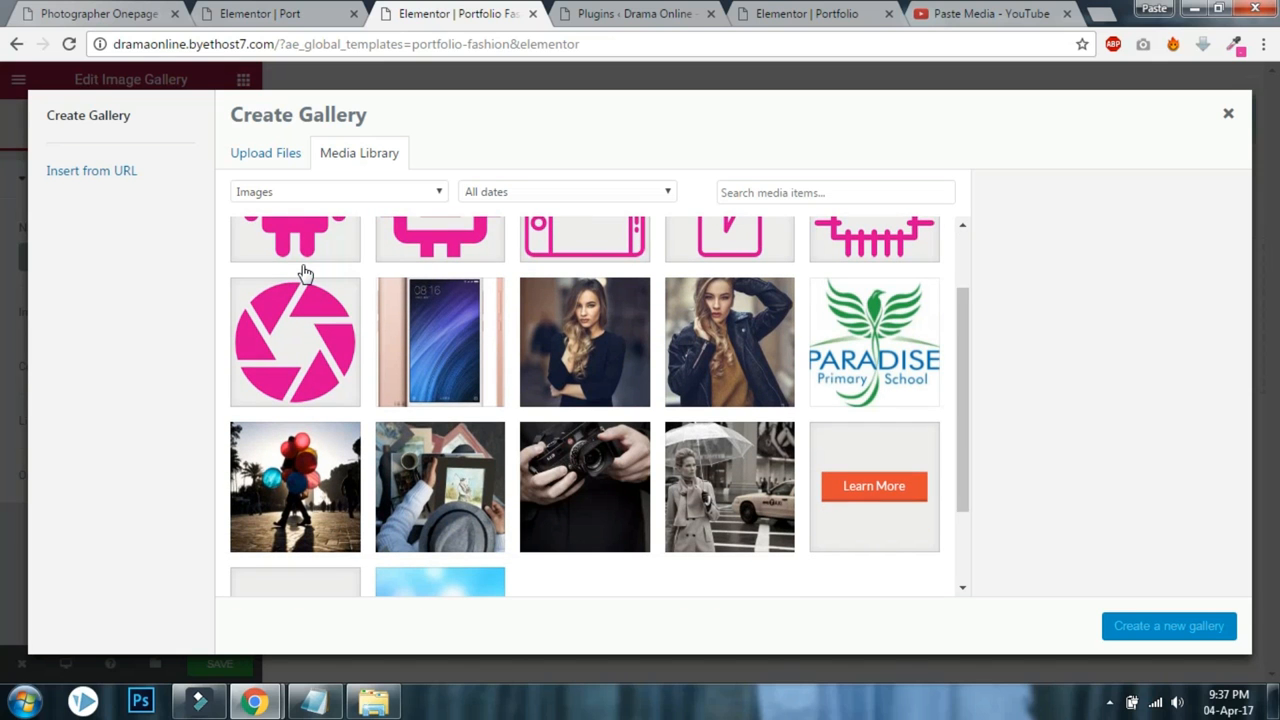
{"action": "mouse_move", "coordinate": [584, 360]}
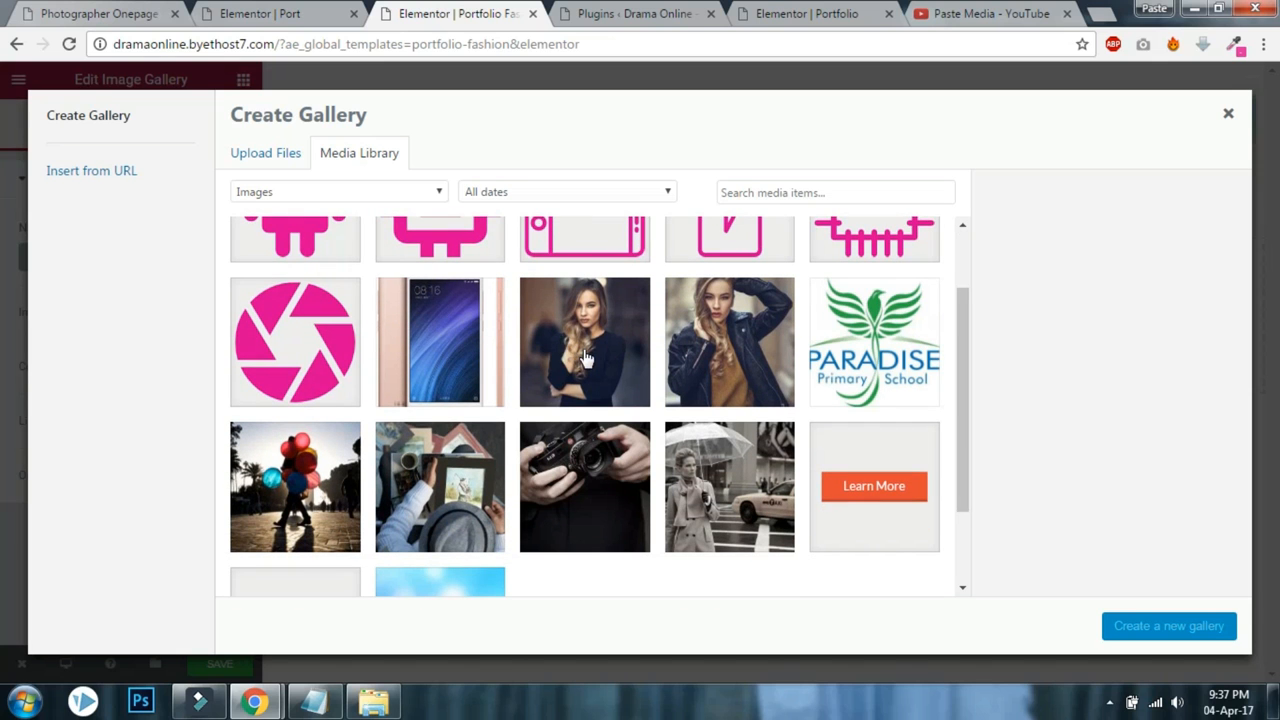
{"action": "left_click", "coordinate": [729, 342]}
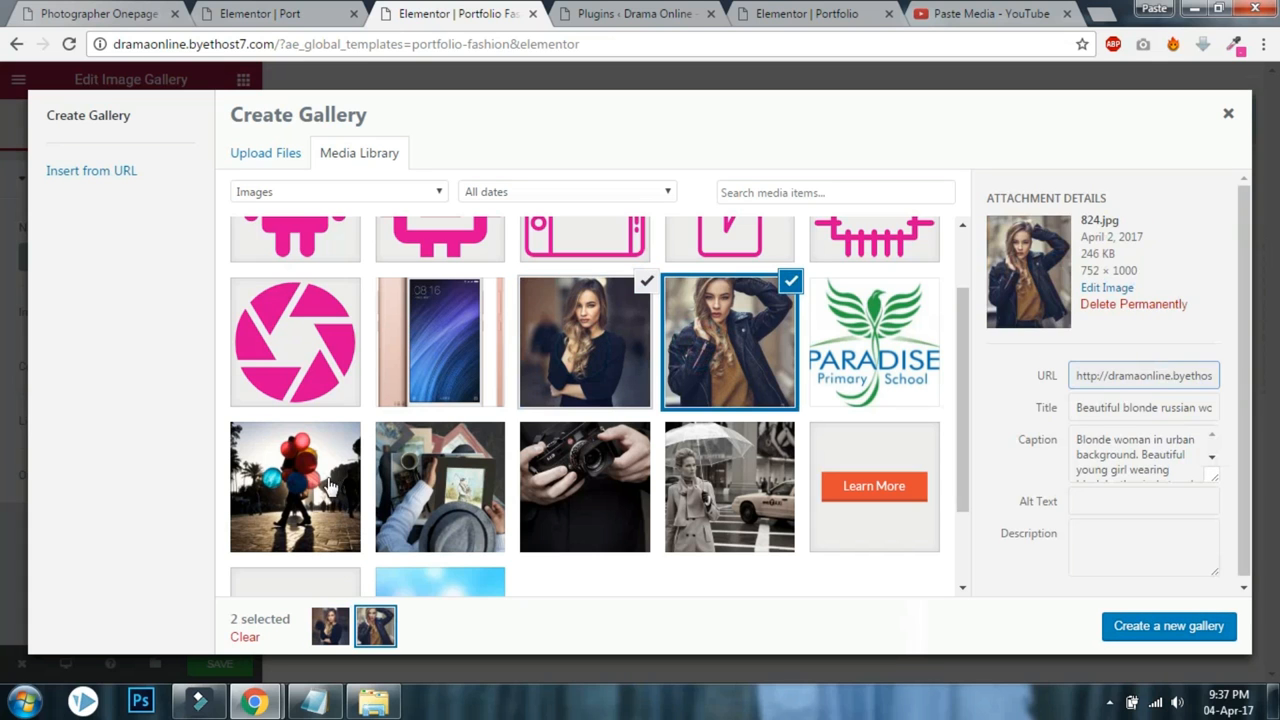
{"action": "left_click", "coordinate": [702, 492]}
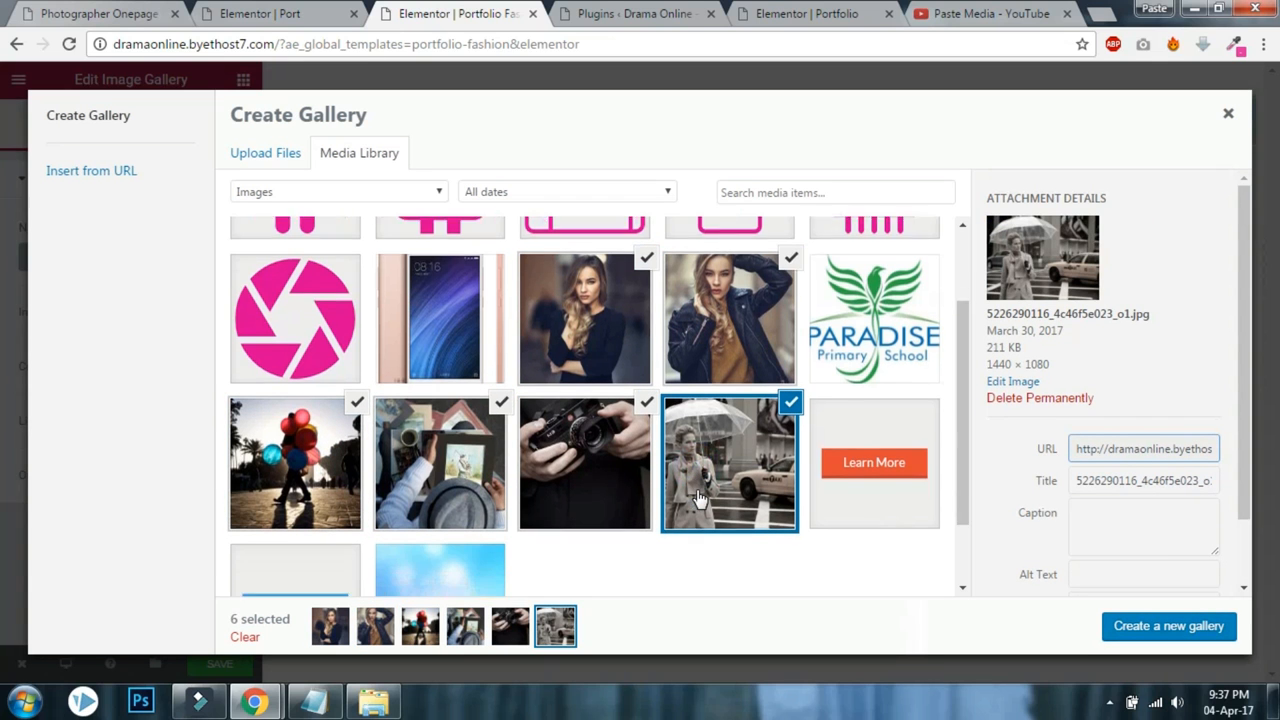
{"action": "left_click", "coordinate": [1172, 625]}
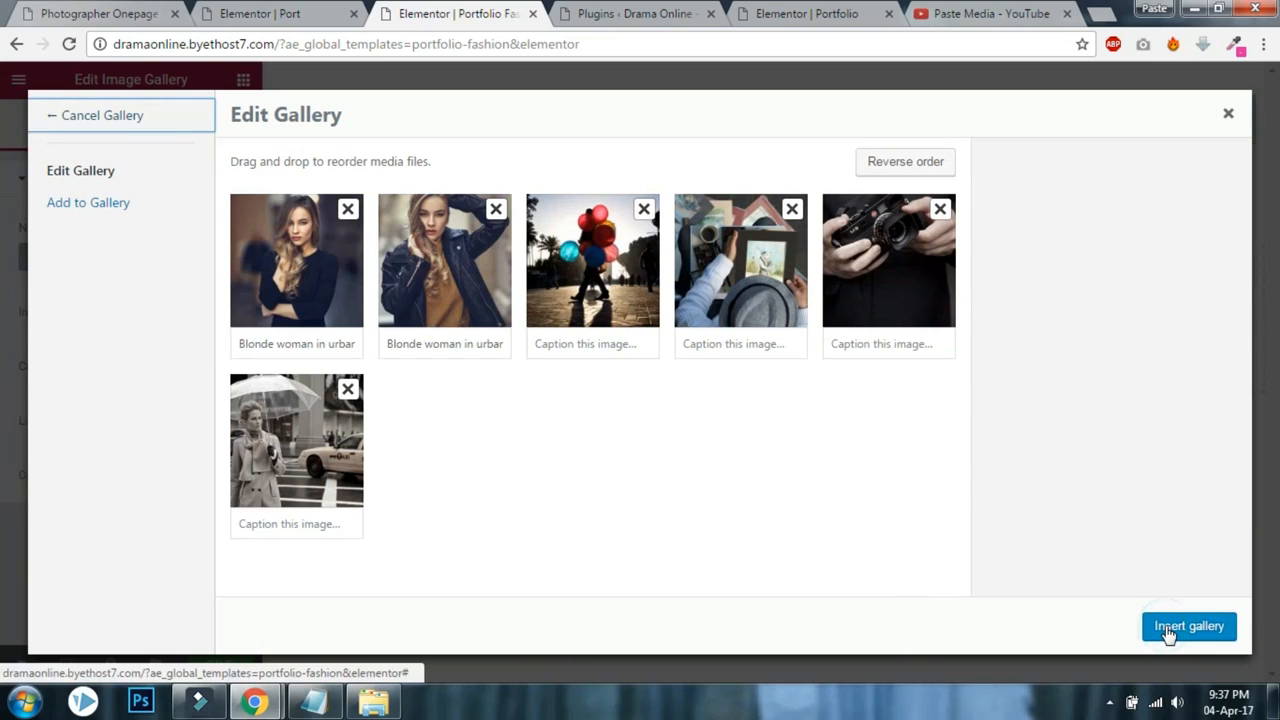
{"action": "mouse_move", "coordinate": [397, 345]}
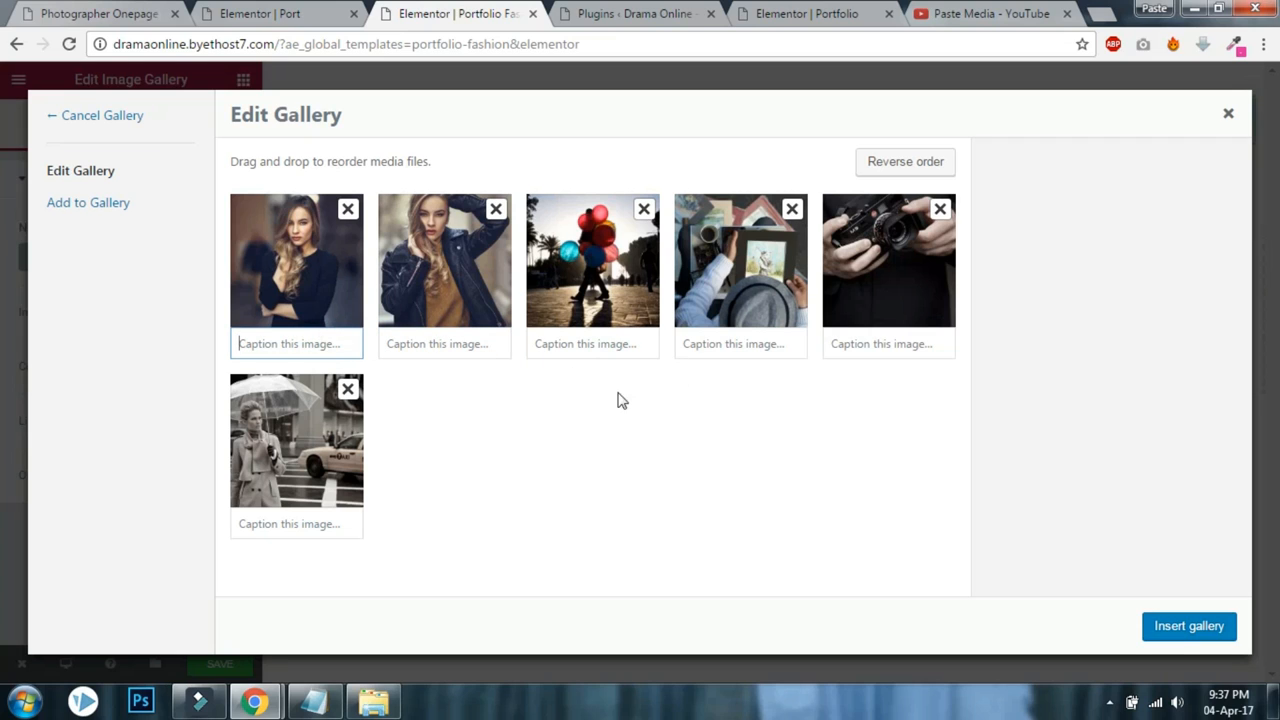
{"action": "left_click", "coordinate": [1189, 625]}
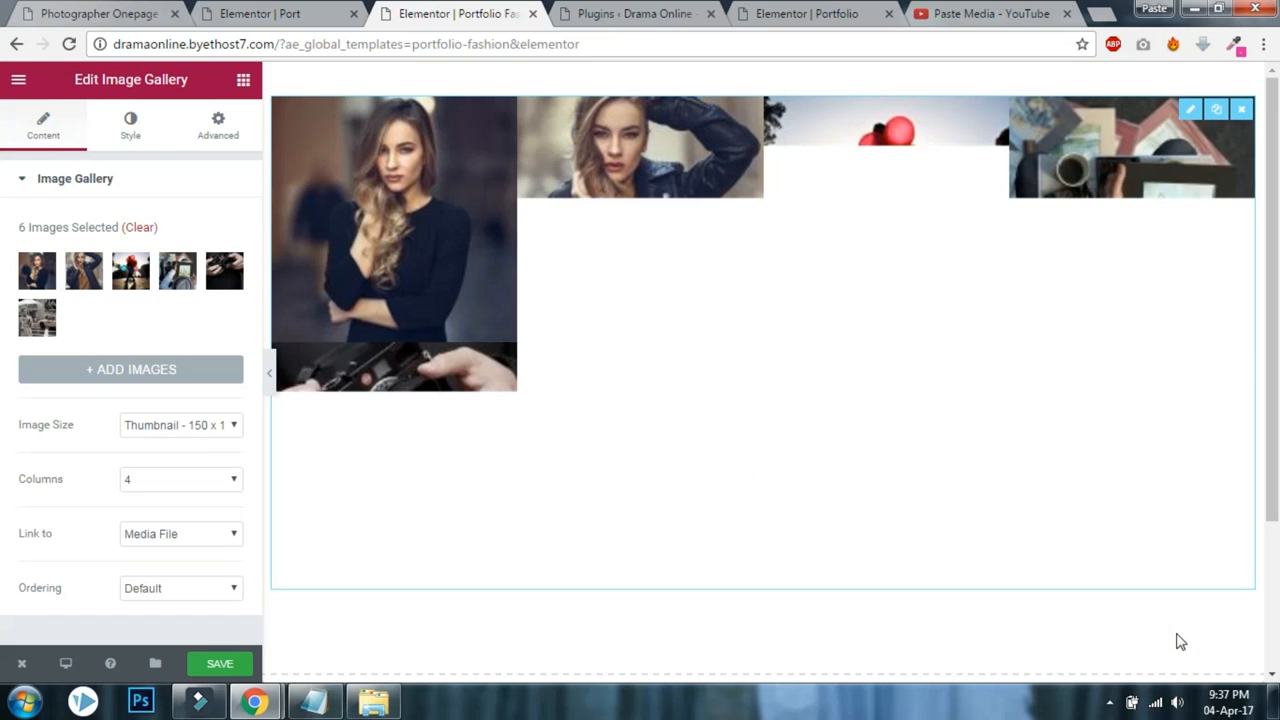
Set the gallery to 3 columns with the Oceanwp Insta Square 640 x 640 image size.
{"action": "left_click", "coordinate": [180, 479]}
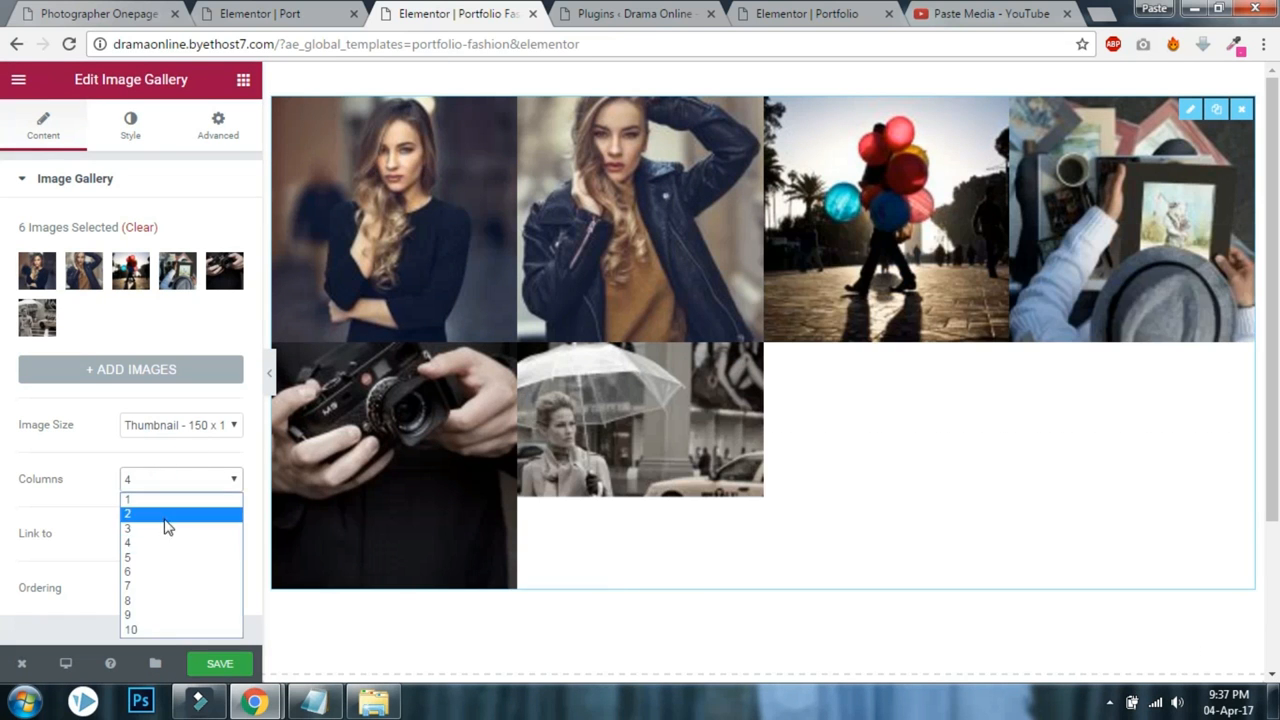
{"action": "left_click", "coordinate": [128, 527]}
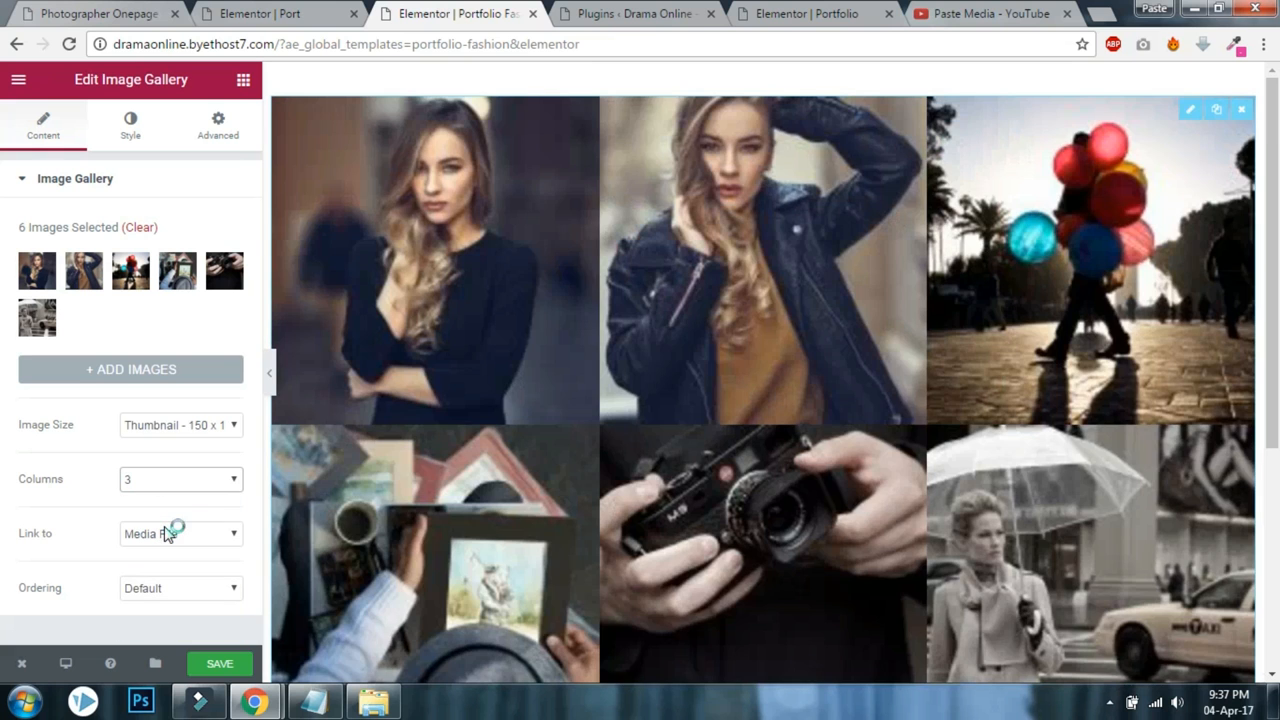
{"action": "left_click", "coordinate": [180, 424]}
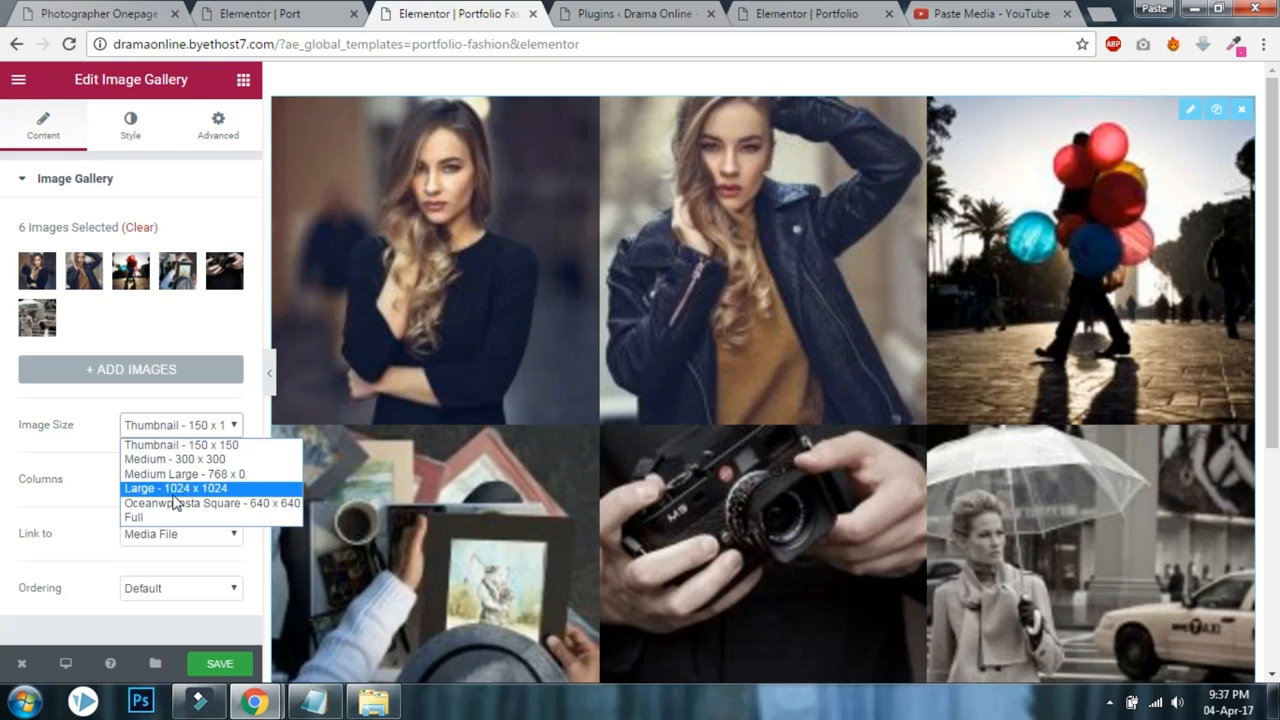
{"action": "mouse_move", "coordinate": [233, 512]}
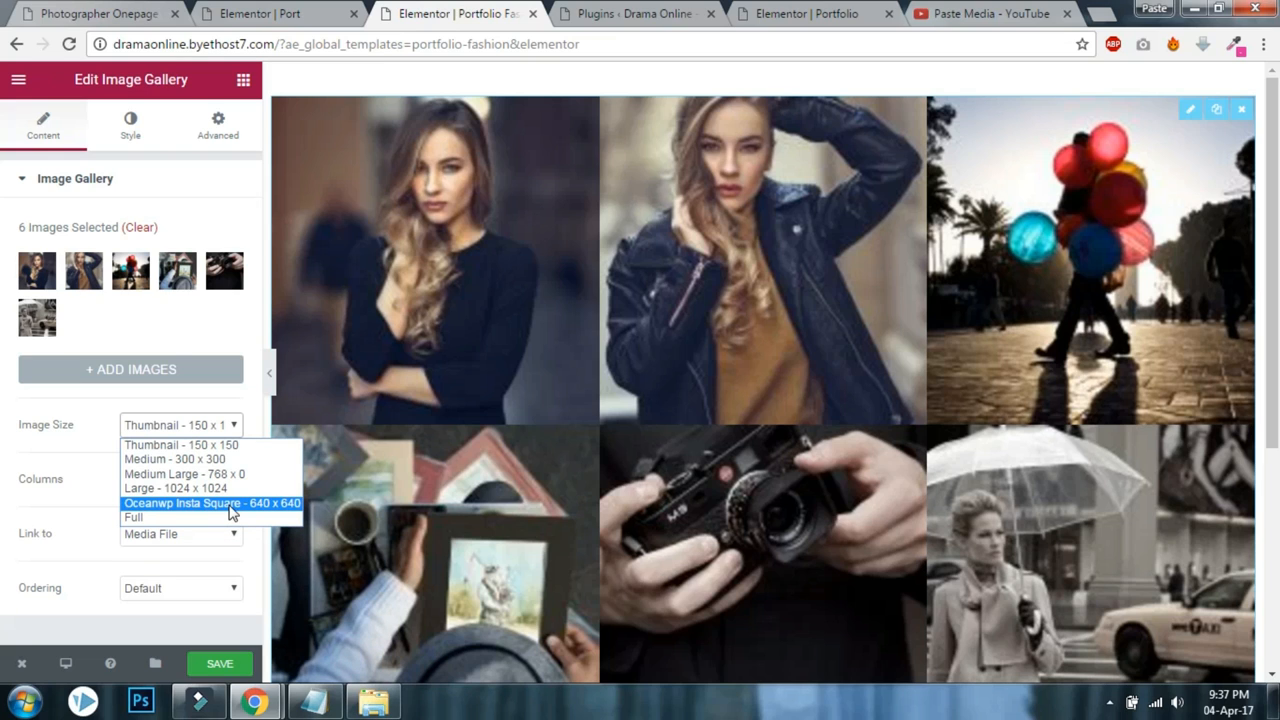
{"action": "left_click", "coordinate": [210, 503]}
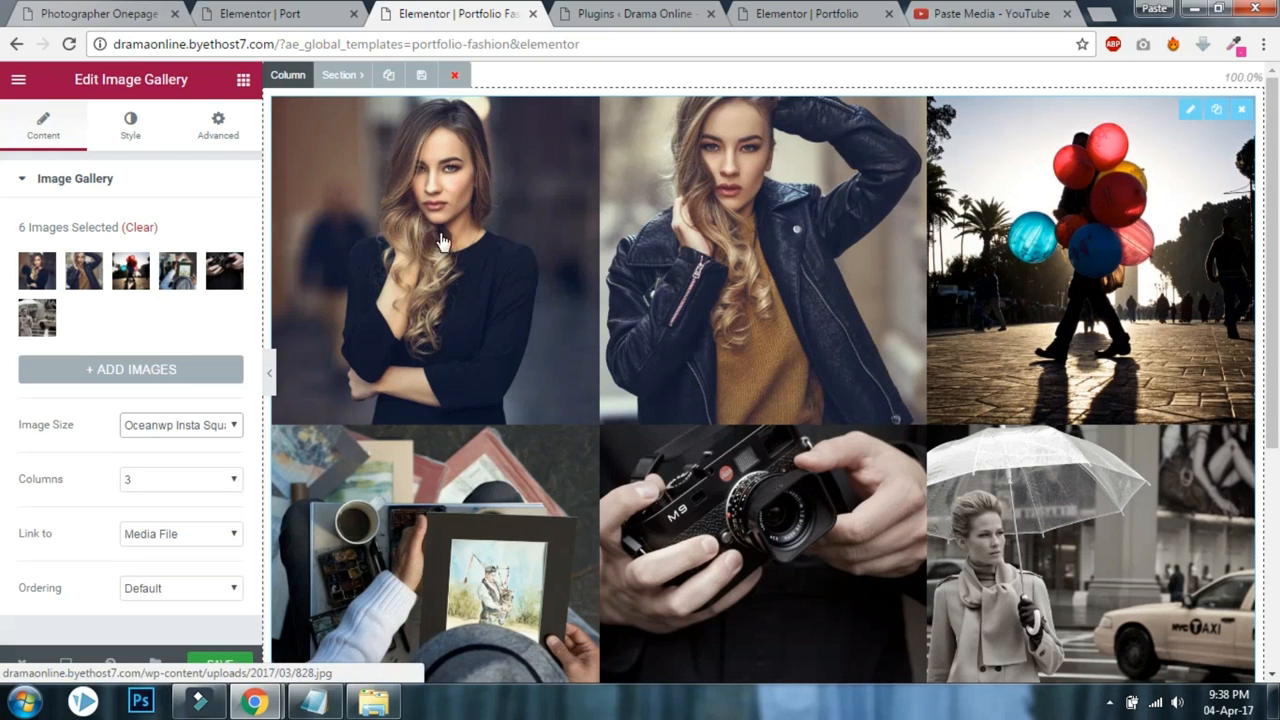
{"action": "scroll", "scroll_direction": "down", "scroll_amount": 3}
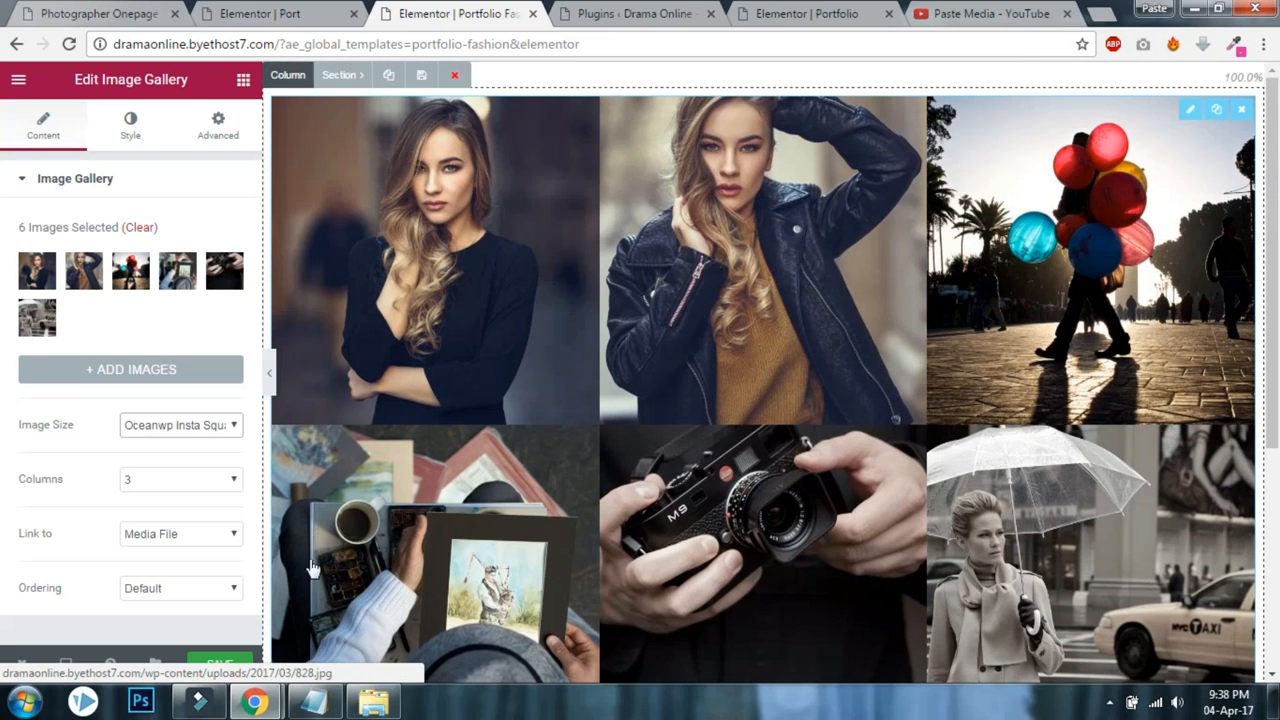
{"action": "left_click", "coordinate": [220, 659]}
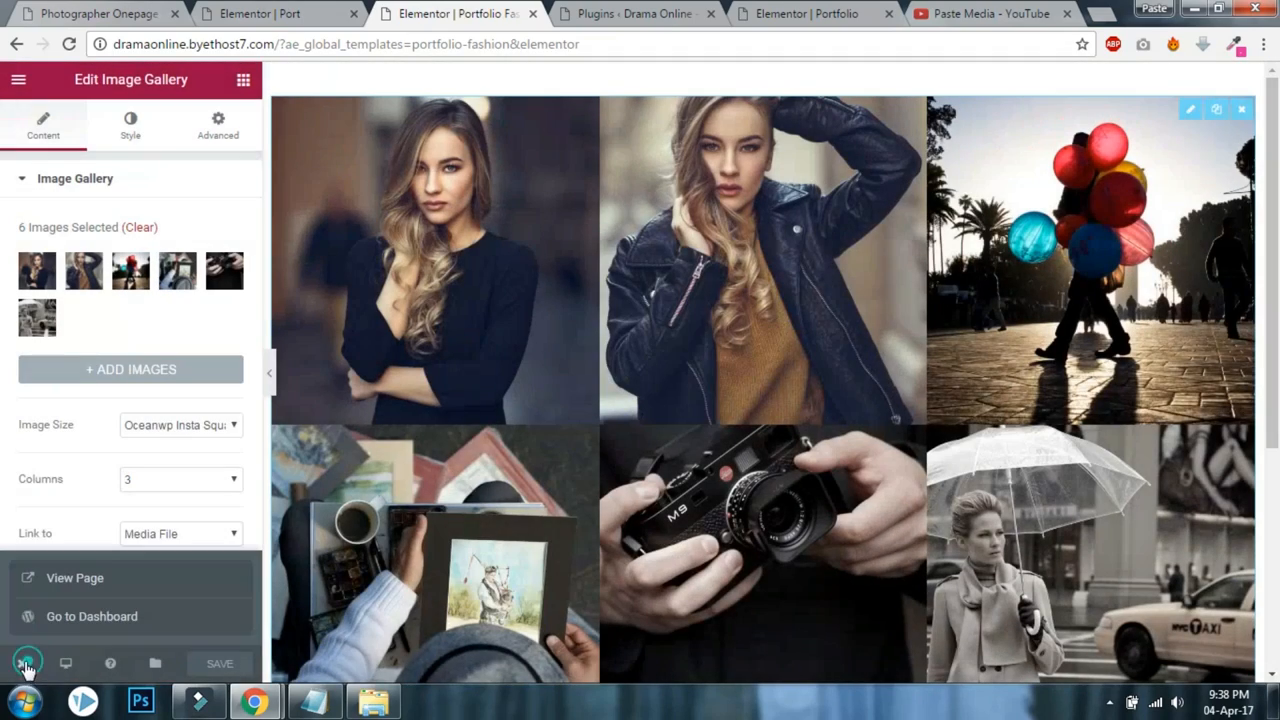
Go to the template's dashboard page and copy its [INSERT_ELEMENTOR id="92"] shortcode.
{"action": "left_click", "coordinate": [90, 616]}
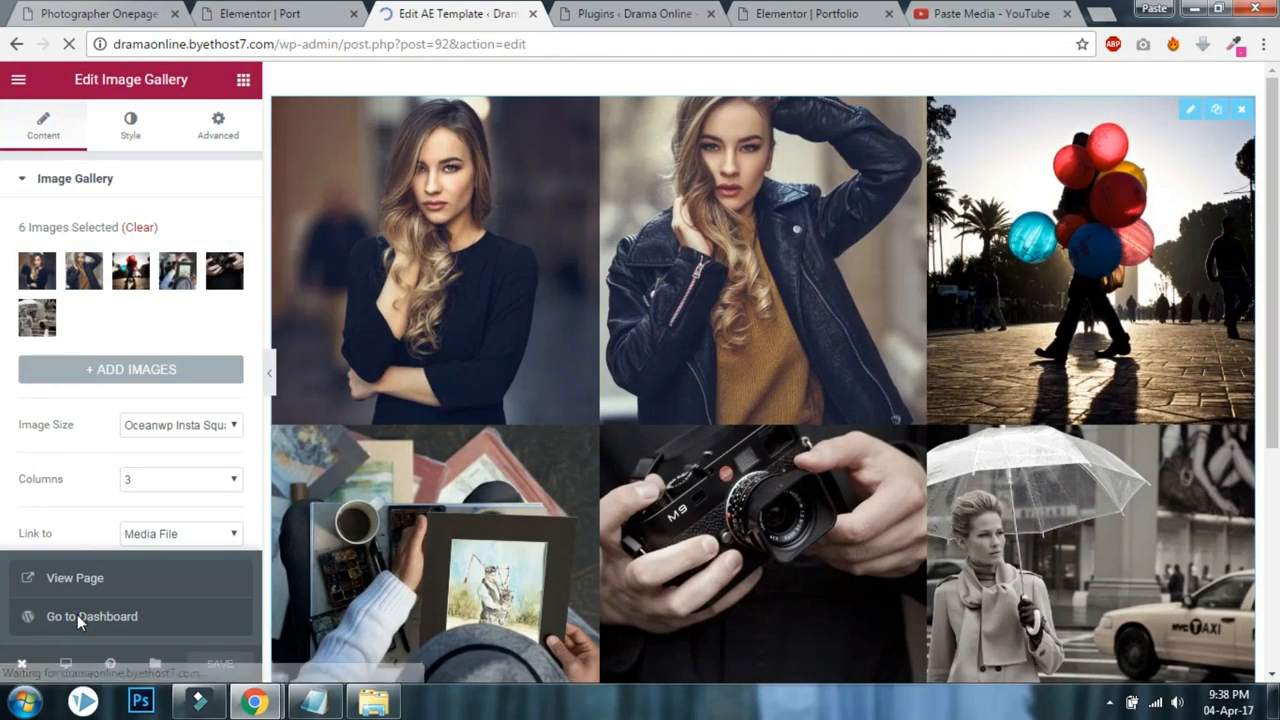
{"action": "left_click", "coordinate": [91, 617]}
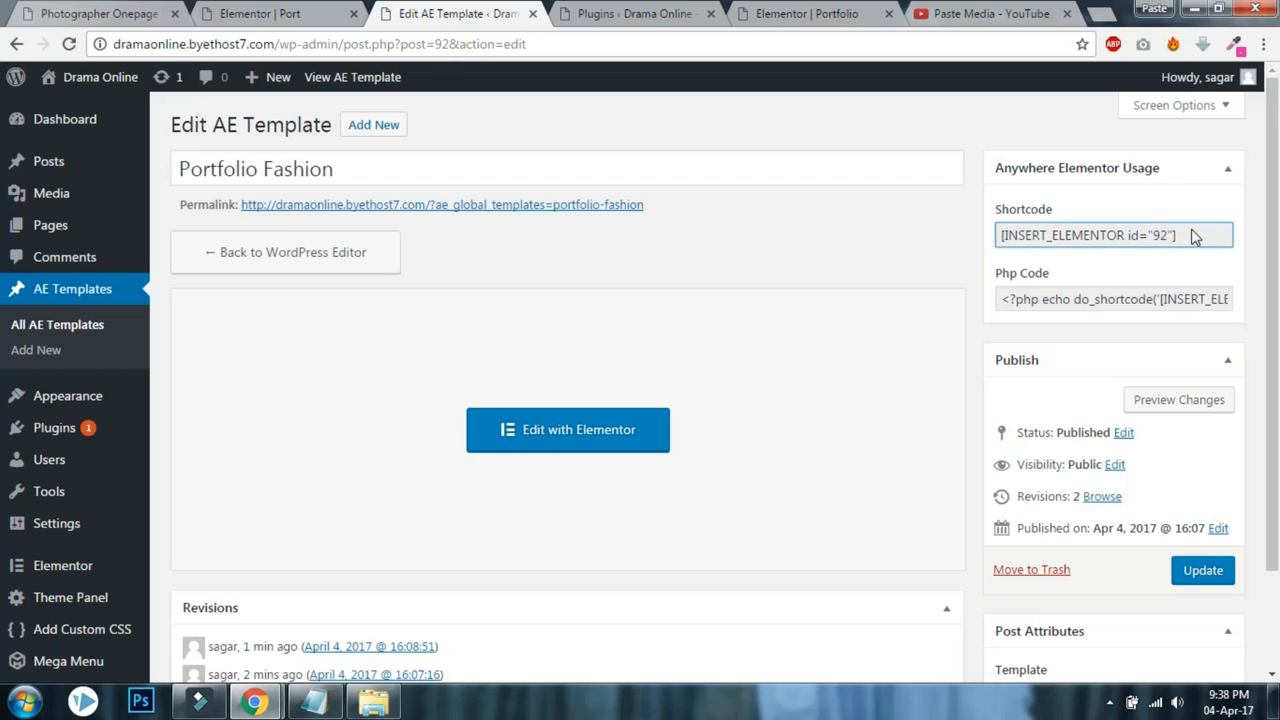
{"action": "triple_click", "coordinate": [1113, 235]}
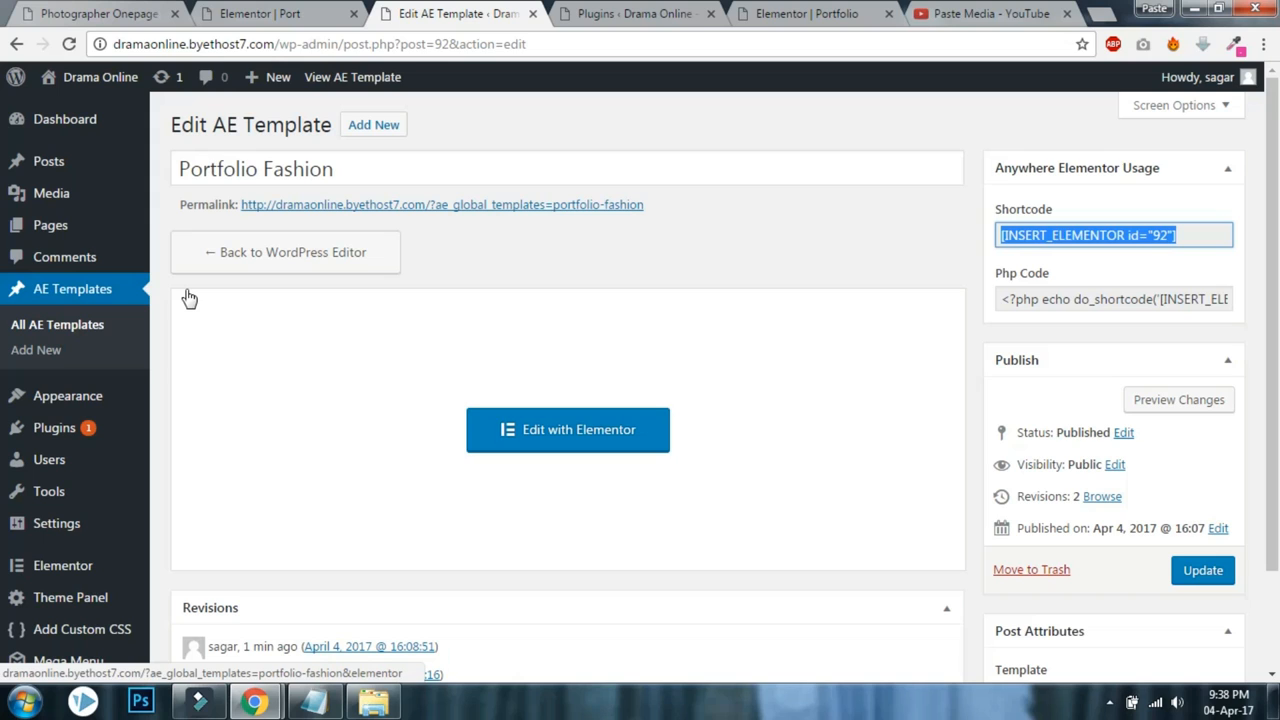
{"action": "mouse_move", "coordinate": [205, 294]}
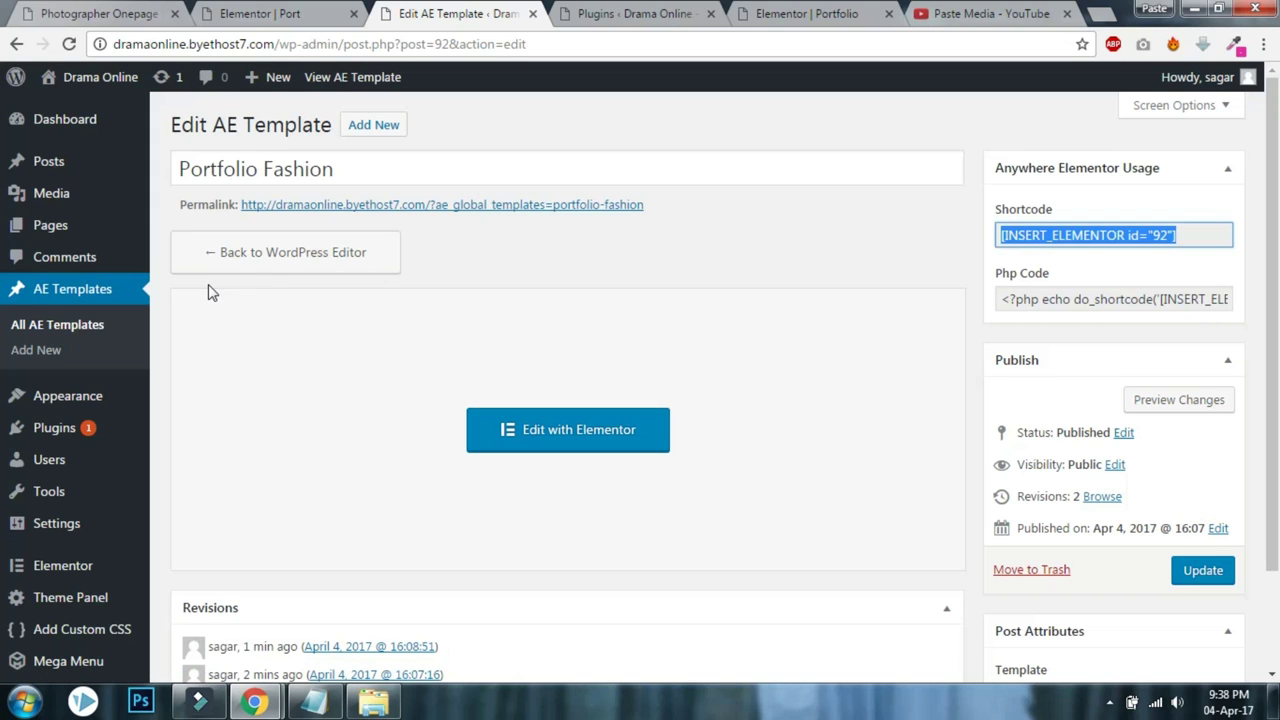
{"action": "left_click", "coordinate": [270, 13]}
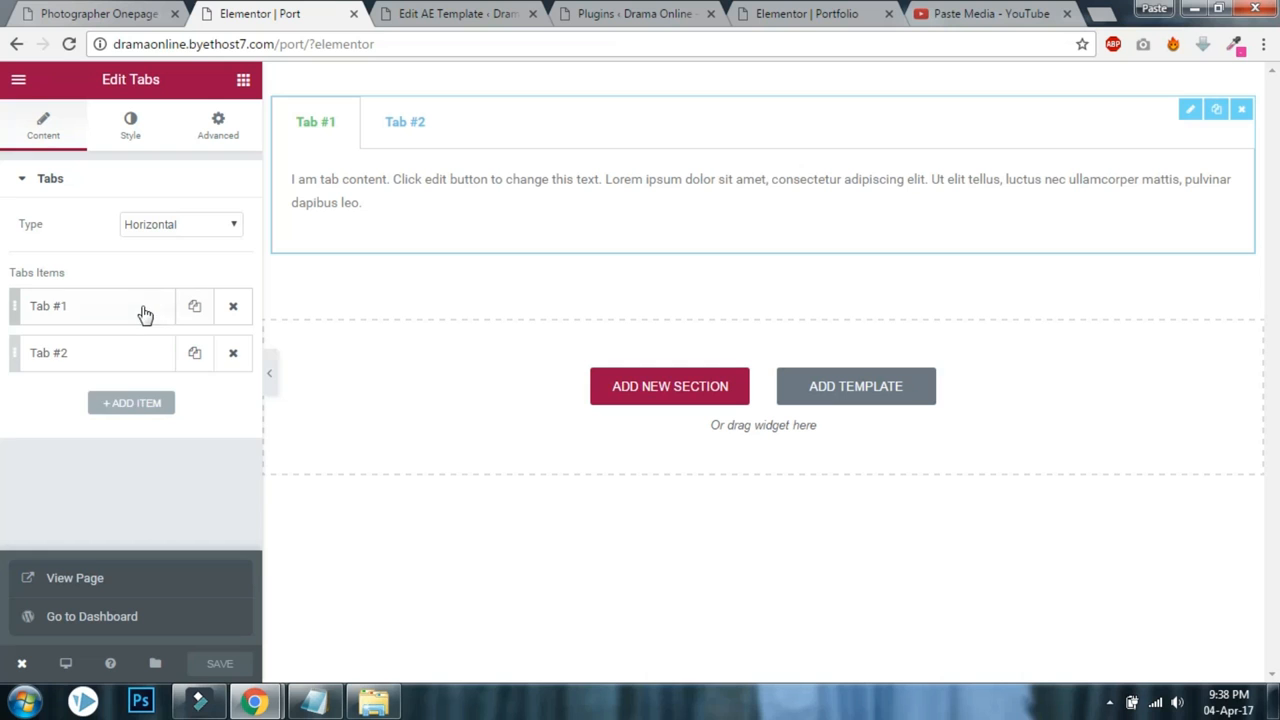
Give the first tab the [INSERT_ELEMENTOR id="92"] shortcode and the title Fashion Photography.
{"action": "left_click", "coordinate": [80, 305]}
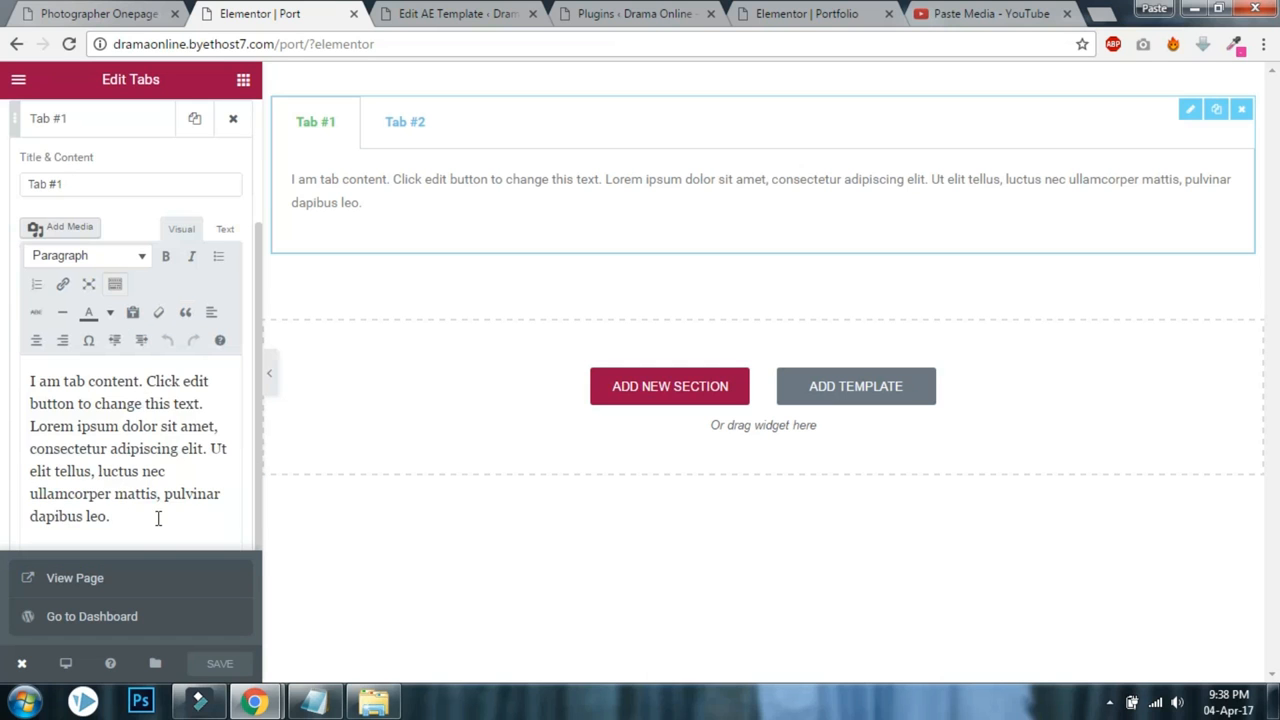
{"action": "type", "text": "[INSERT_ELEMENTOR id=\"92\"]"}
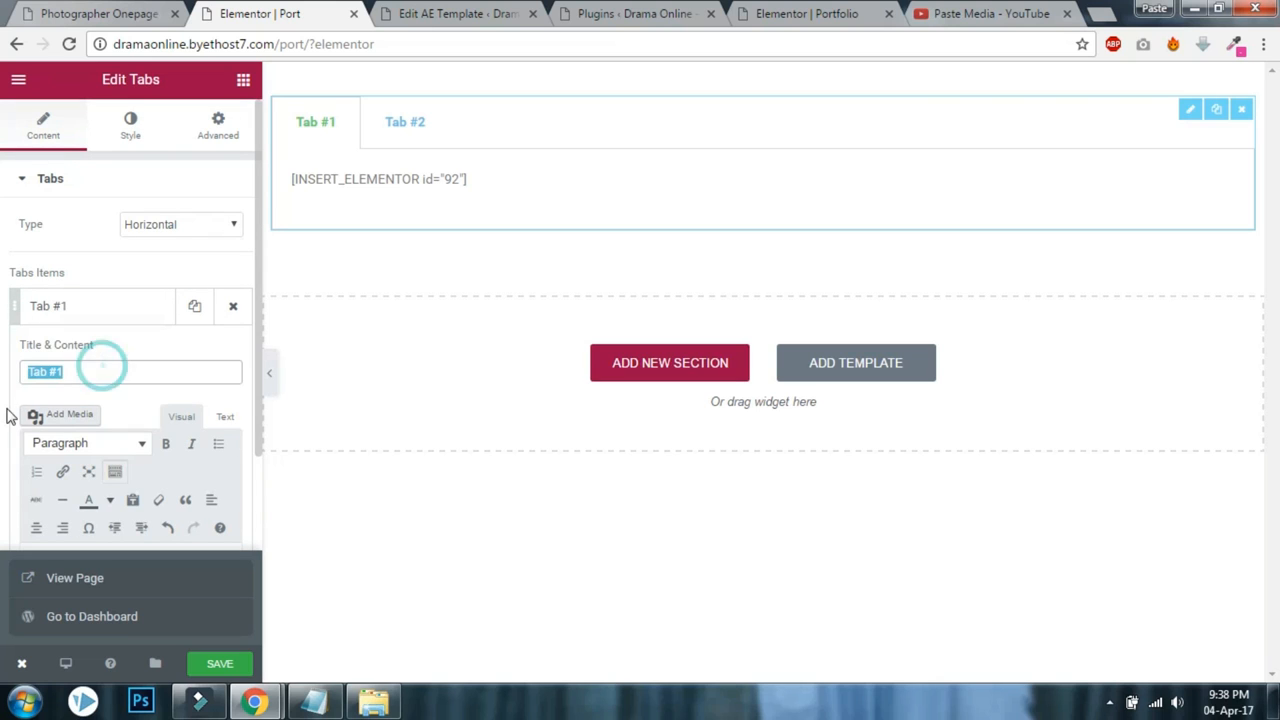
{"action": "type", "text": "Fashon Photography"}
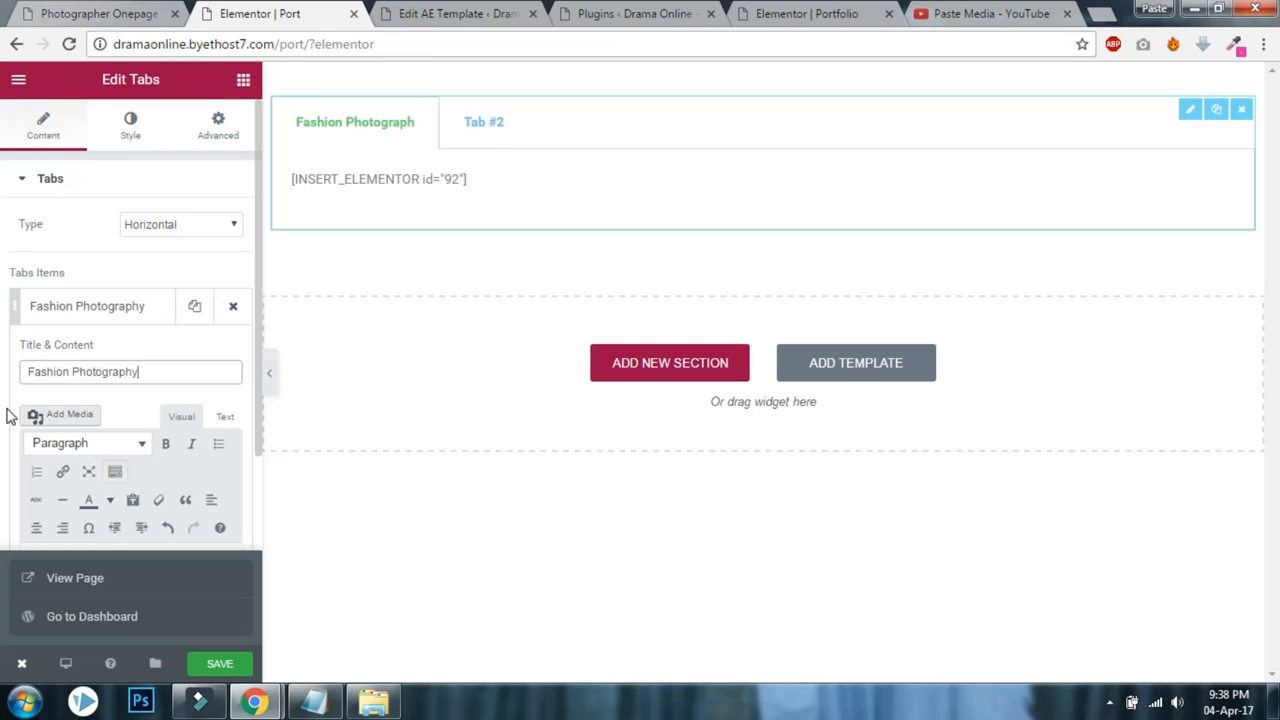
{"action": "left_click", "coordinate": [95, 306]}
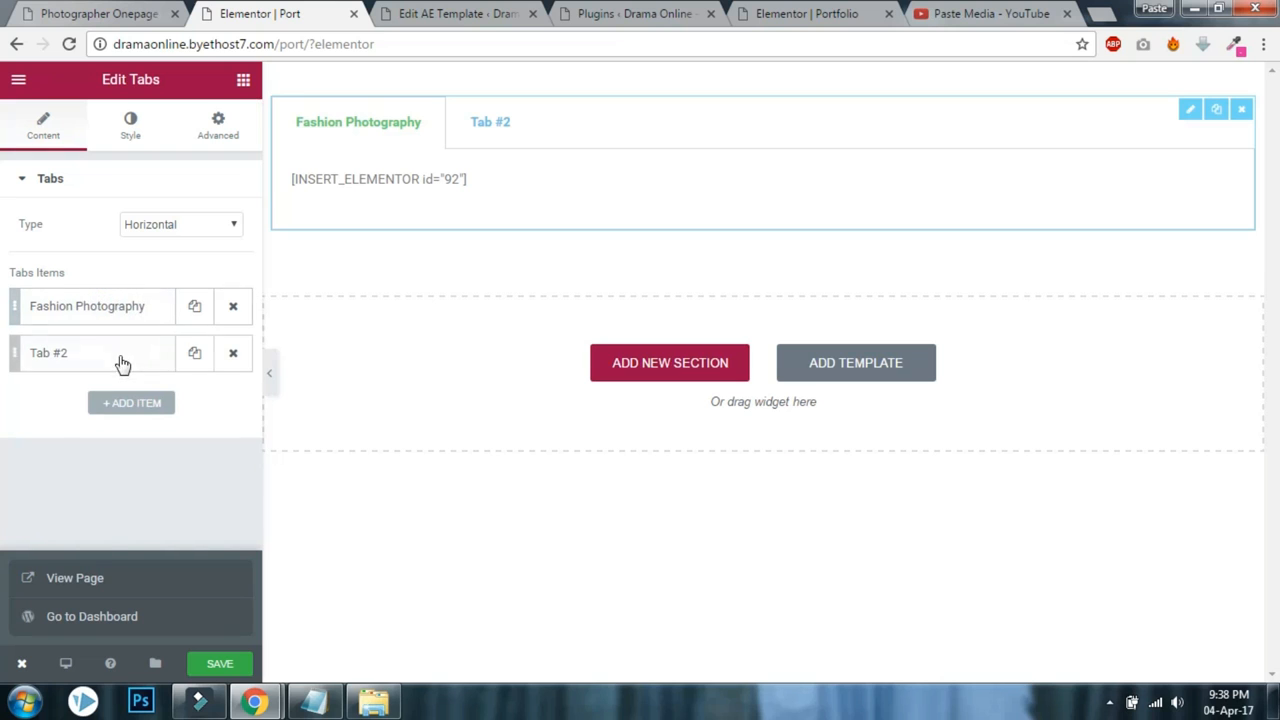
Title the second tab Wedding Photography.
{"action": "left_click", "coordinate": [62, 352]}
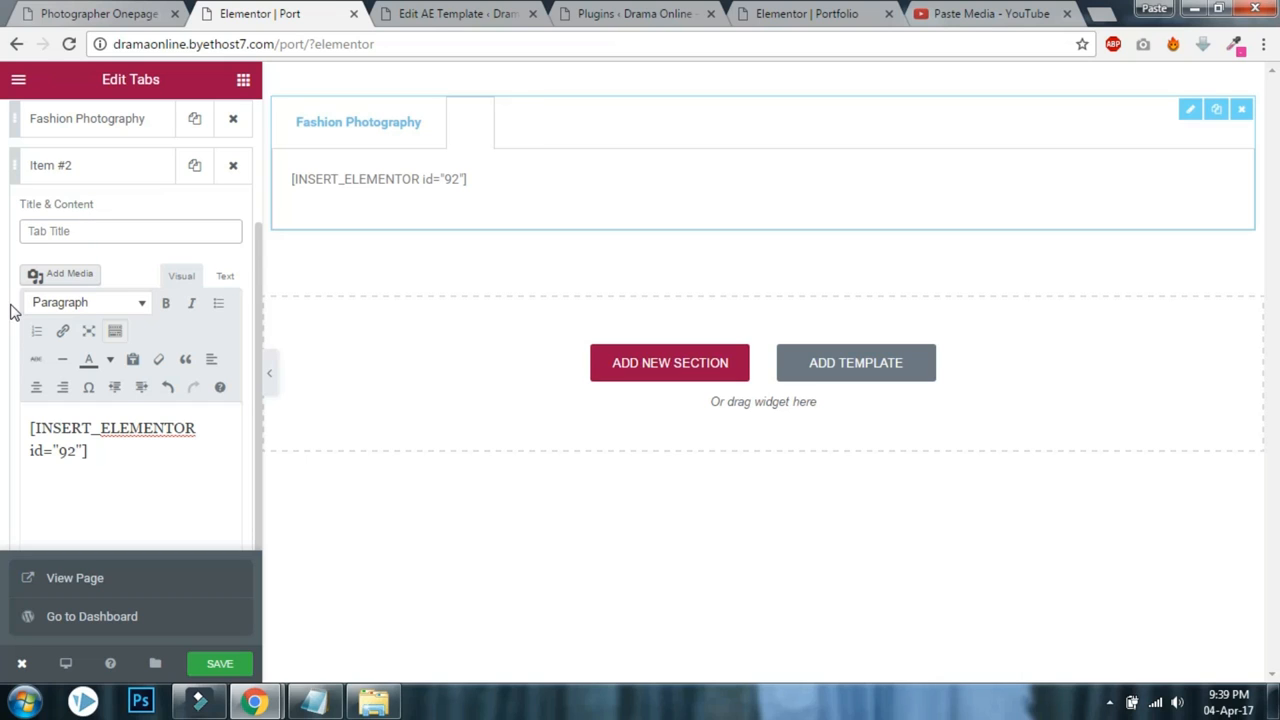
{"action": "type", "text": "Wedding Pho"}
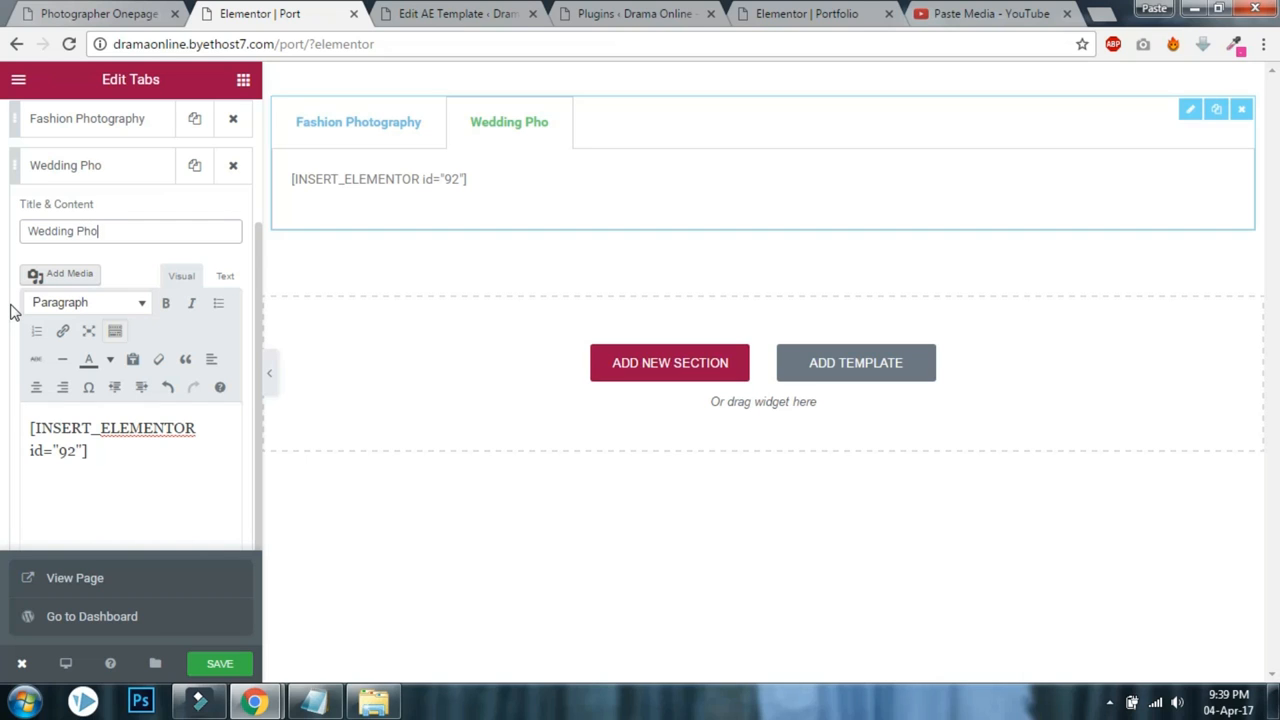
{"action": "type", "text": "tograp"}
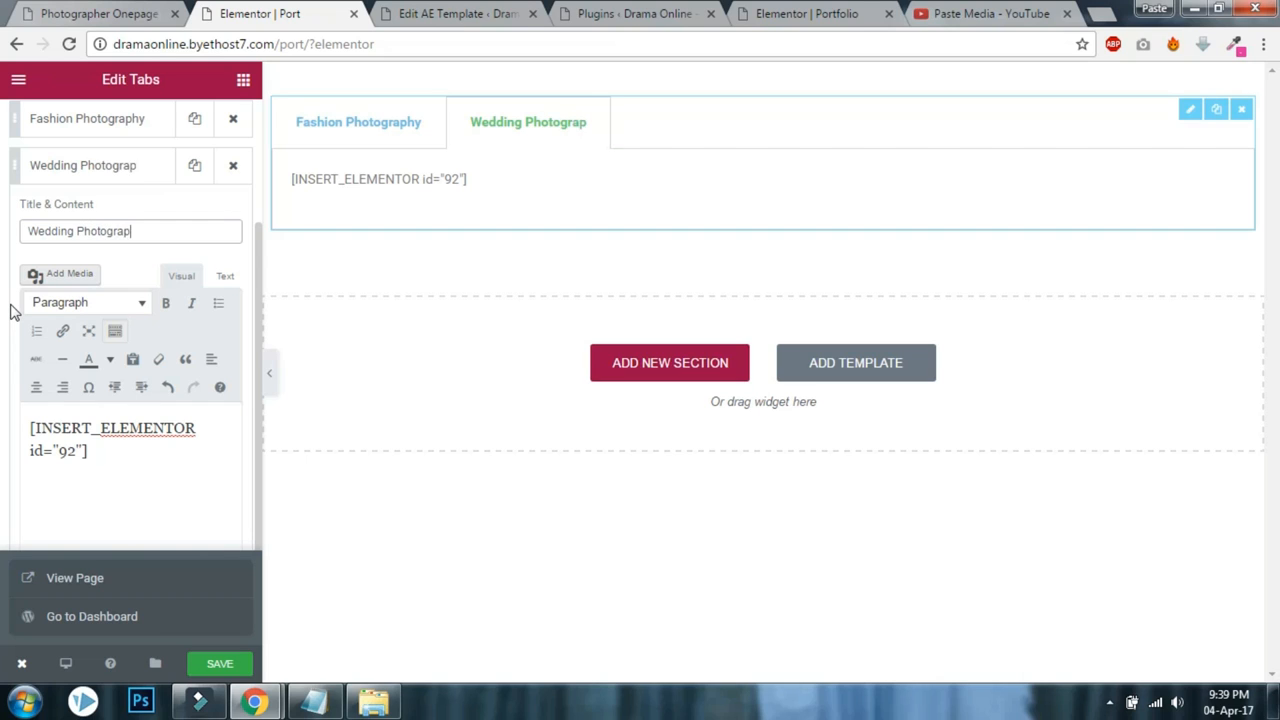
{"action": "type", "text": "hy"}
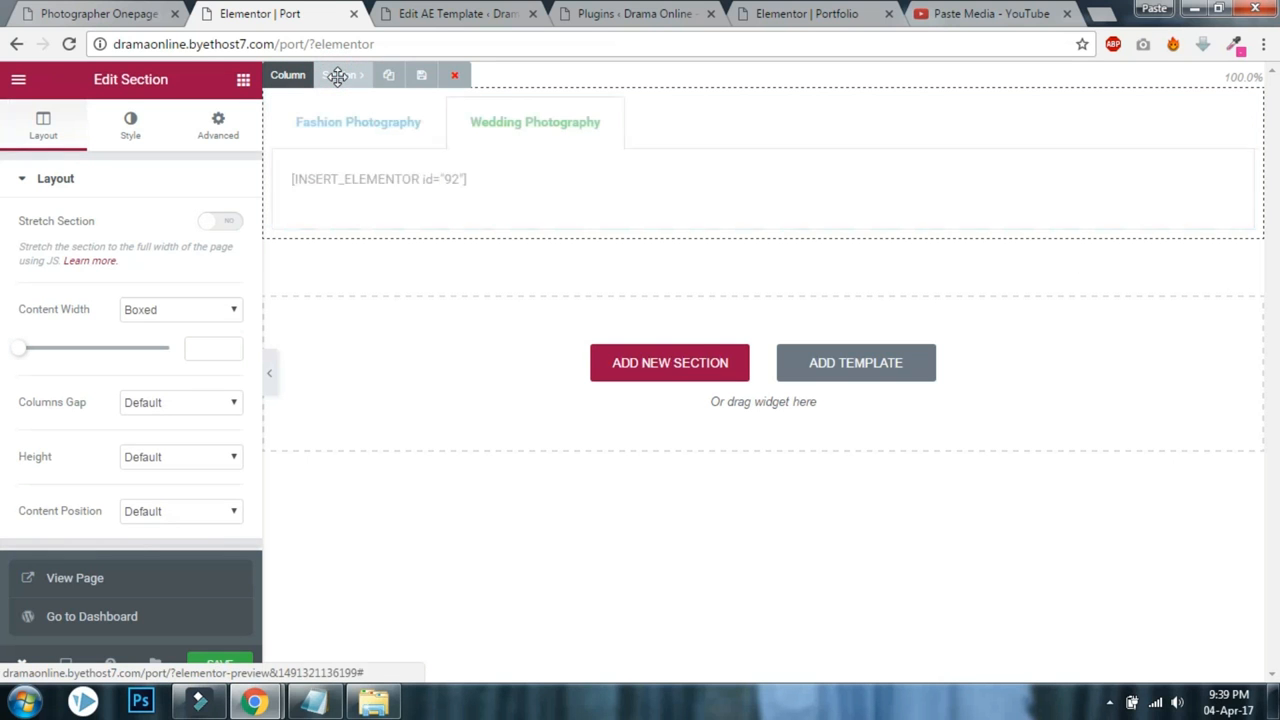
Give the section the CSS class portfolio and save the page.
{"action": "left_click", "coordinate": [217, 125]}
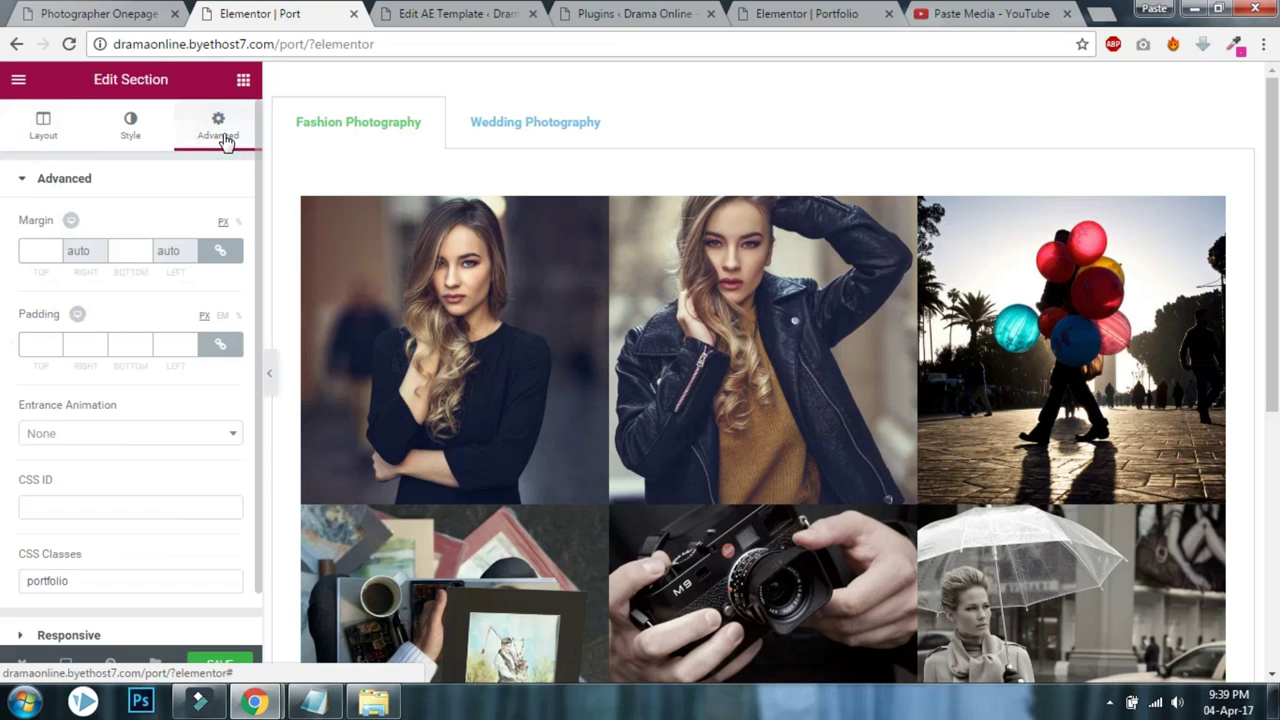
{"action": "mouse_move", "coordinate": [78, 581]}
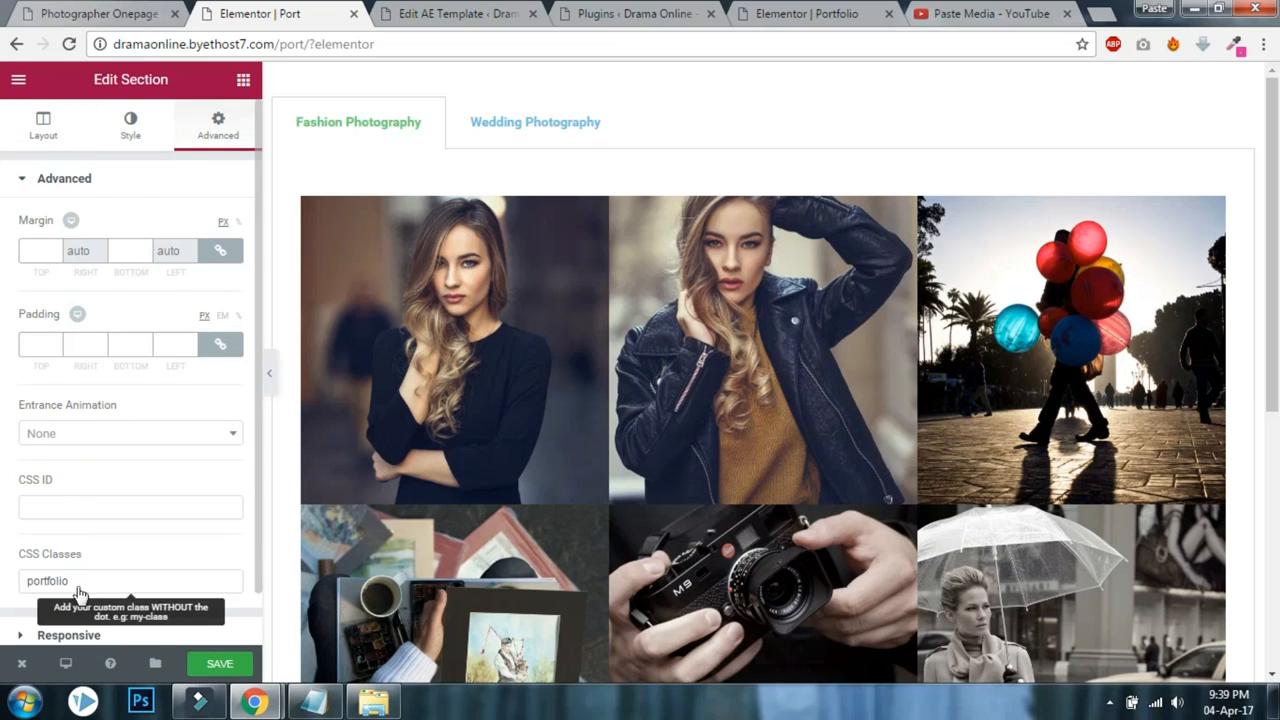
{"action": "scroll", "scroll_direction": "down", "scroll_amount": 3}
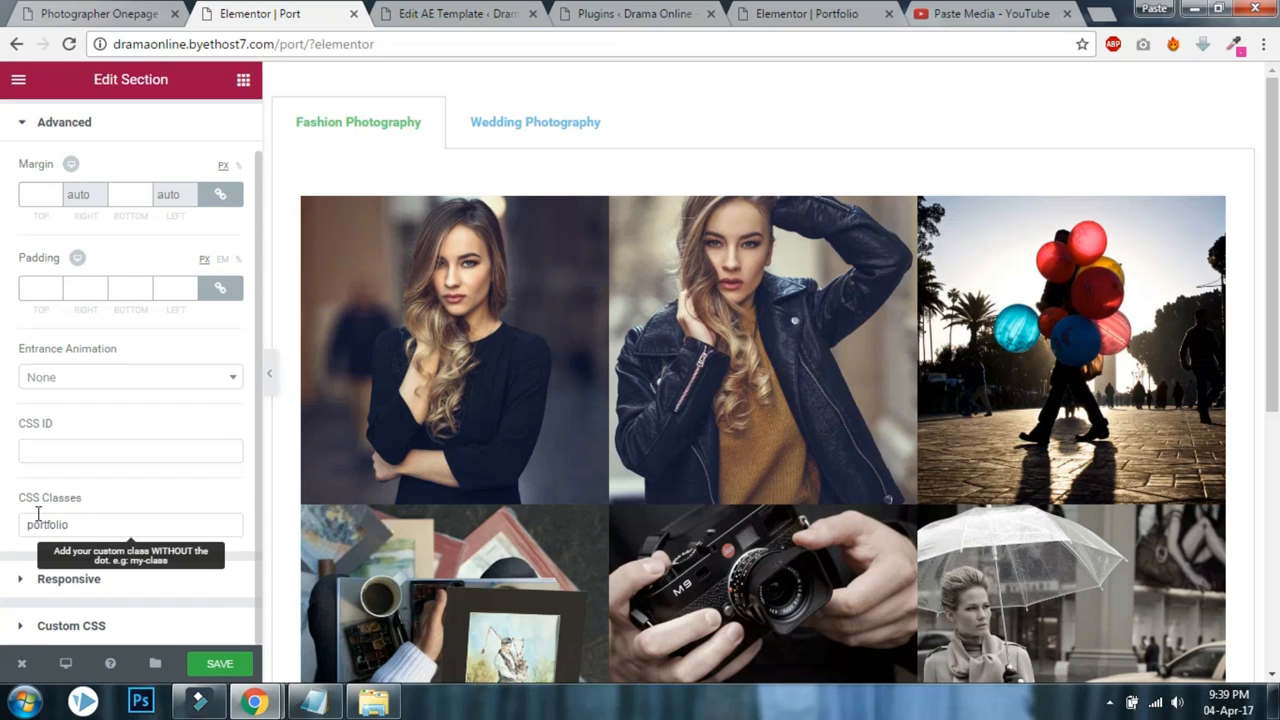
{"action": "left_click", "coordinate": [100, 525]}
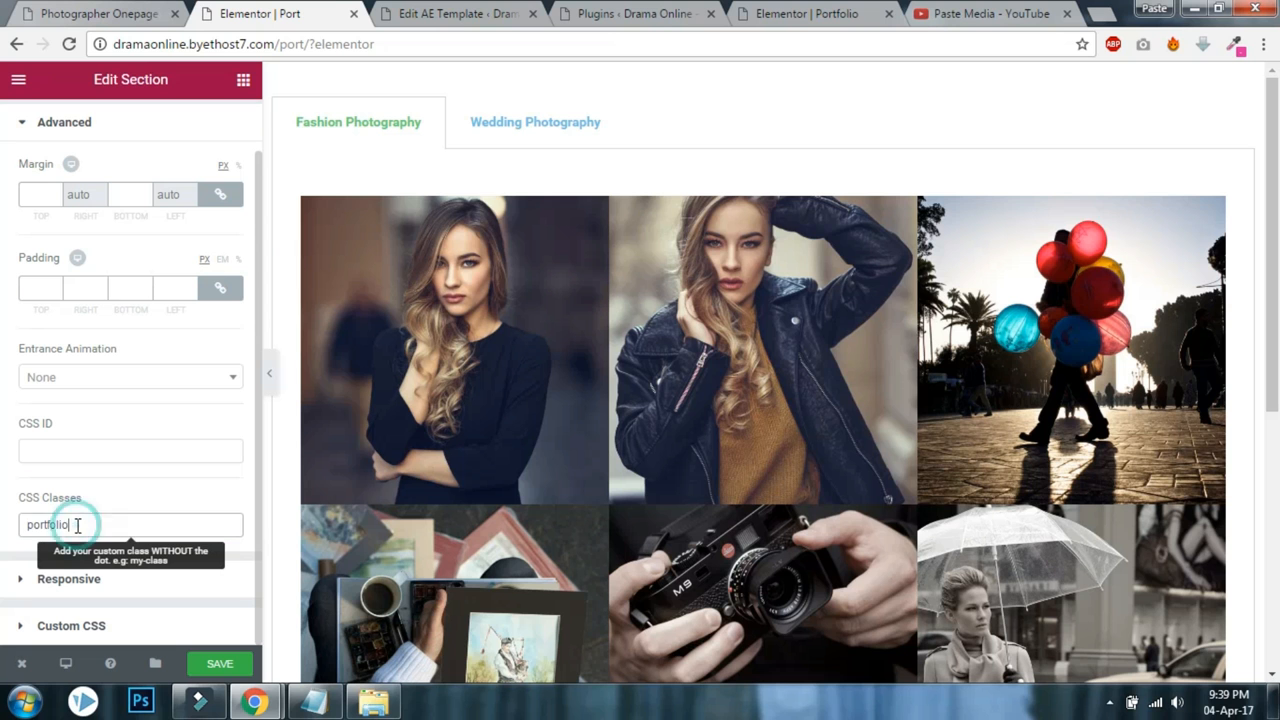
{"action": "left_click", "coordinate": [219, 664]}
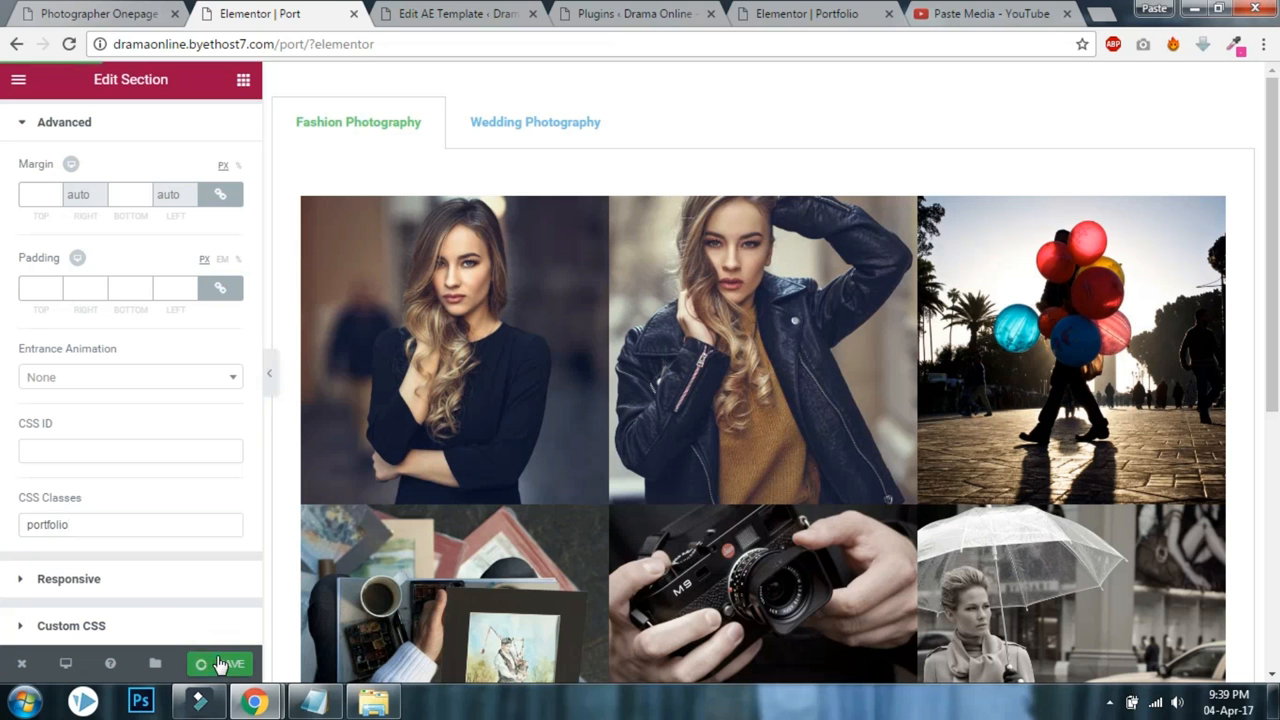
{"action": "left_click", "coordinate": [226, 664]}
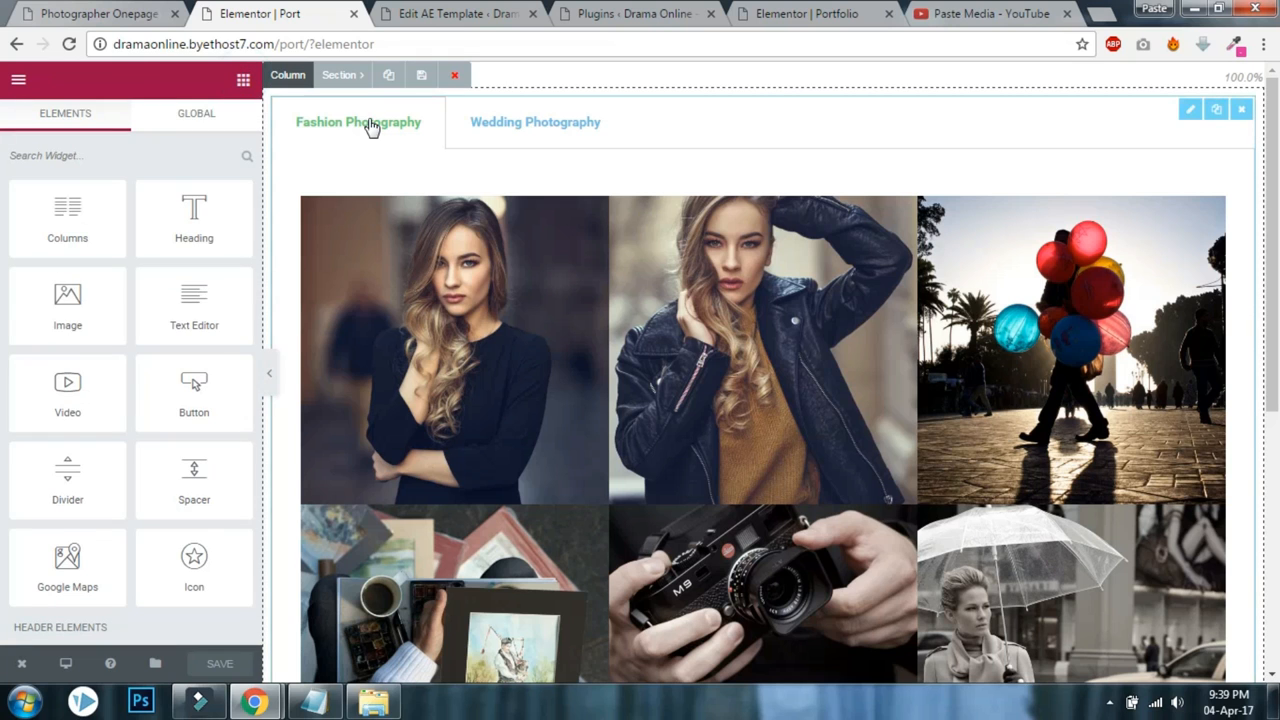
Open the tabs widget's Advanced Custom CSS settings, which are Elementor Pro only.
{"action": "left_click", "coordinate": [358, 121]}
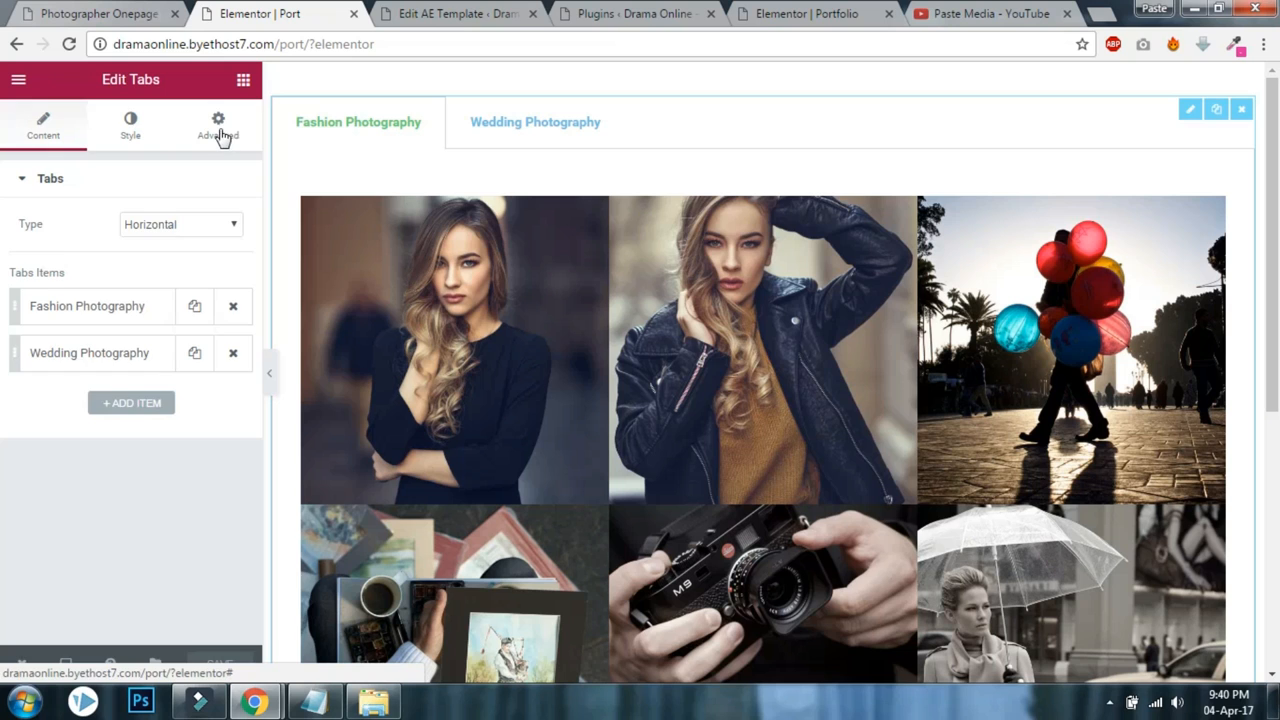
{"action": "left_click", "coordinate": [217, 121]}
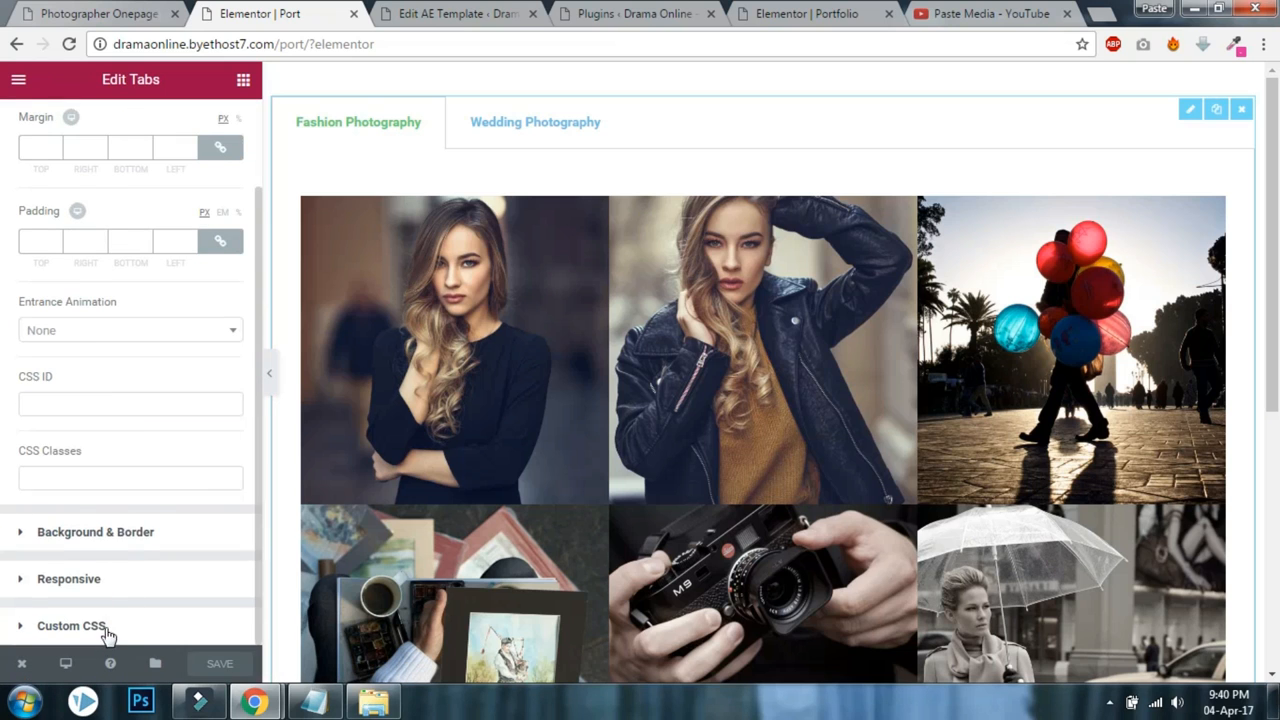
{"action": "left_click", "coordinate": [75, 623]}
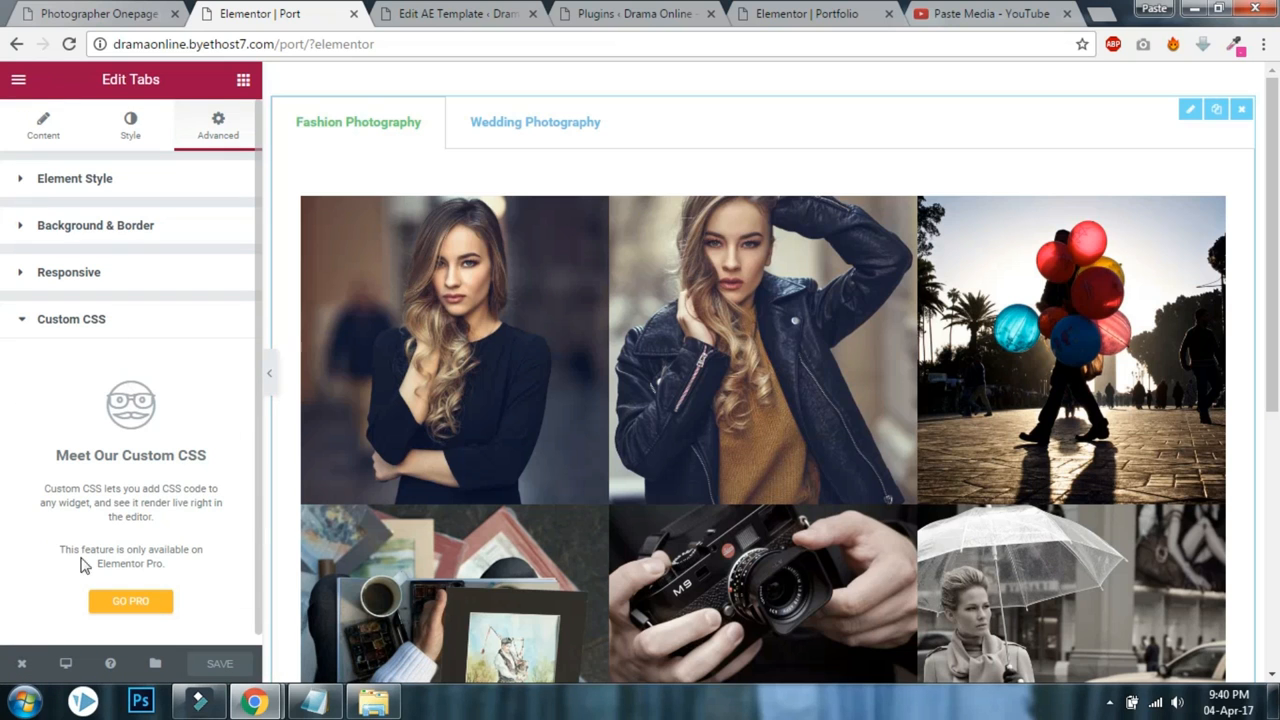
Check the installed plugins page and the other portfolio page editor for comparison.
{"action": "left_click", "coordinate": [632, 14]}
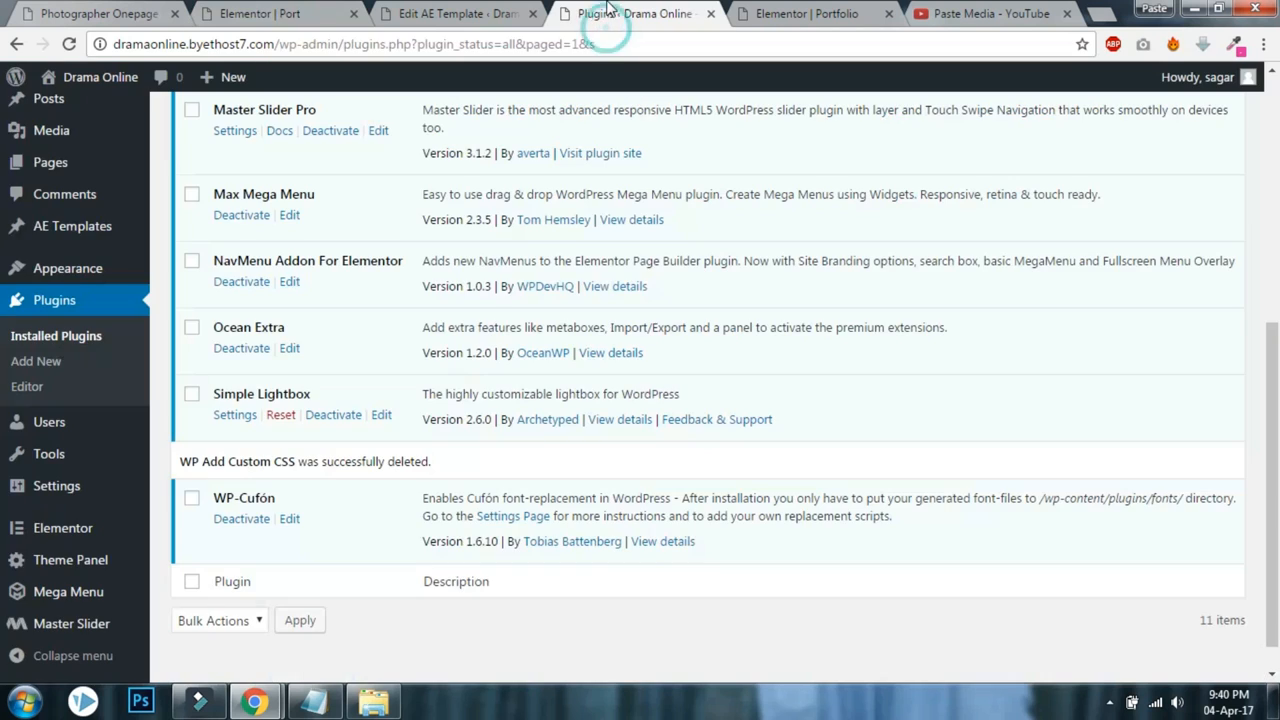
{"action": "left_click", "coordinate": [803, 14]}
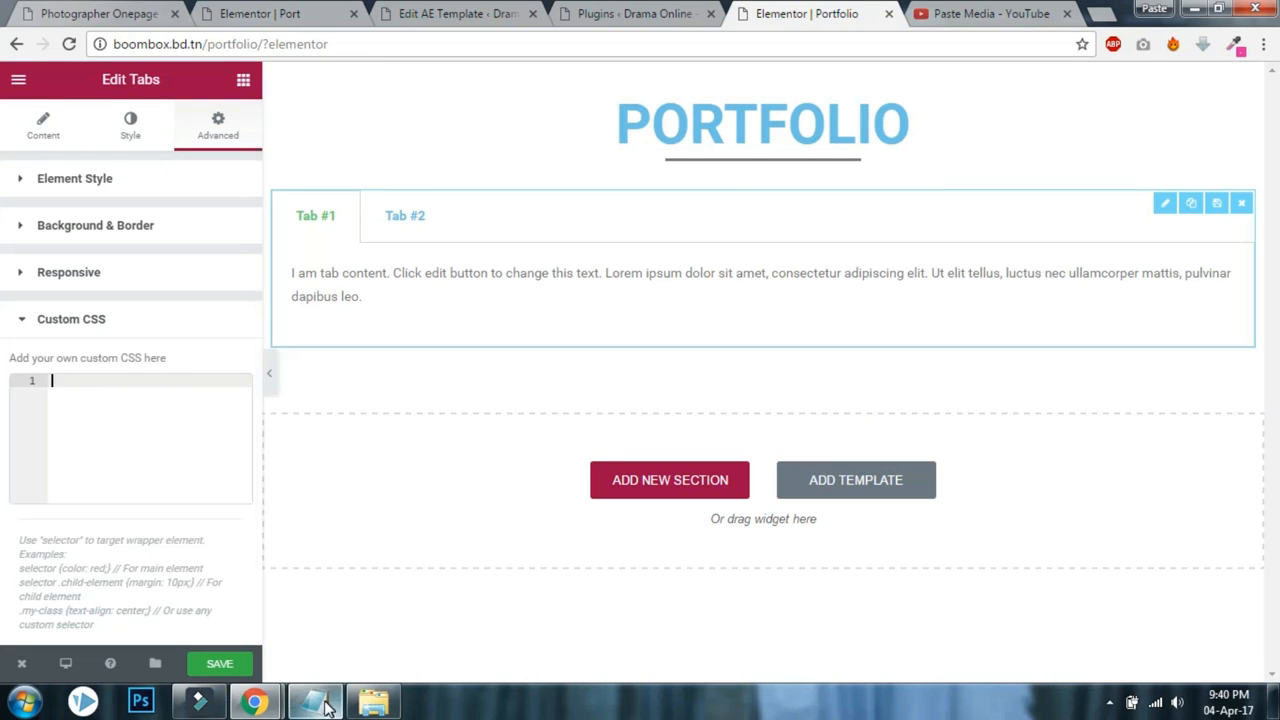
{"action": "left_click", "coordinate": [312, 700]}
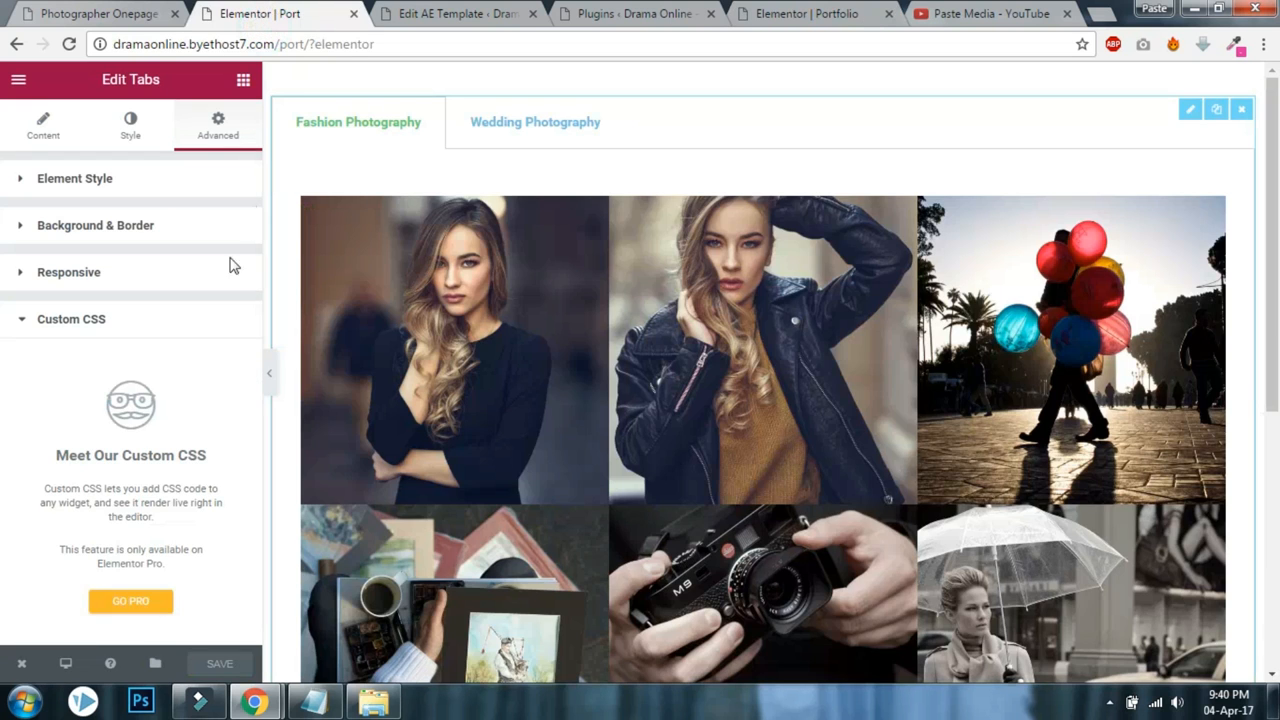
Save site-wide custom CSS rules showing .portfolio tab titles inline and centering the tabs.
{"action": "left_click", "coordinate": [455, 14]}
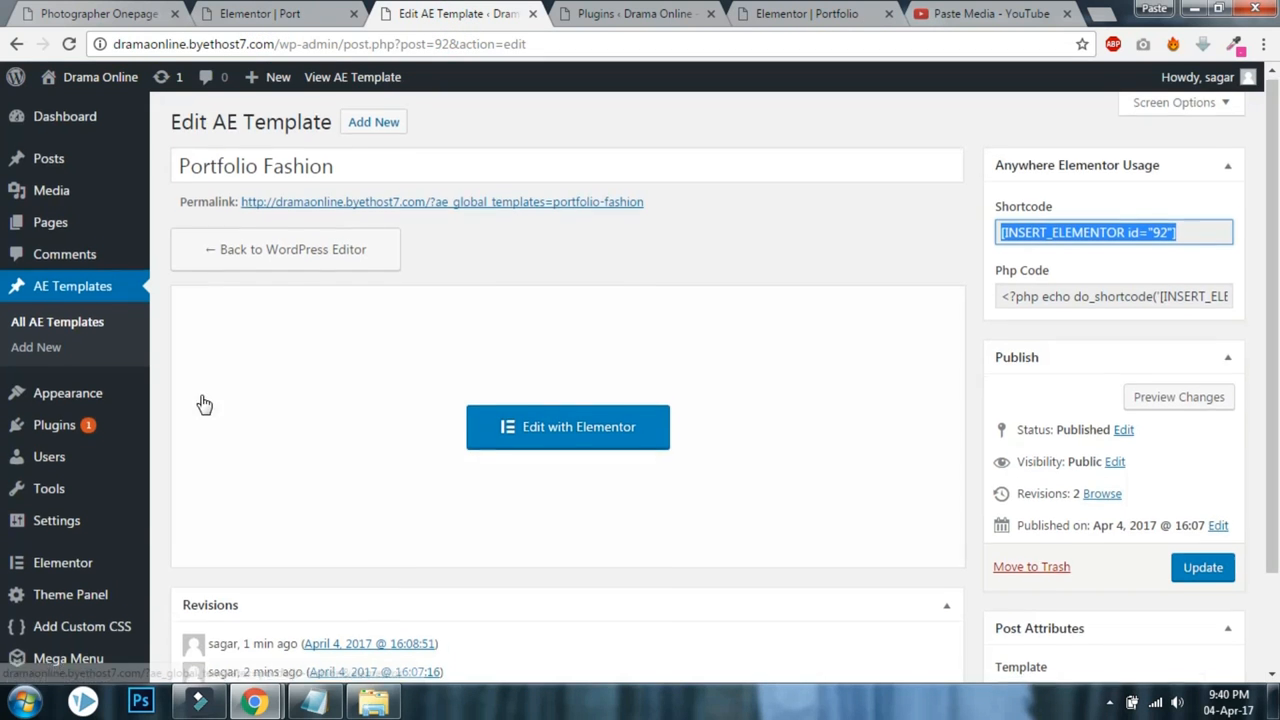
{"action": "scroll", "scroll_direction": "down", "scroll_amount": 3}
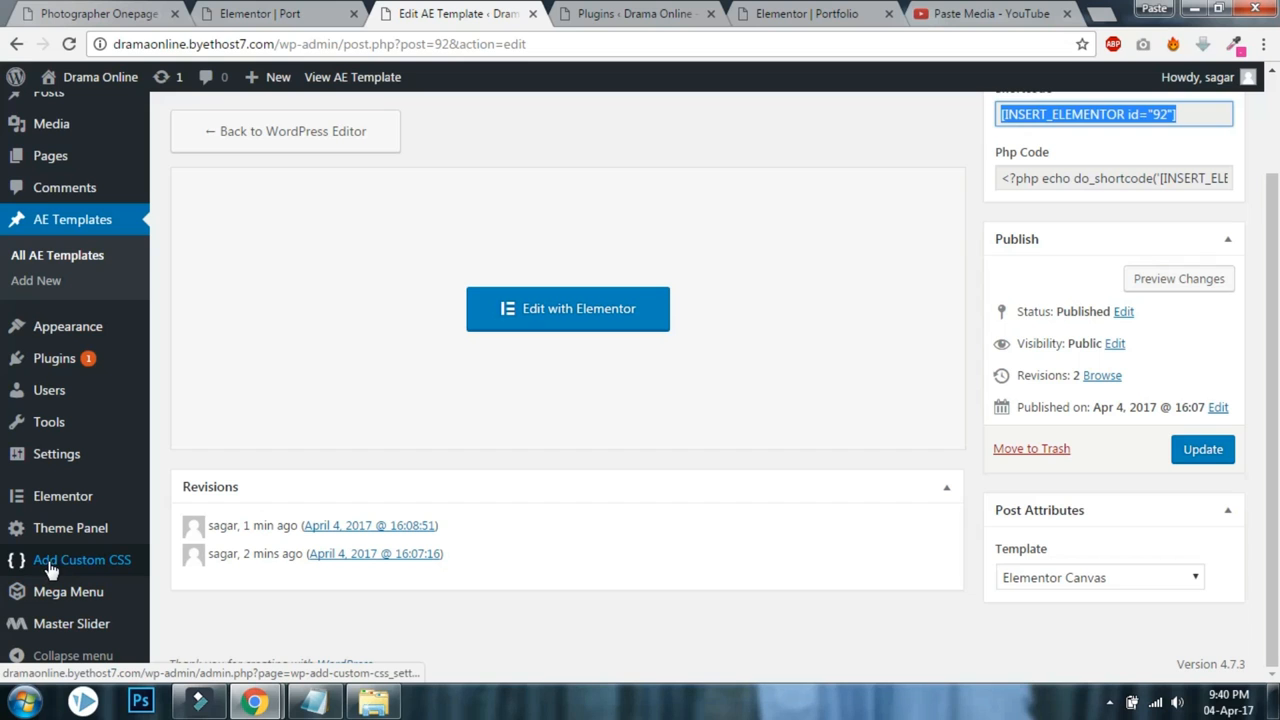
{"action": "left_click", "coordinate": [72, 560]}
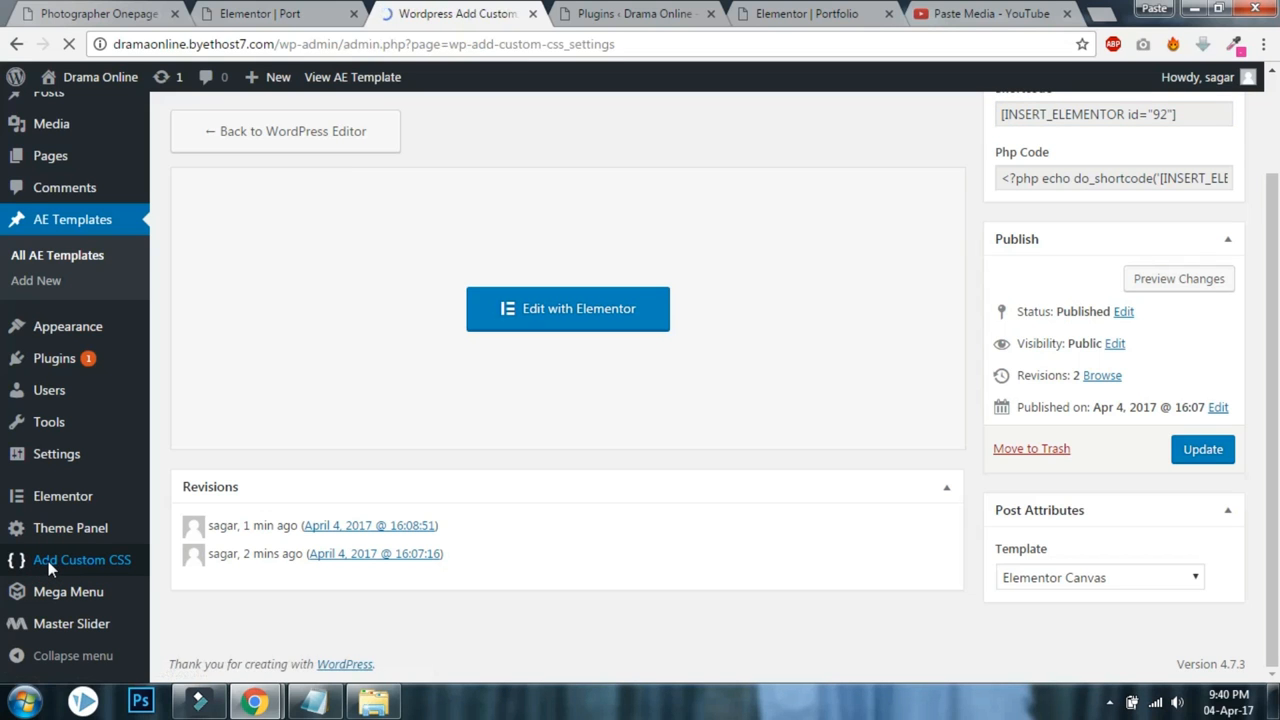
{"action": "left_click", "coordinate": [85, 559]}
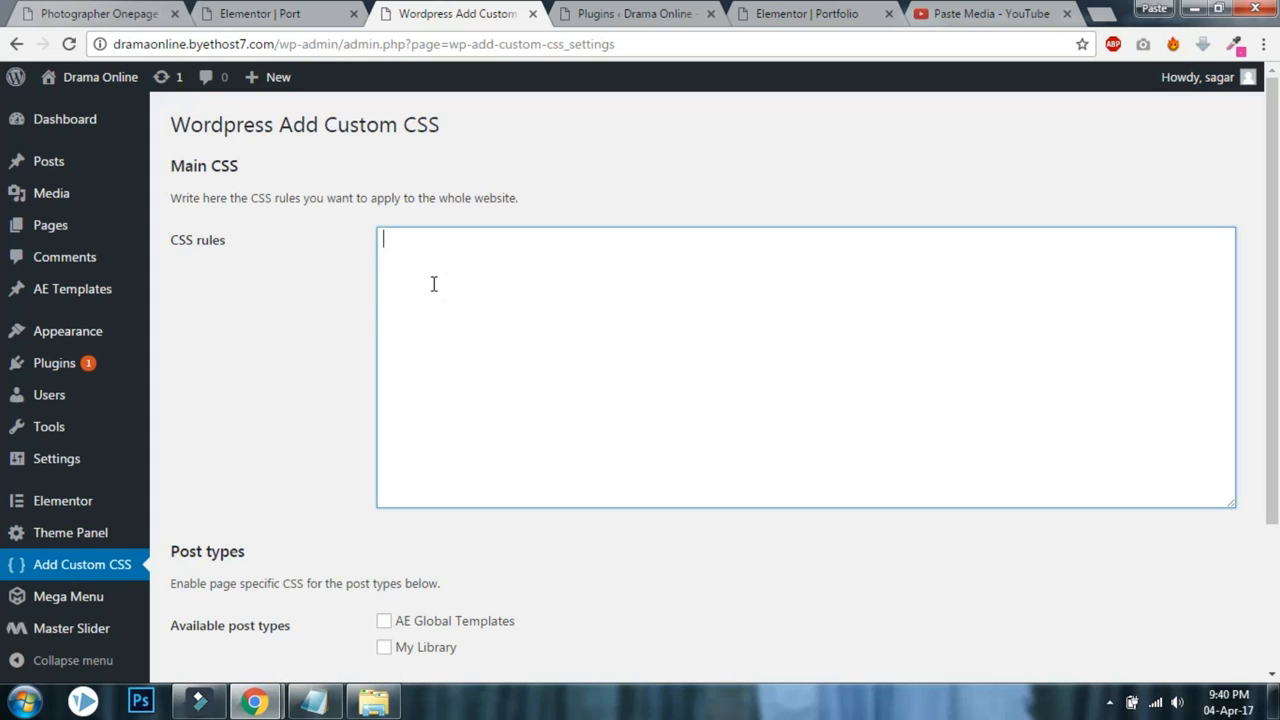
{"action": "type", "text": ".portfolio .elementor-widget-tabs.elementor-tabs-view-horizontal .elementor-tab-desktop-title {display: inline-block;}"}
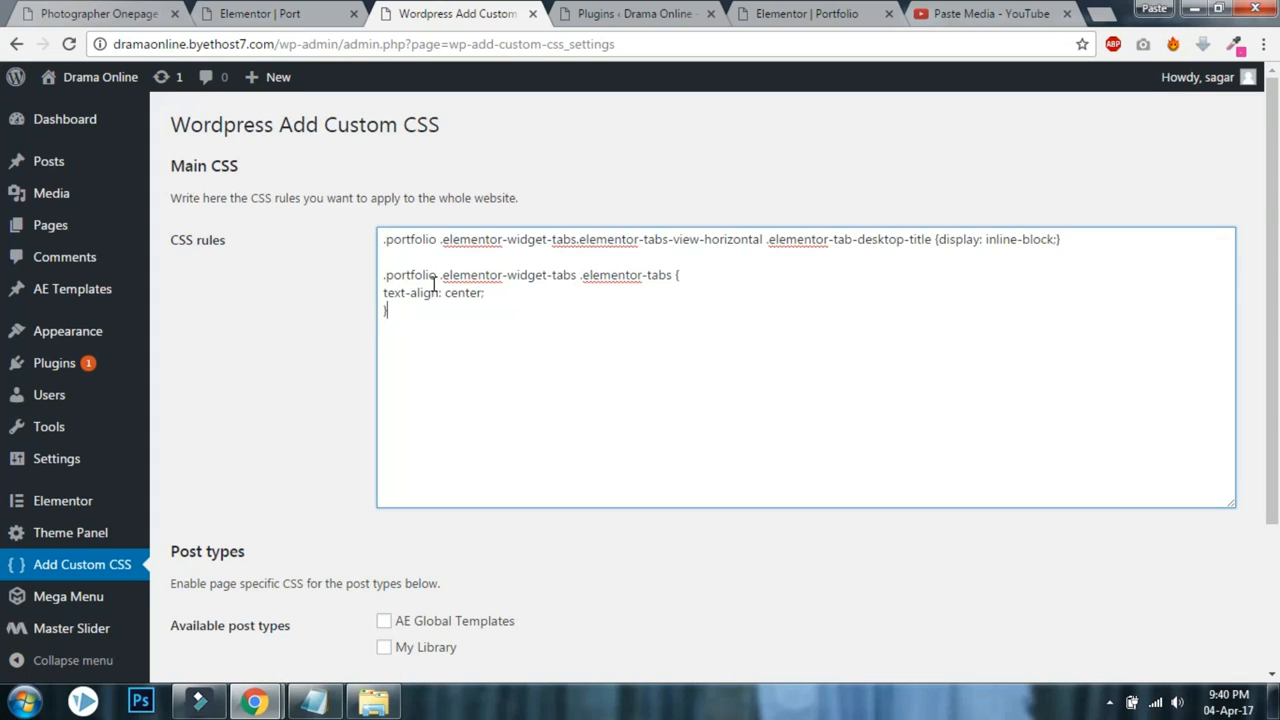
{"action": "scroll", "scroll_direction": "down", "scroll_amount": 3}
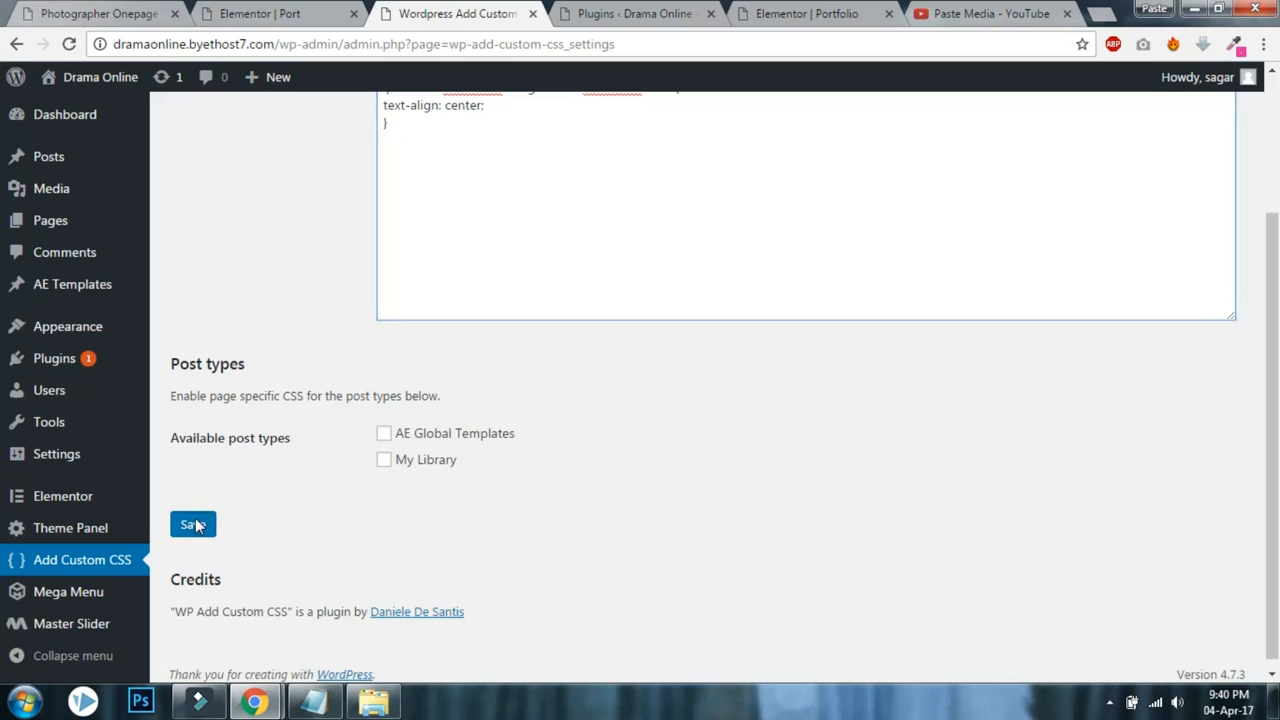
{"action": "left_click", "coordinate": [192, 525]}
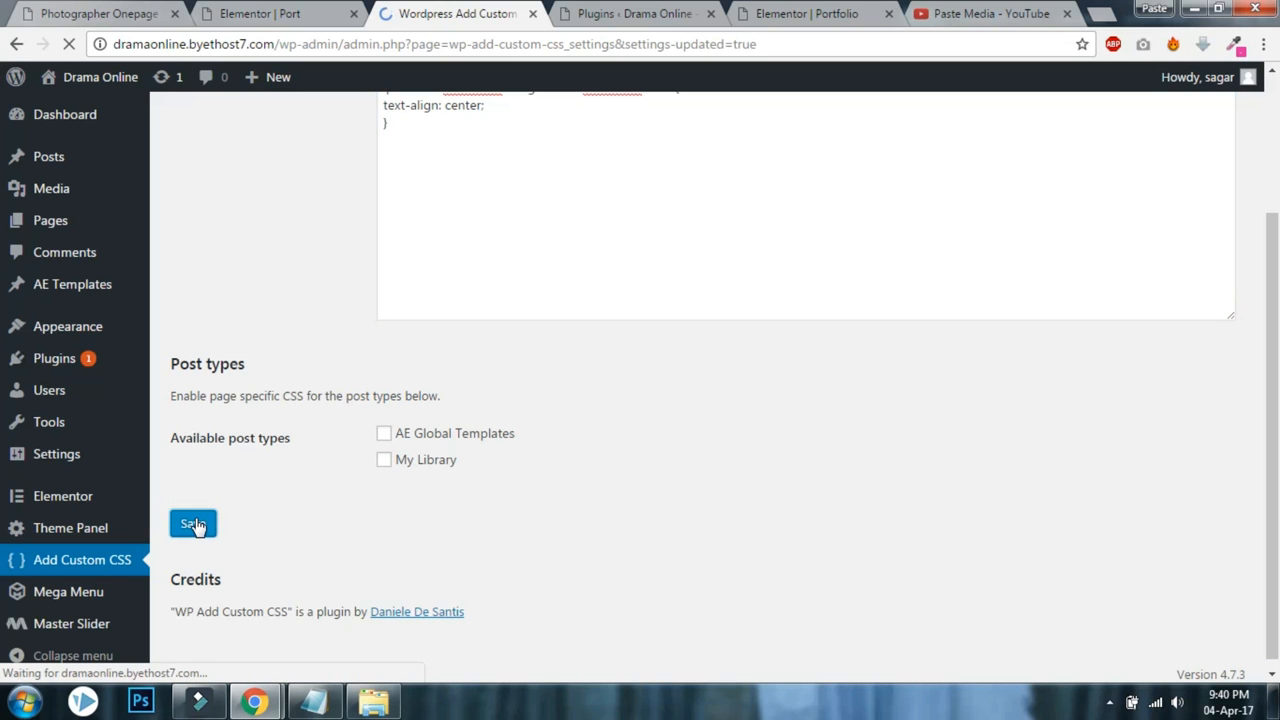
{"action": "left_click", "coordinate": [192, 524]}
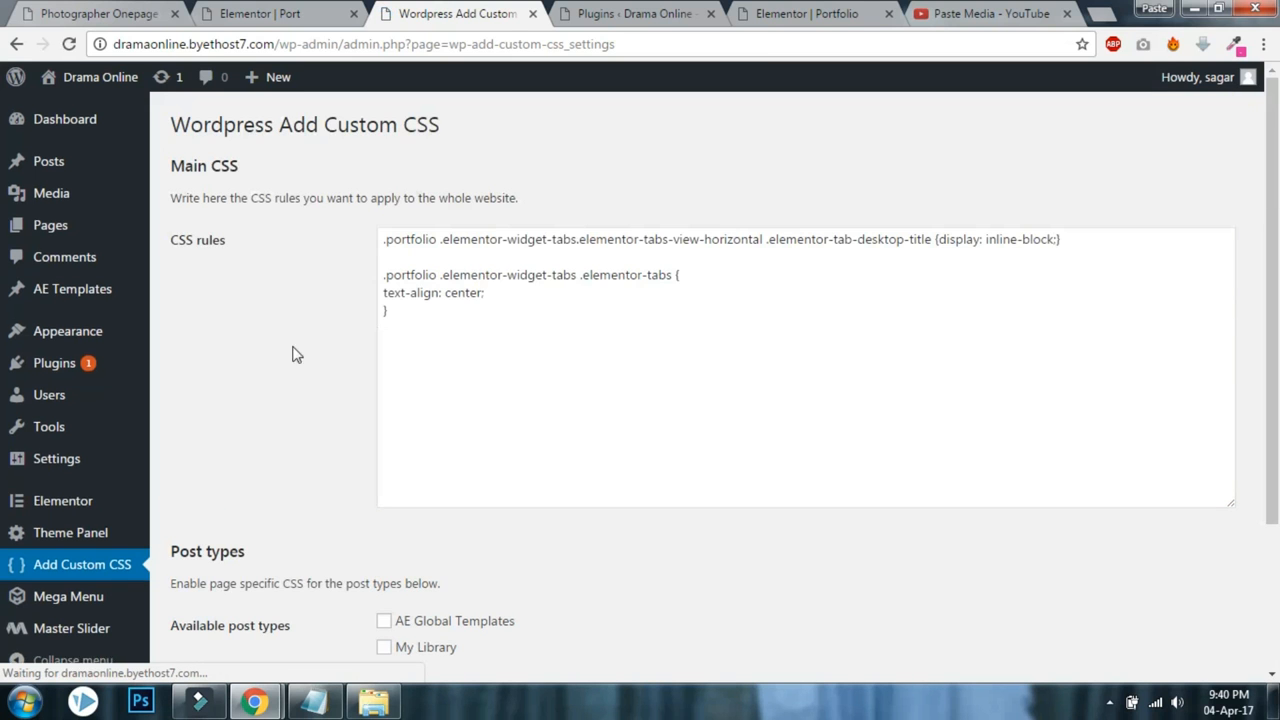
Test the live Port page's Wedding Photography tab and lightbox, then view the Photographer page.
{"action": "left_click", "coordinate": [270, 13]}
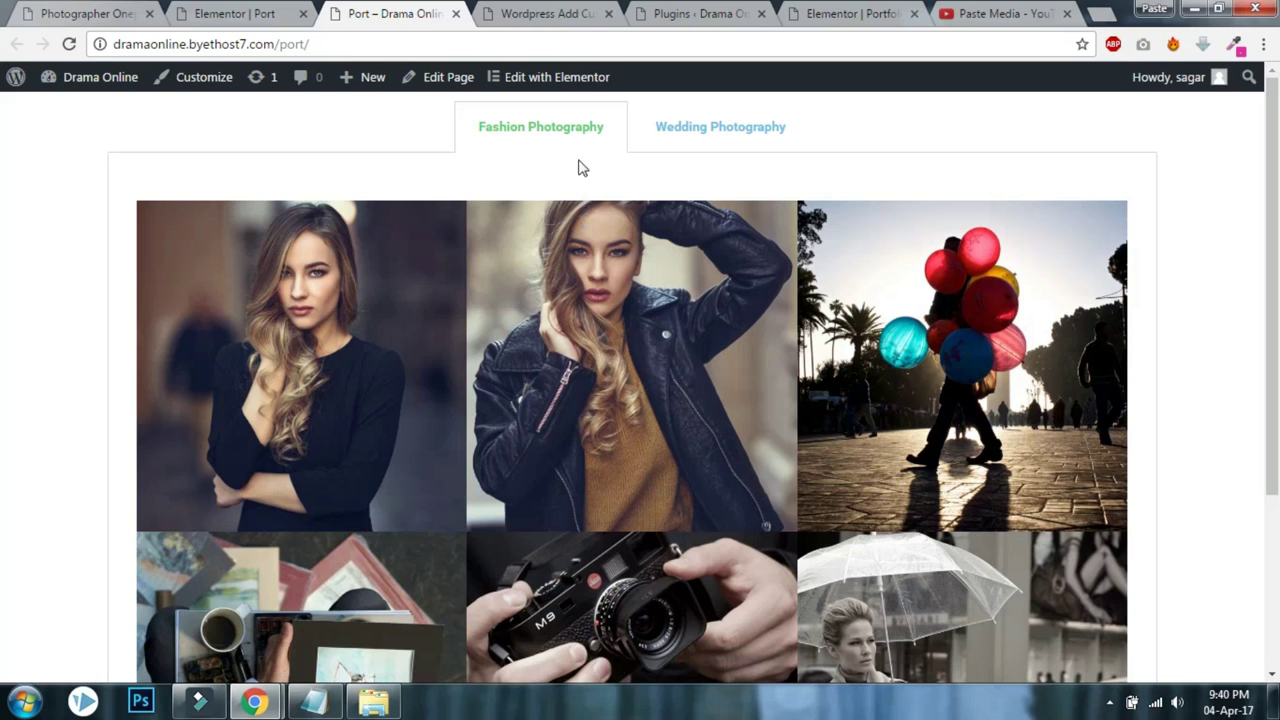
{"action": "left_click", "coordinate": [708, 128]}
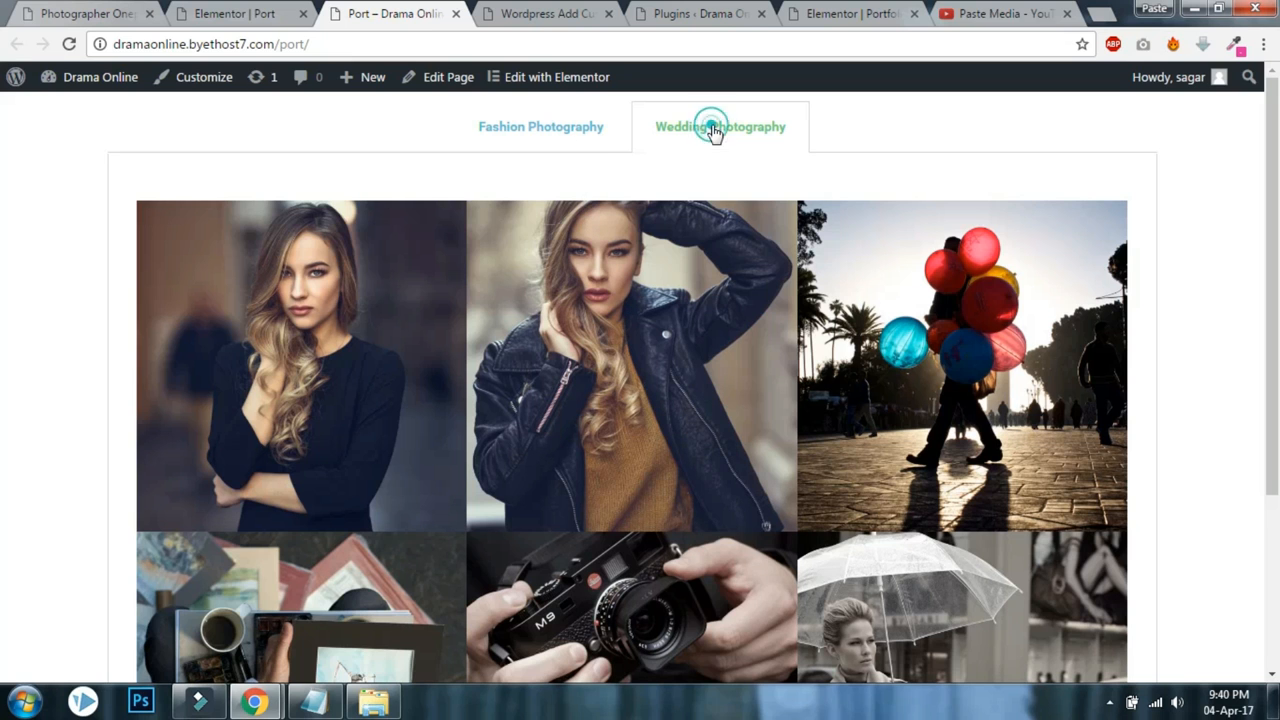
{"action": "scroll", "scroll_direction": "down", "scroll_amount": 3}
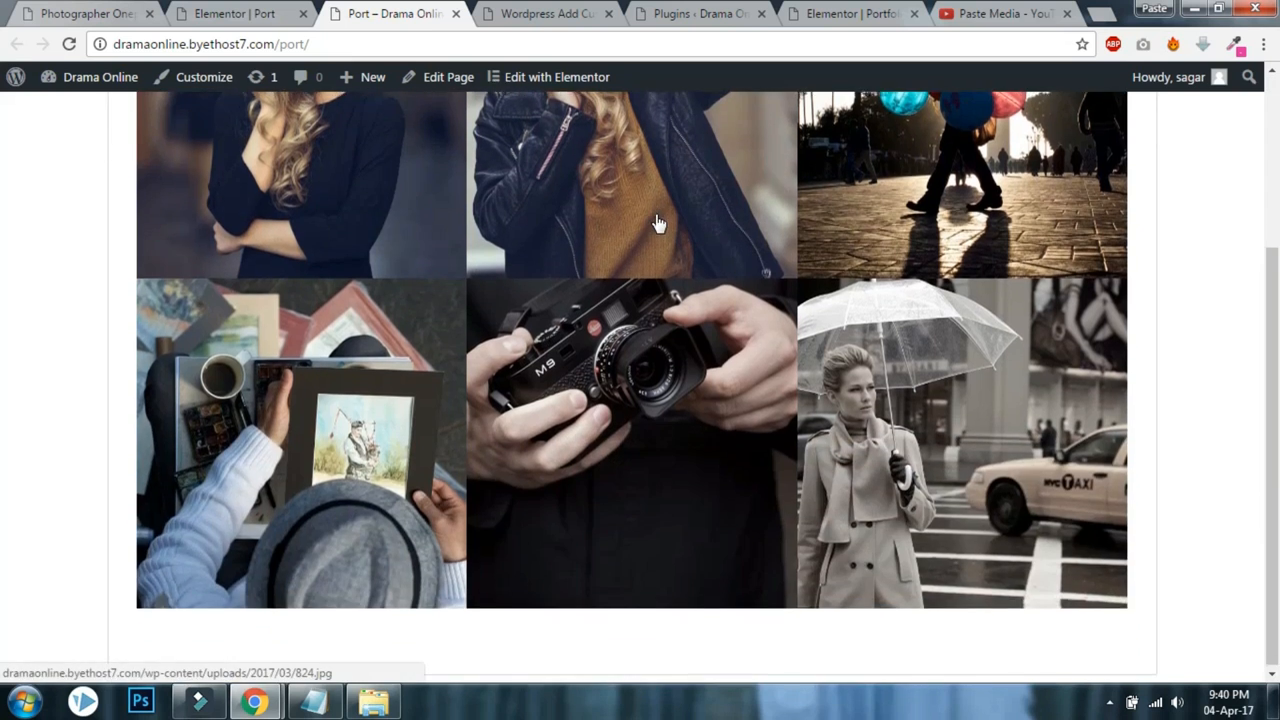
{"action": "scroll", "scroll_direction": "up", "scroll_amount": 3}
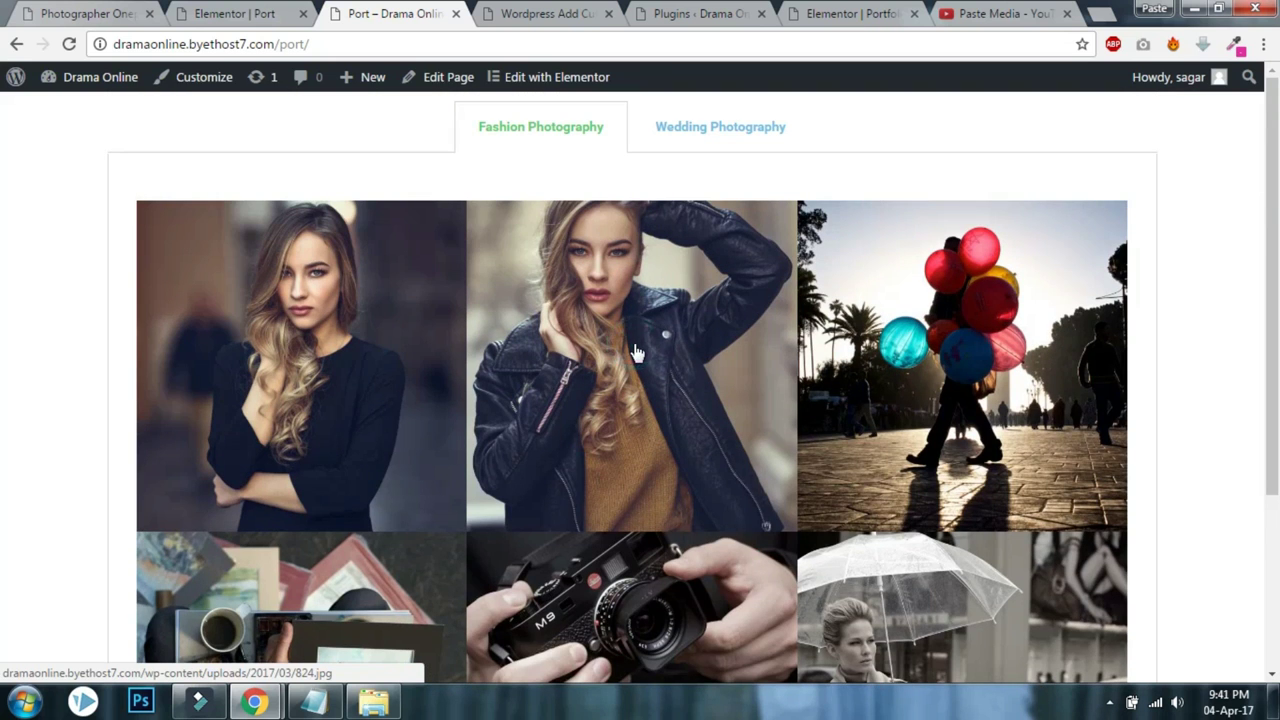
{"action": "left_click", "coordinate": [633, 353]}
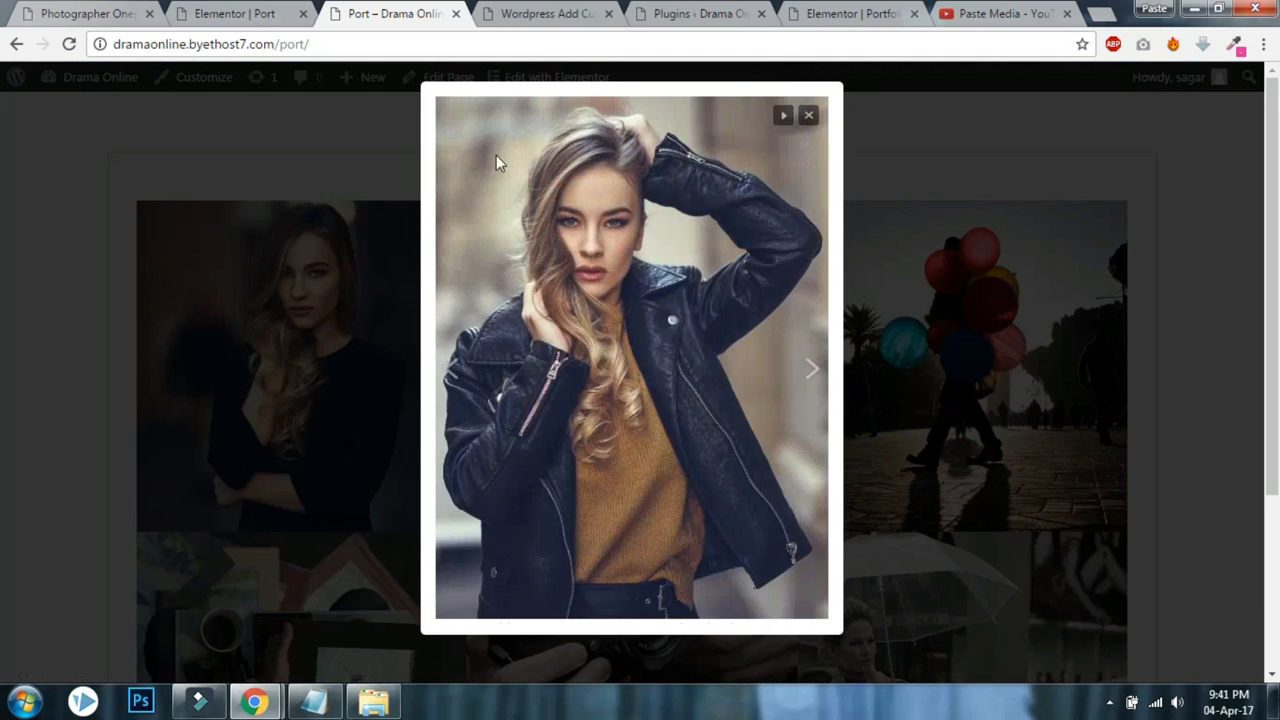
{"action": "left_click", "coordinate": [808, 115]}
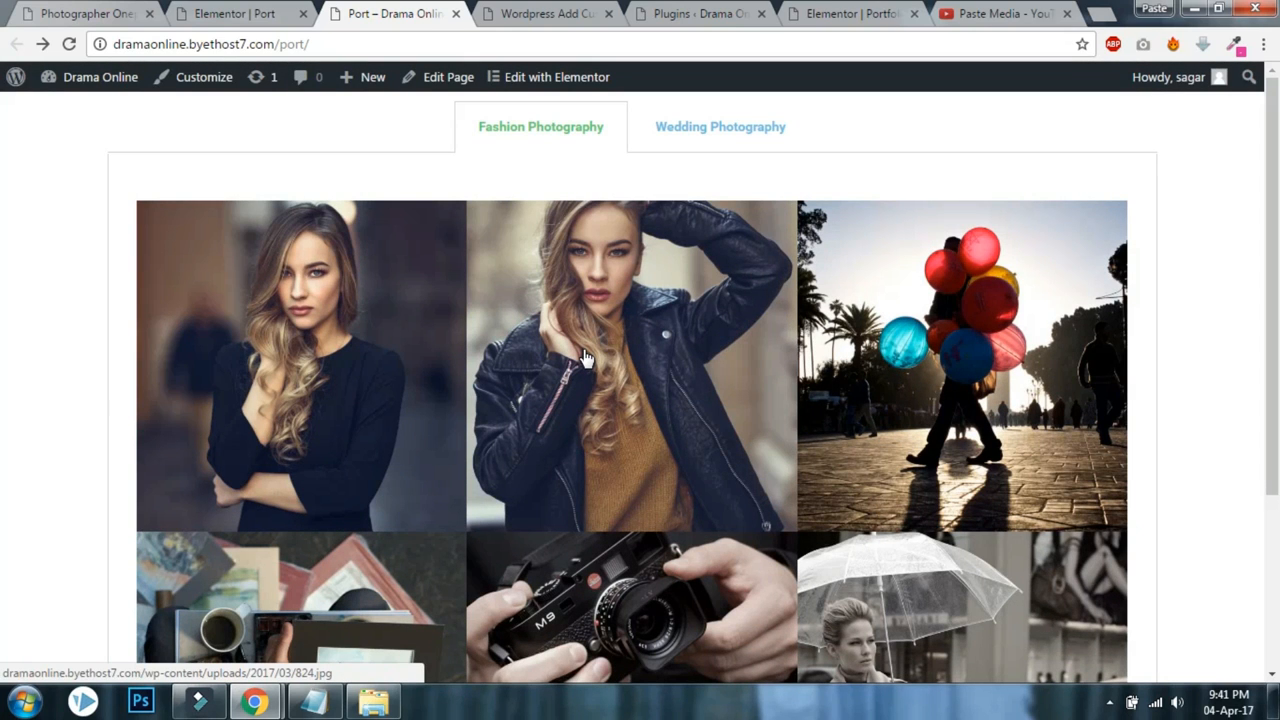
{"action": "mouse_move", "coordinate": [587, 358]}
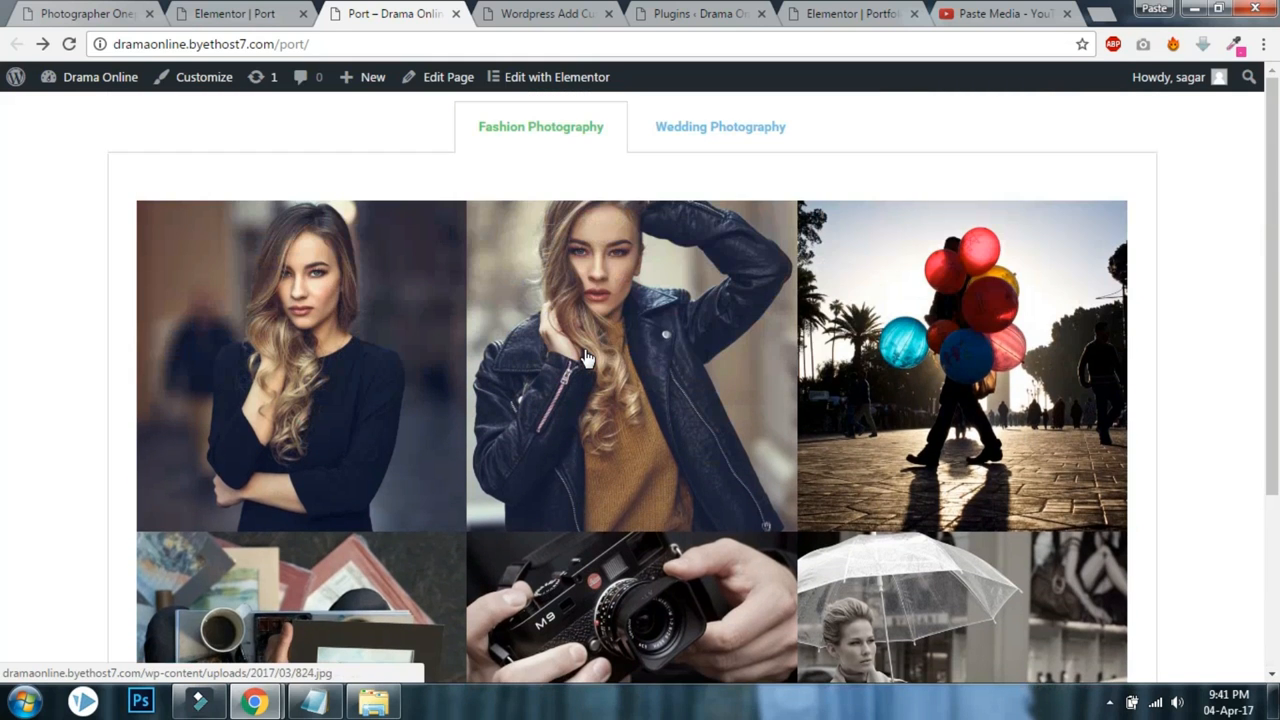
{"action": "mouse_move", "coordinate": [630, 404]}
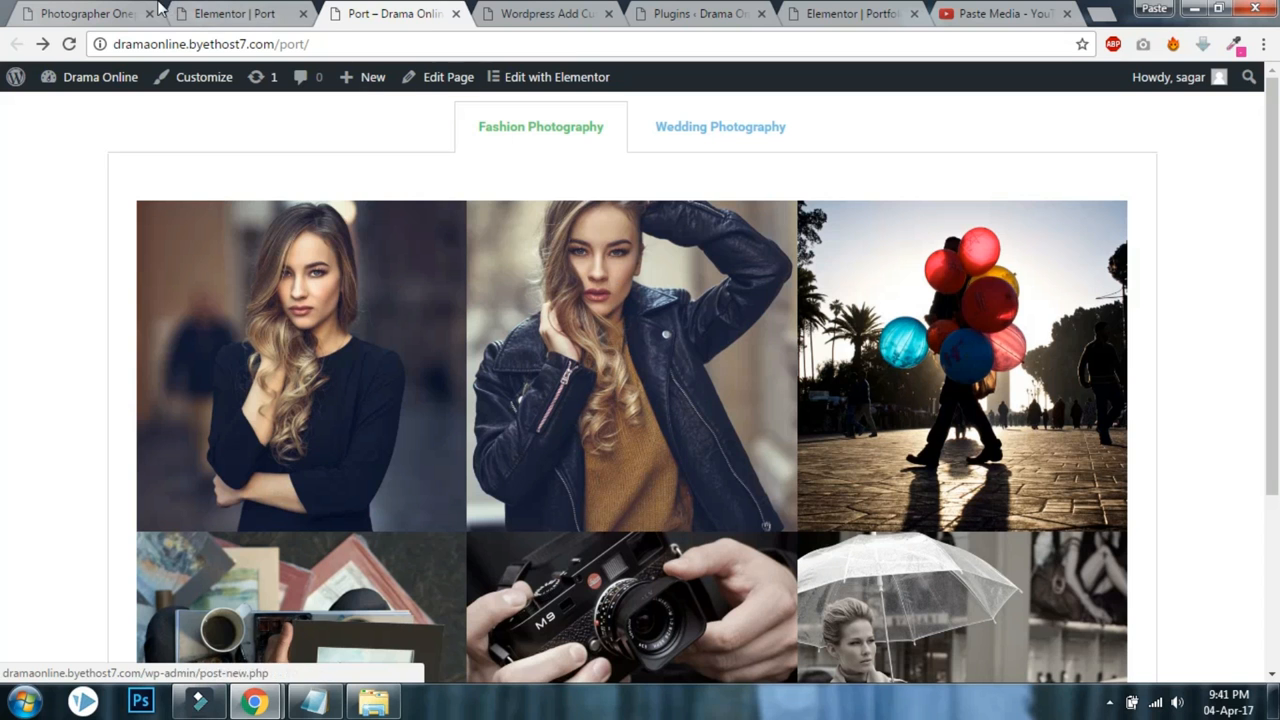
{"action": "left_click", "coordinate": [80, 18]}
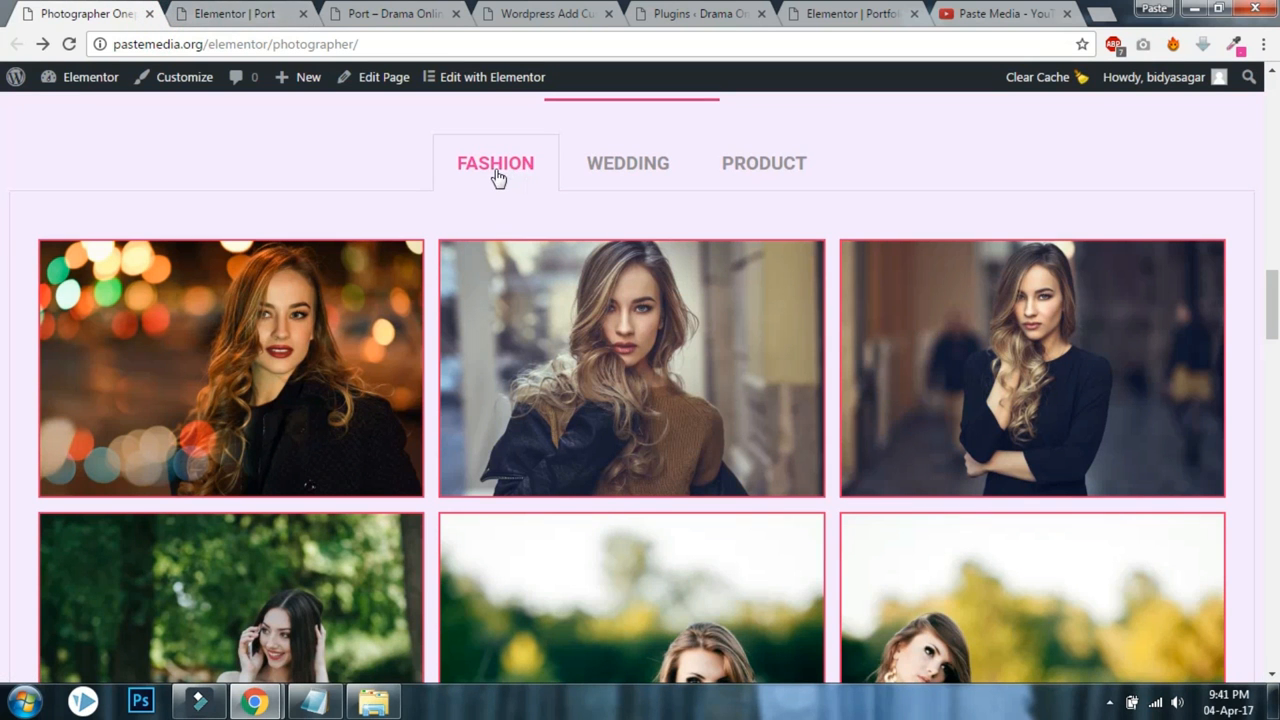
{"action": "mouse_move", "coordinate": [800, 173]}
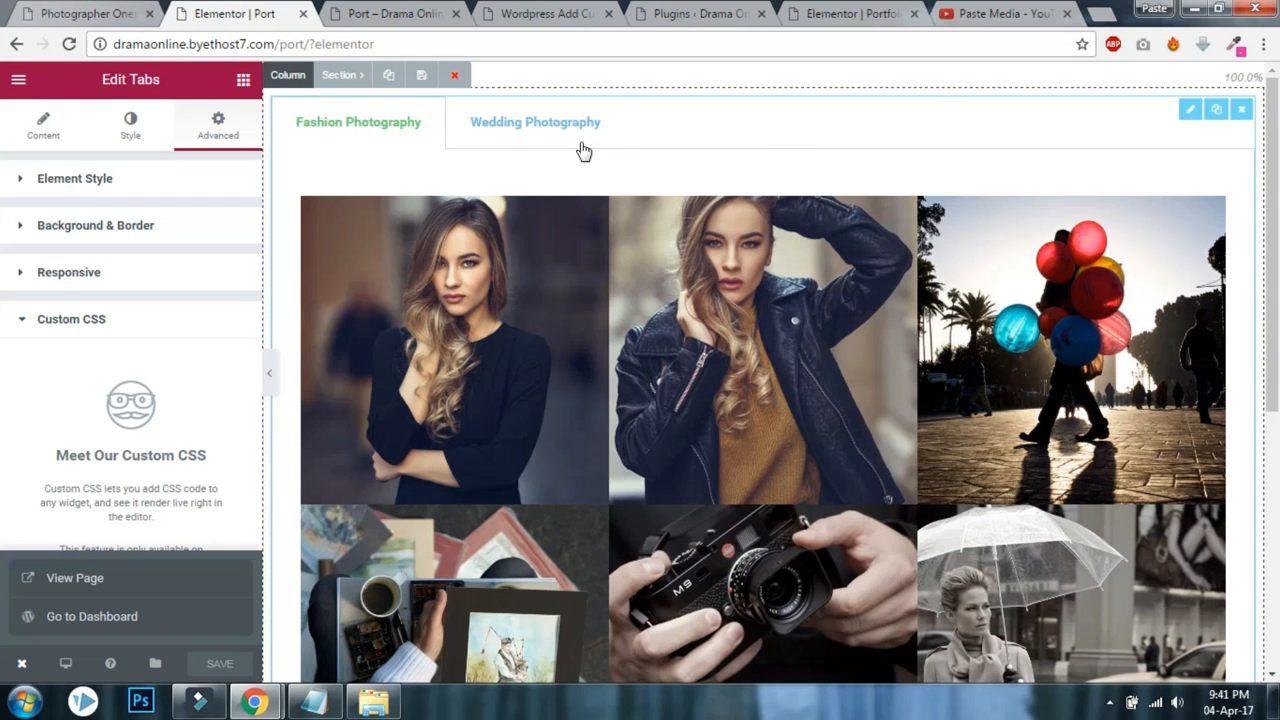
Make the tab titles 24px uppercase through Title Typography and save the page.
{"action": "left_click", "coordinate": [130, 120]}
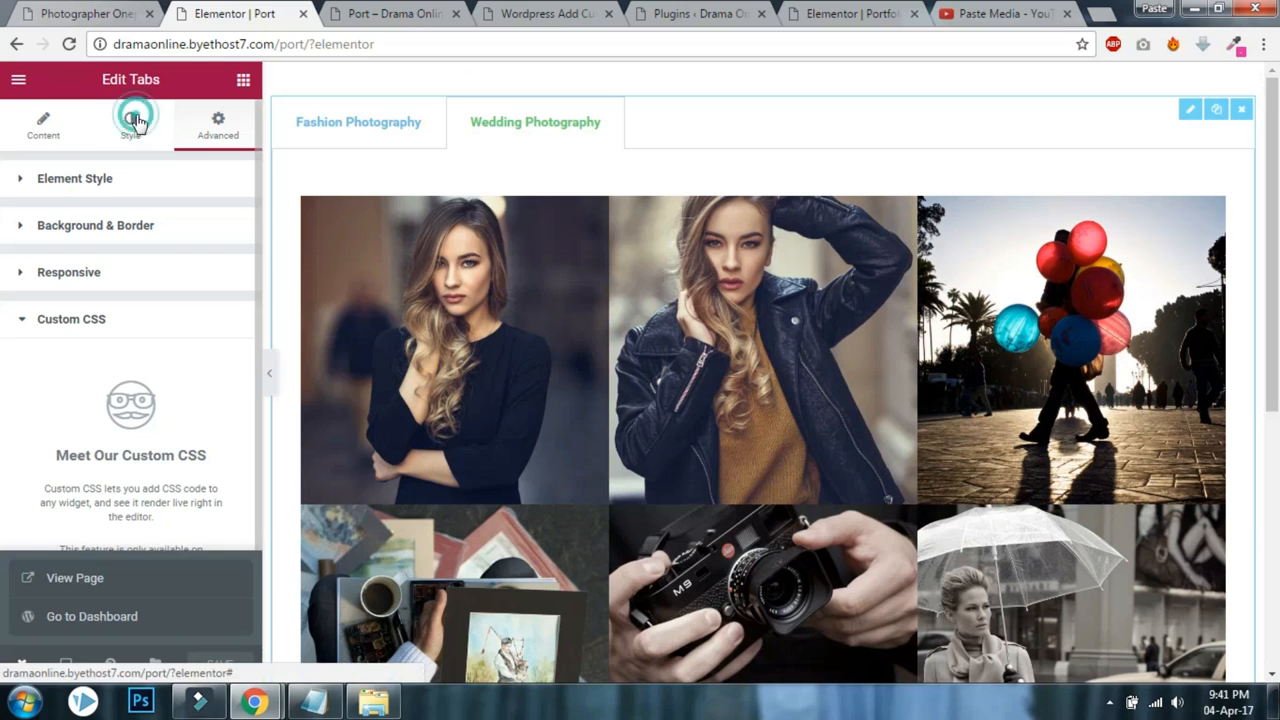
{"action": "left_click", "coordinate": [131, 120]}
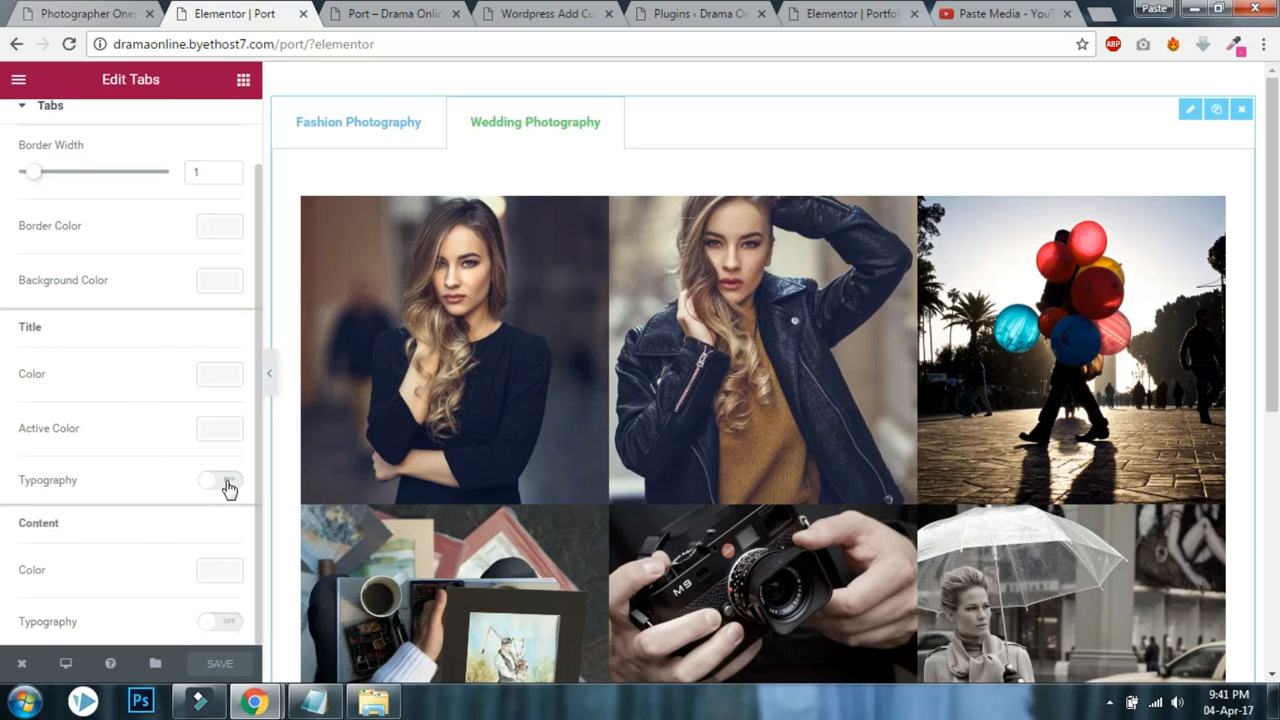
{"action": "left_click", "coordinate": [219, 480]}
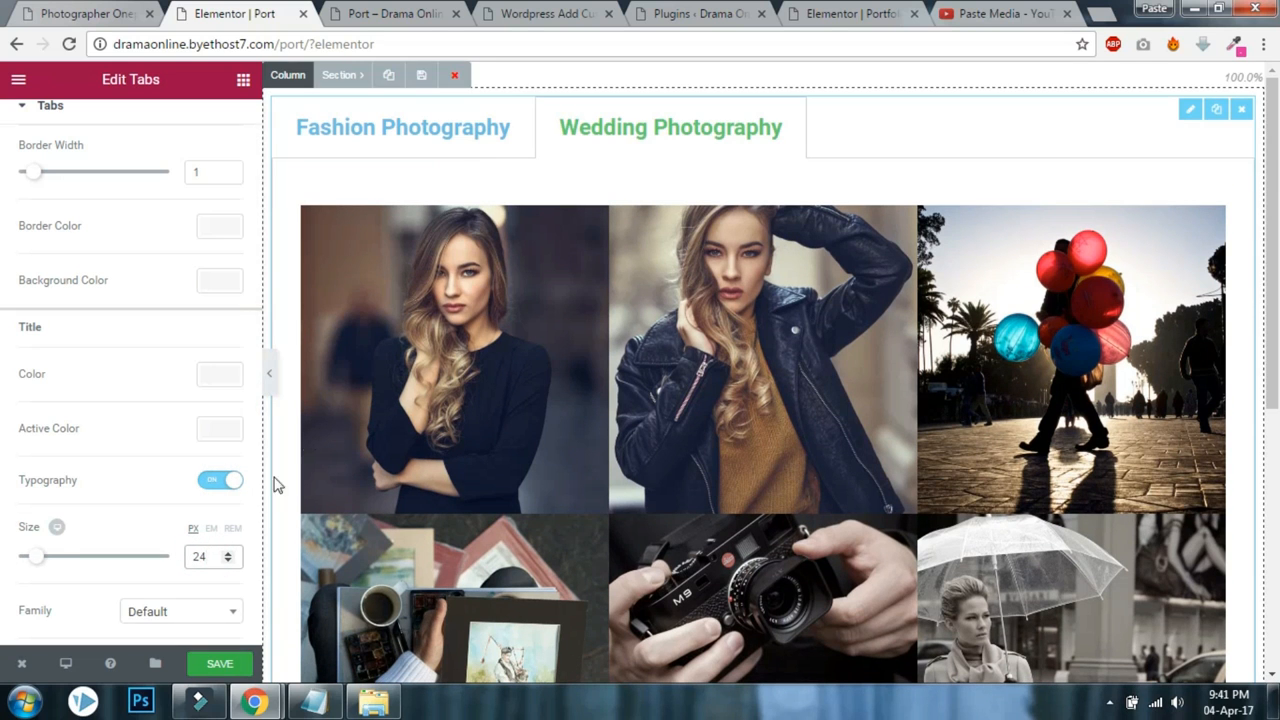
{"action": "scroll", "scroll_direction": "down", "scroll_amount": 3}
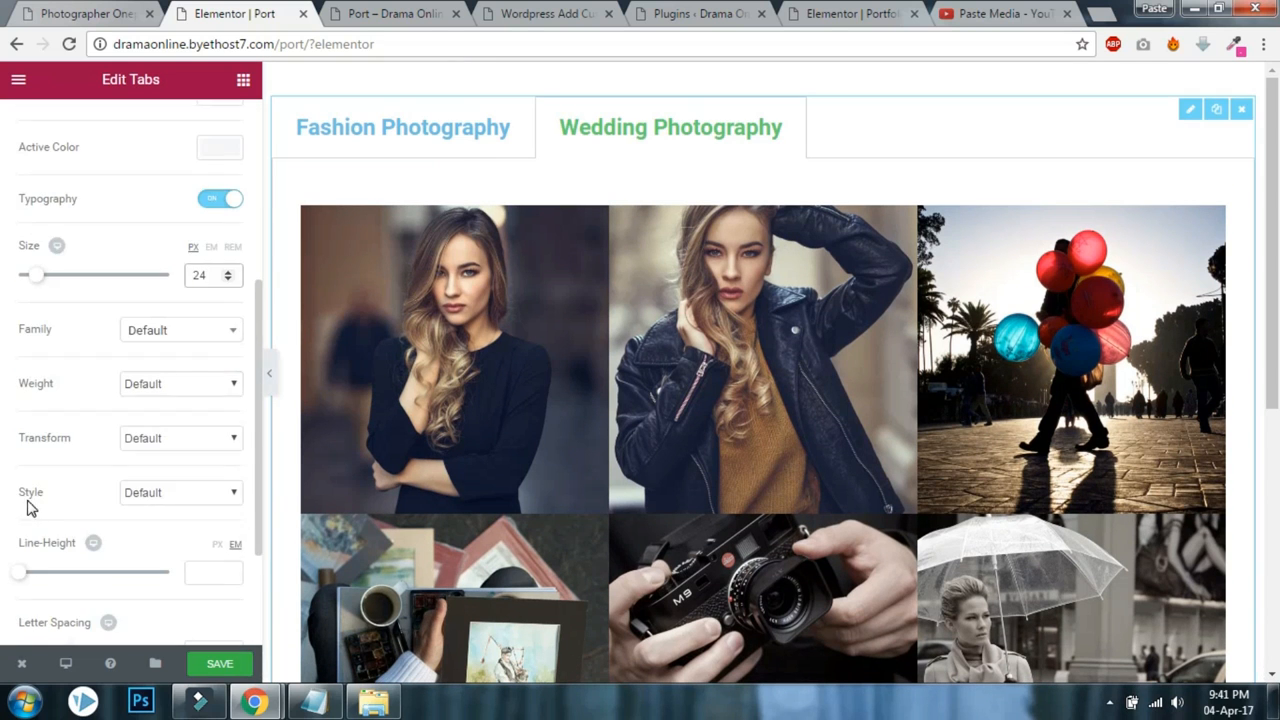
{"action": "left_click", "coordinate": [180, 438]}
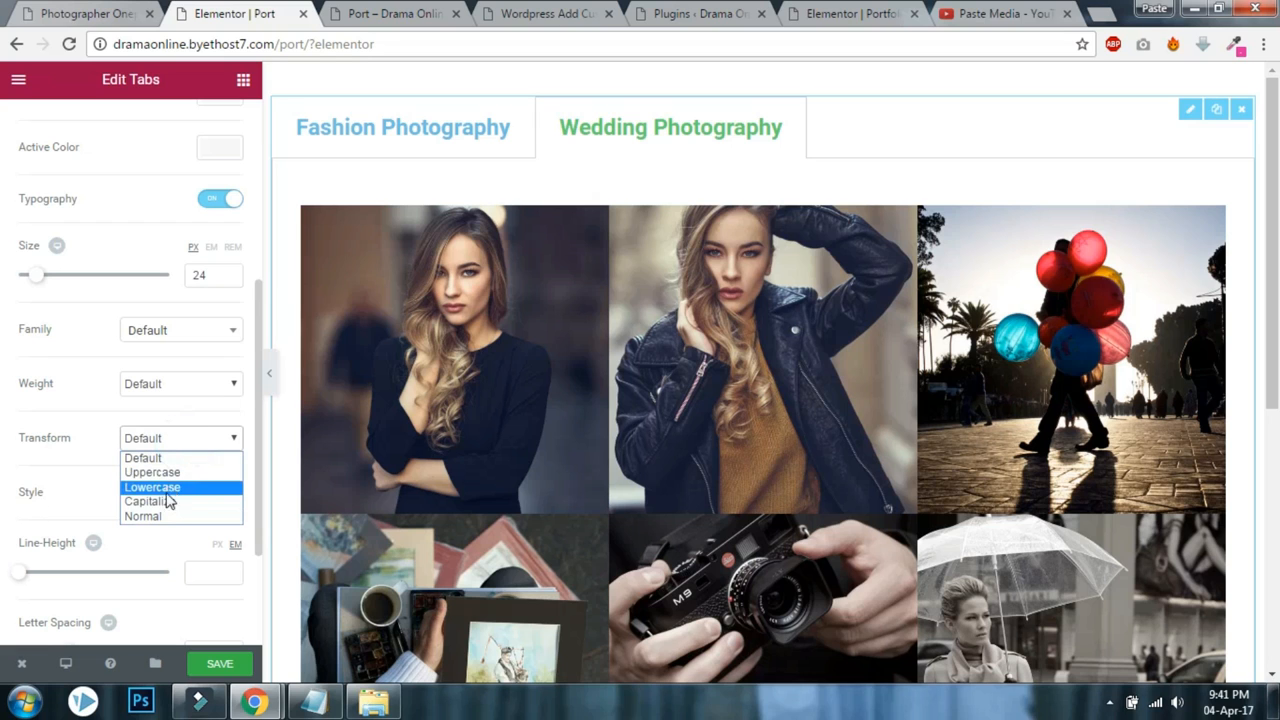
{"action": "left_click", "coordinate": [152, 471]}
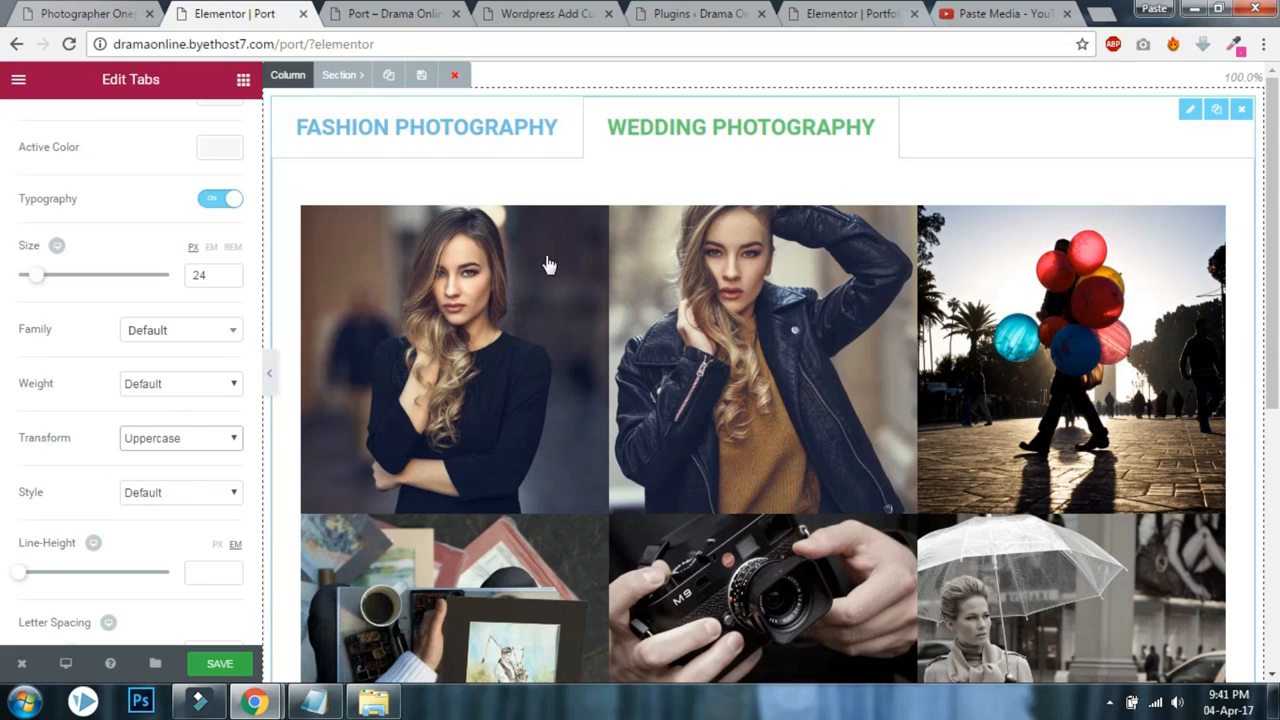
{"action": "left_click", "coordinate": [228, 663]}
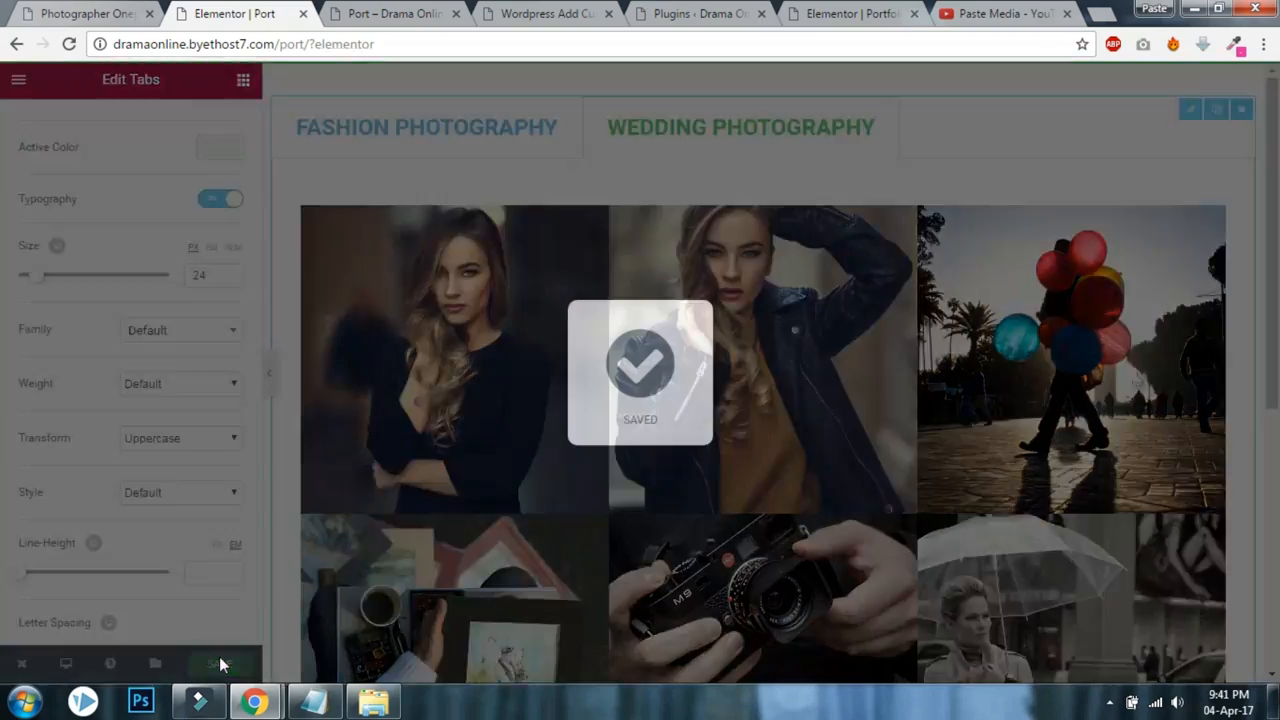
Set the Port page's active tab title color to pink and view the Photographer One reference page.
{"action": "left_click", "coordinate": [395, 15]}
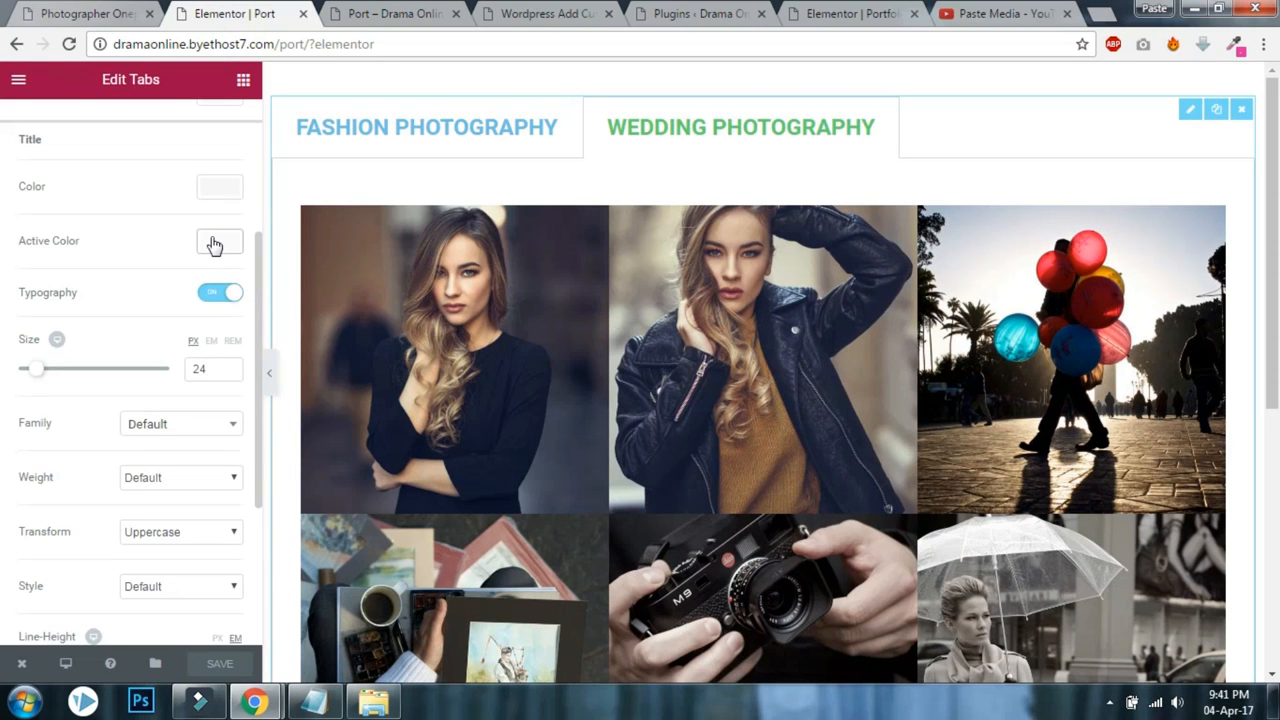
{"action": "left_click", "coordinate": [219, 241]}
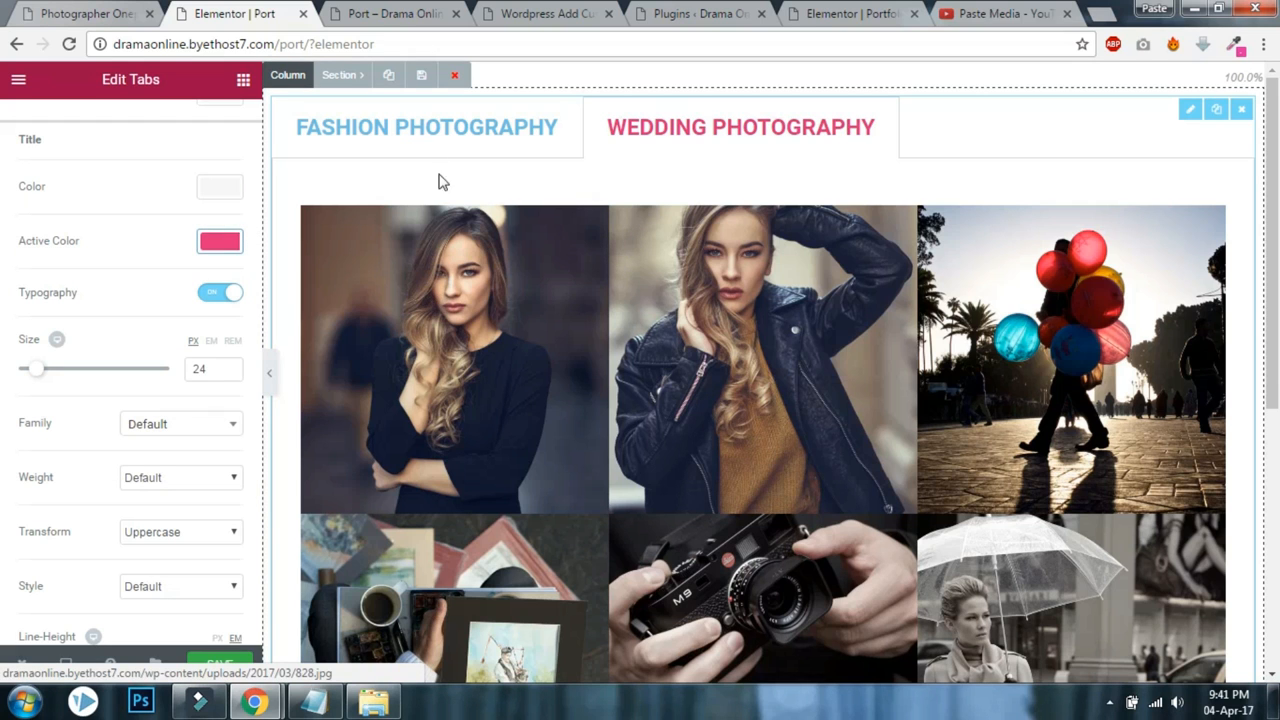
{"action": "scroll", "scroll_direction": "down", "scroll_amount": 3}
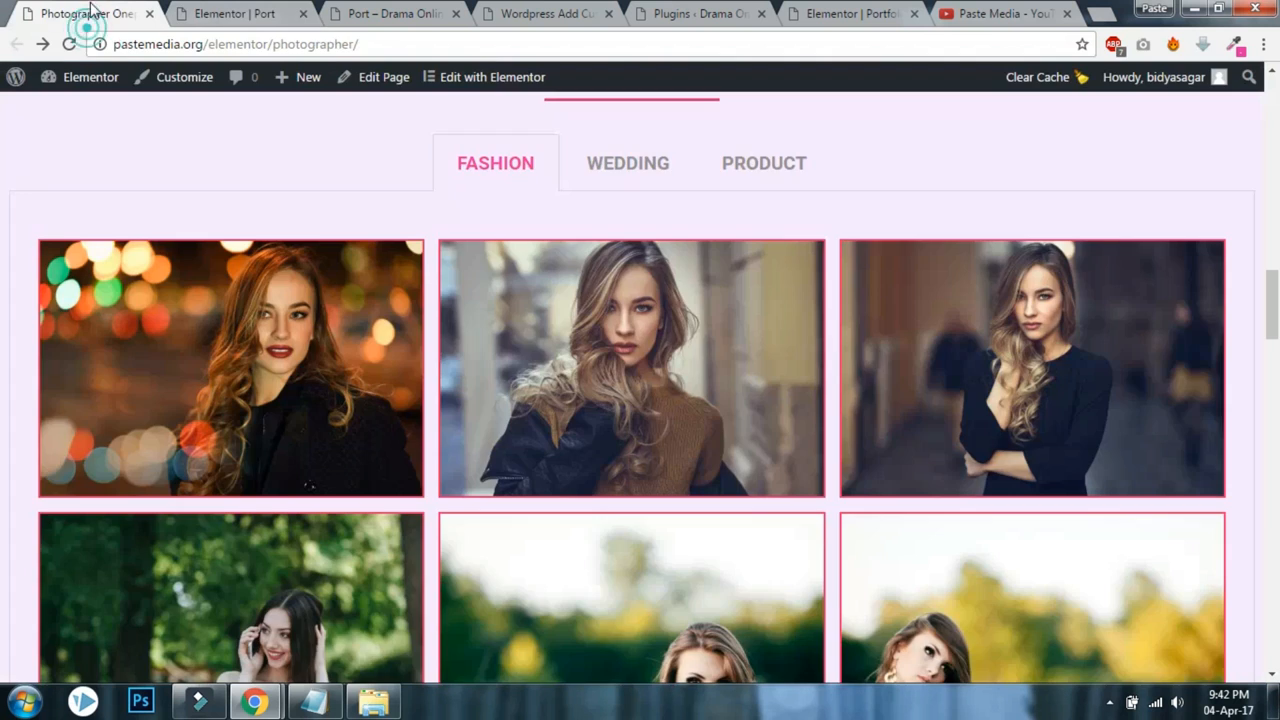
{"action": "scroll", "scroll_direction": "up", "scroll_amount": 3}
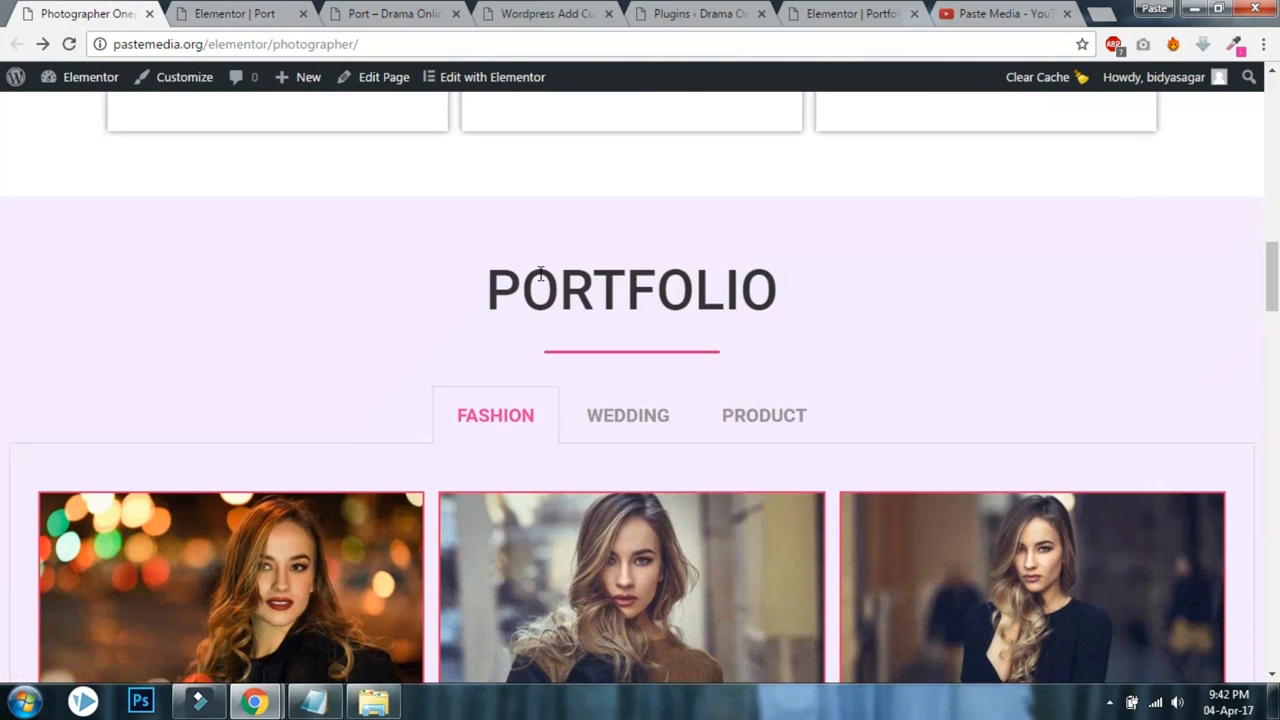
{"action": "scroll", "scroll_direction": "down", "scroll_amount": 3}
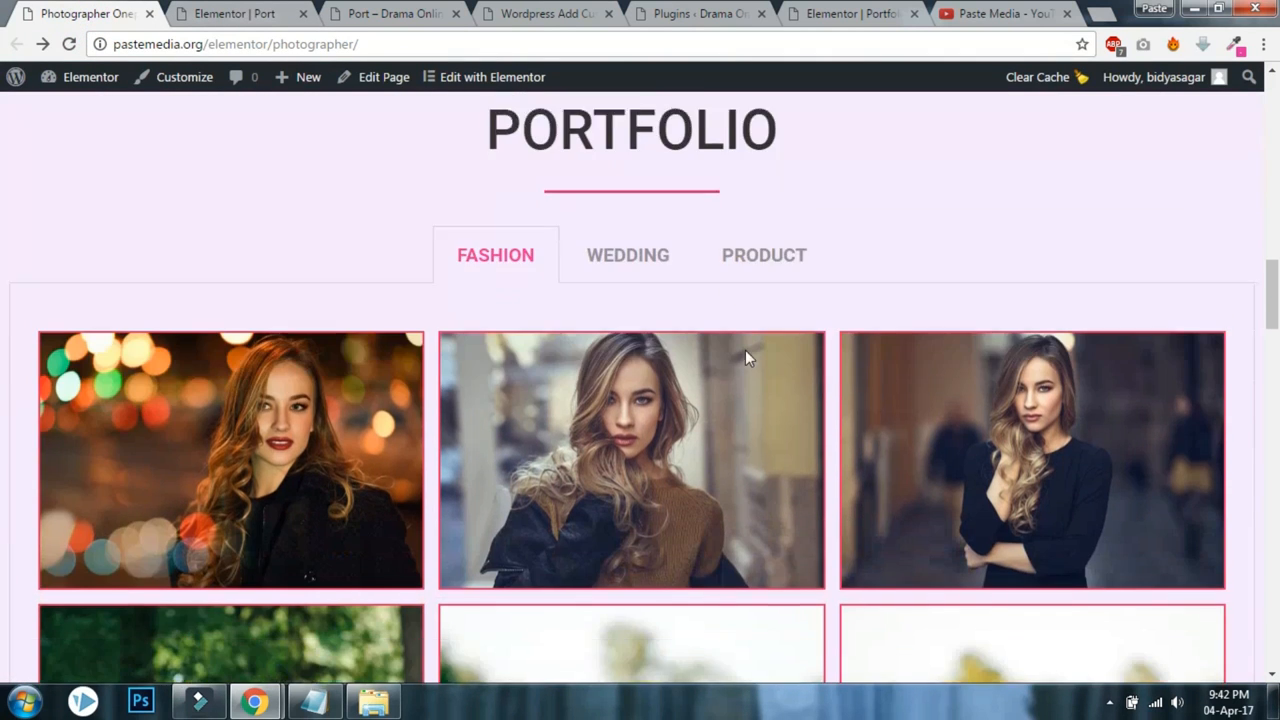
{"action": "scroll", "scroll_direction": "down", "scroll_amount": 3}
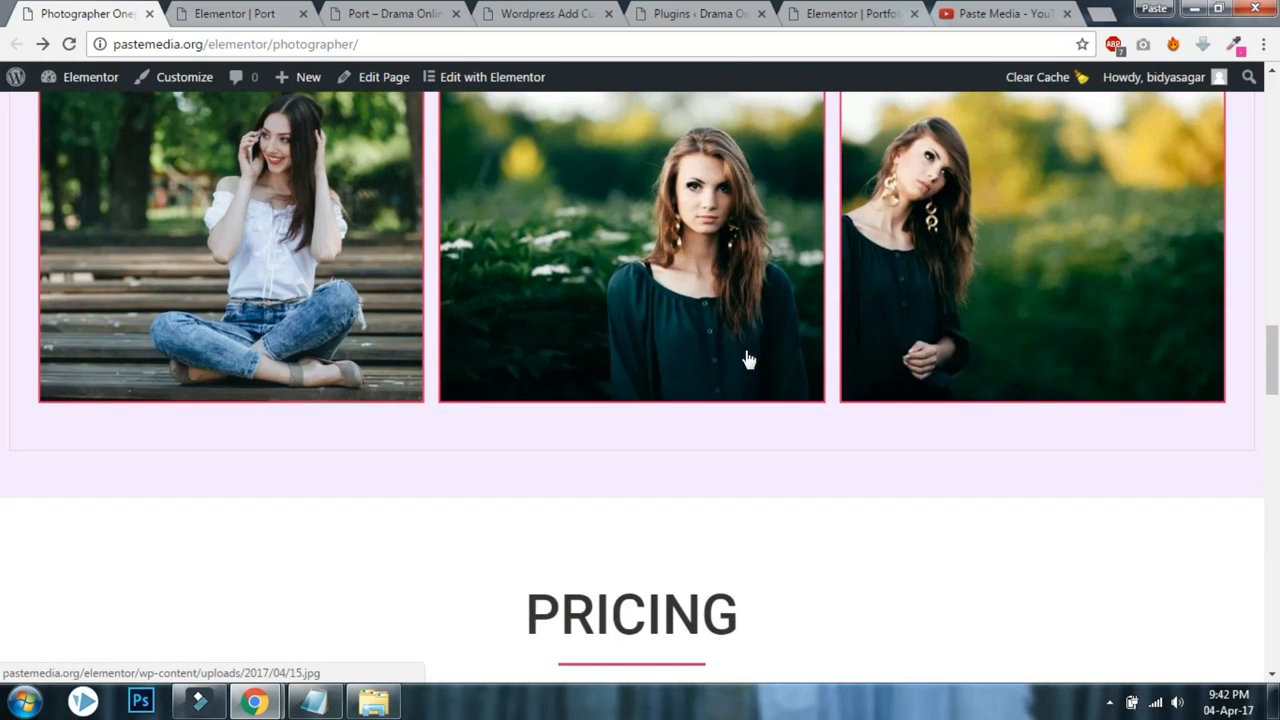
{"action": "scroll", "scroll_direction": "up", "scroll_amount": 3}
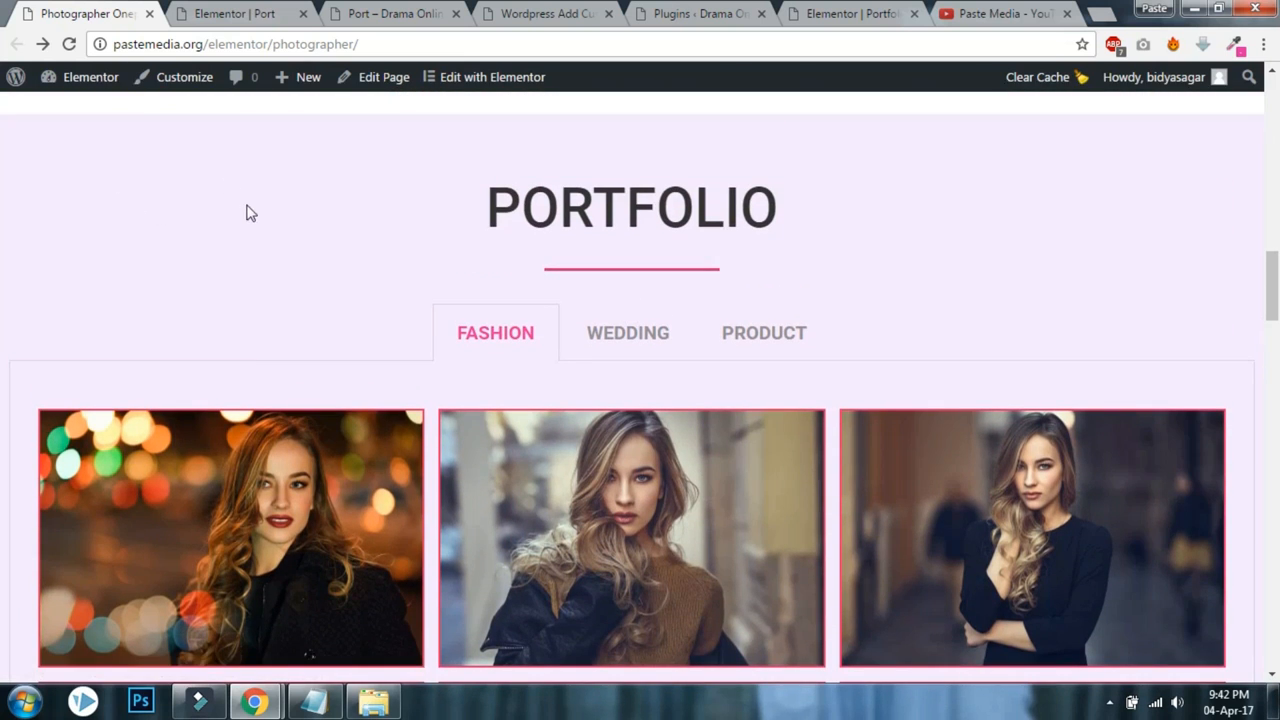
{"action": "mouse_move", "coordinate": [248, 197]}
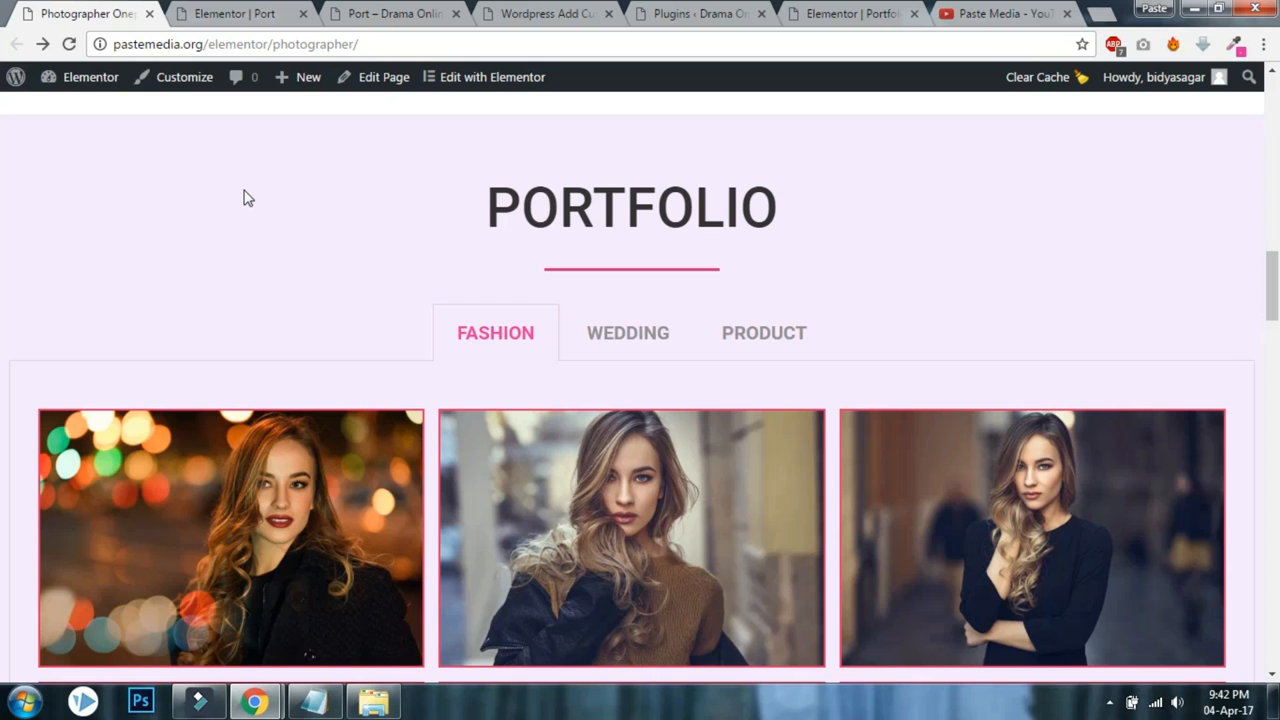
{"action": "mouse_move", "coordinate": [532, 358]}
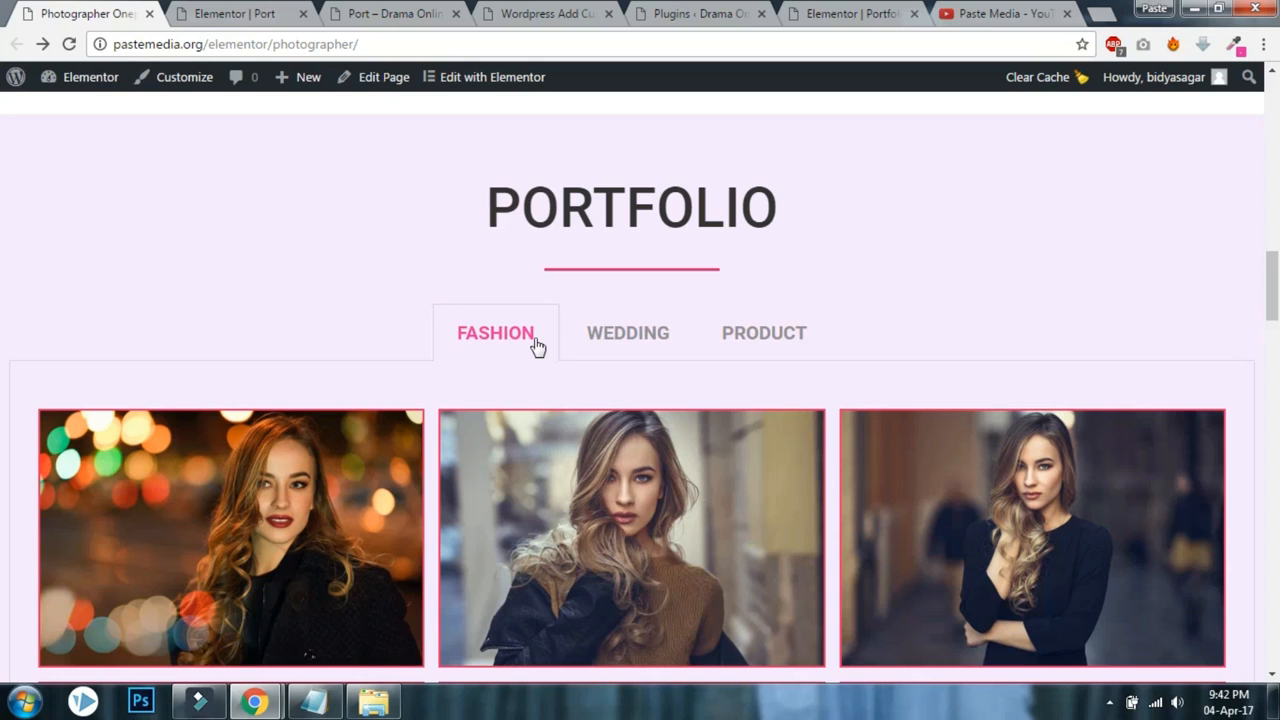
{"action": "scroll", "scroll_direction": "down", "scroll_amount": 3}
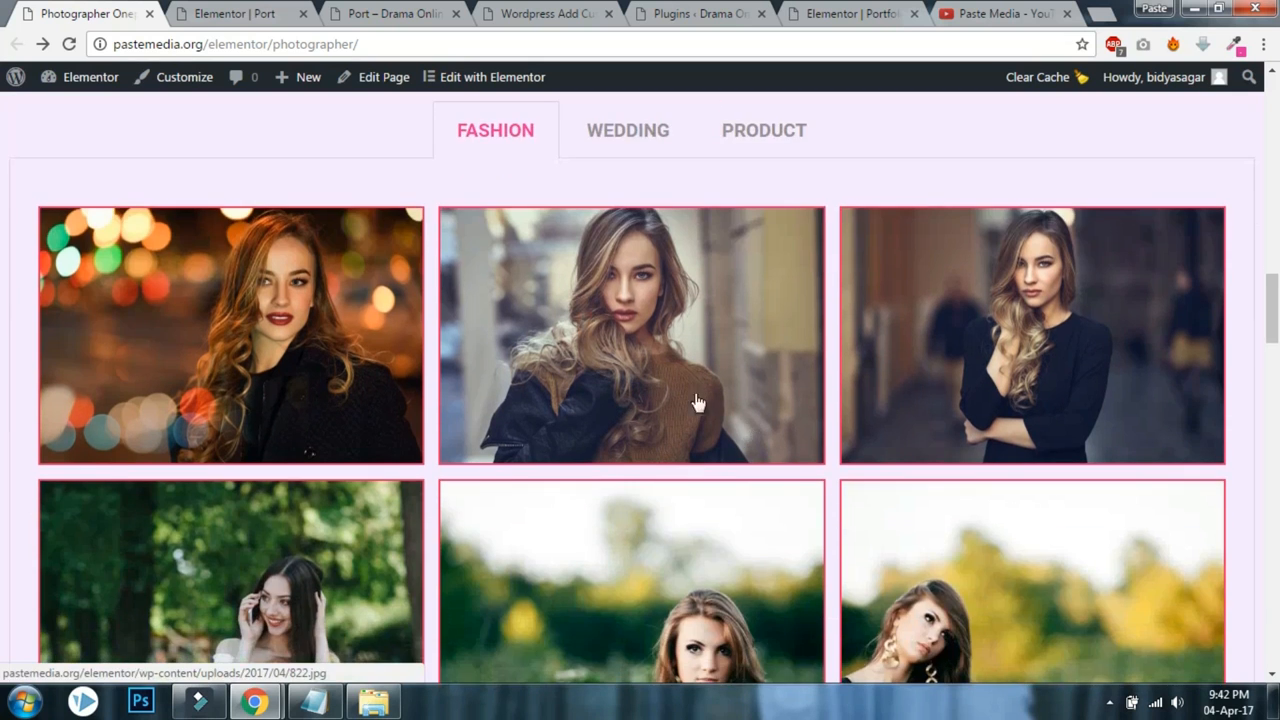
{"action": "scroll", "scroll_direction": "up", "scroll_amount": 3}
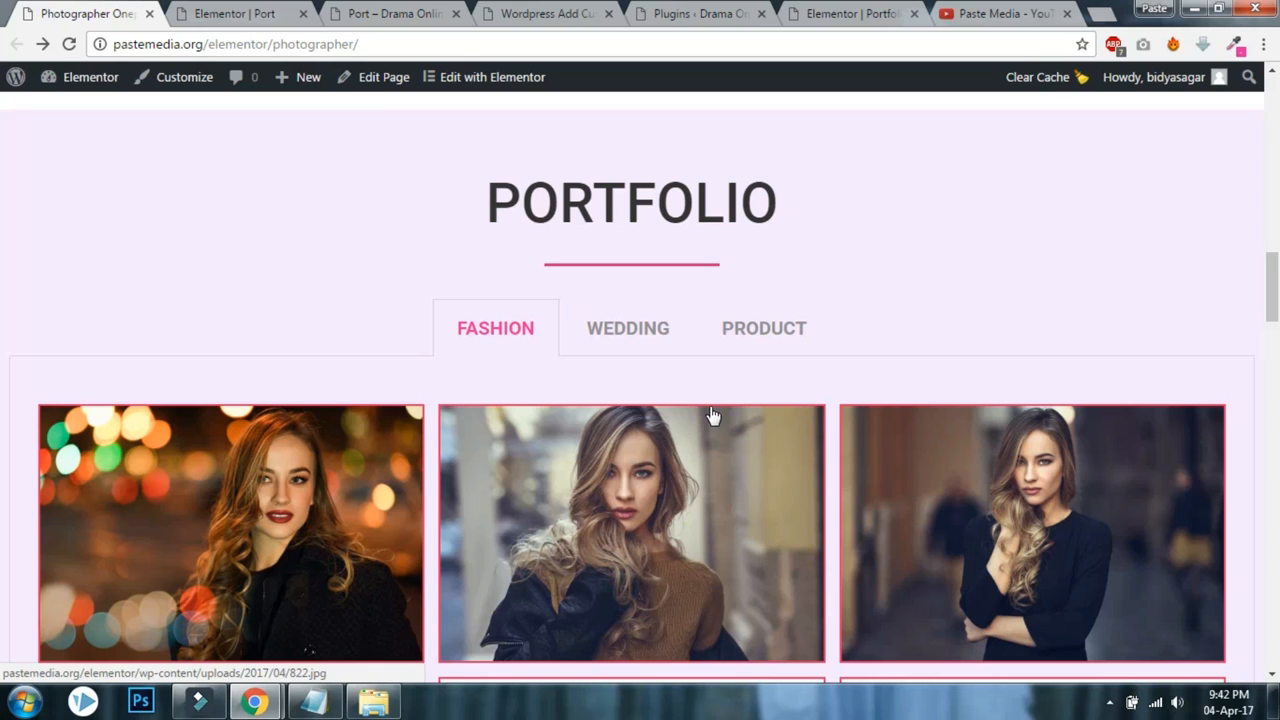
{"action": "mouse_move", "coordinate": [974, 42]}
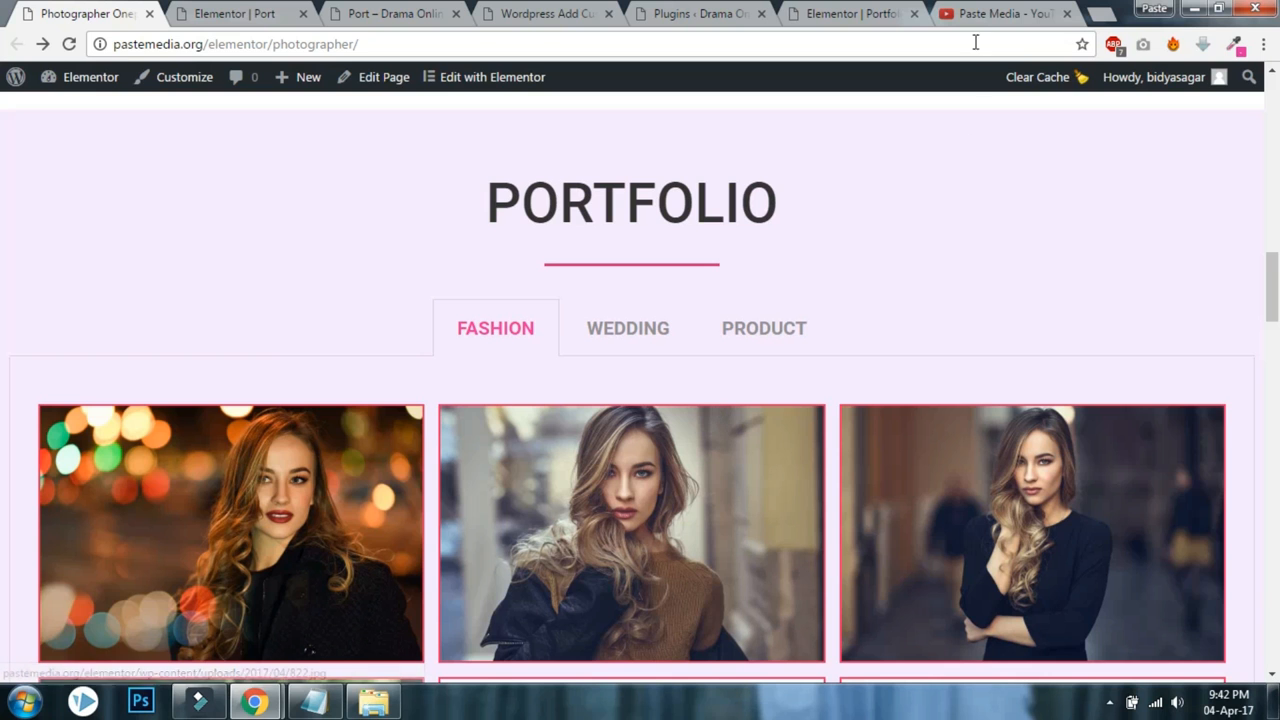
Open pastemedia.org from the YouTube channel, scroll to My Story, and expand the tawk.to live chat.
{"action": "left_click", "coordinate": [1000, 15]}
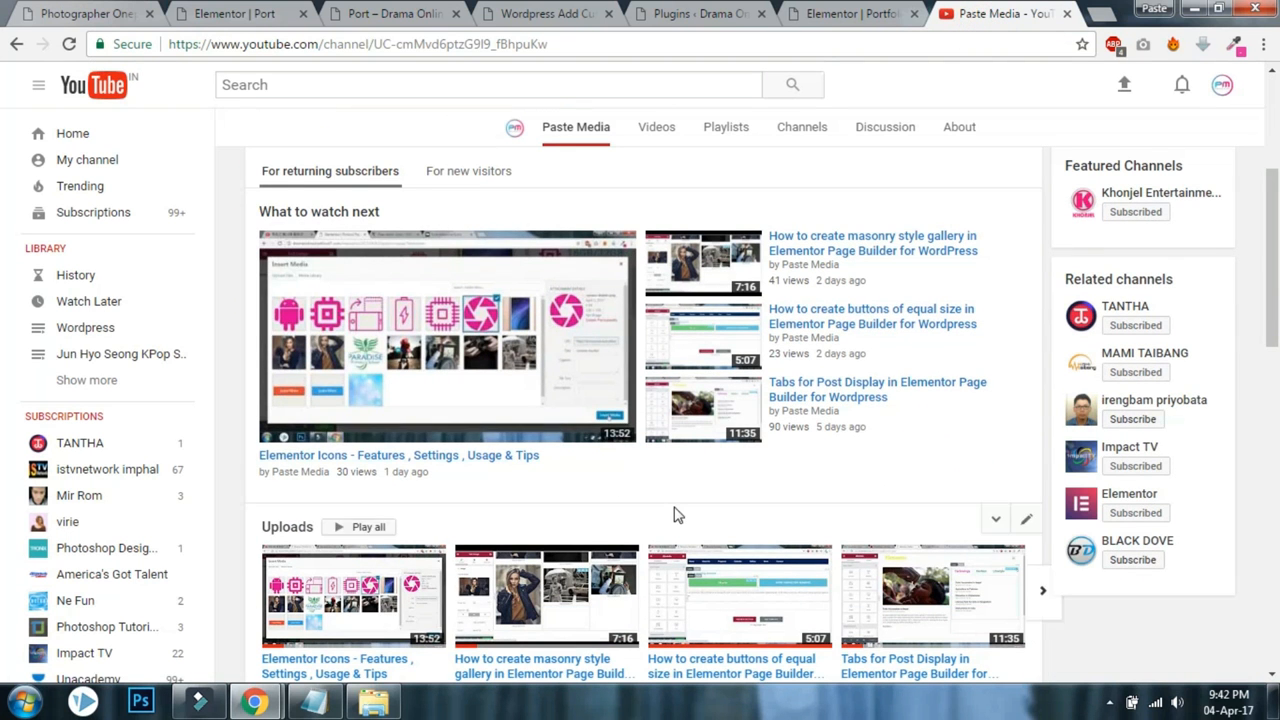
{"action": "left_click", "coordinate": [697, 21]}
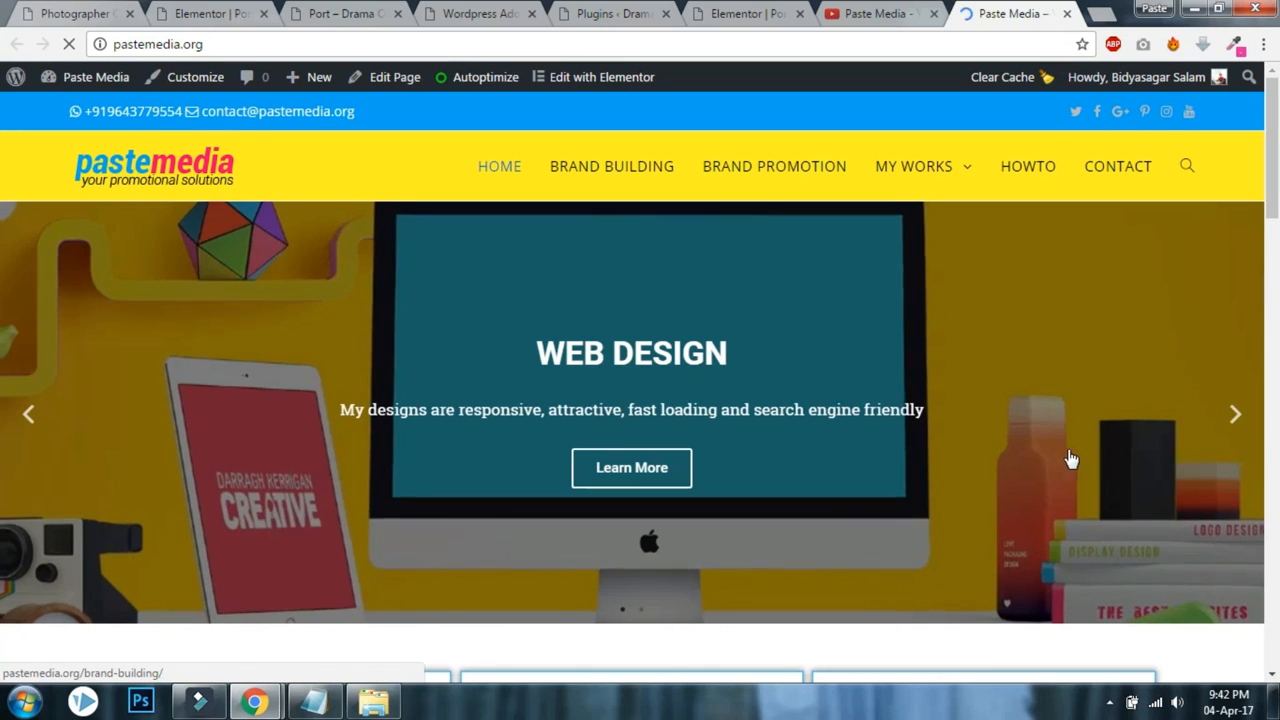
{"action": "scroll", "scroll_direction": "down", "scroll_amount": 3}
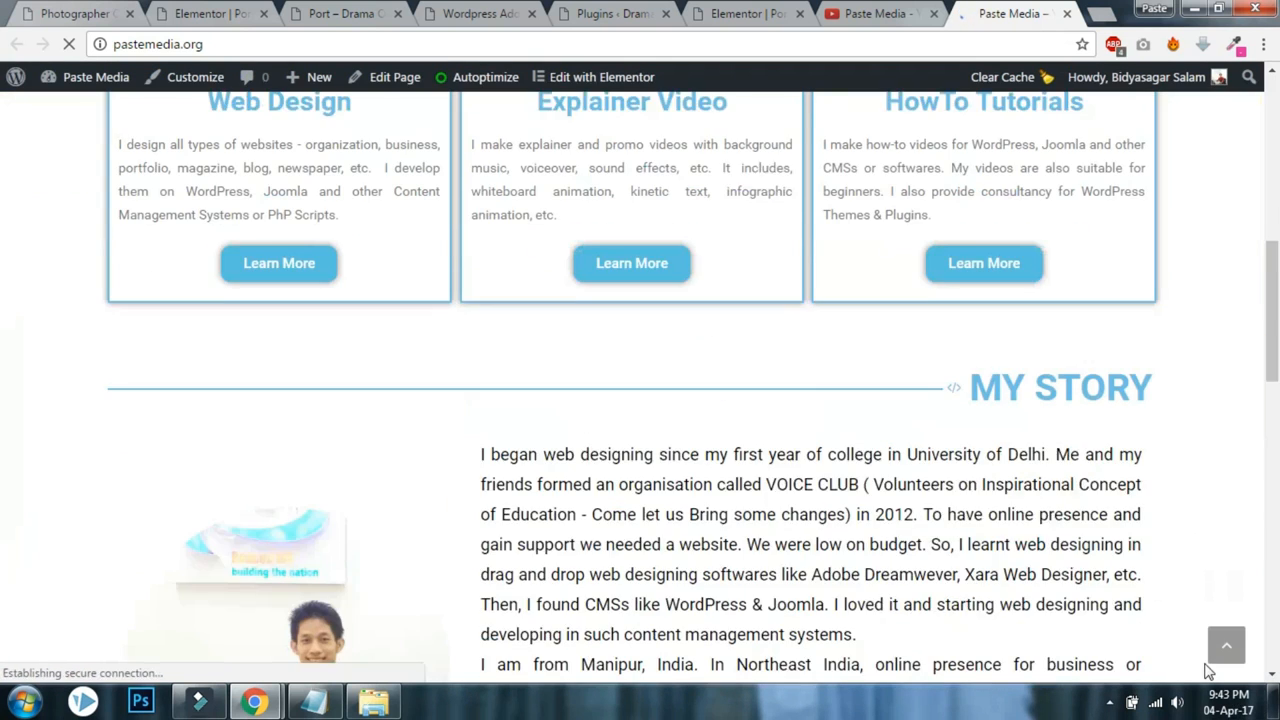
{"action": "scroll", "scroll_direction": "down", "scroll_amount": 3}
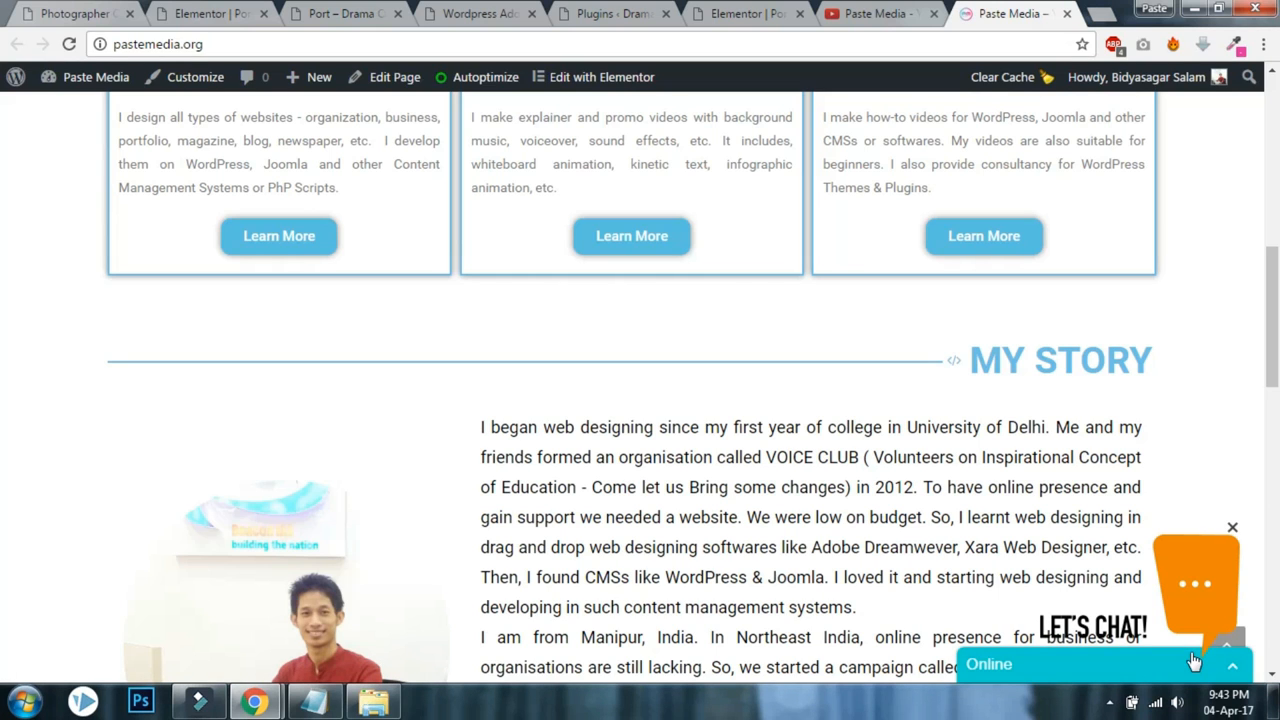
{"action": "left_click", "coordinate": [1193, 665]}
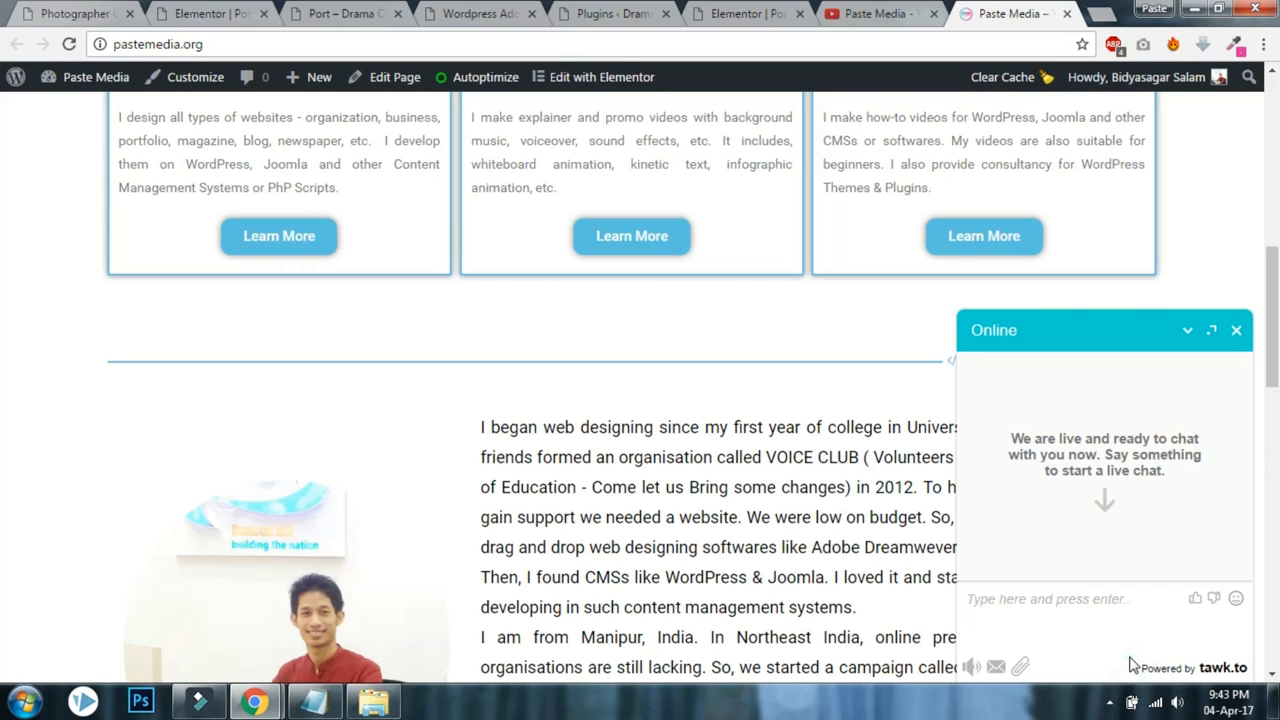